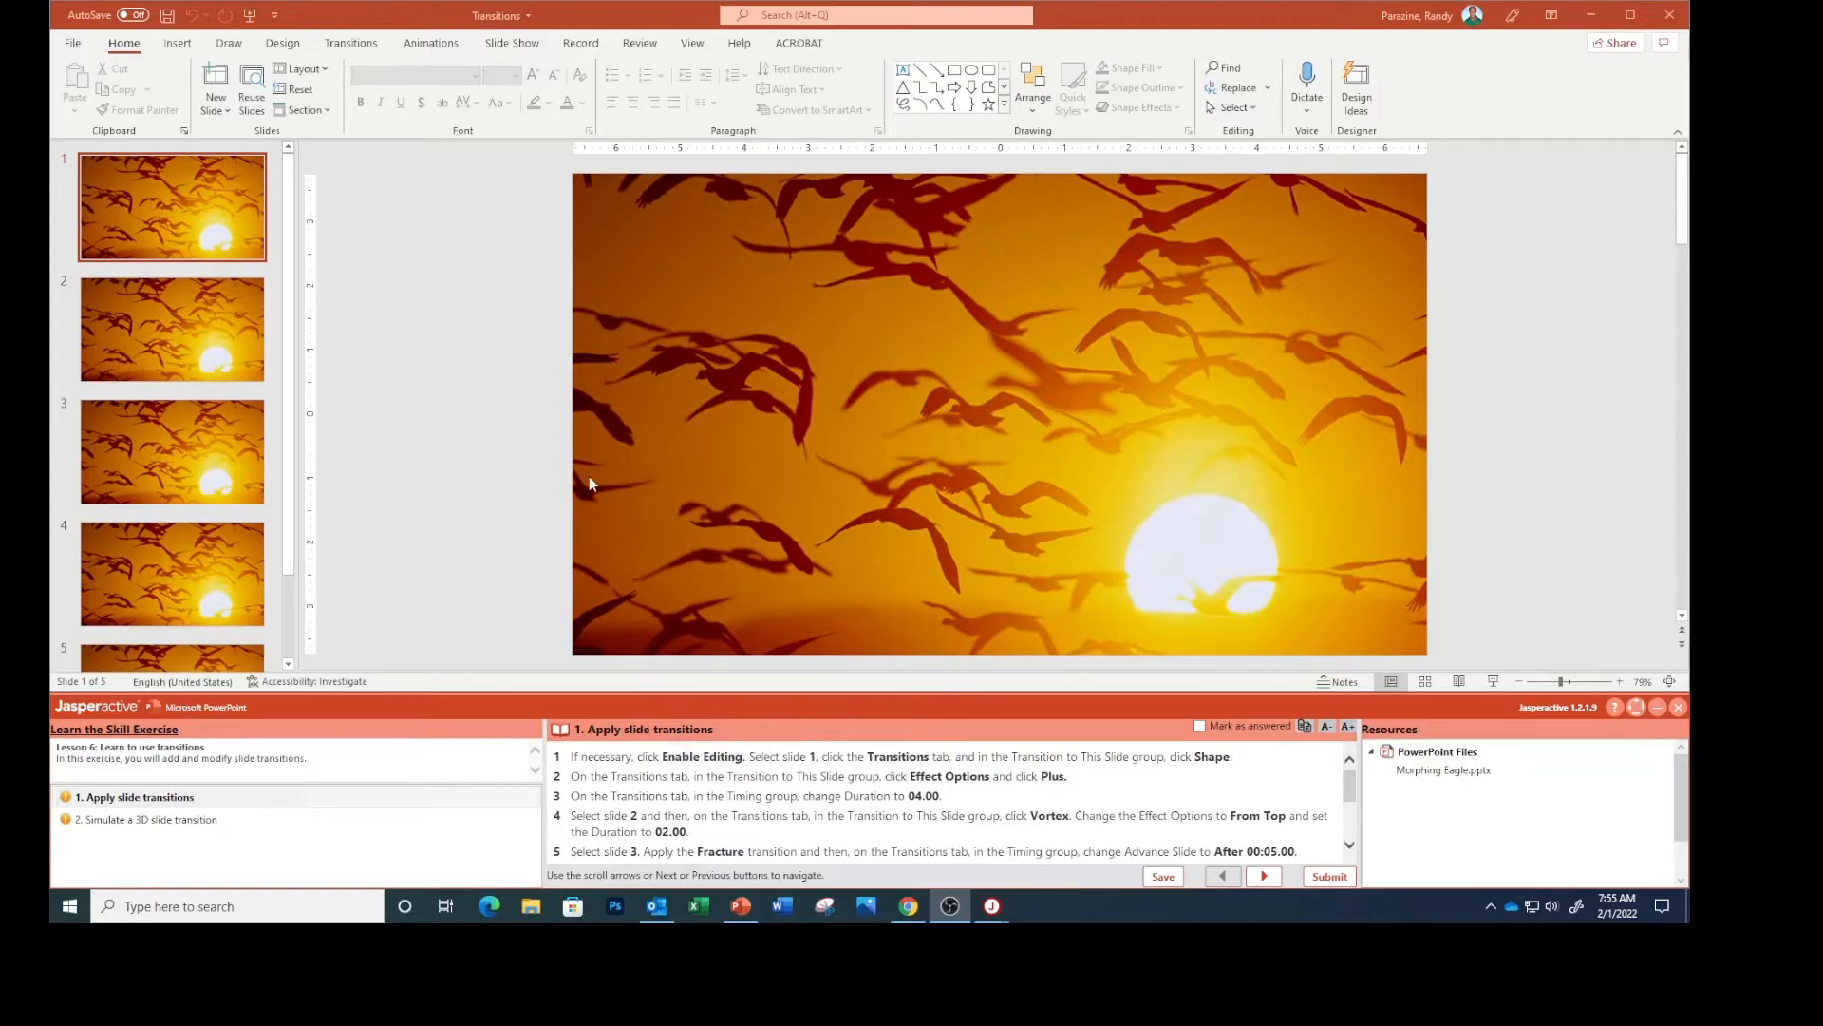
pyautogui.moveTo(471, 357)
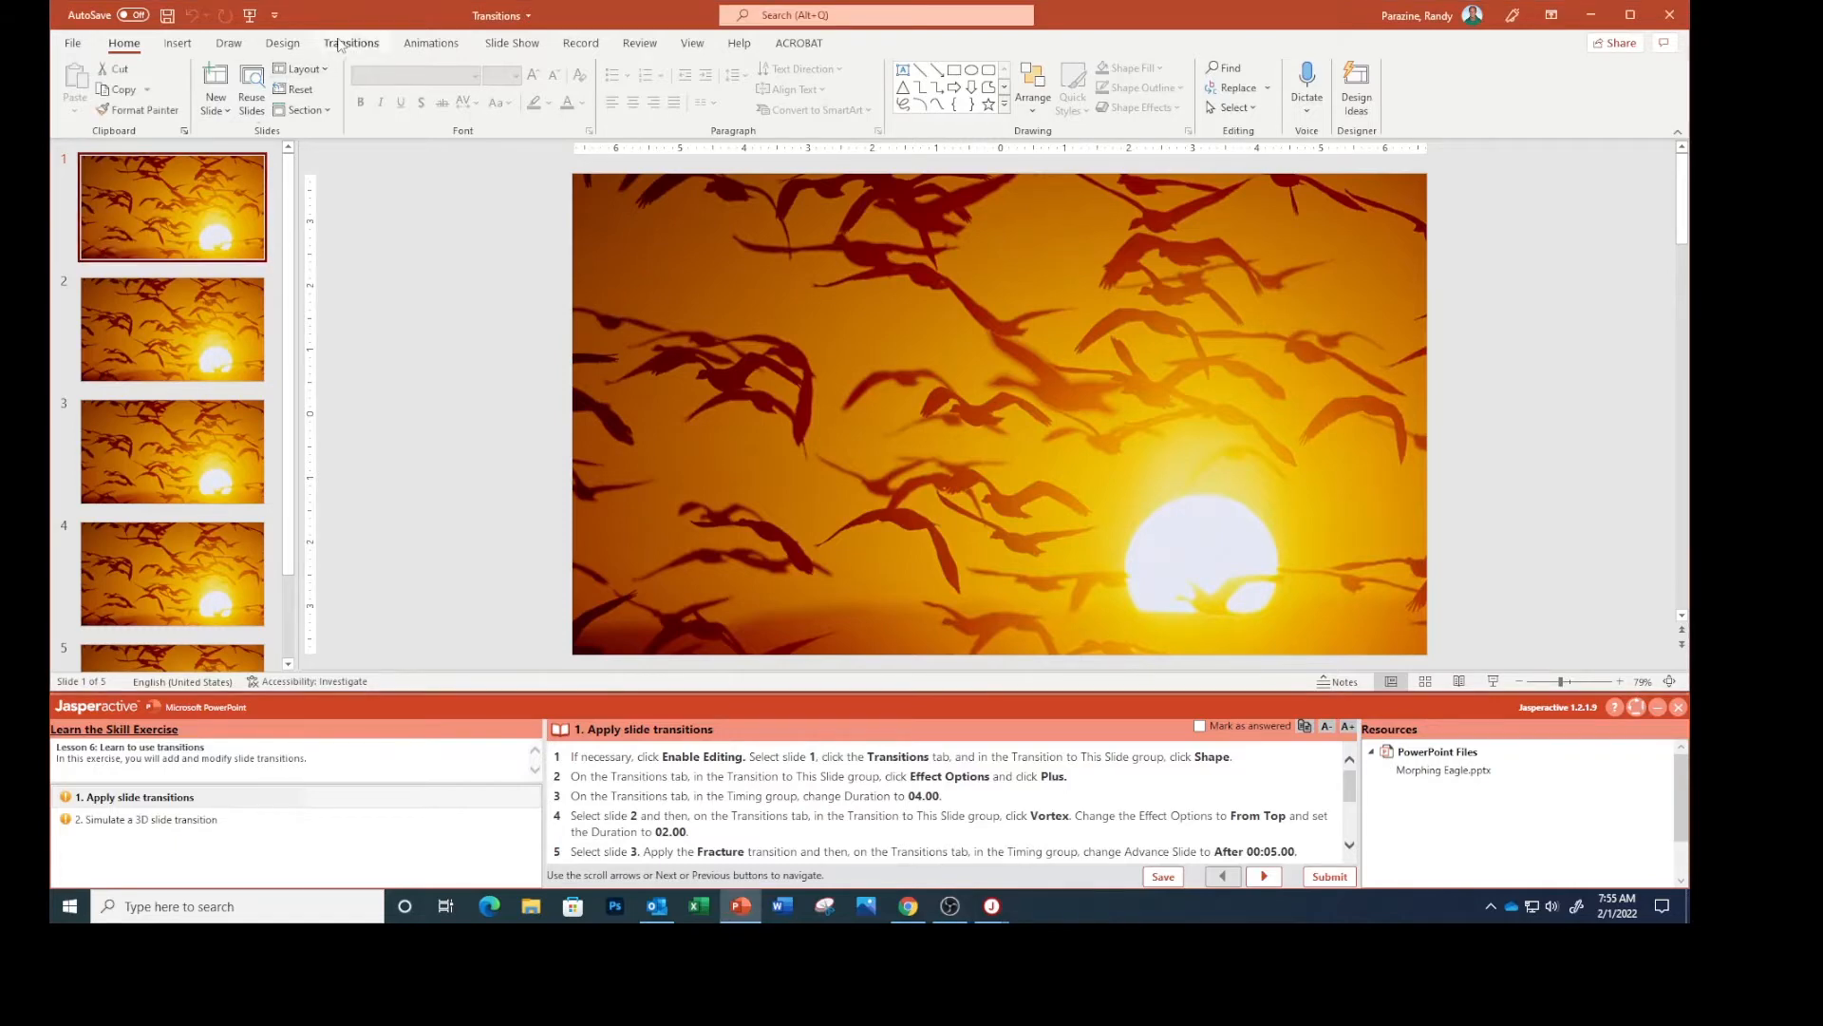
# Show the Transitions ribbon for slide 1.
pyautogui.click(352, 44)
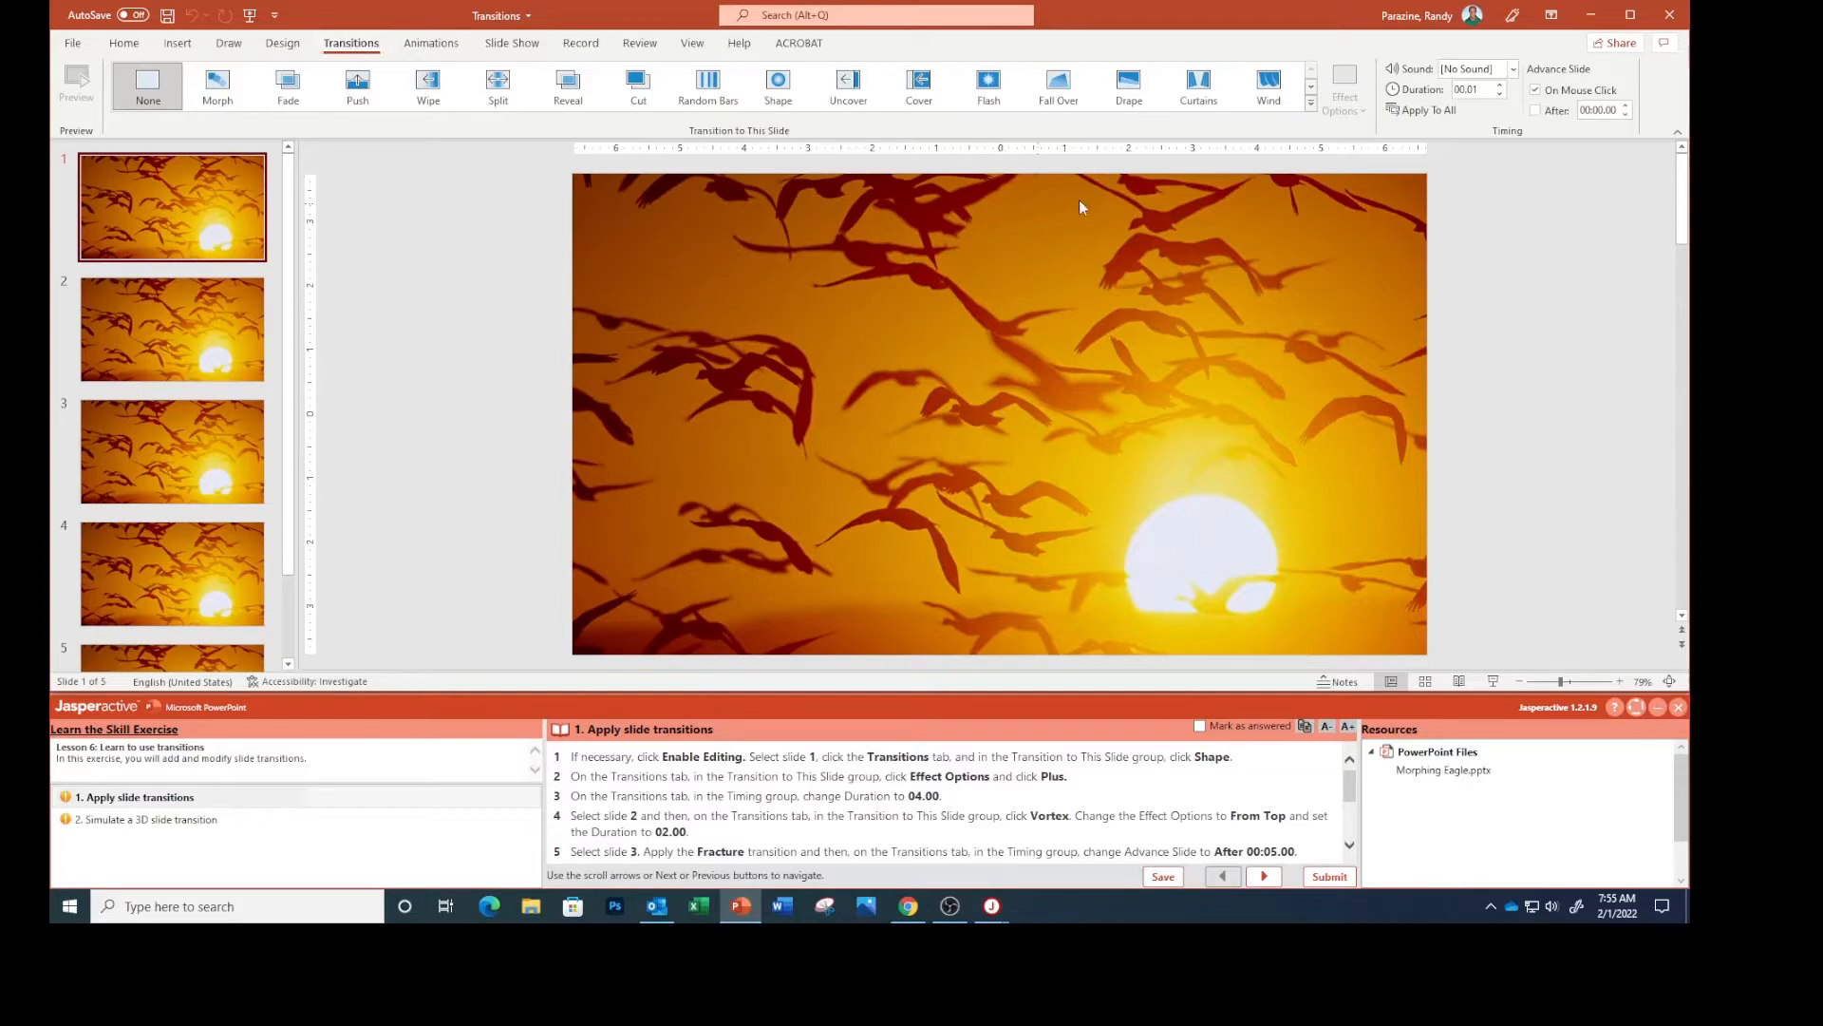
pyautogui.moveTo(1058, 186)
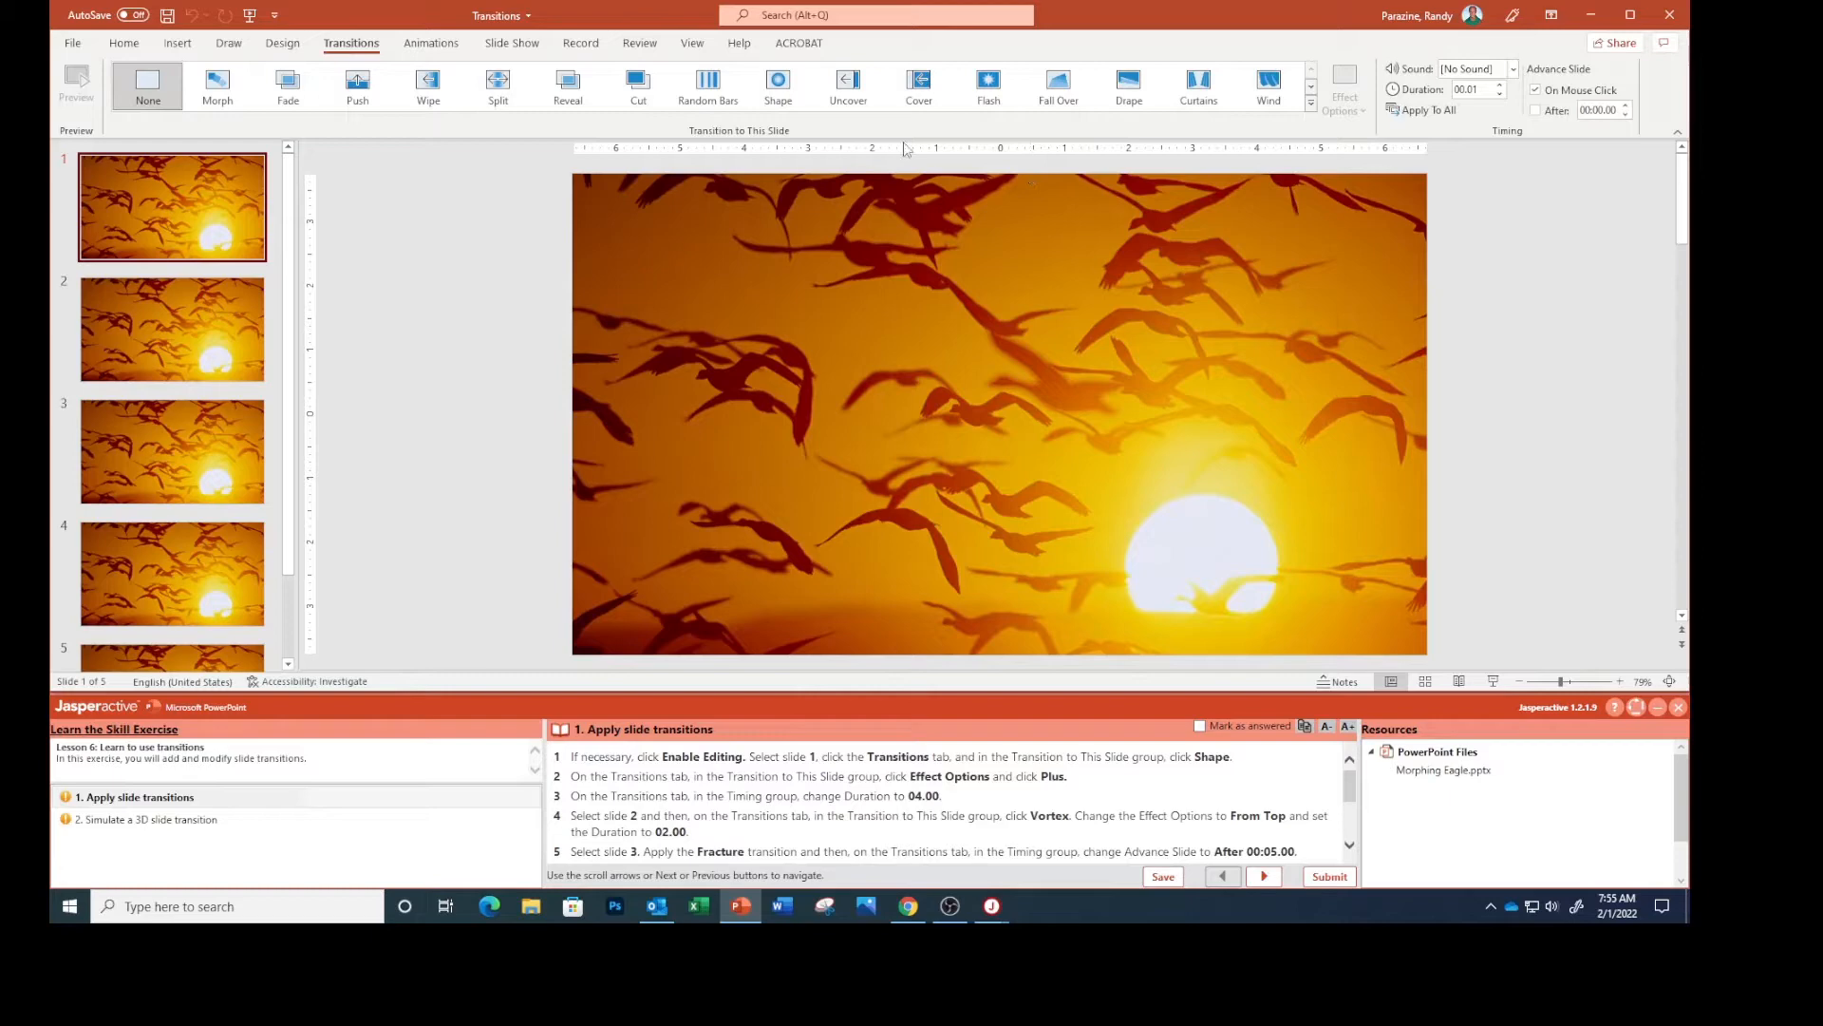
pyautogui.moveTo(904, 127)
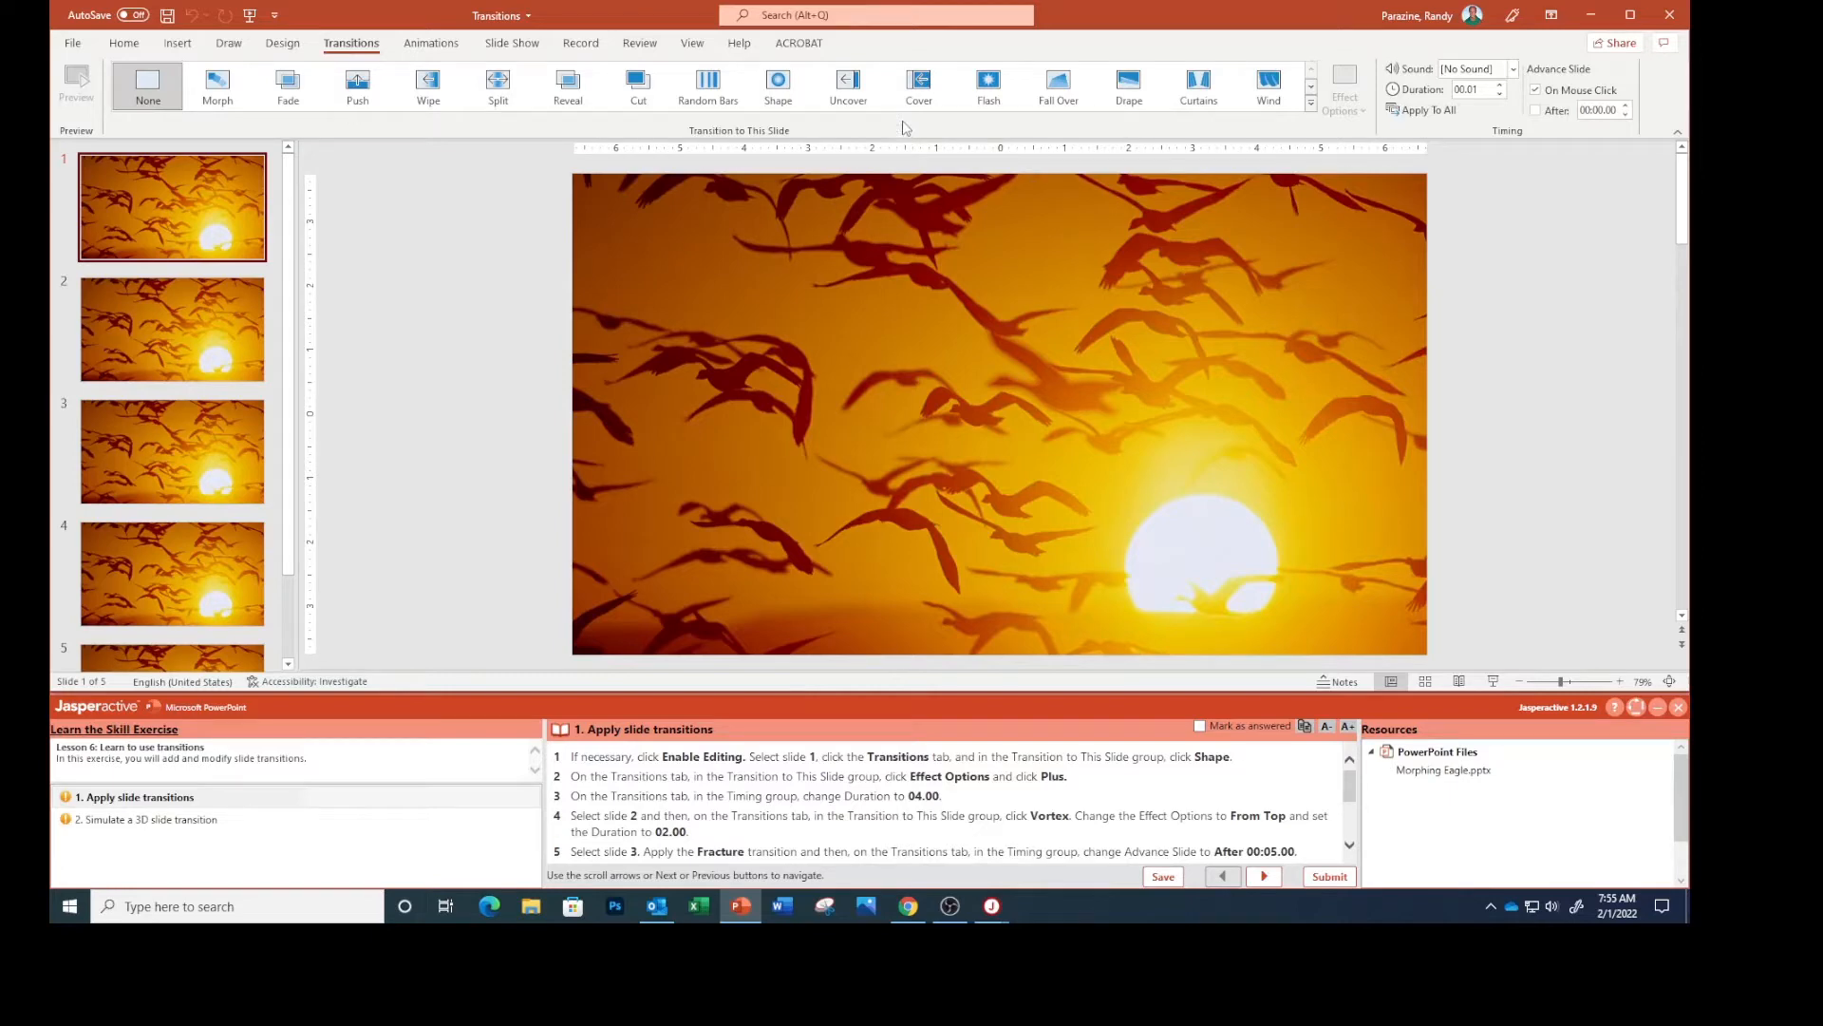
pyautogui.moveTo(445, 104)
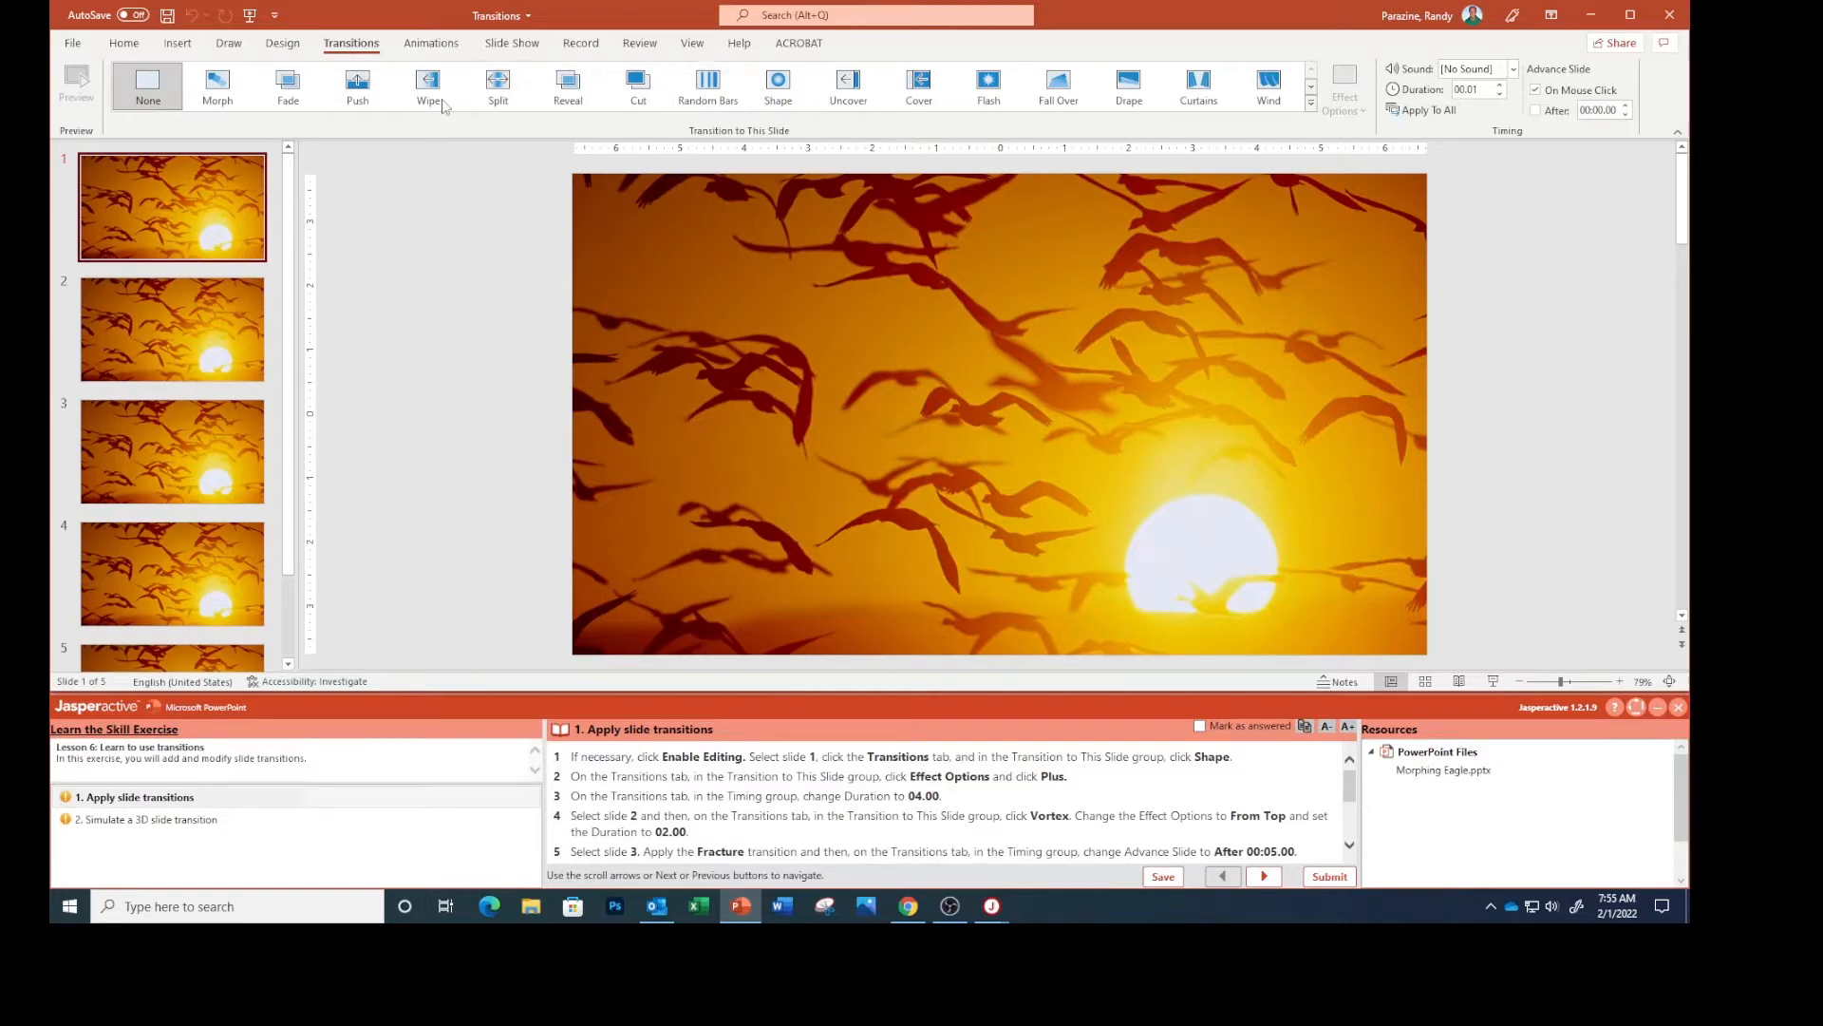
pyautogui.moveTo(685, 102)
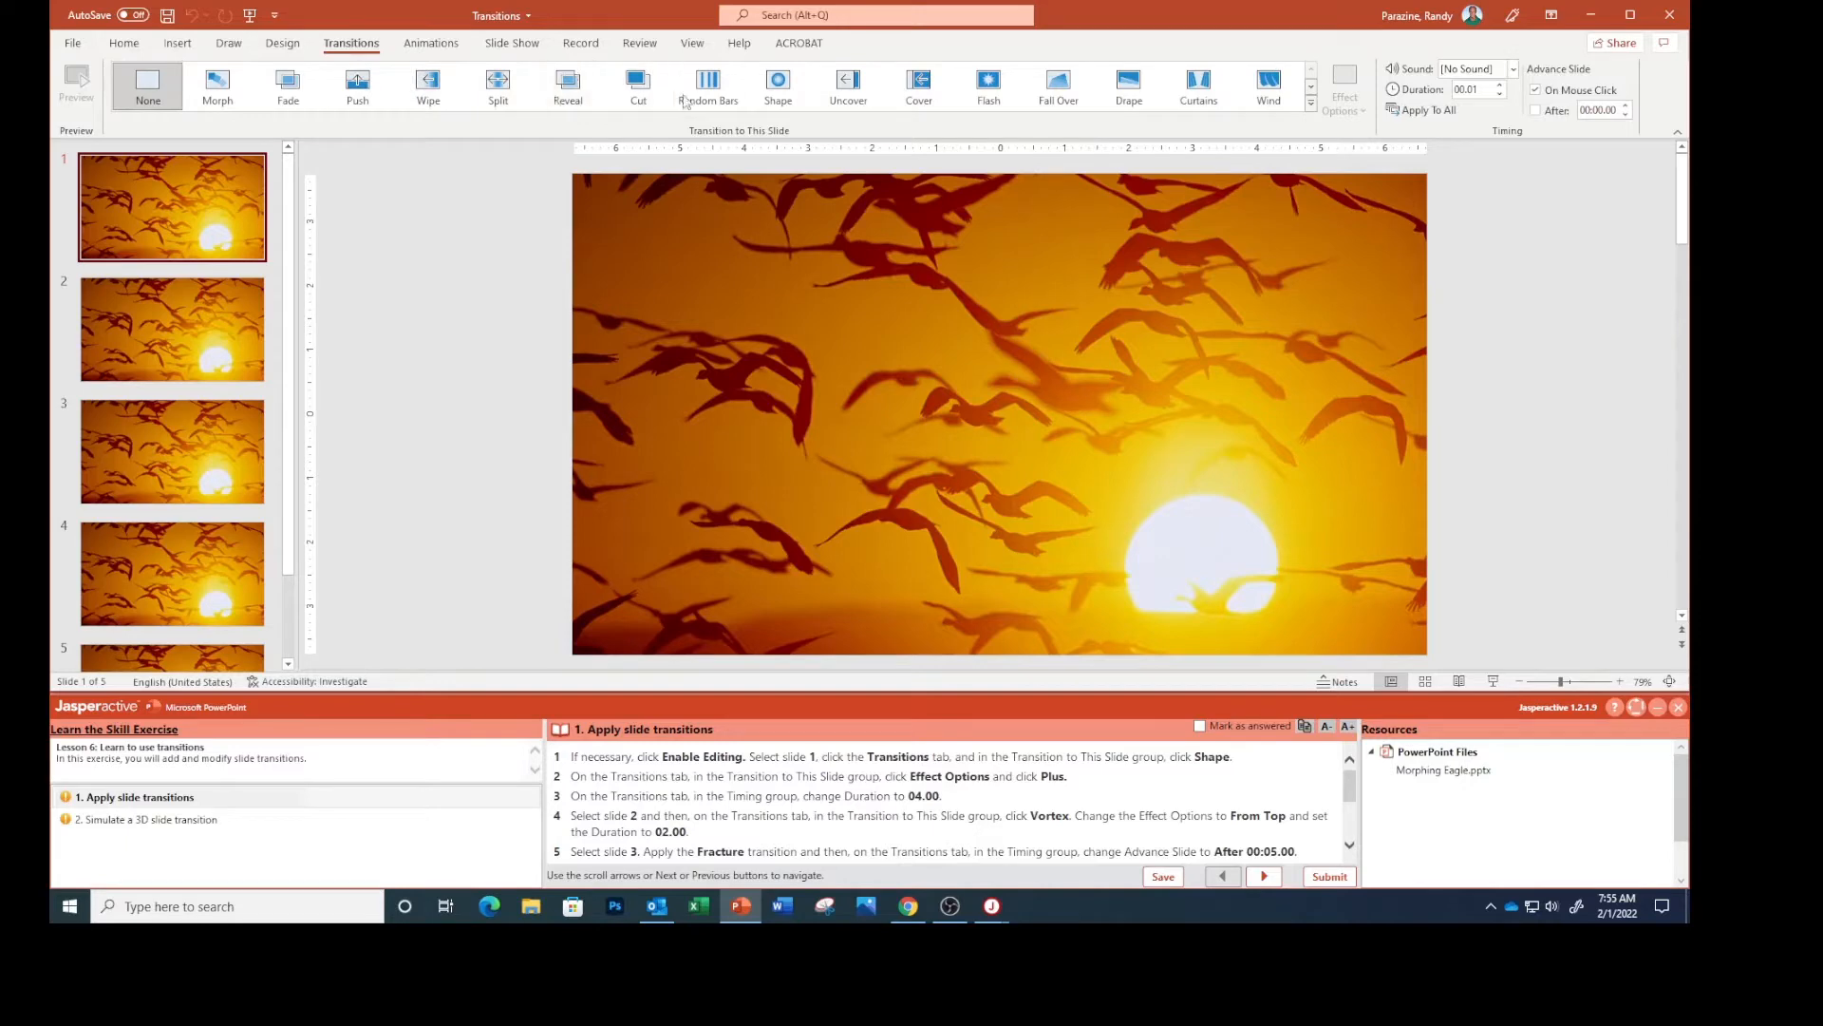
# Apply the Shape transition with the Plus effect option and a 04.00 duration to slide 1.
pyautogui.click(777, 83)
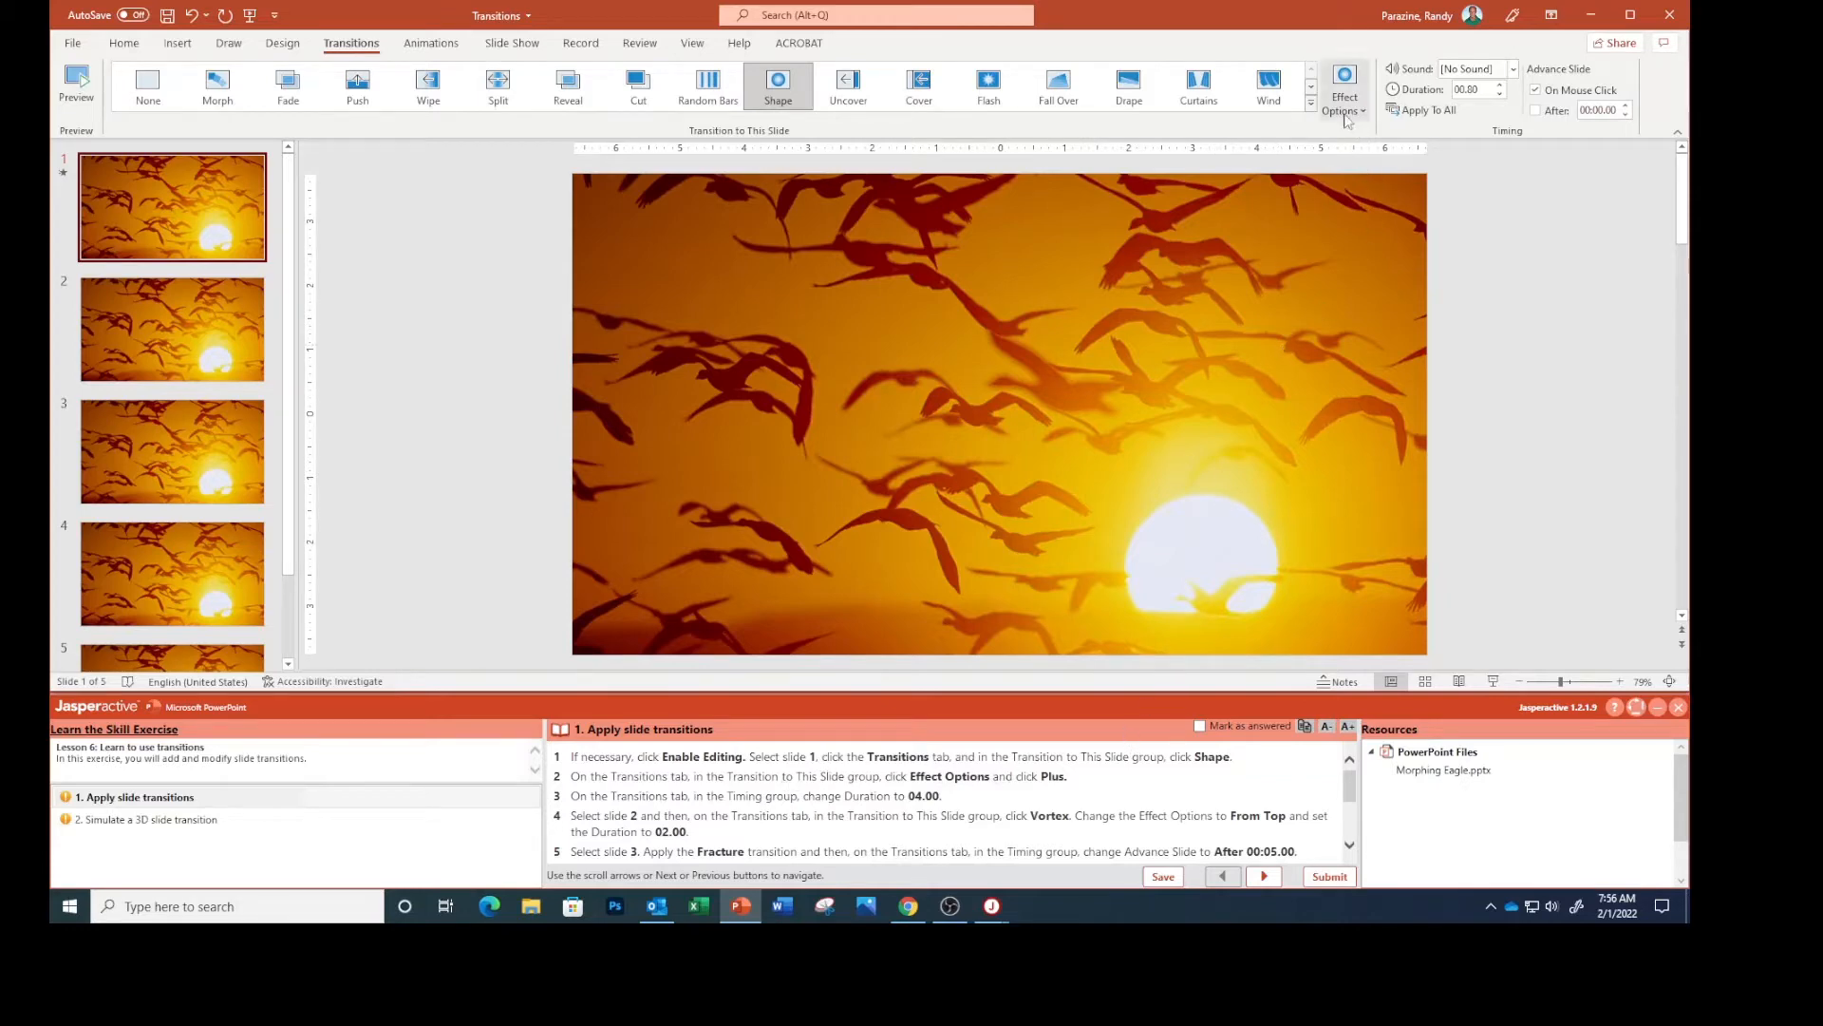
pyautogui.click(1344, 84)
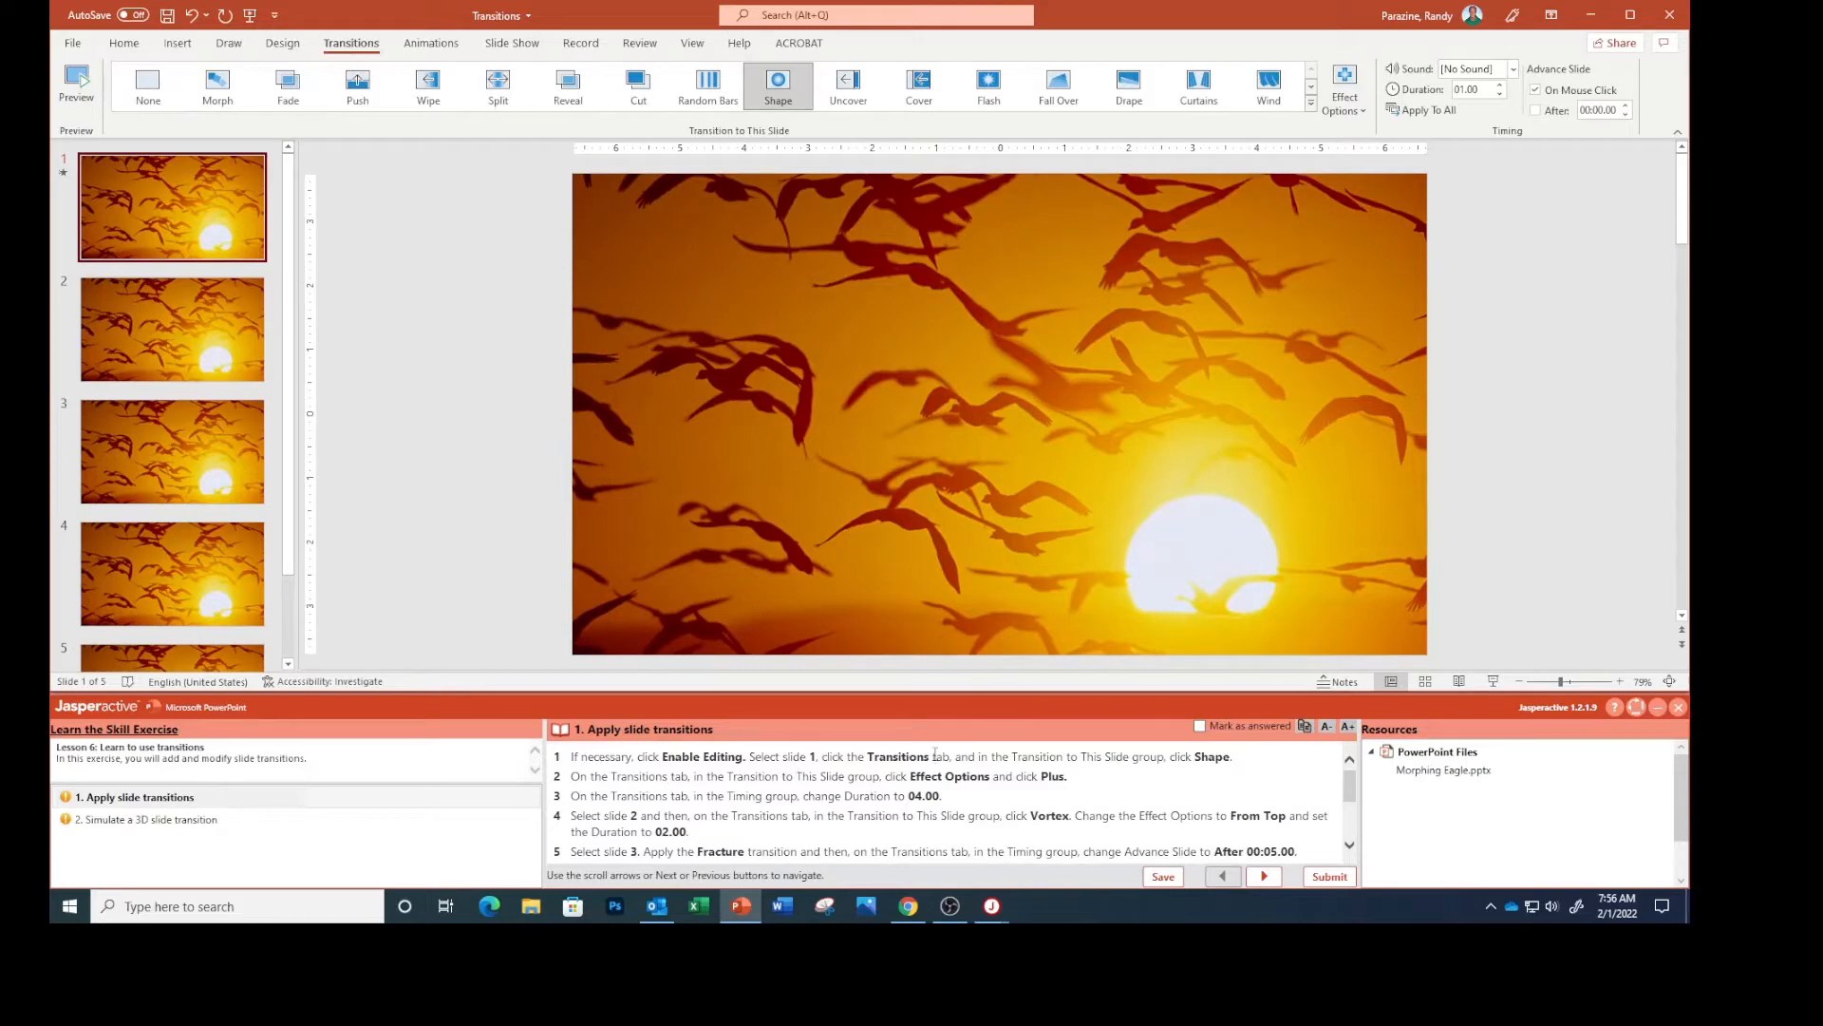
pyautogui.moveTo(1501, 114)
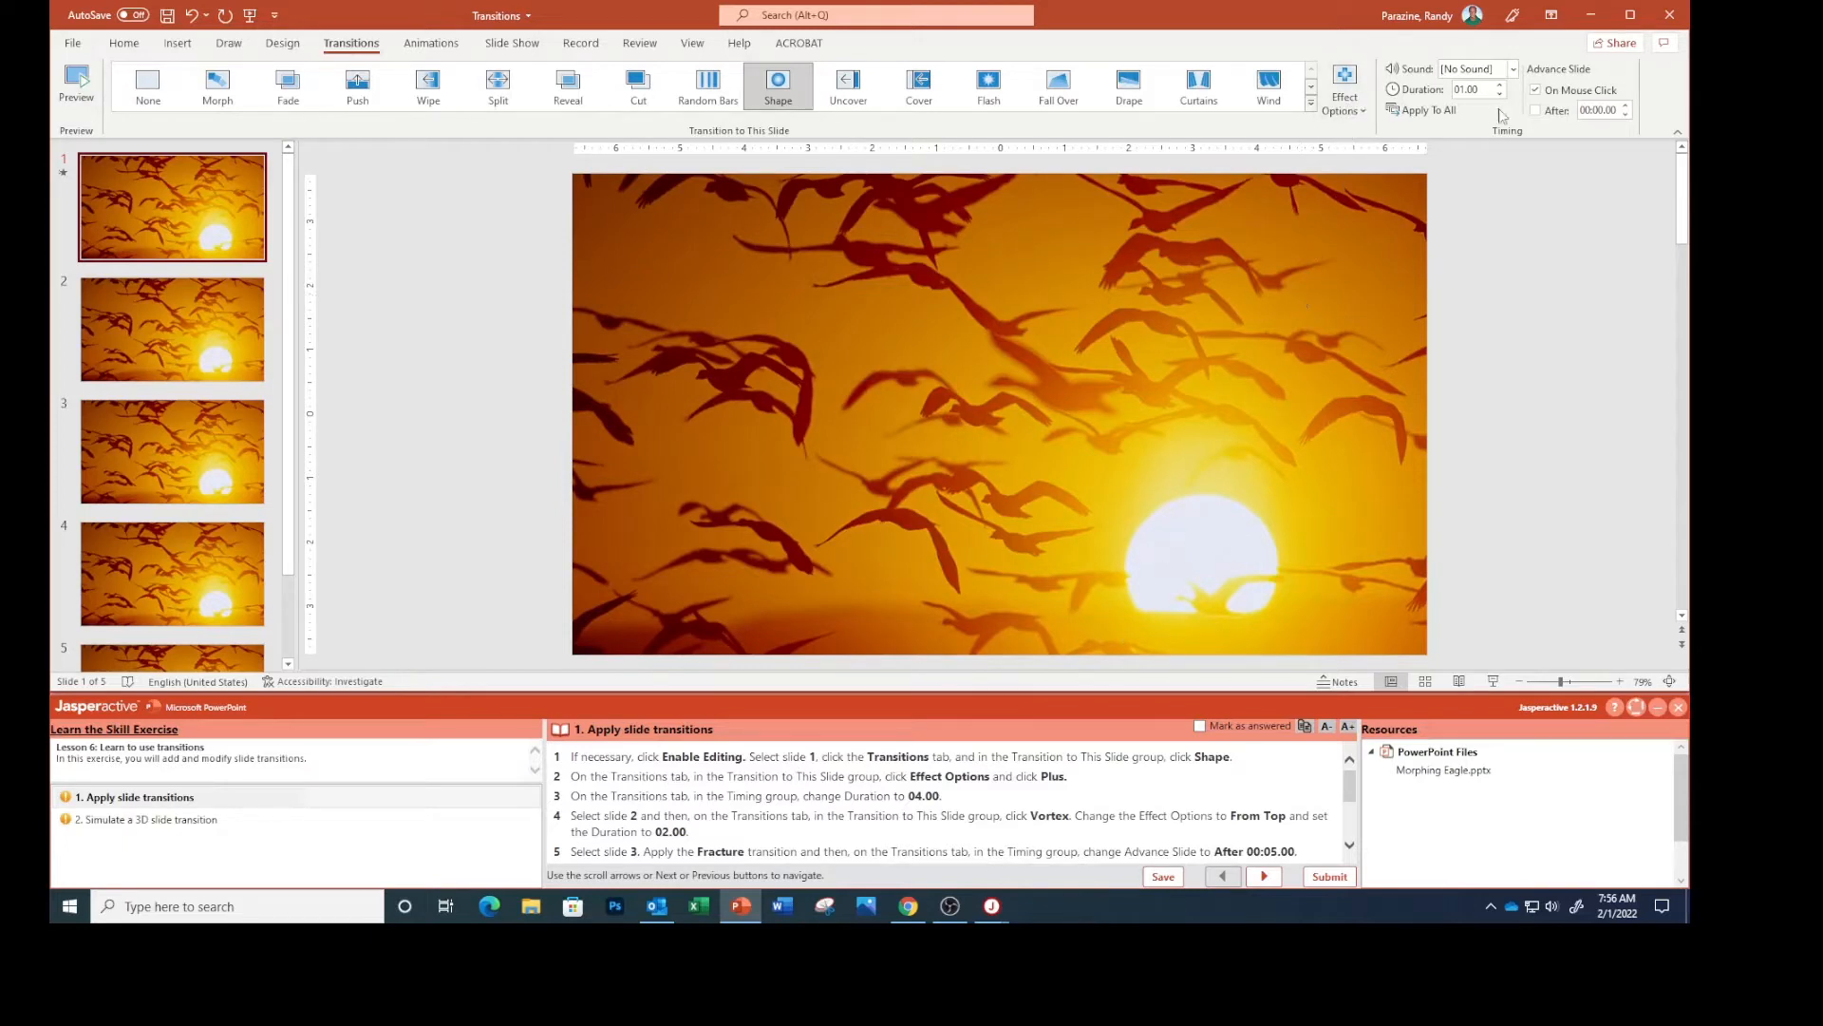
pyautogui.click(1500, 86)
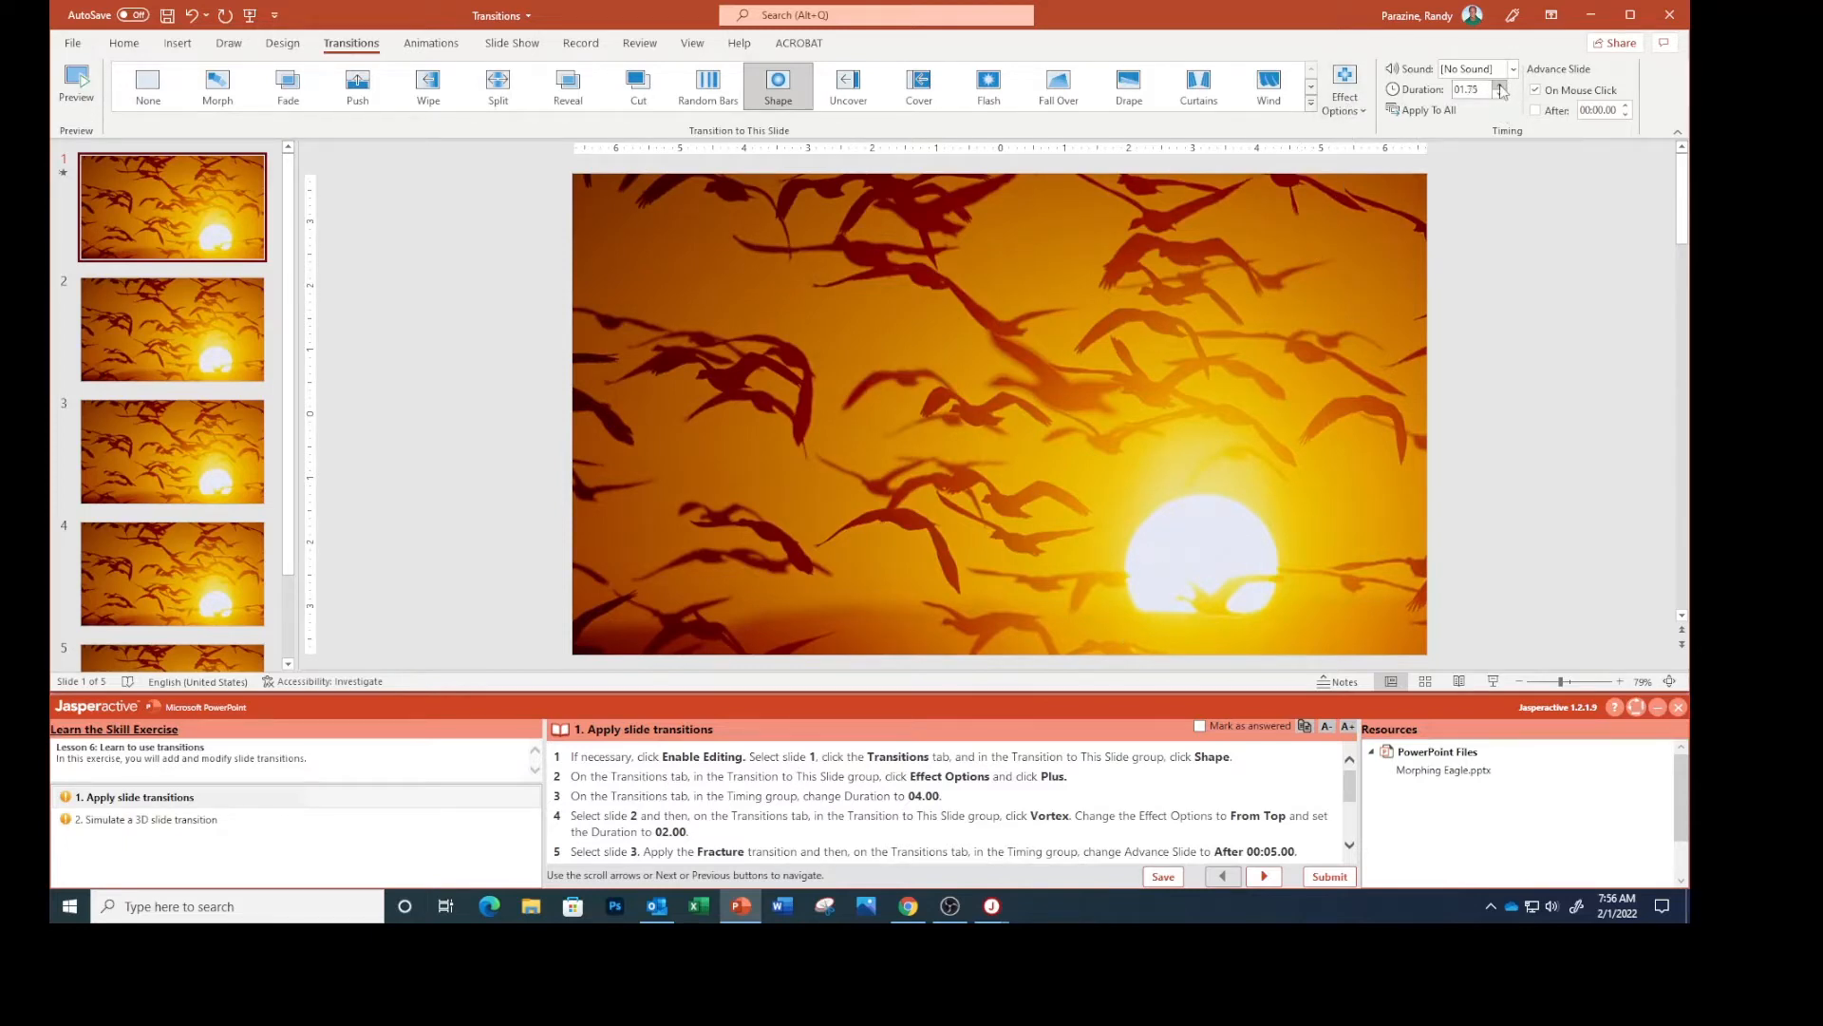
pyautogui.click(1501, 85)
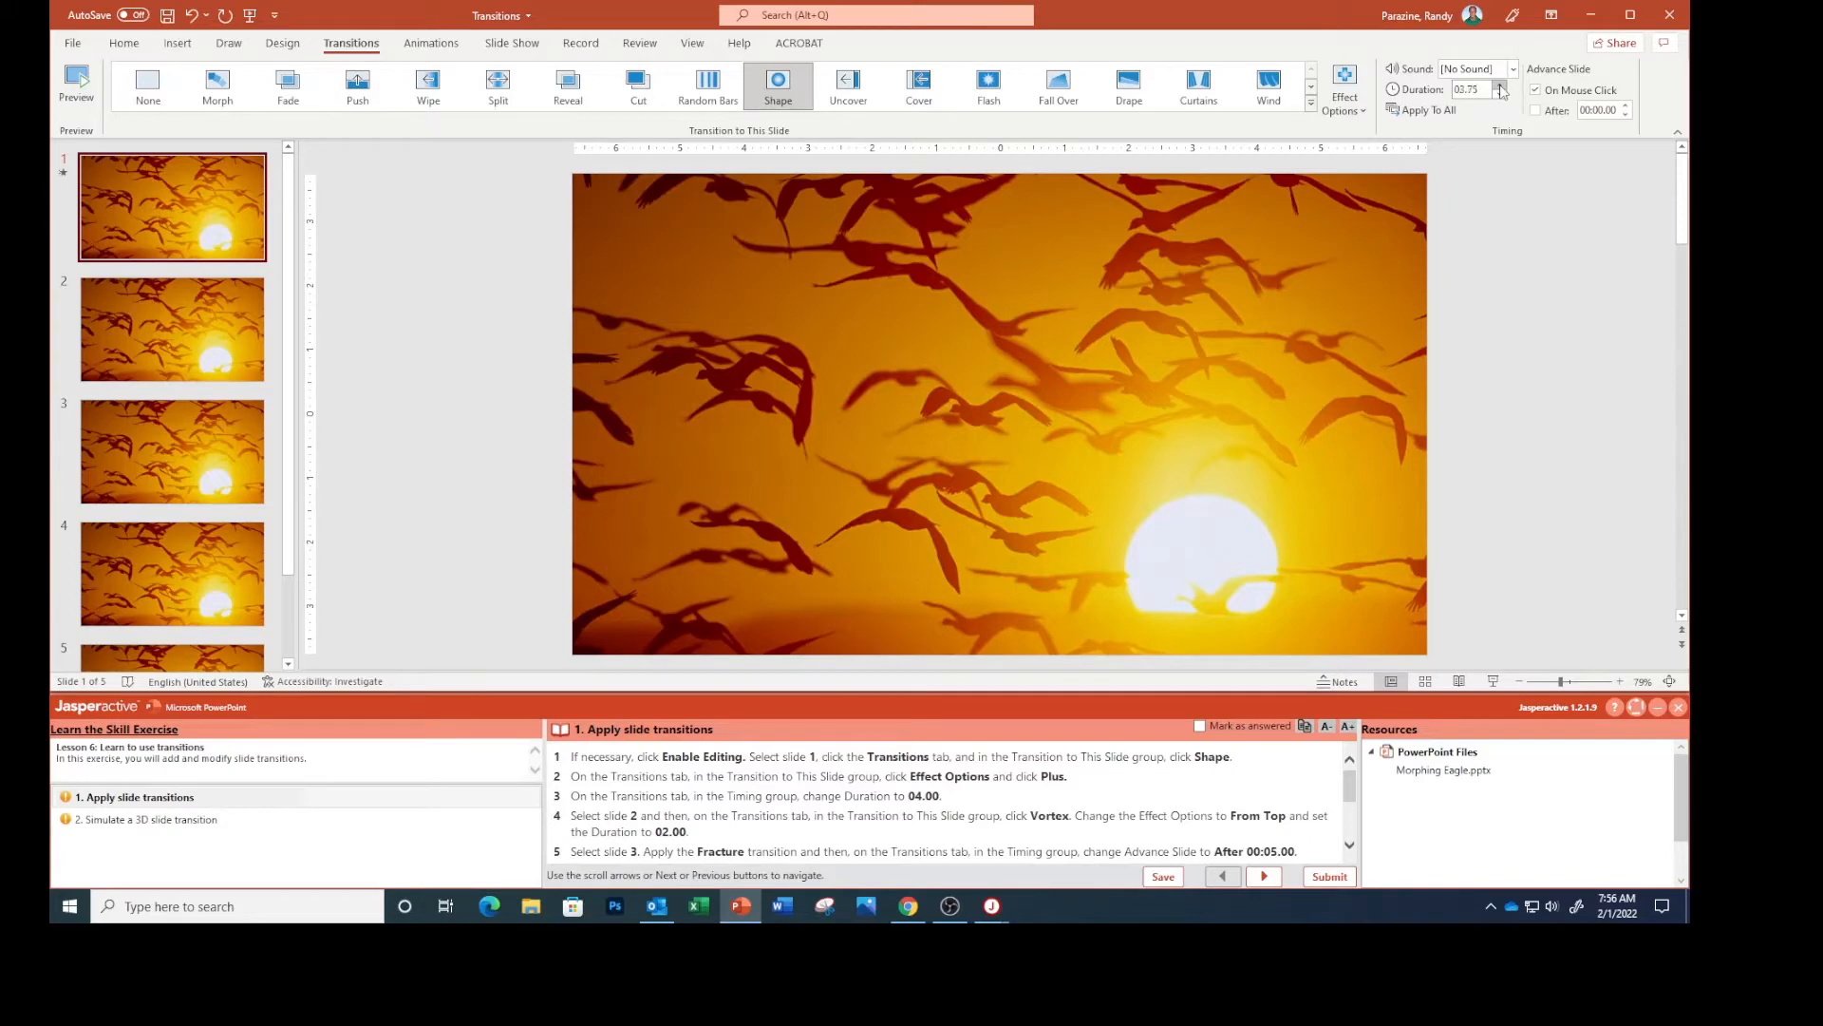
pyautogui.click(1501, 86)
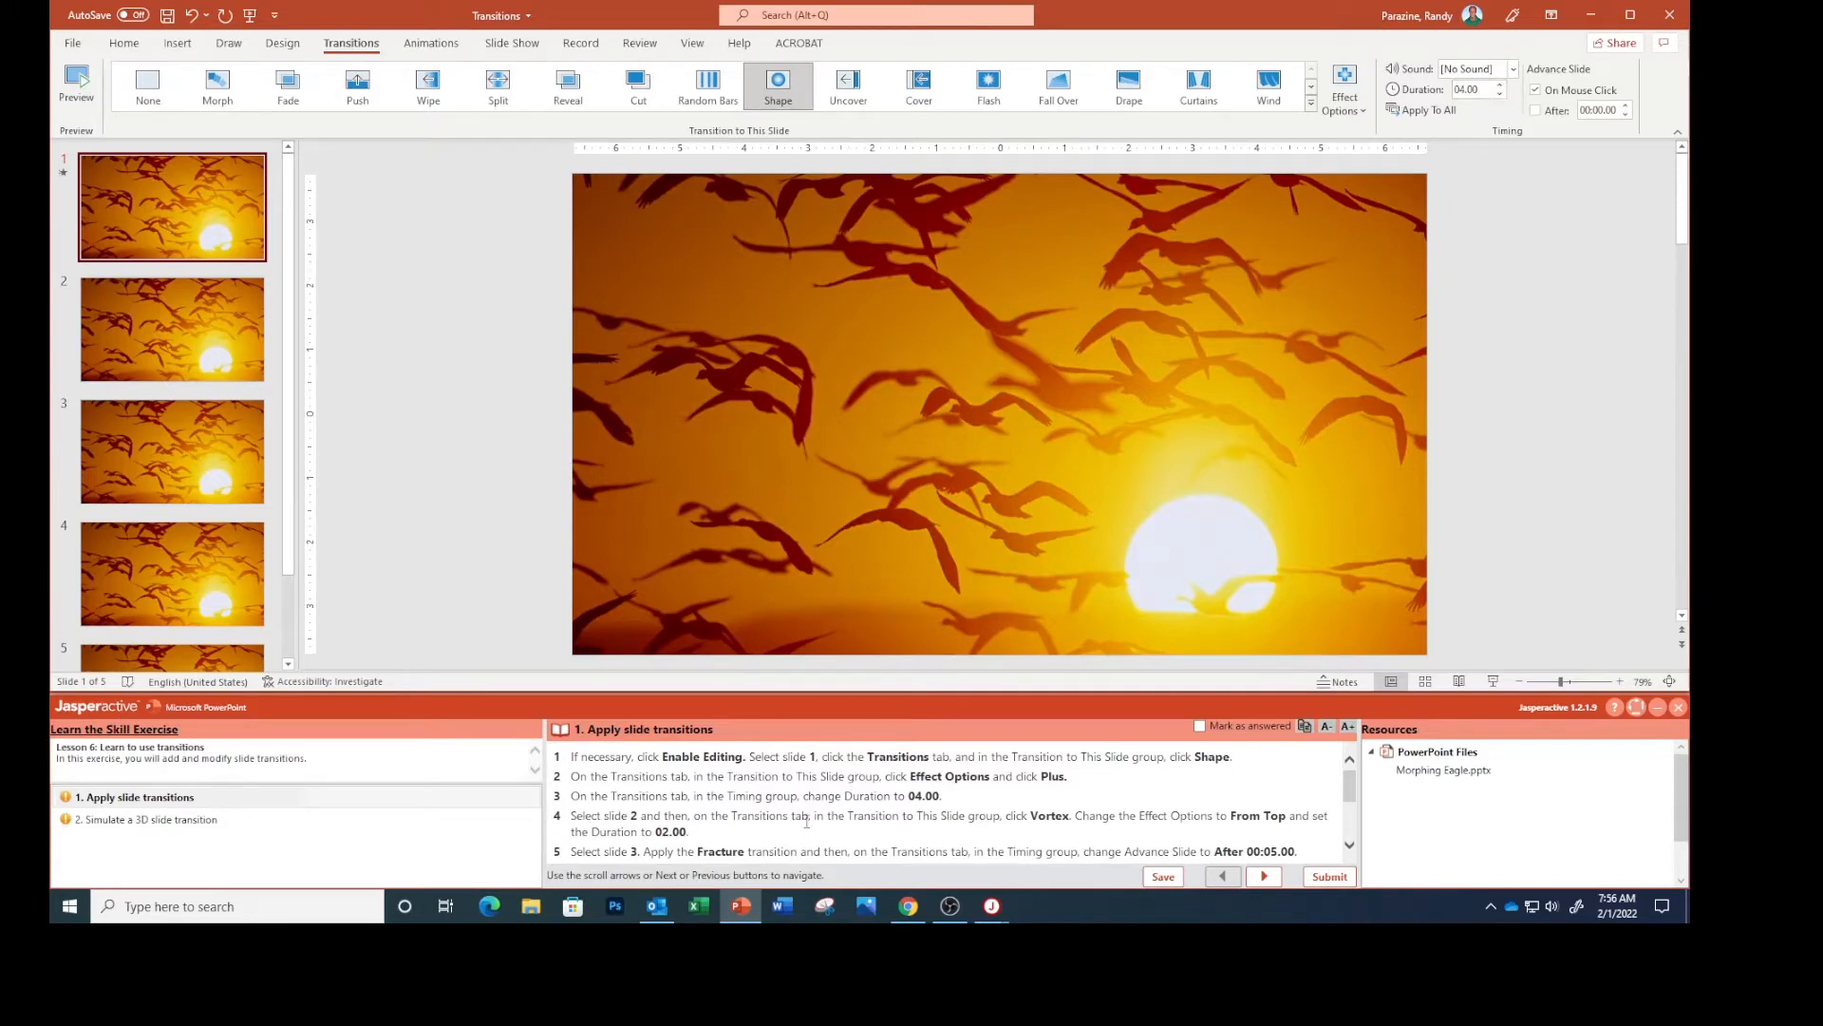
pyautogui.scroll(-3)
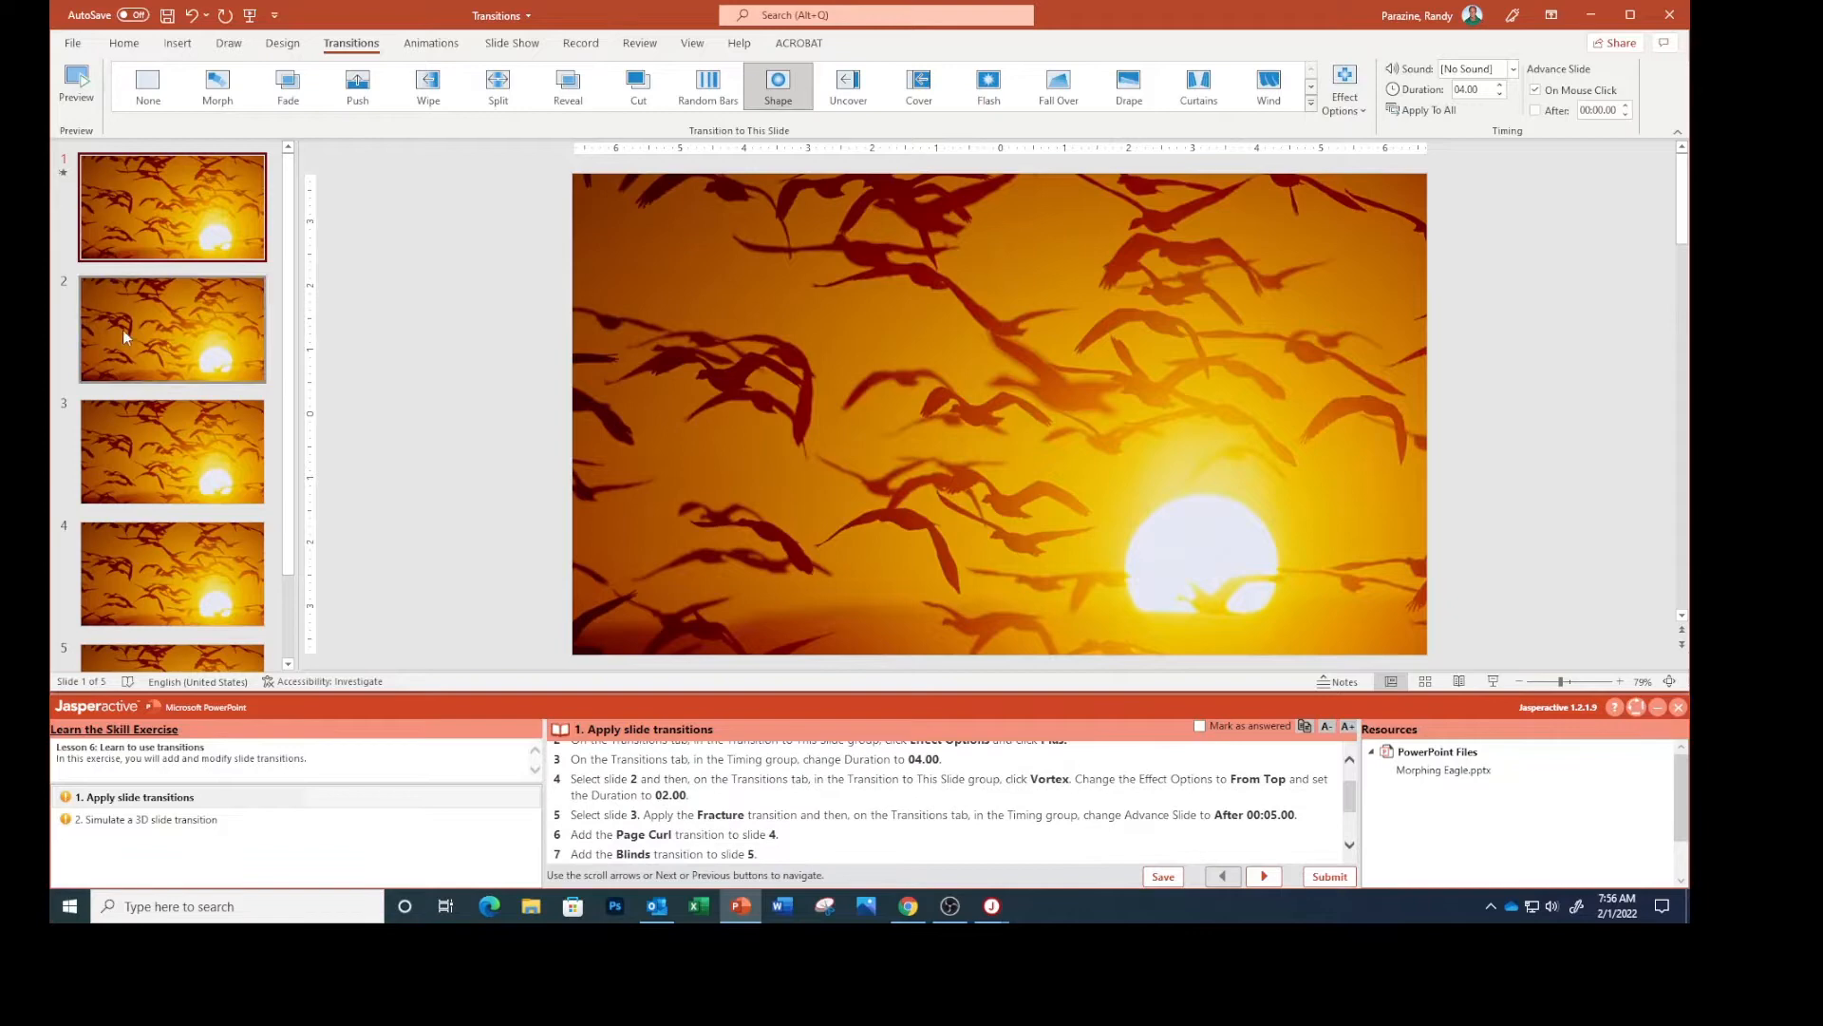
# Make slide 2 the active slide.
pyautogui.click(171, 329)
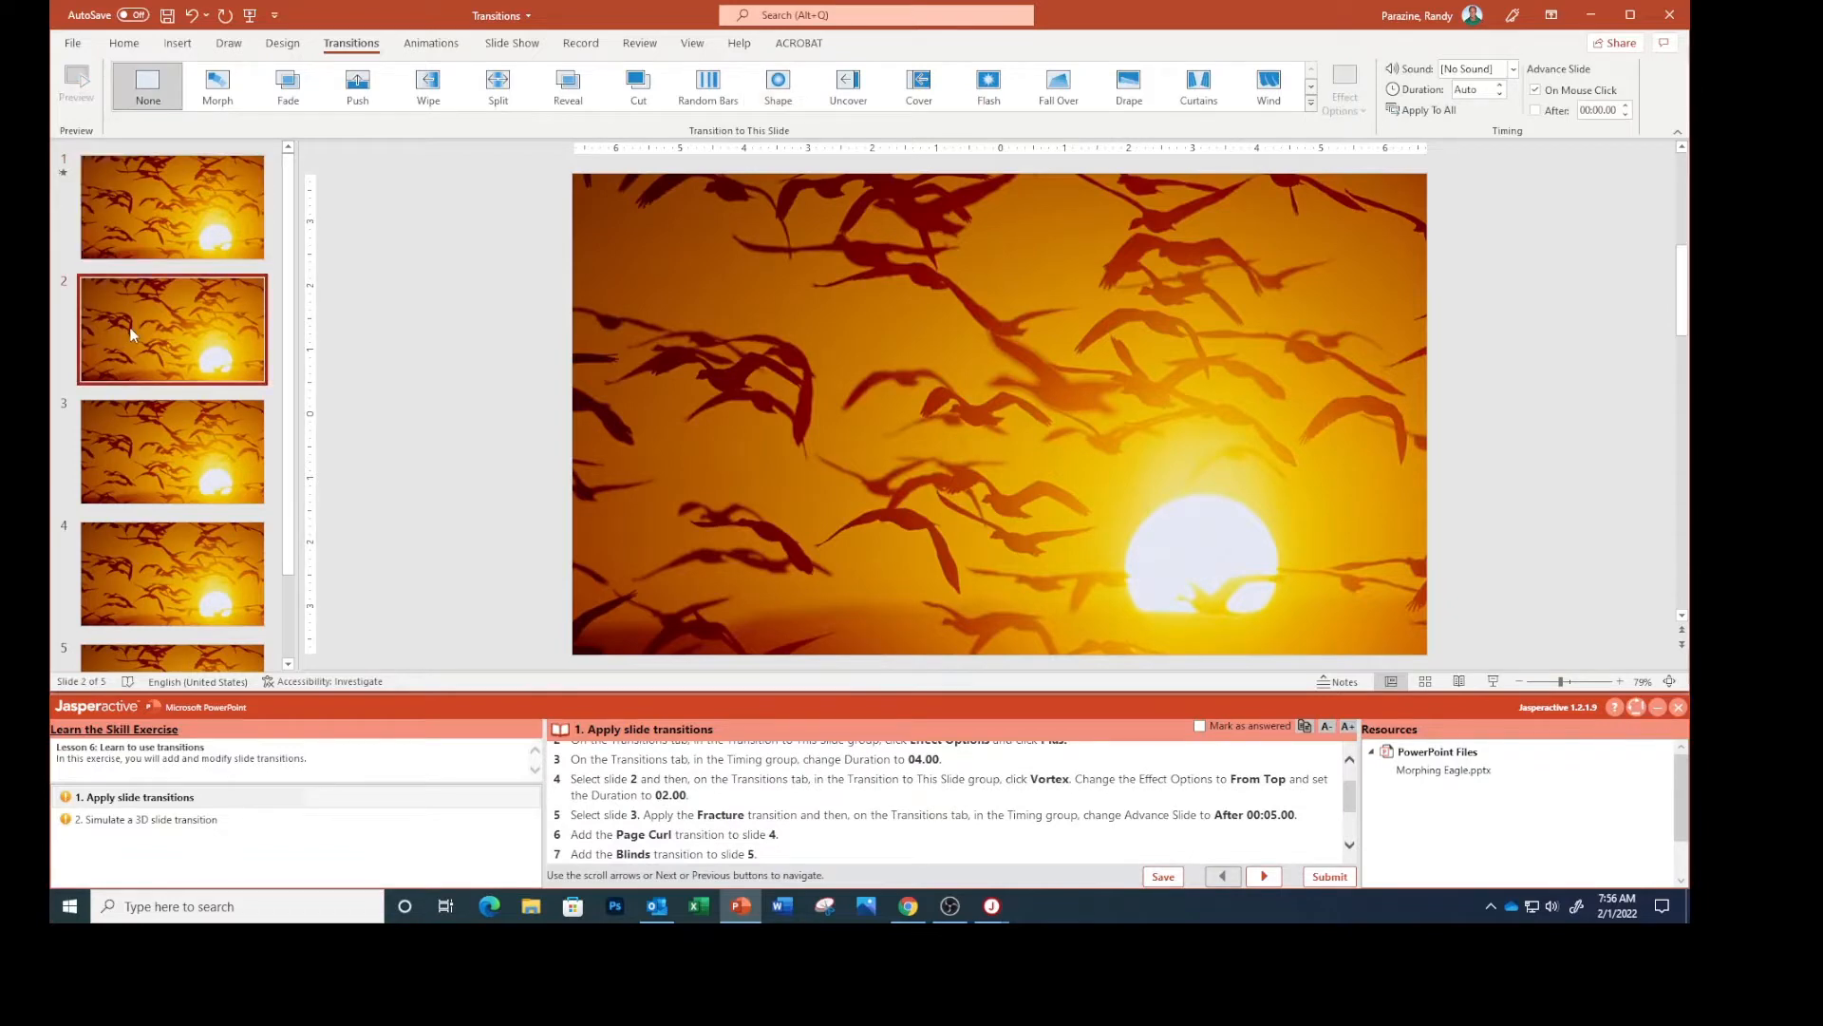
pyautogui.moveTo(908, 309)
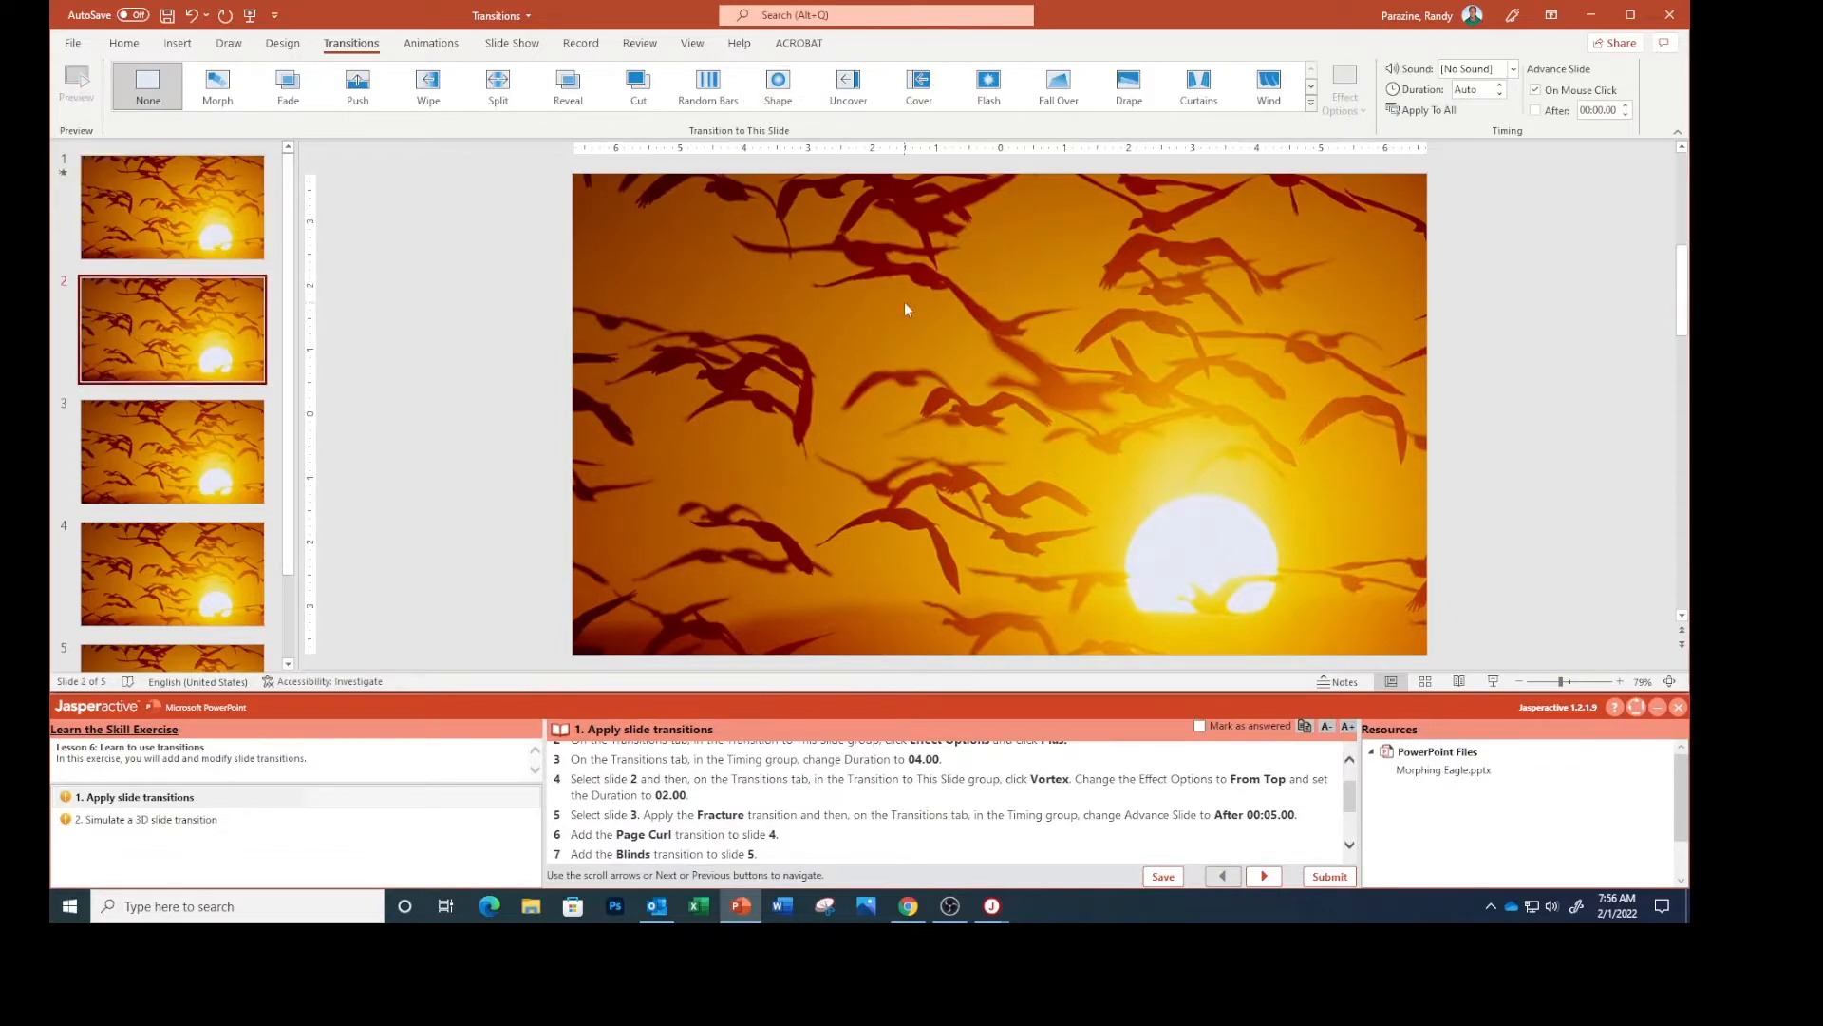
pyautogui.moveTo(900, 285)
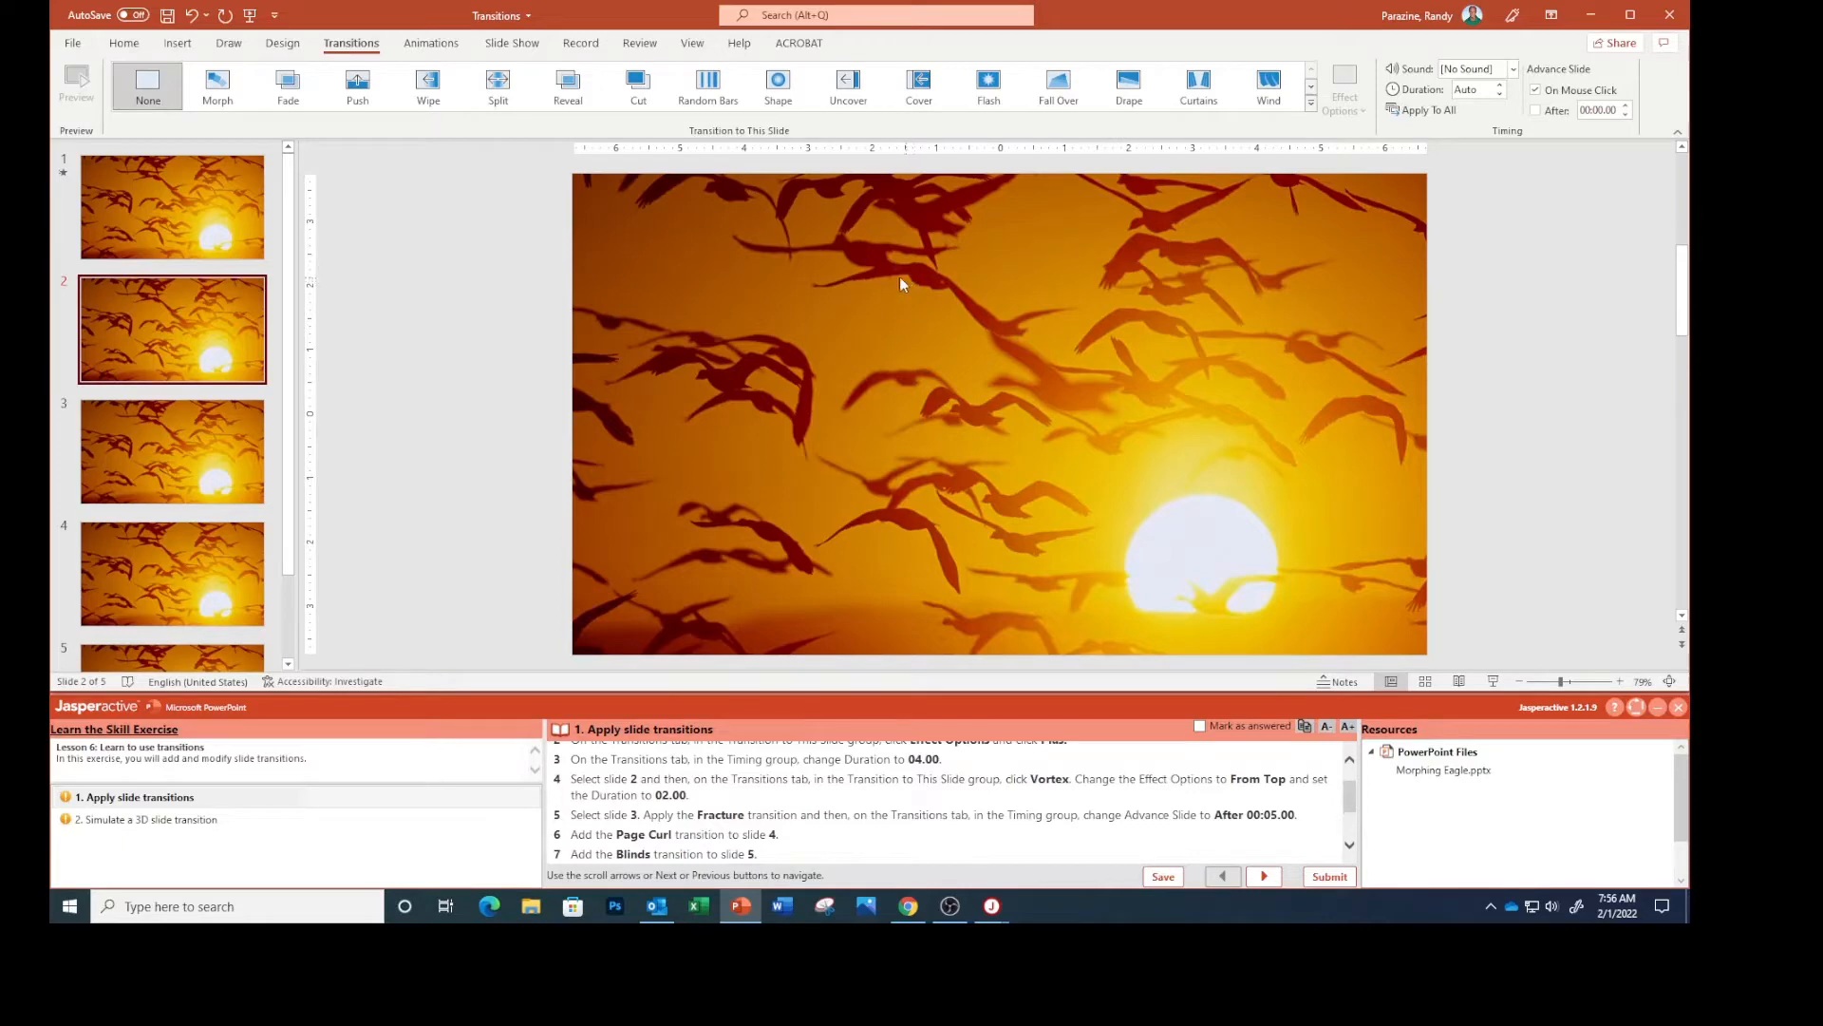
pyautogui.moveTo(498, 84)
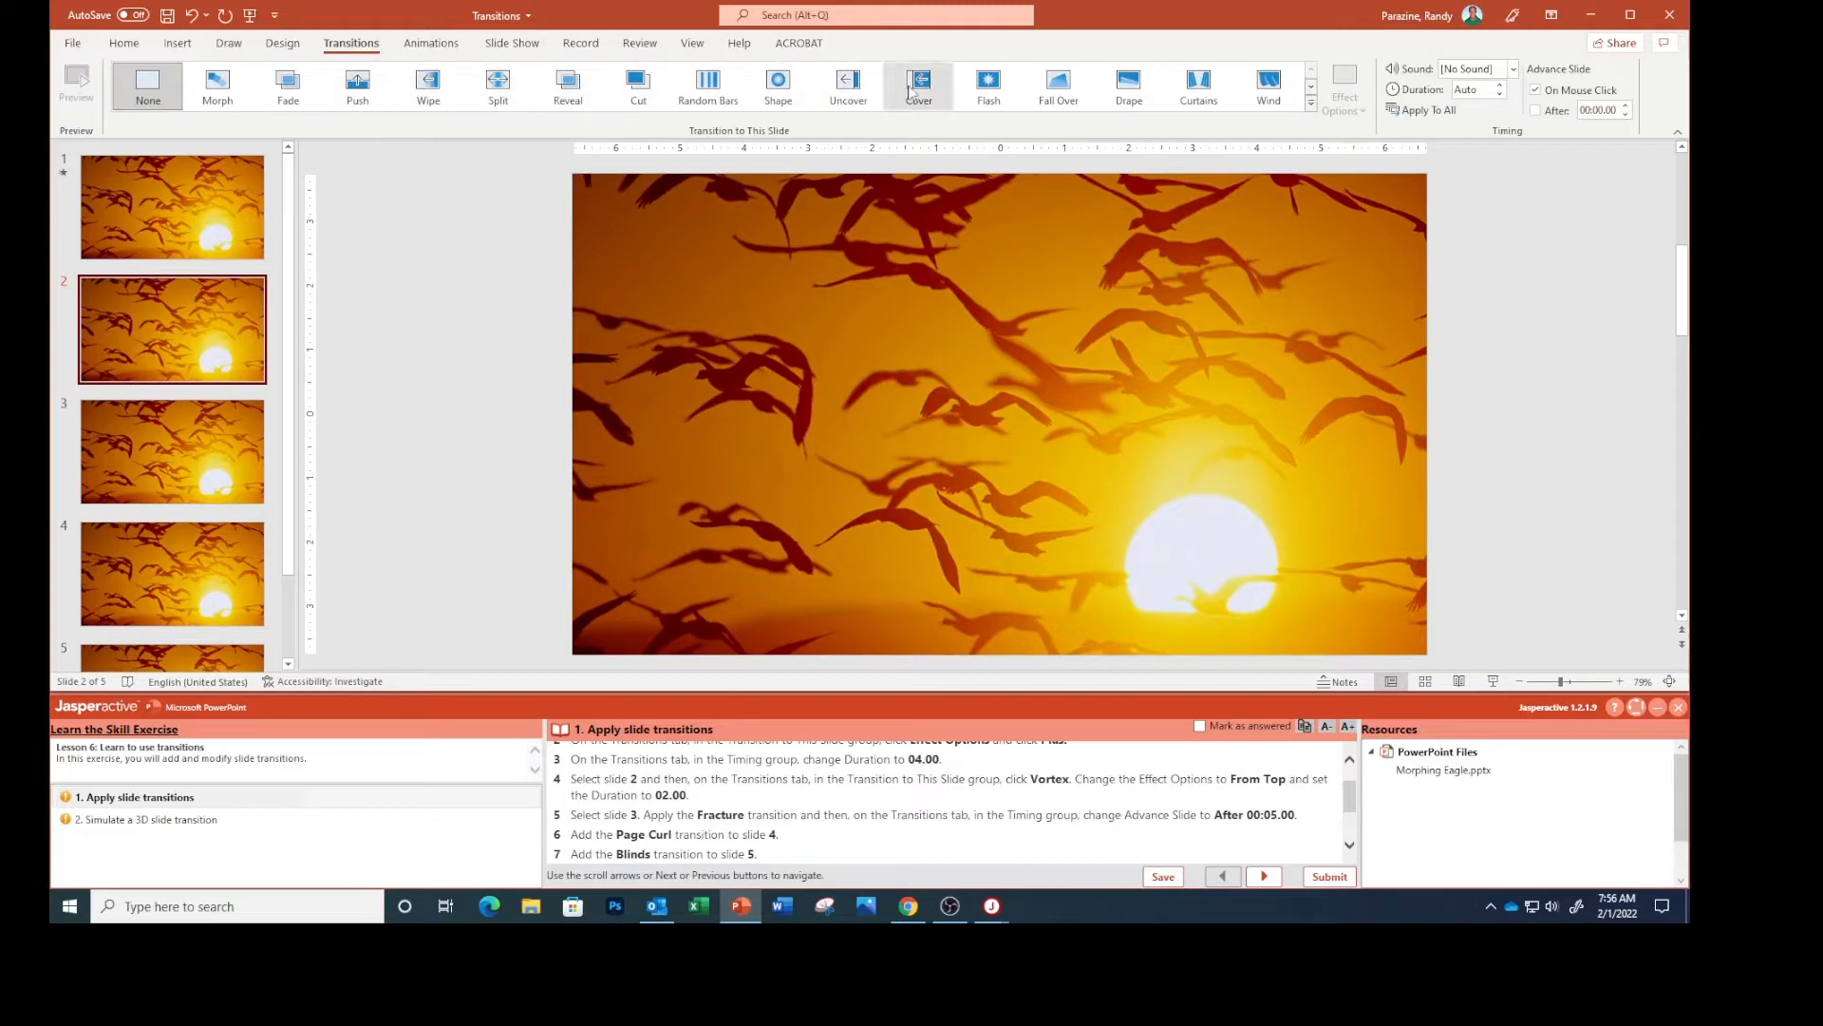
pyautogui.moveTo(1313, 112)
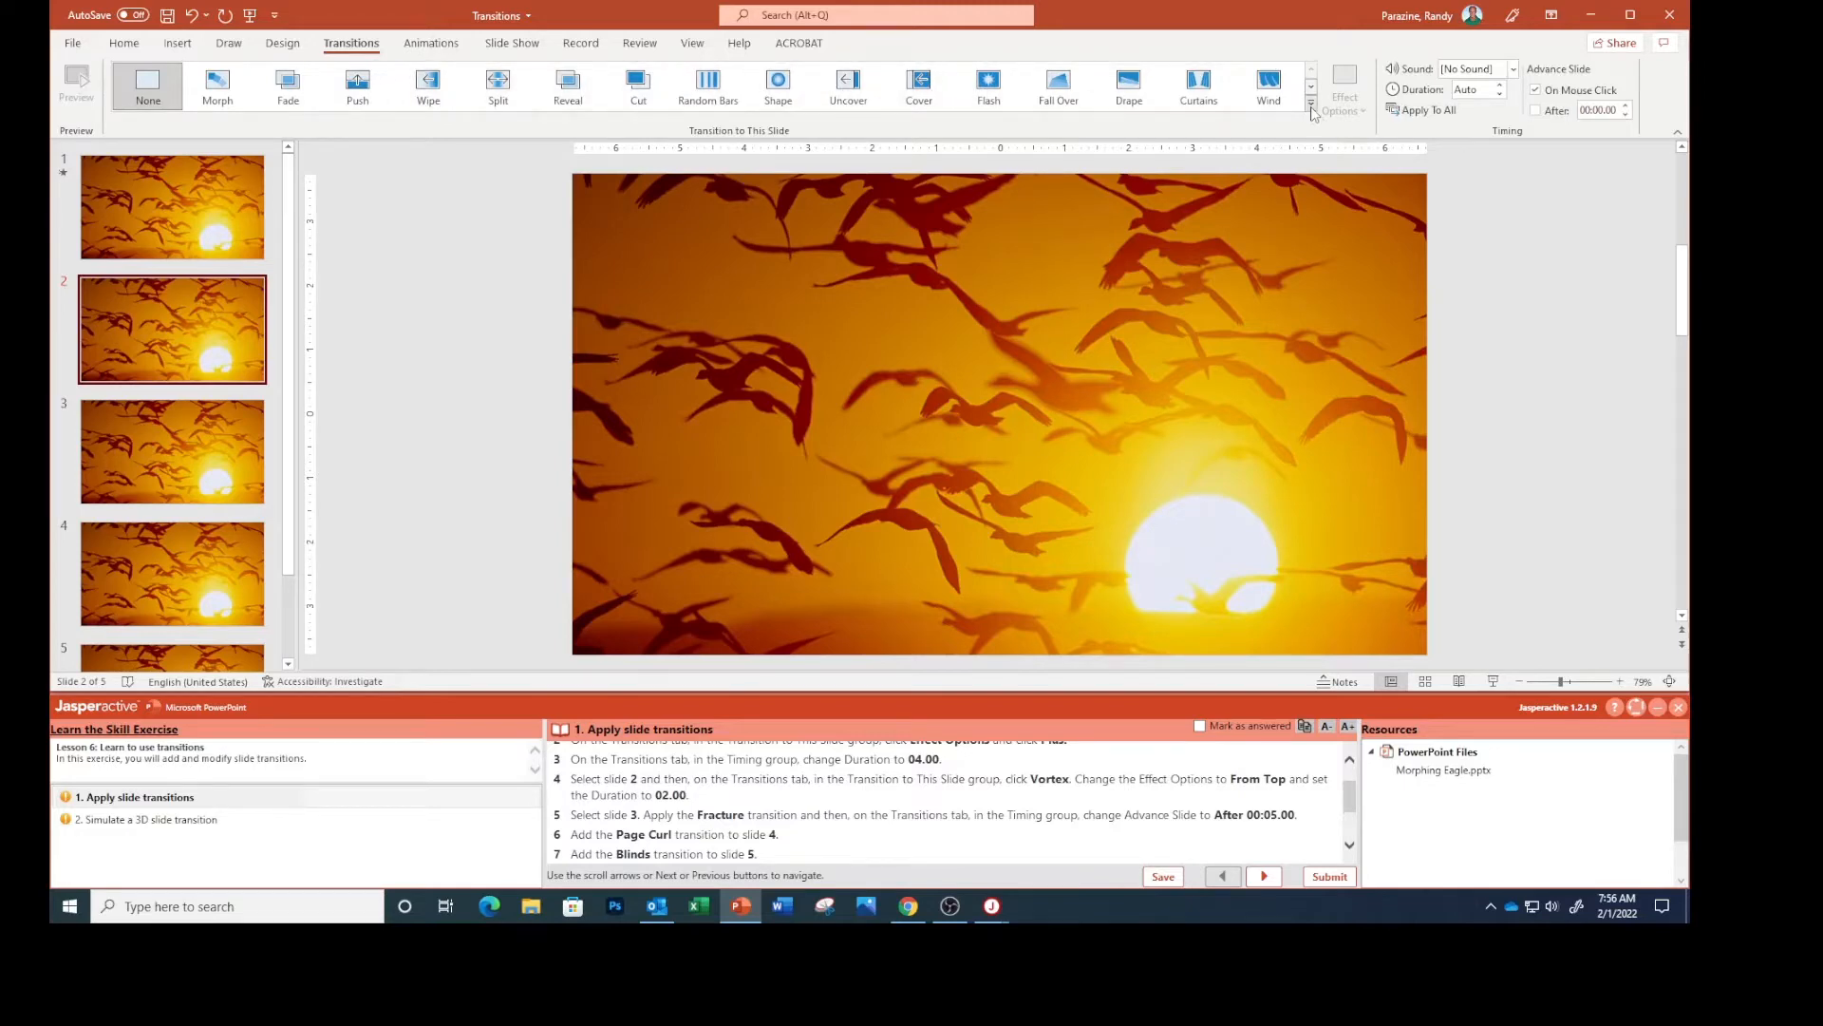
# Apply the Vortex transition at 02.00 duration to slide 2, then move to slide 3.
pyautogui.click(1312, 110)
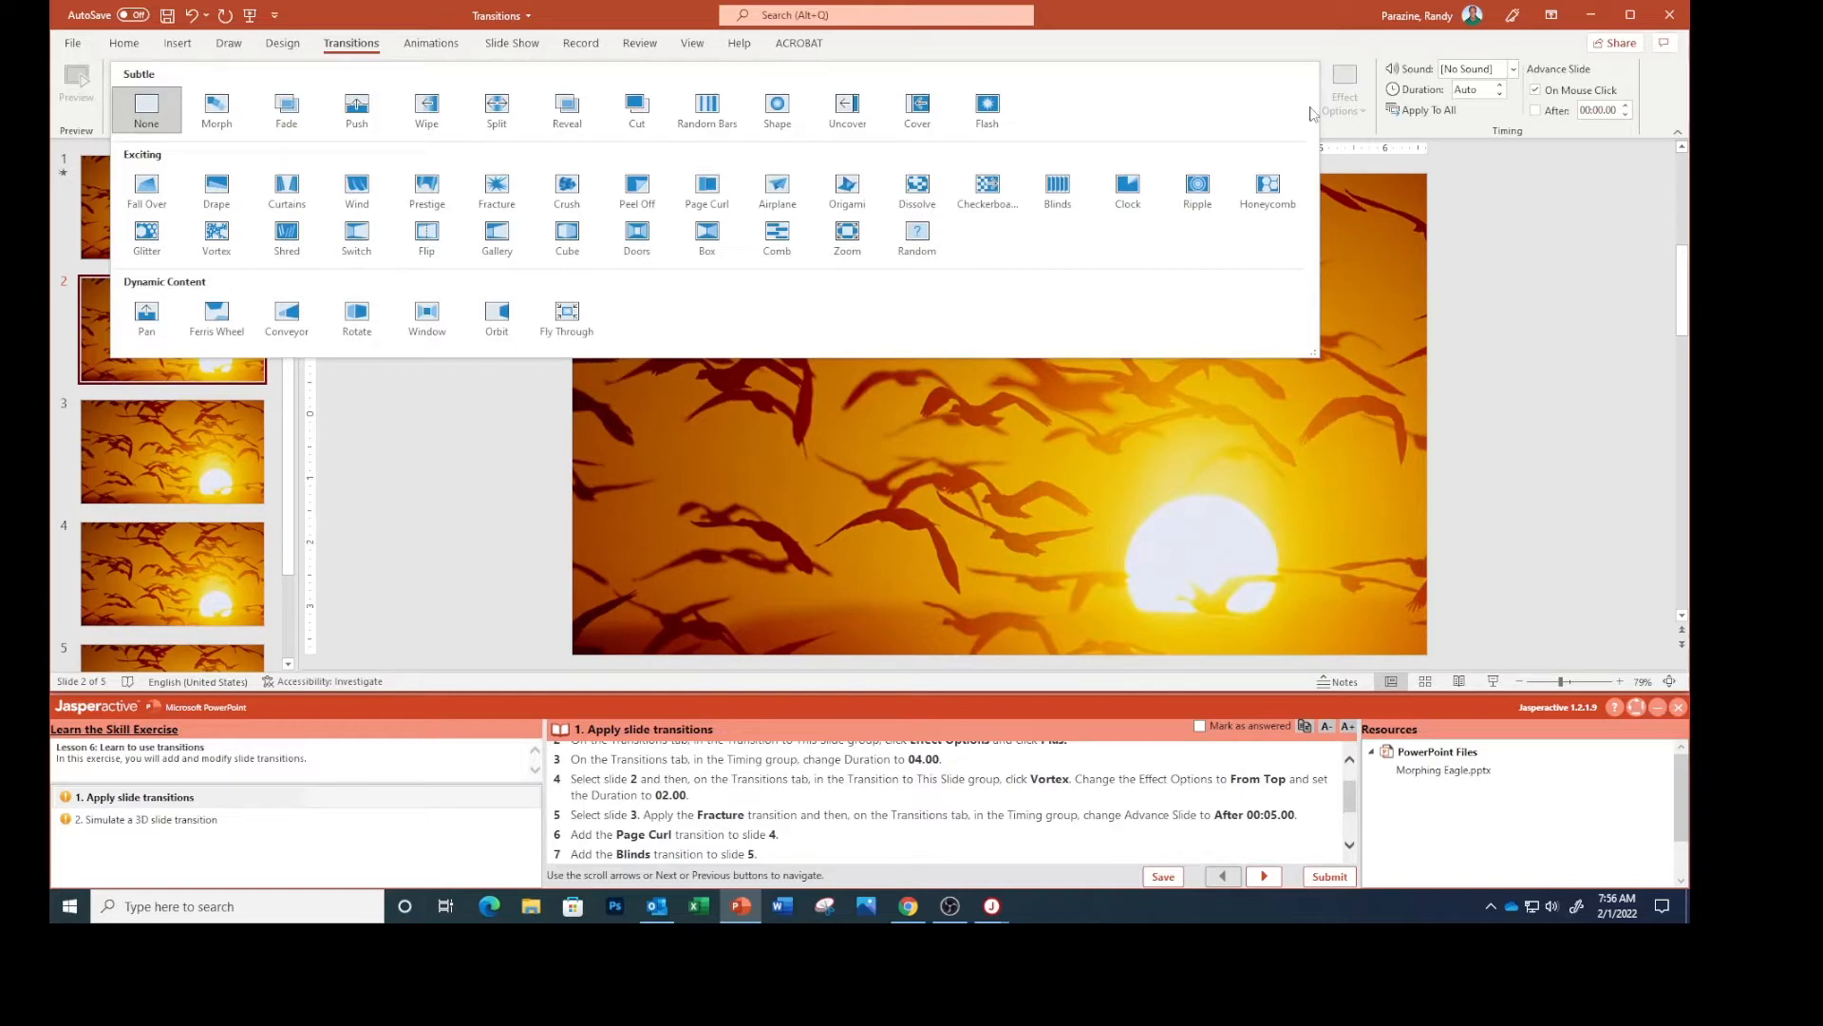
pyautogui.moveTo(1302, 116)
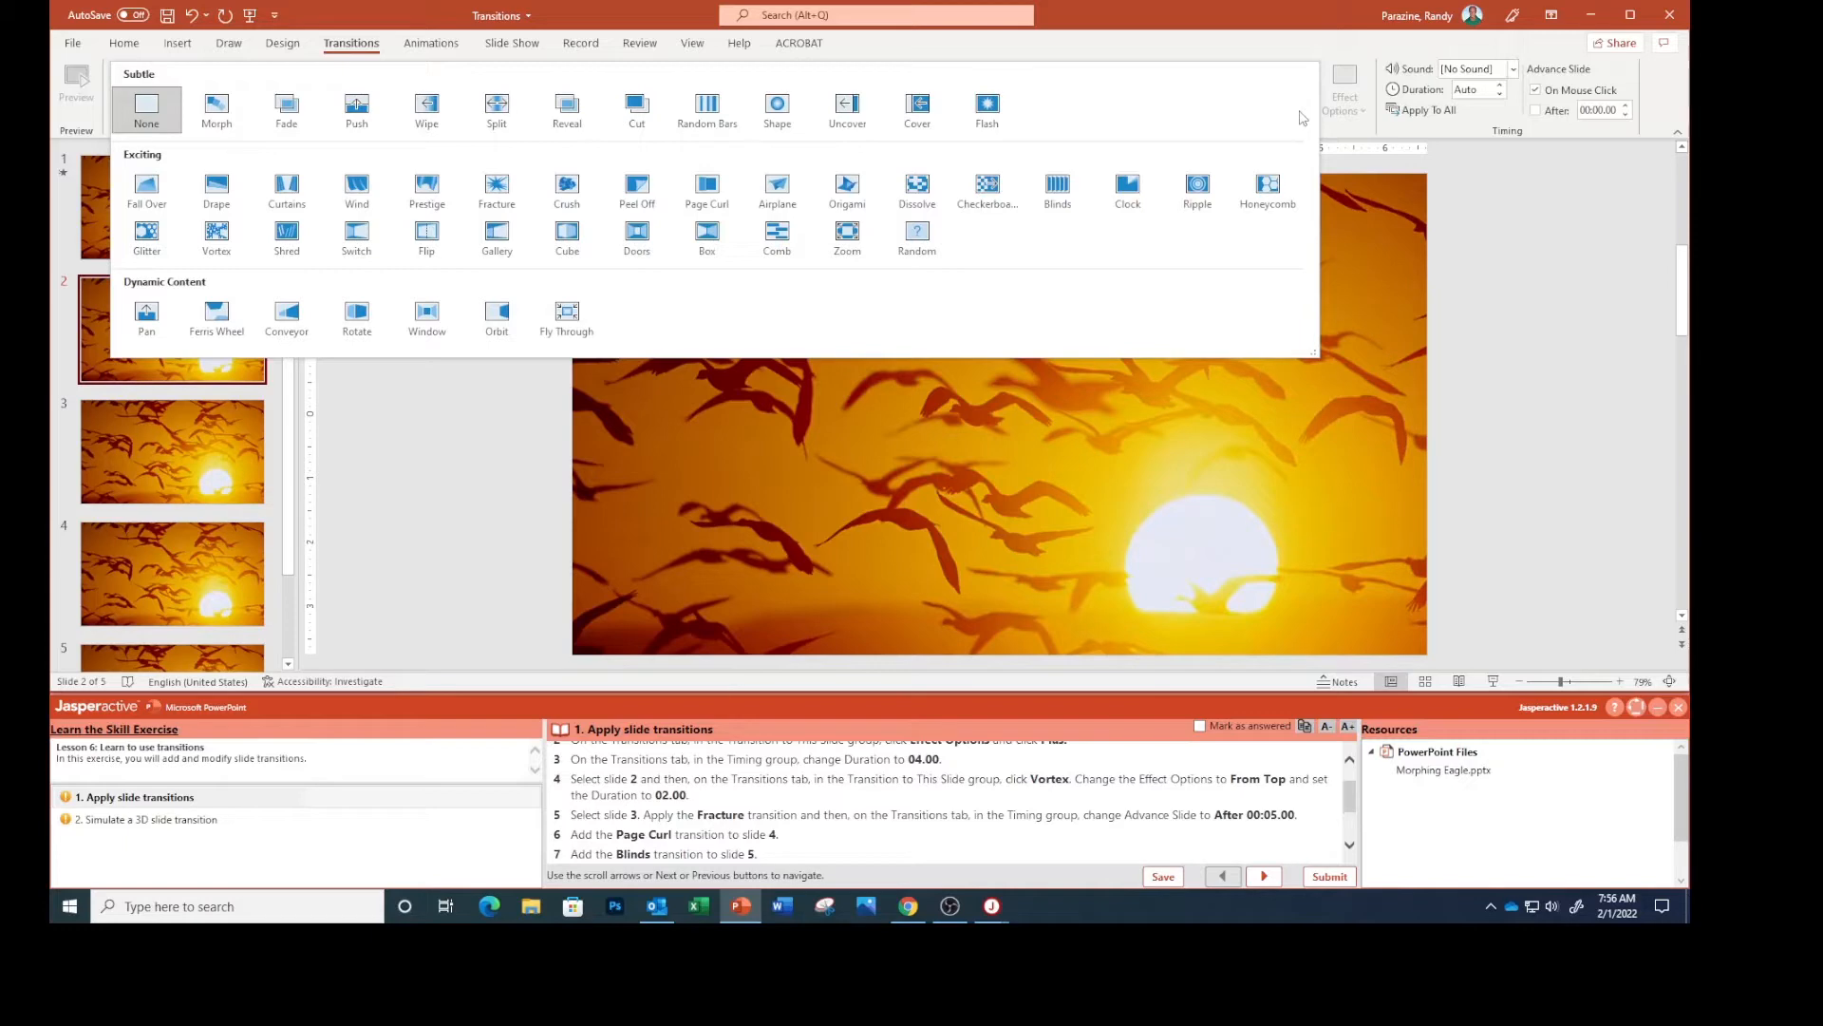
pyautogui.moveTo(707, 187)
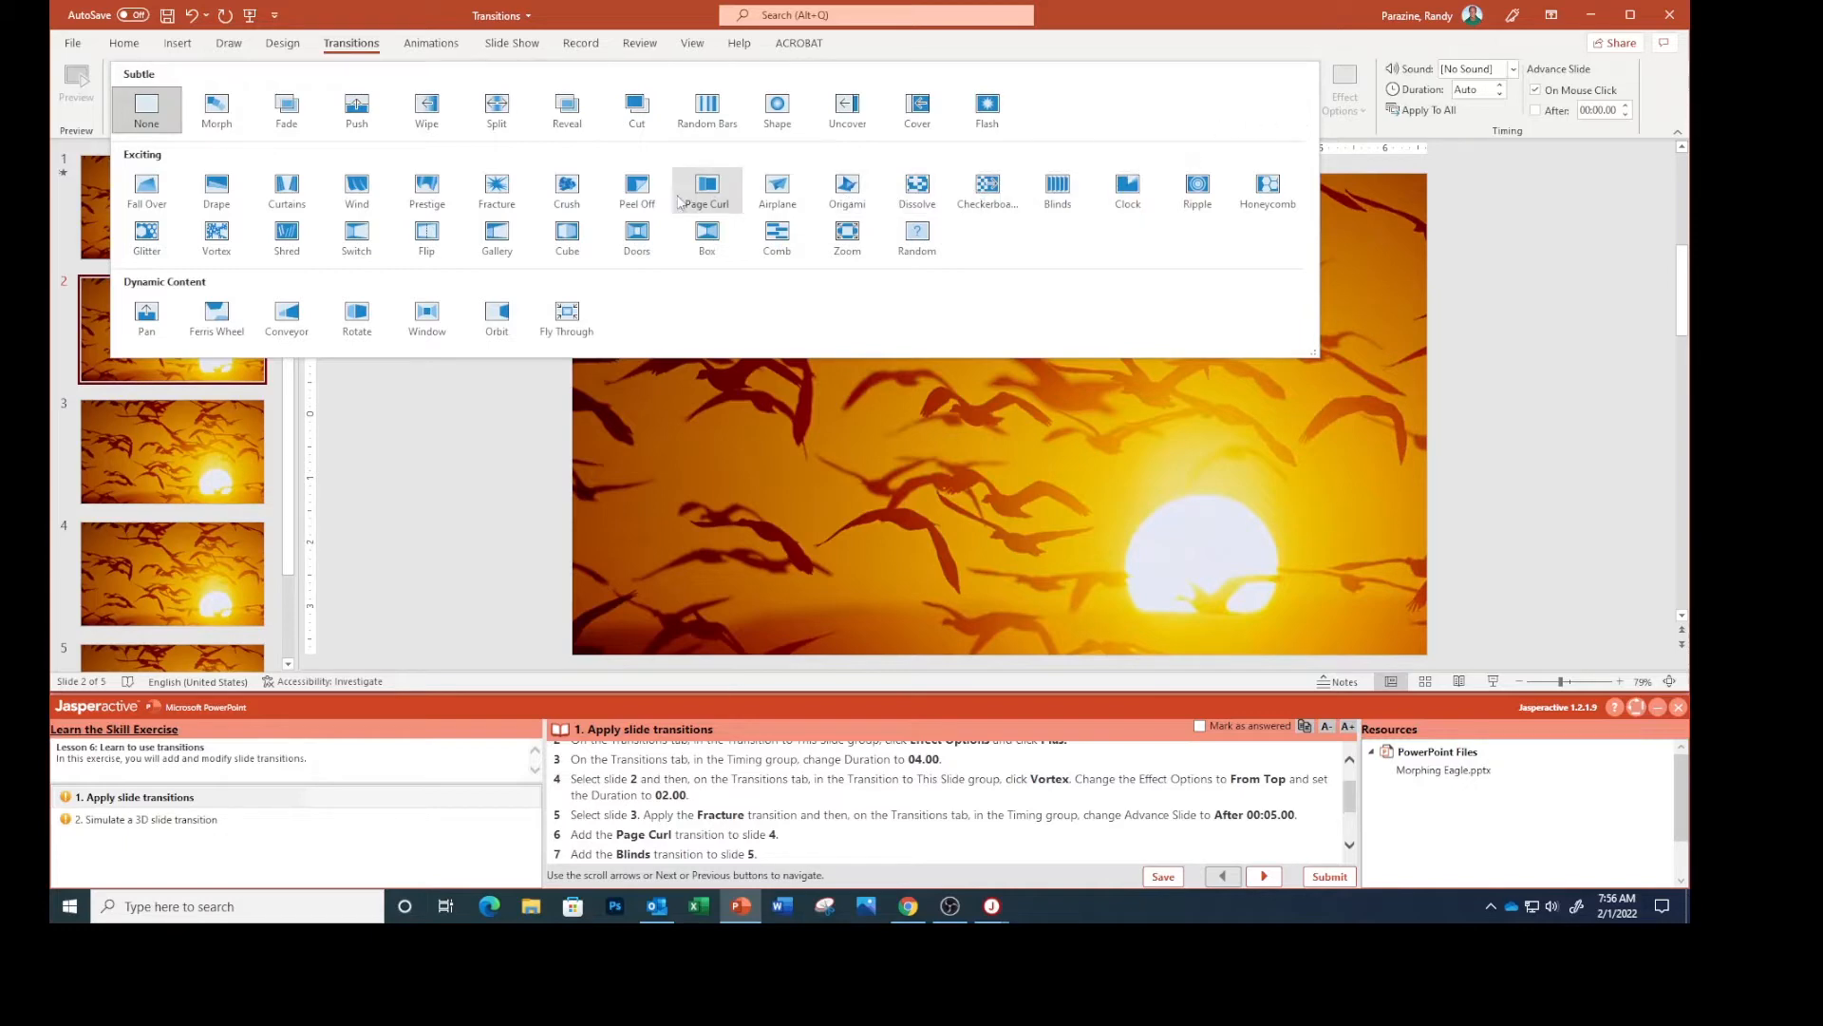
pyautogui.moveTo(147, 240)
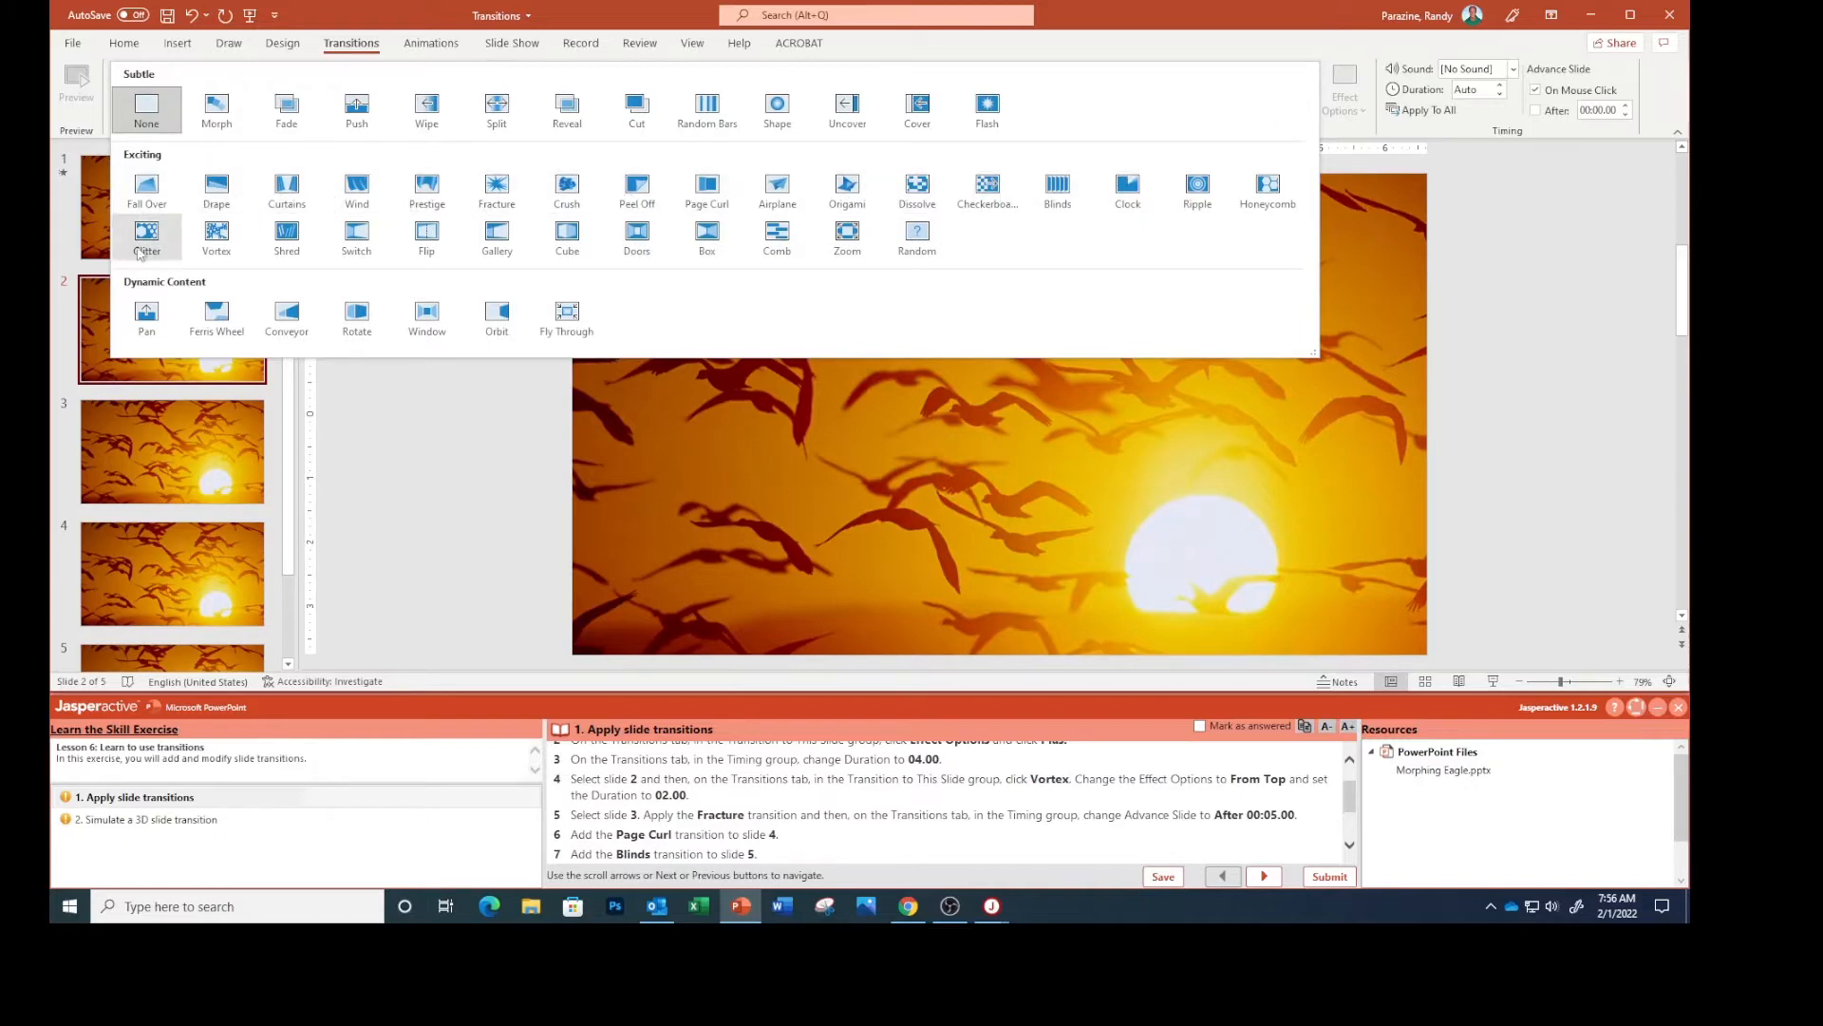
pyautogui.click(214, 239)
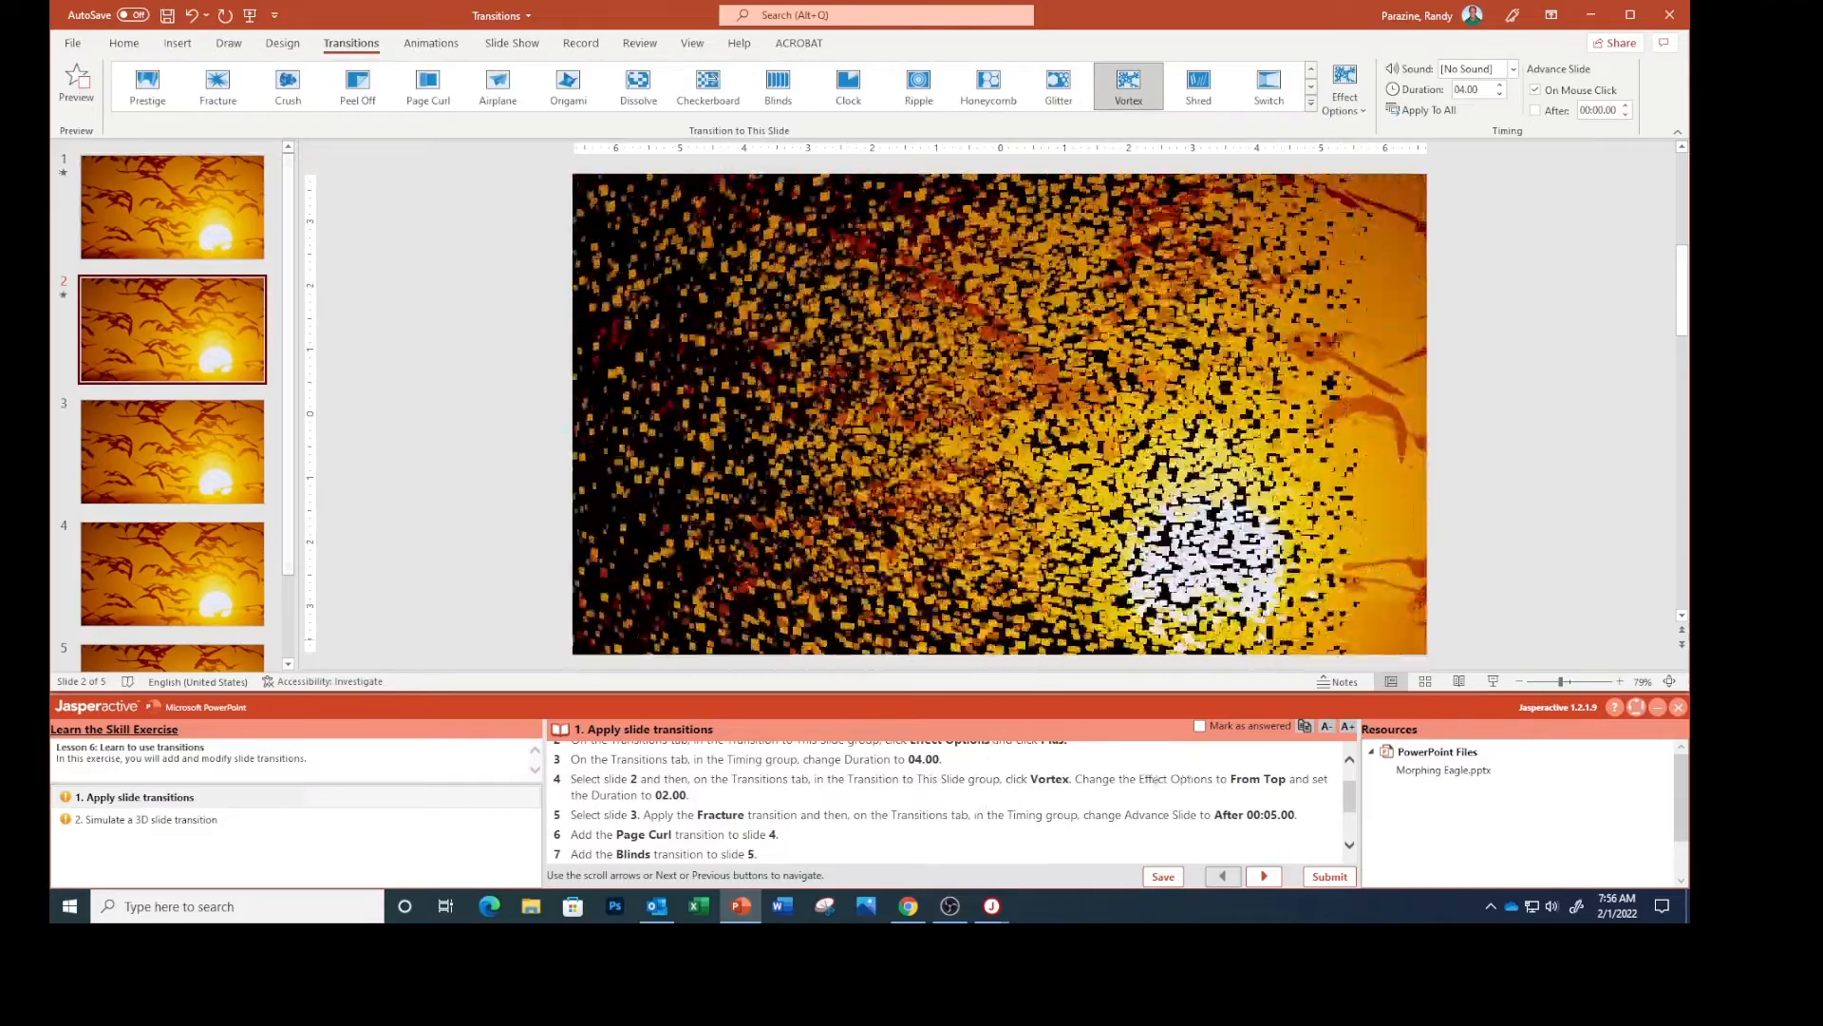
pyautogui.click(1345, 84)
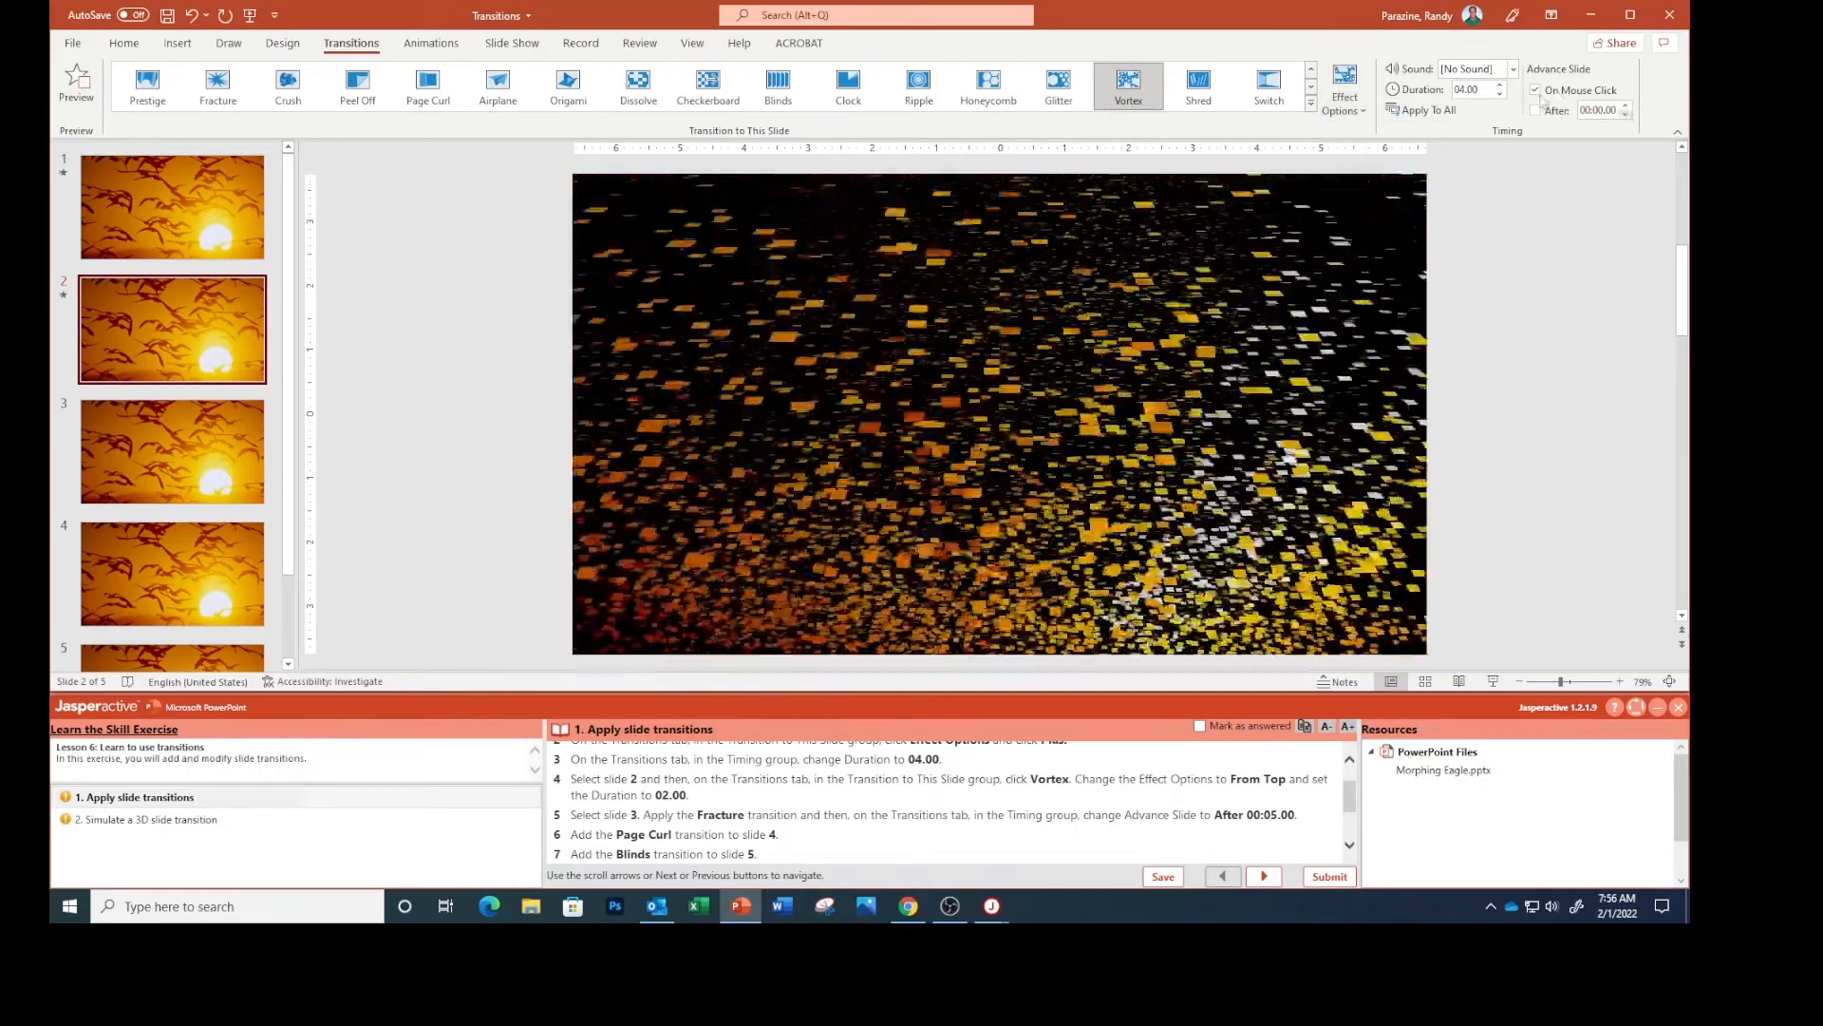
pyautogui.click(1500, 95)
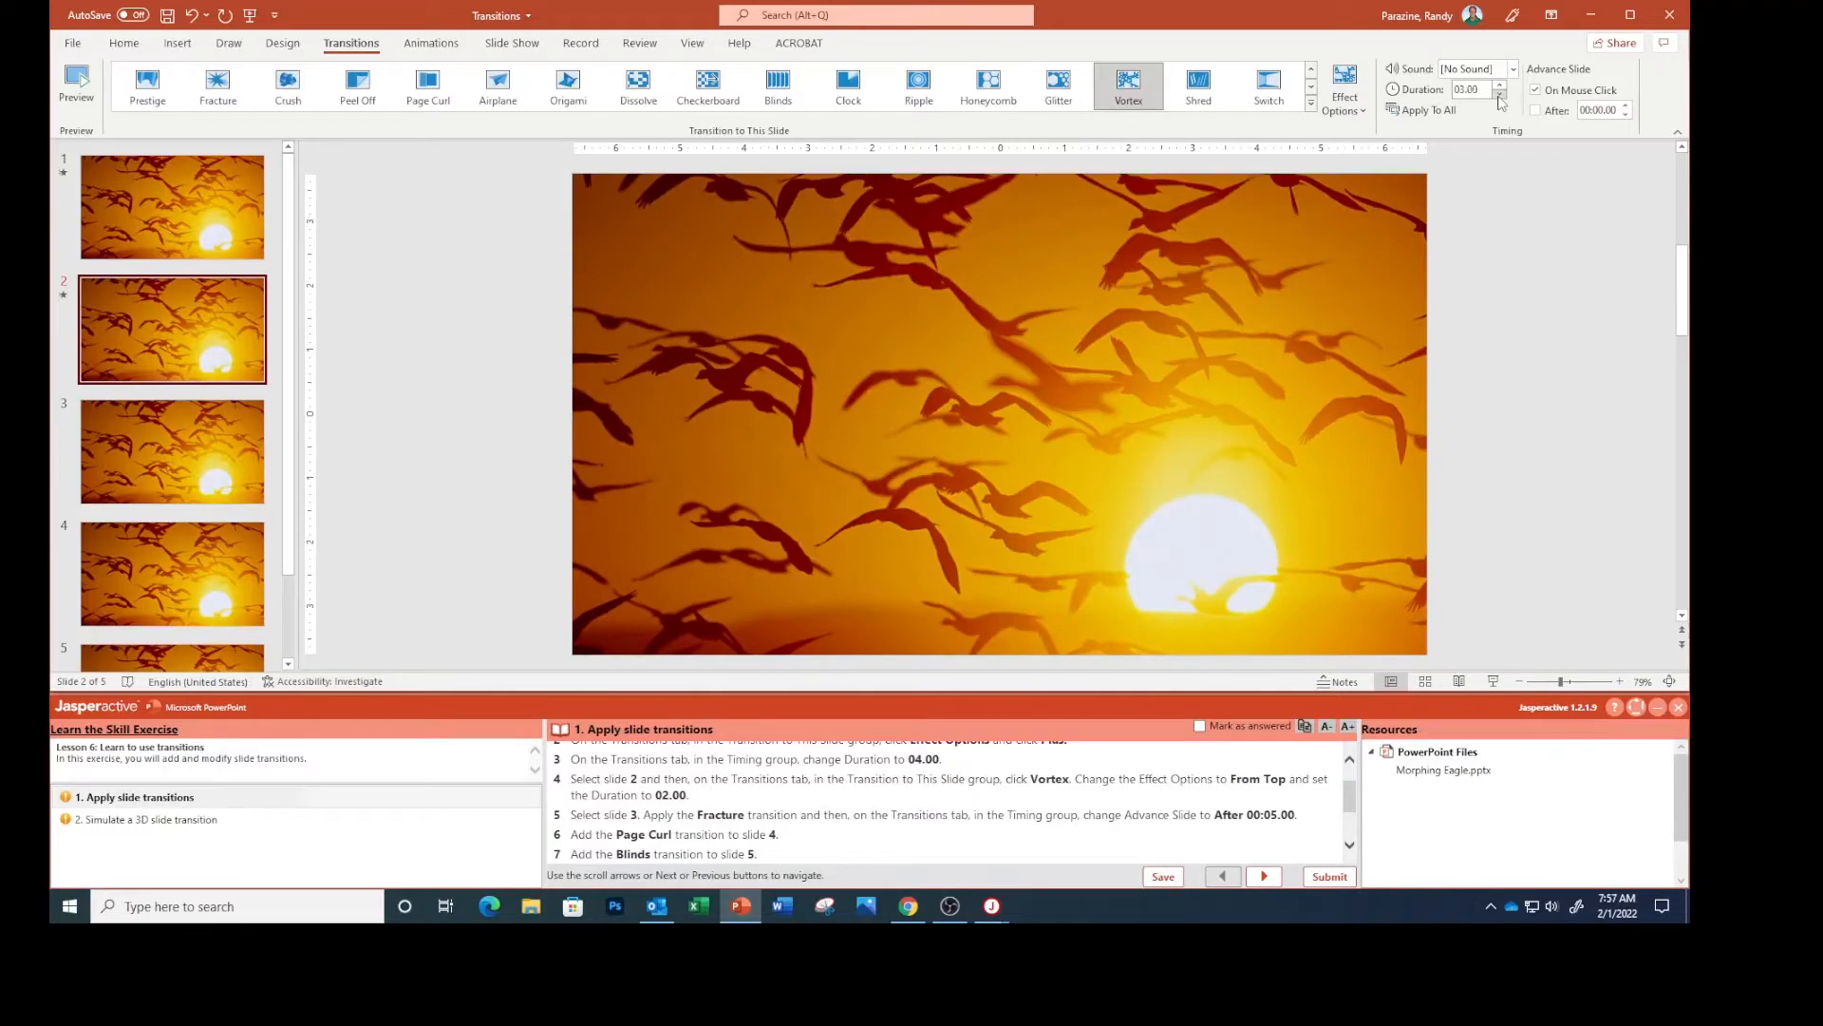
pyautogui.click(1500, 93)
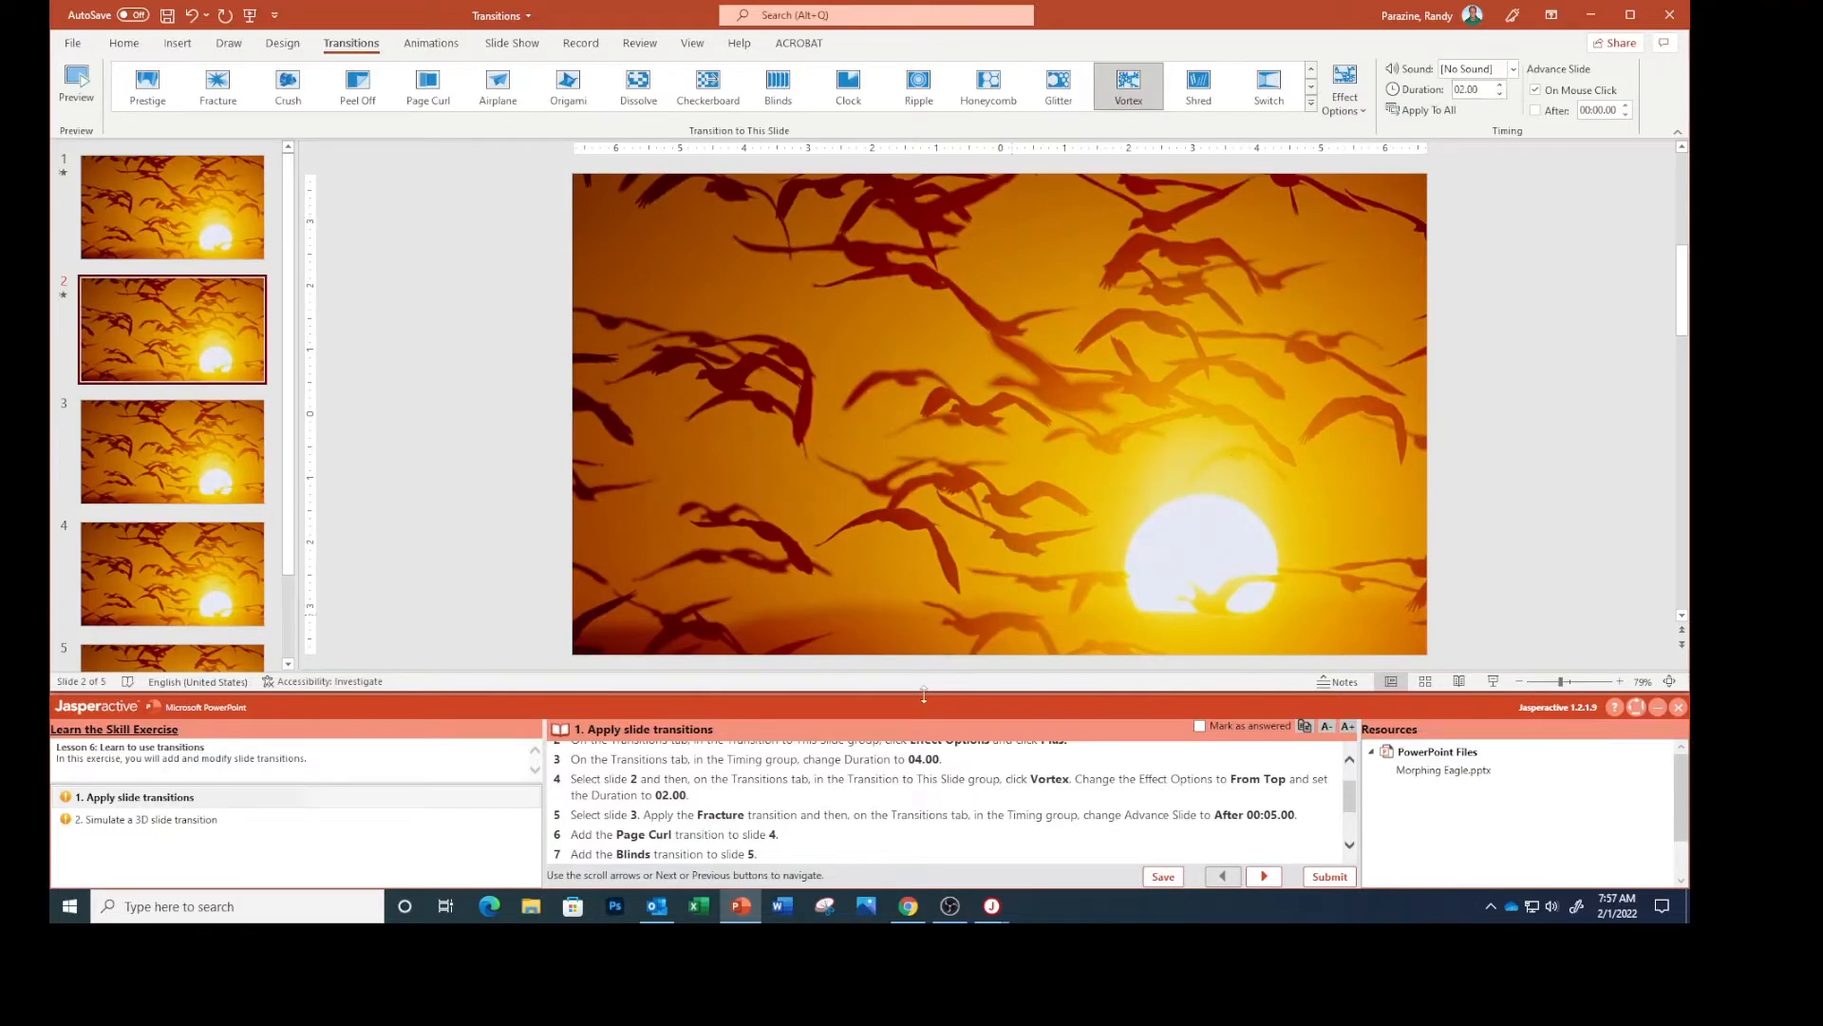
pyautogui.click(171, 452)
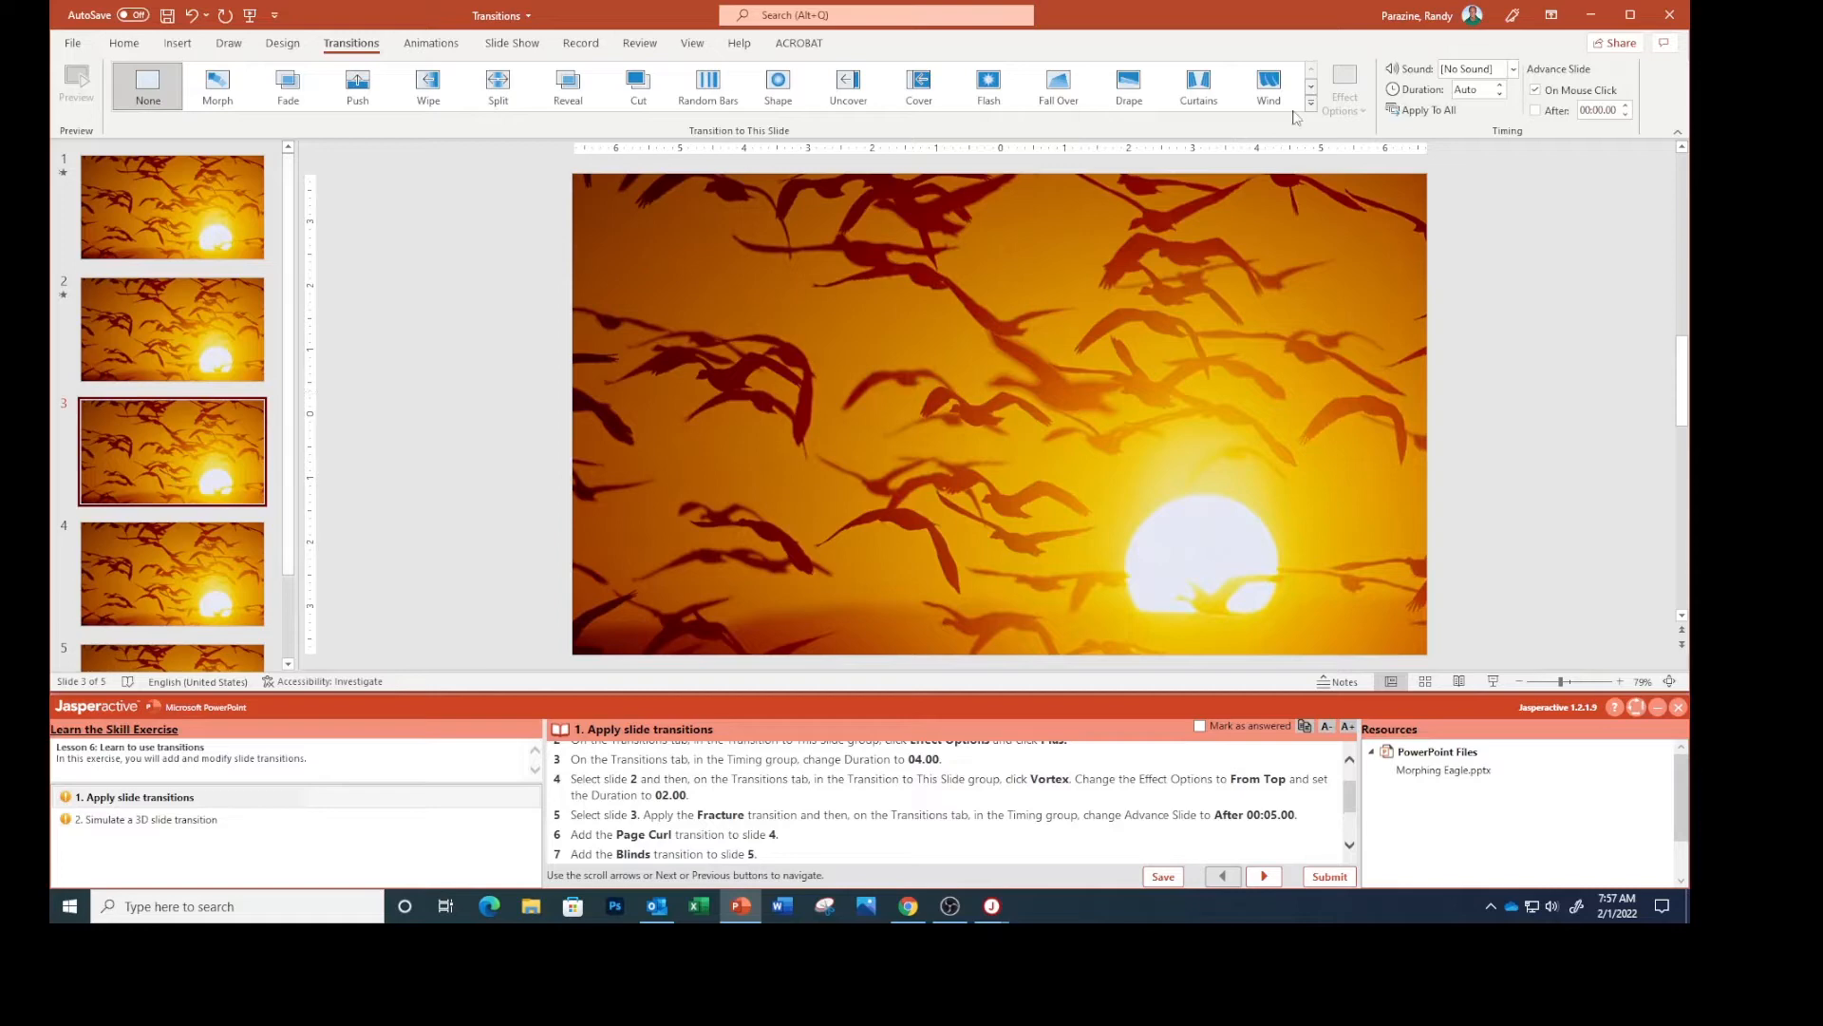
# Apply the Fracture transition to slide 3 with automatic advance after 00:05.00.
pyautogui.click(1310, 114)
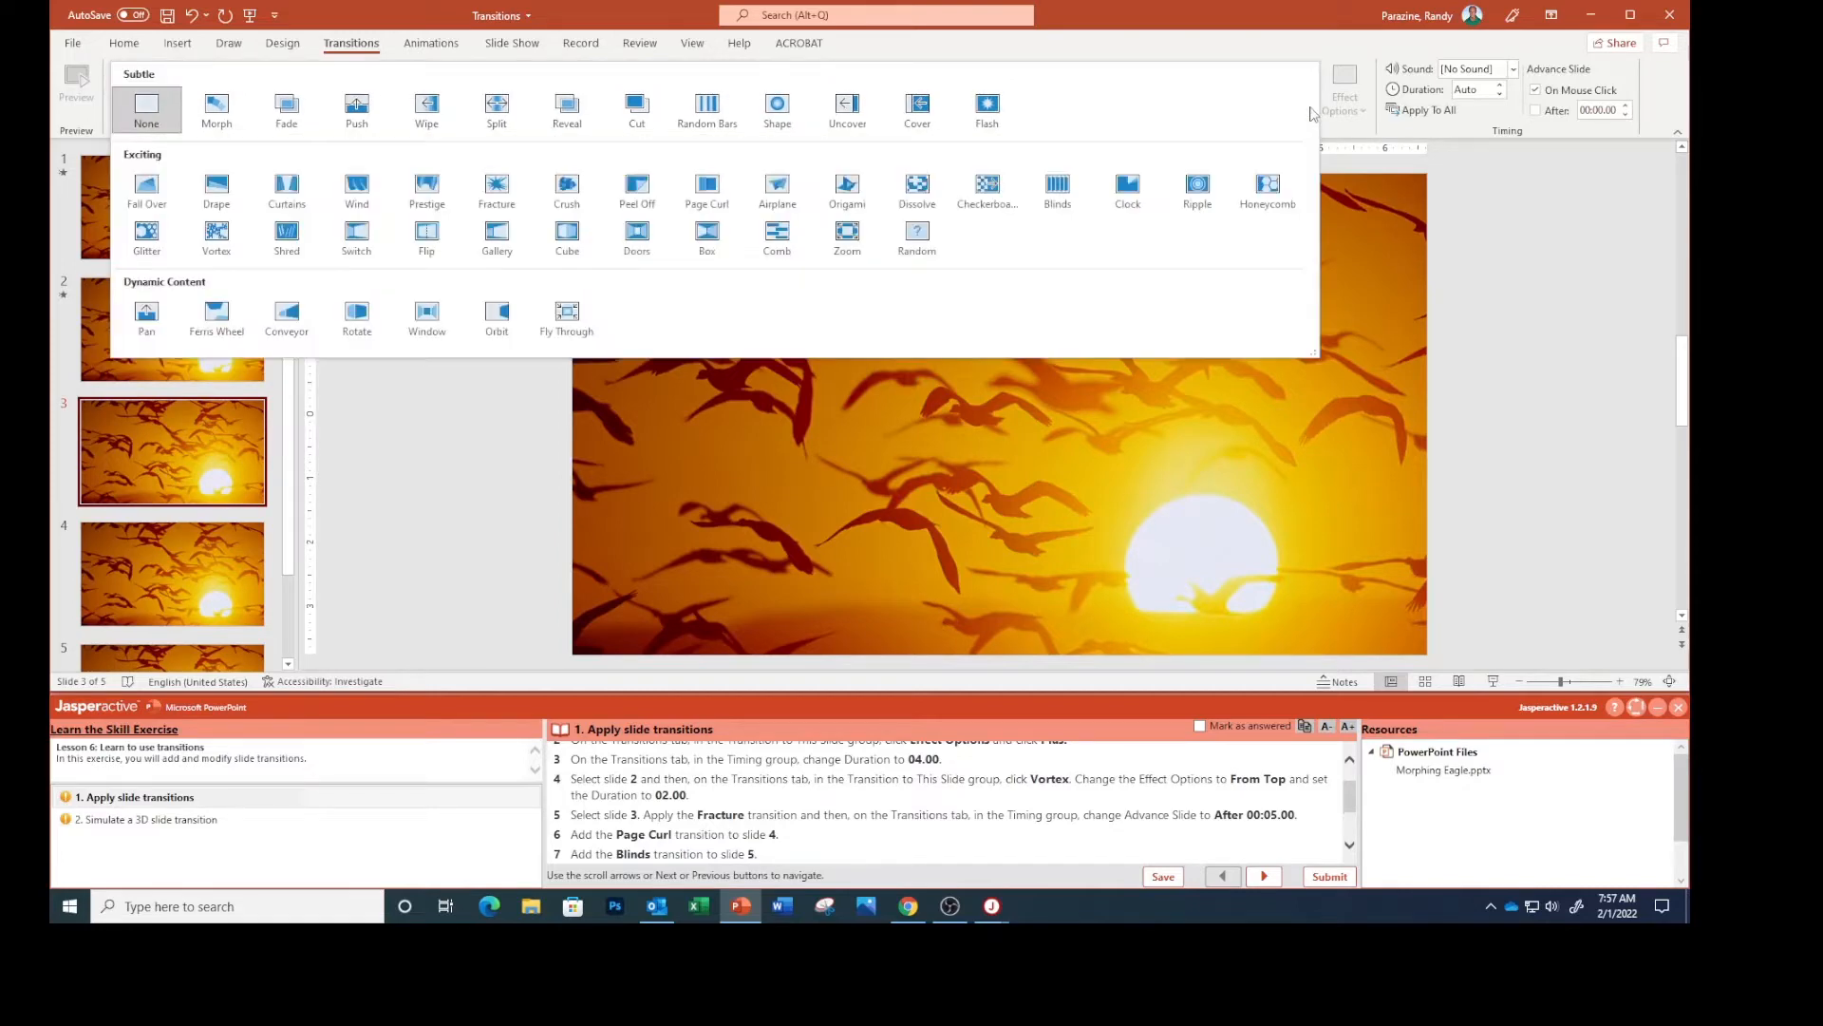
pyautogui.moveTo(1288, 114)
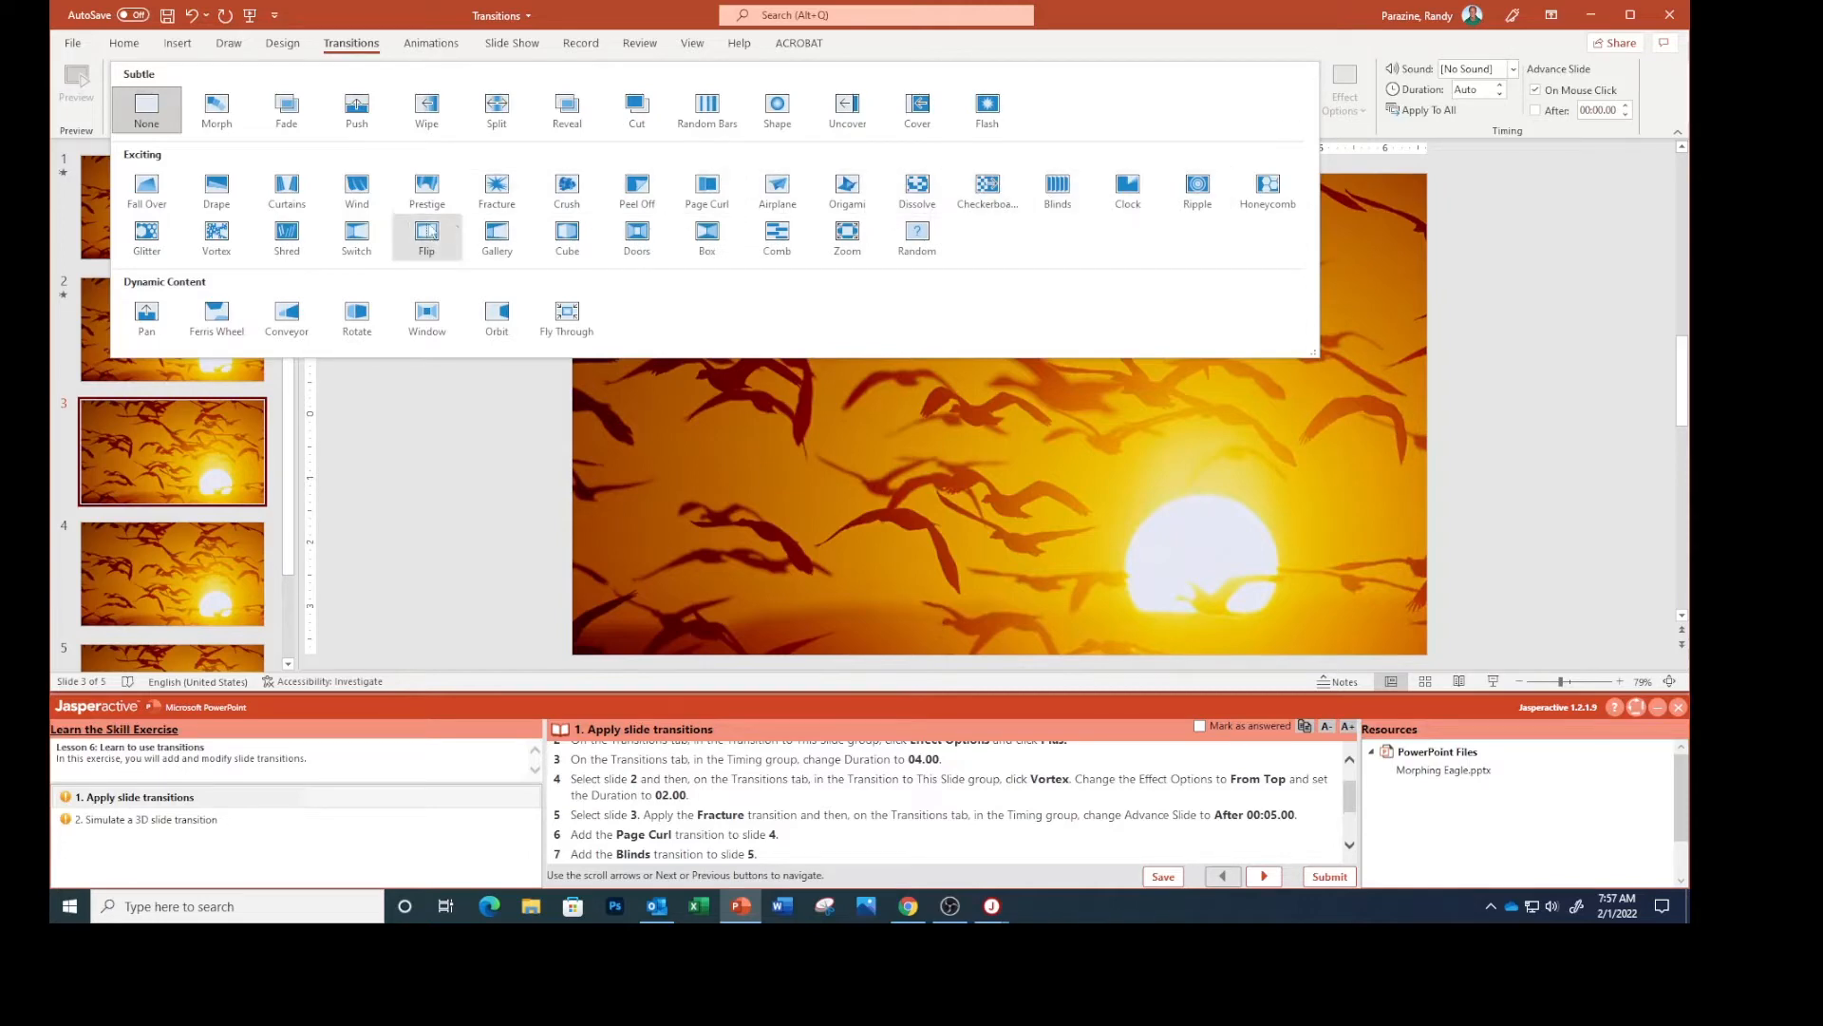
pyautogui.moveTo(355, 239)
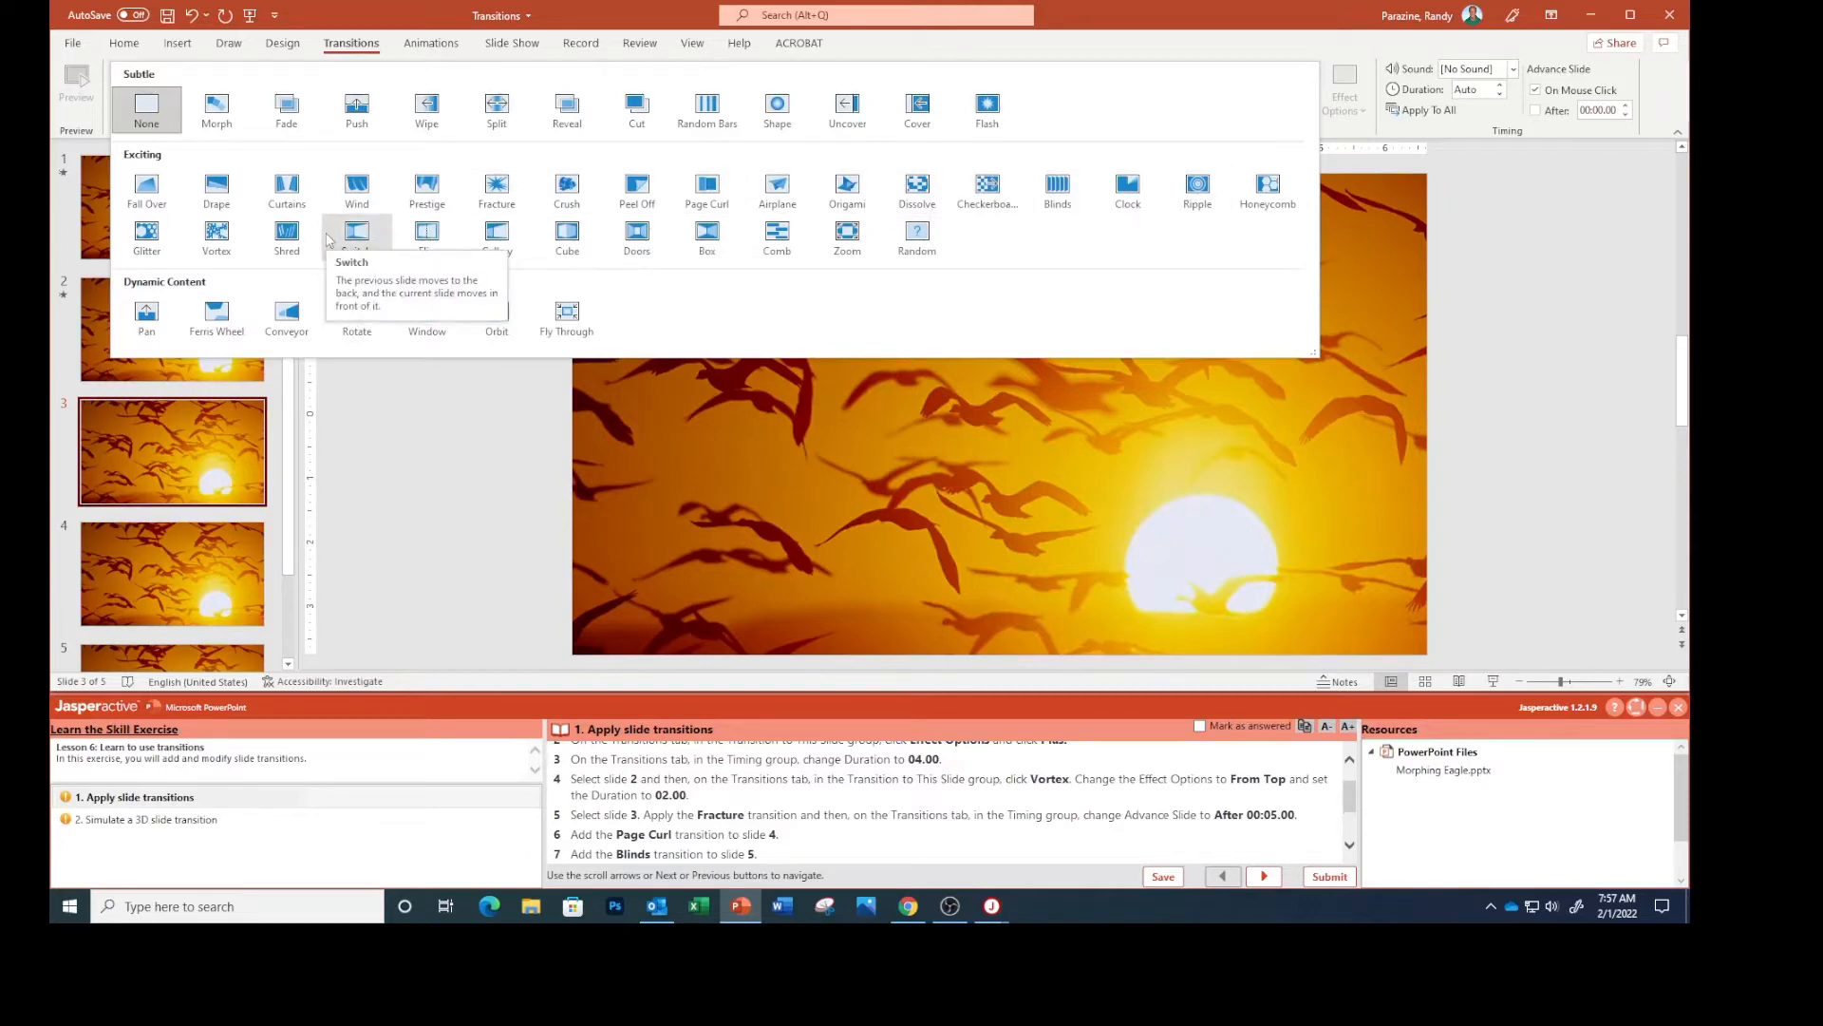
pyautogui.moveTo(287, 240)
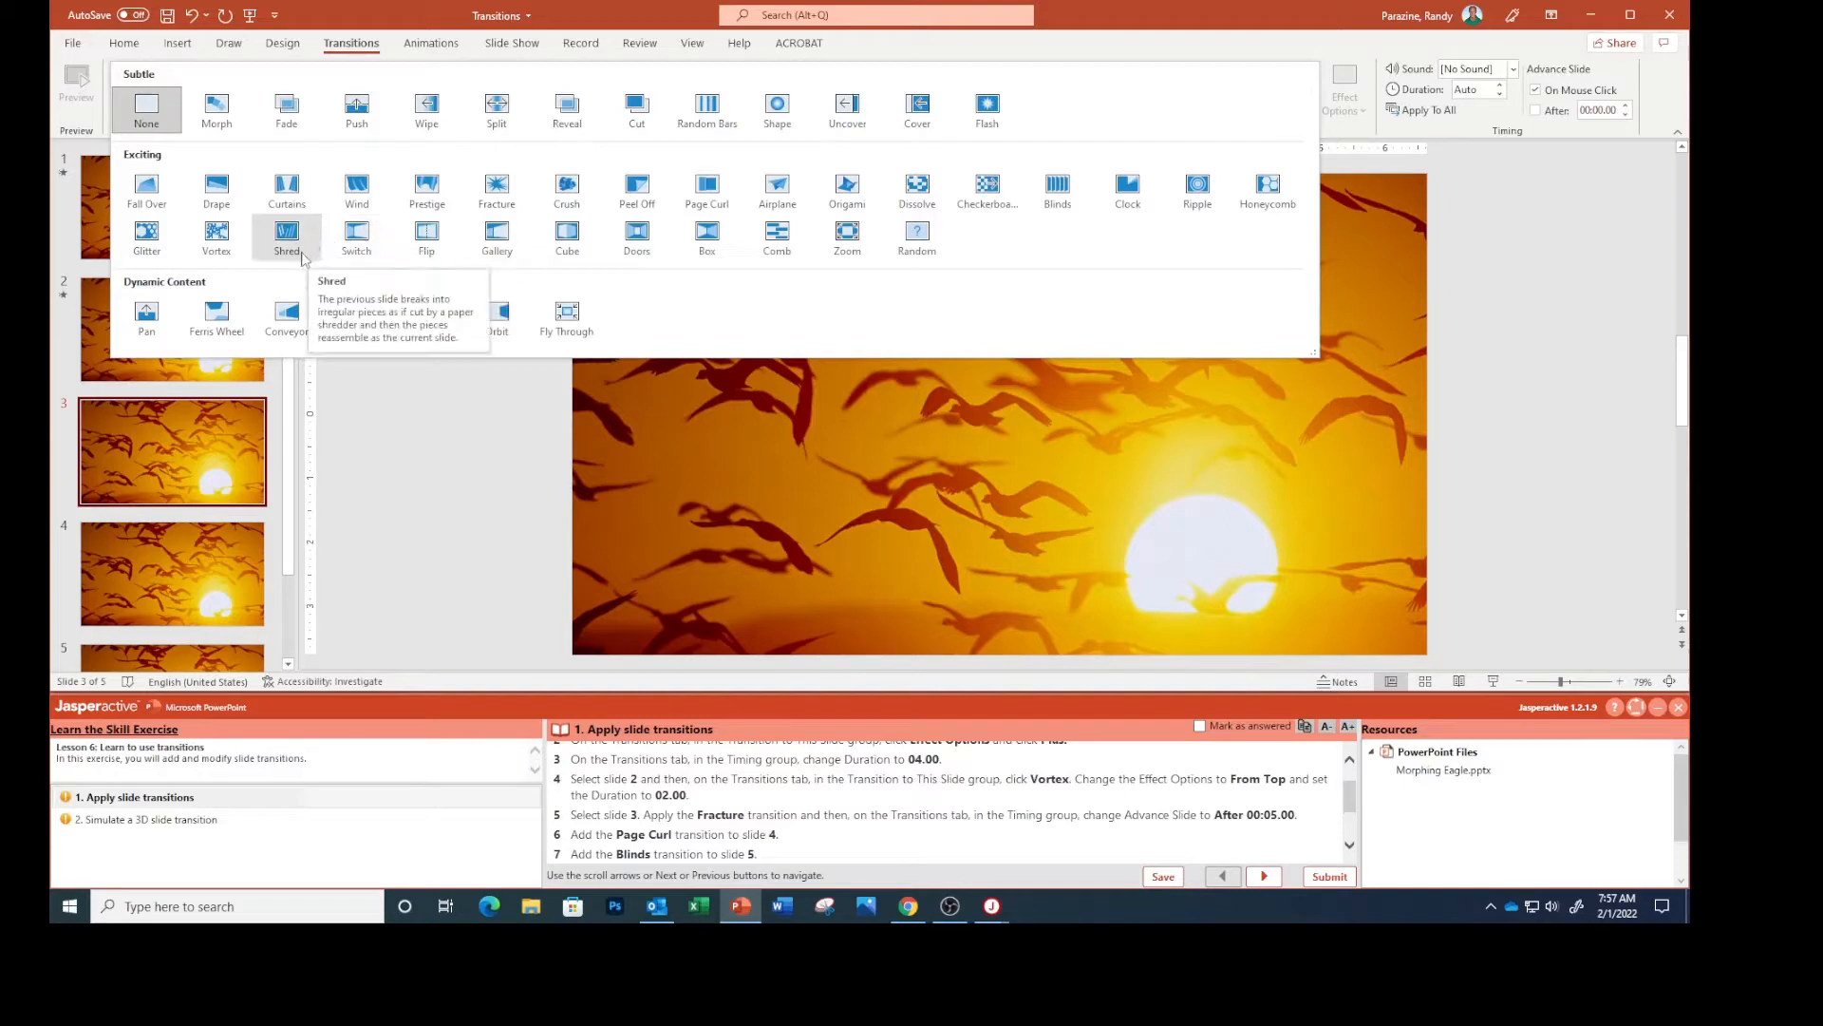
pyautogui.moveTo(400, 538)
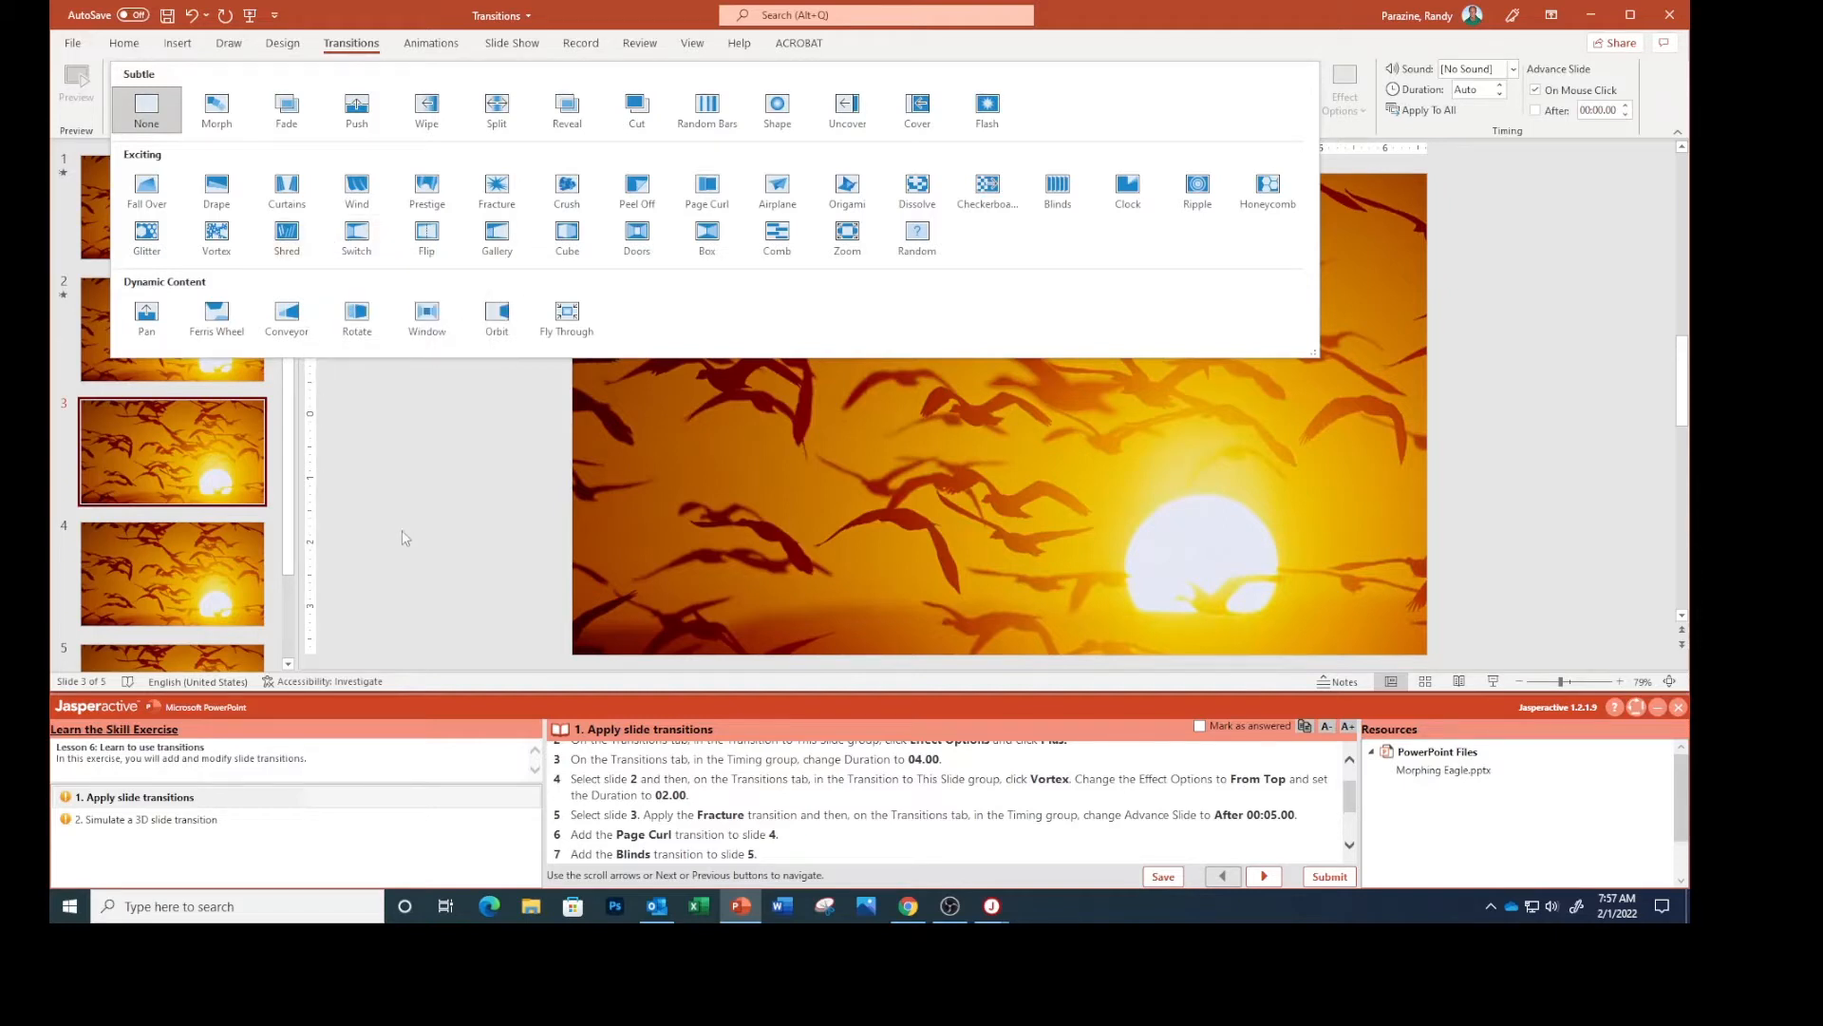
pyautogui.moveTo(329, 402)
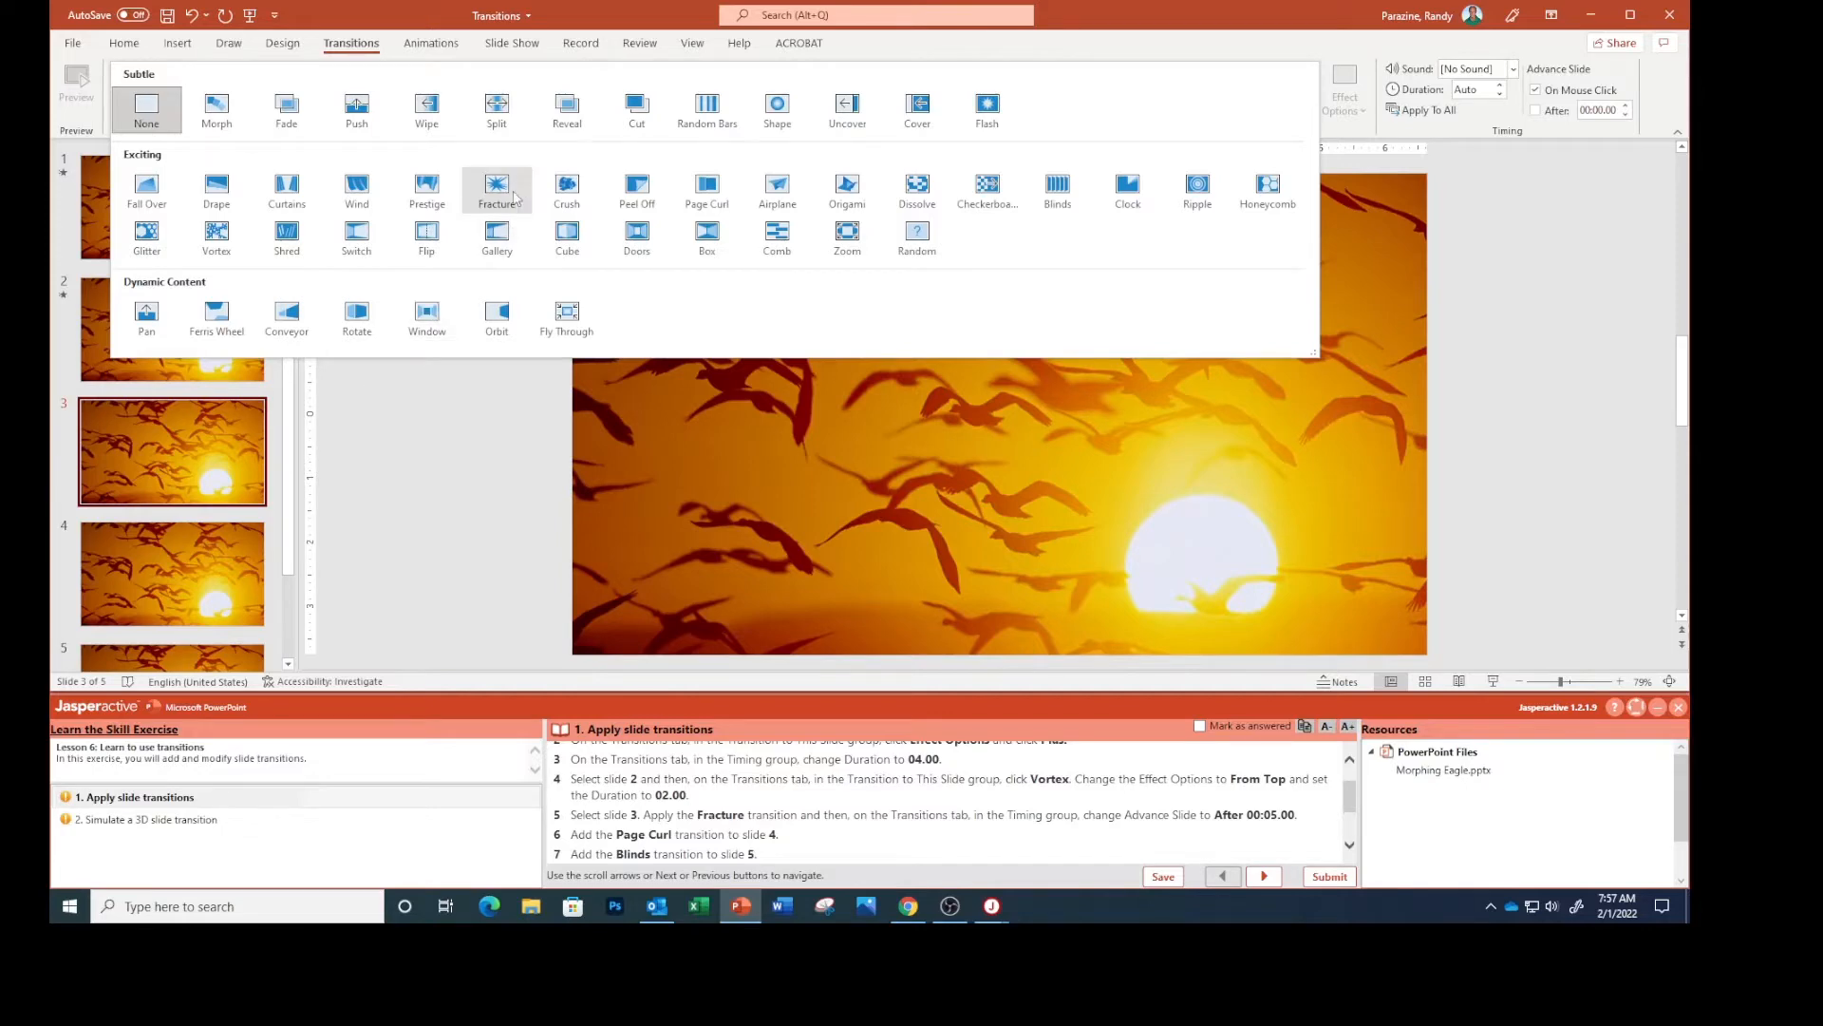
pyautogui.click(496, 186)
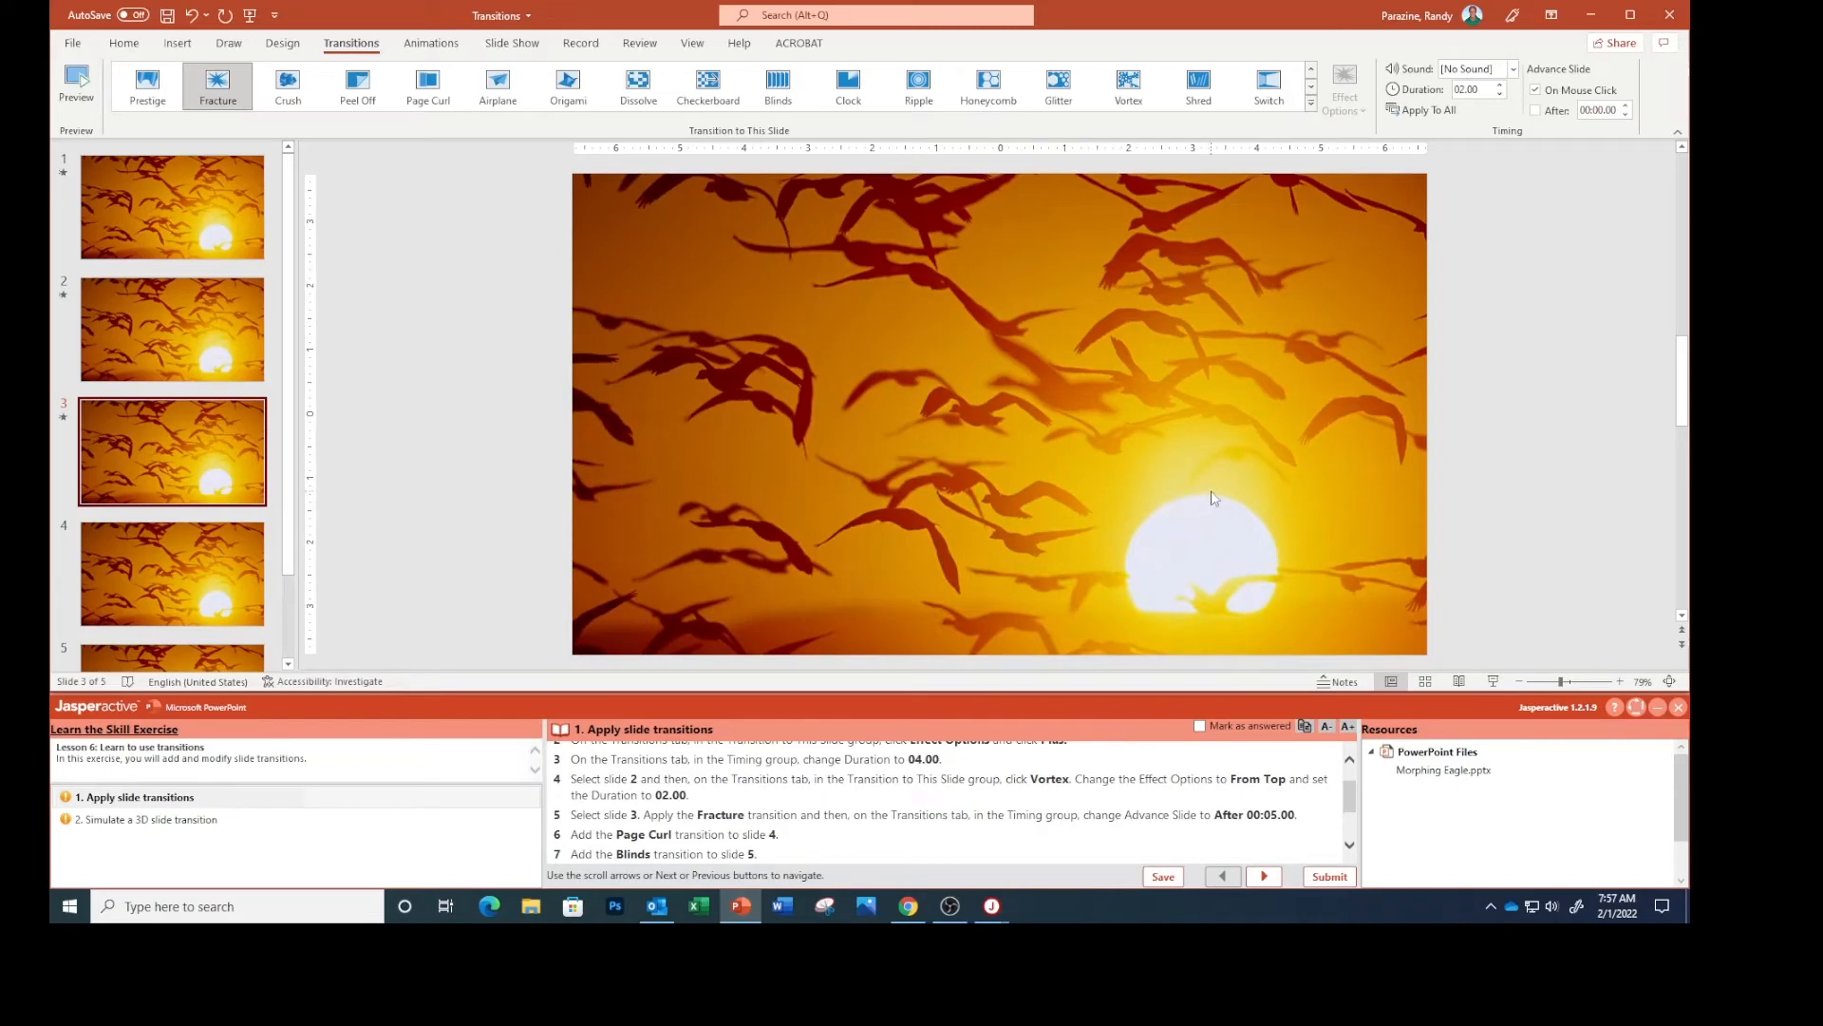
pyautogui.moveTo(1385, 260)
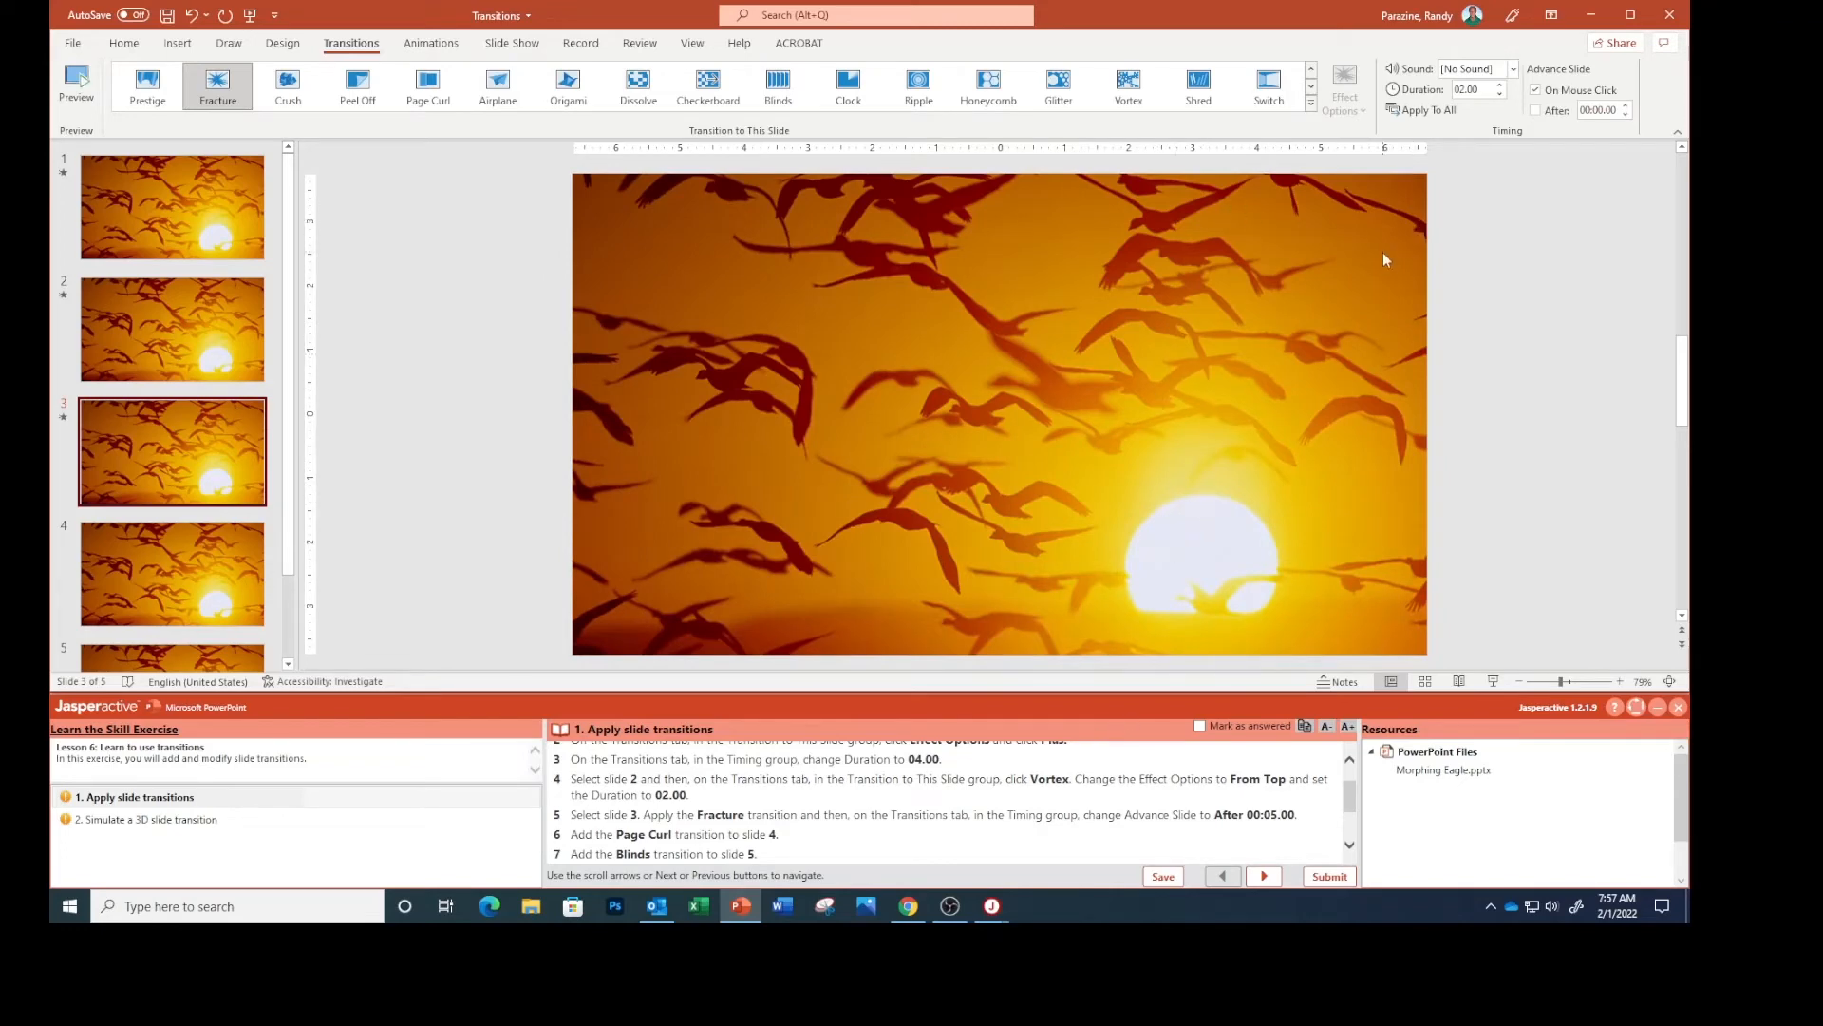
pyautogui.moveTo(799, 847)
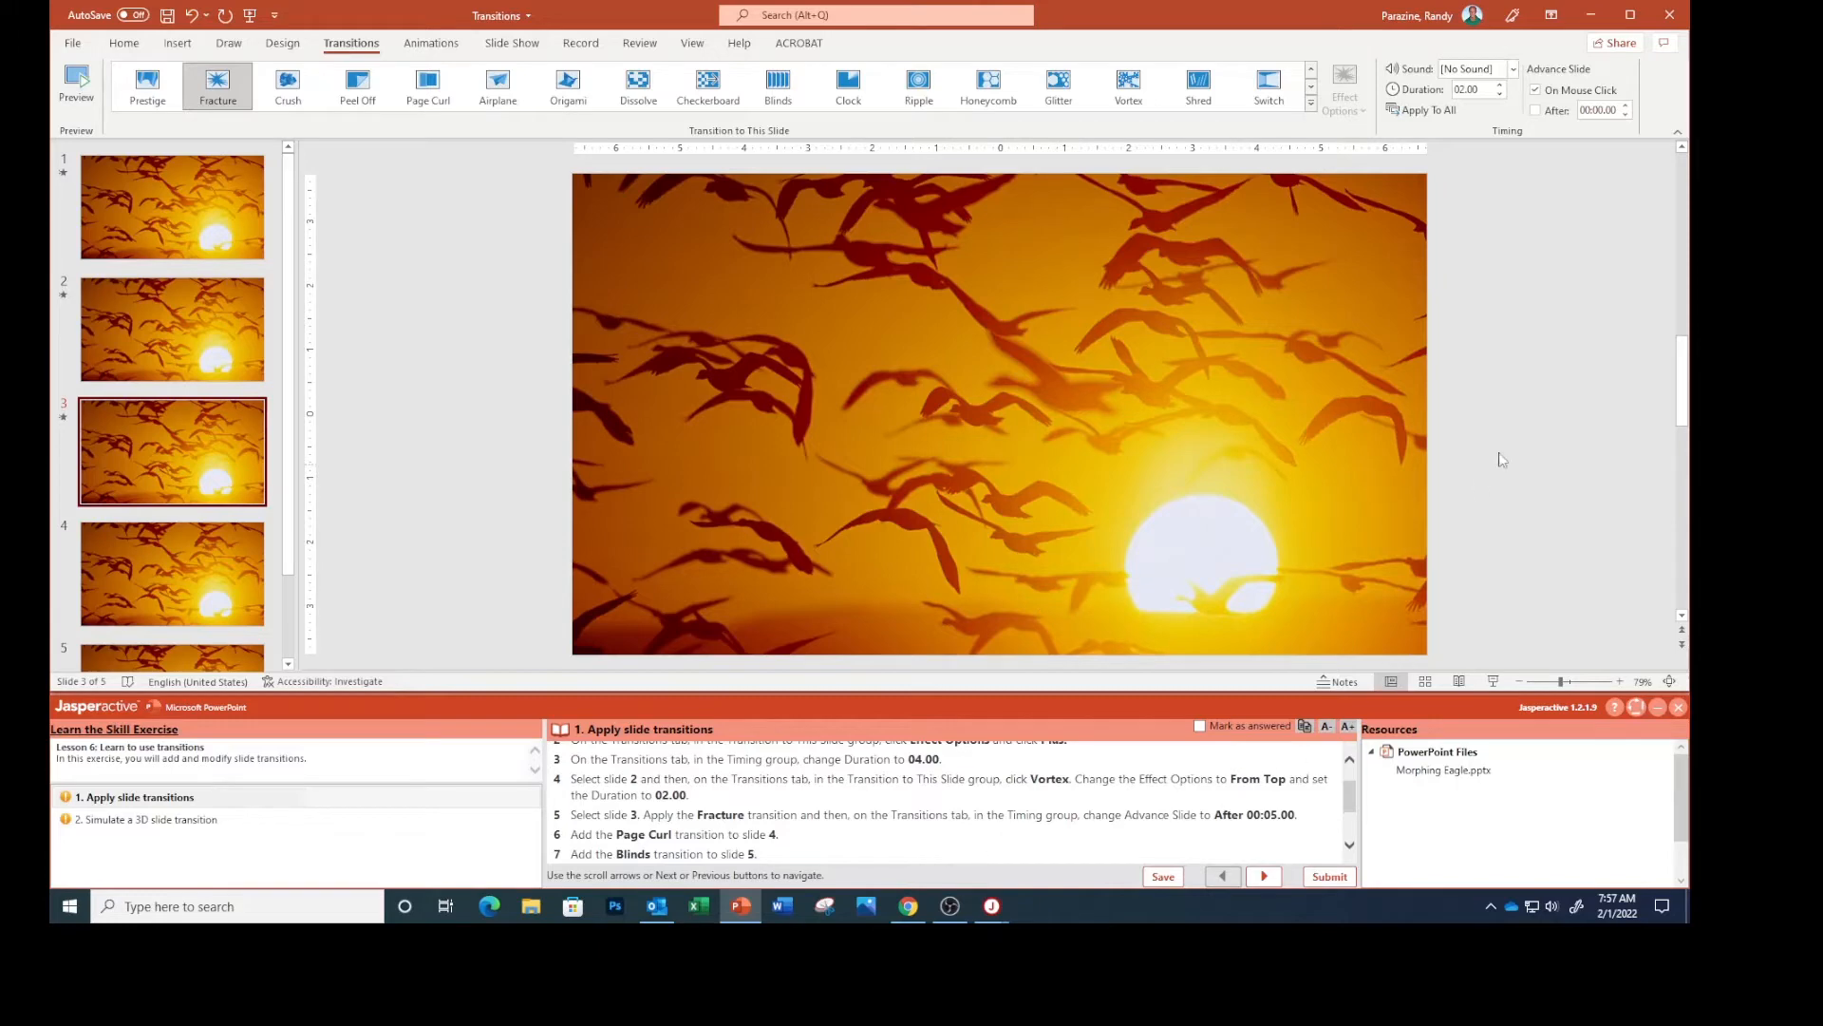
pyautogui.moveTo(1579, 125)
pyautogui.write('5')
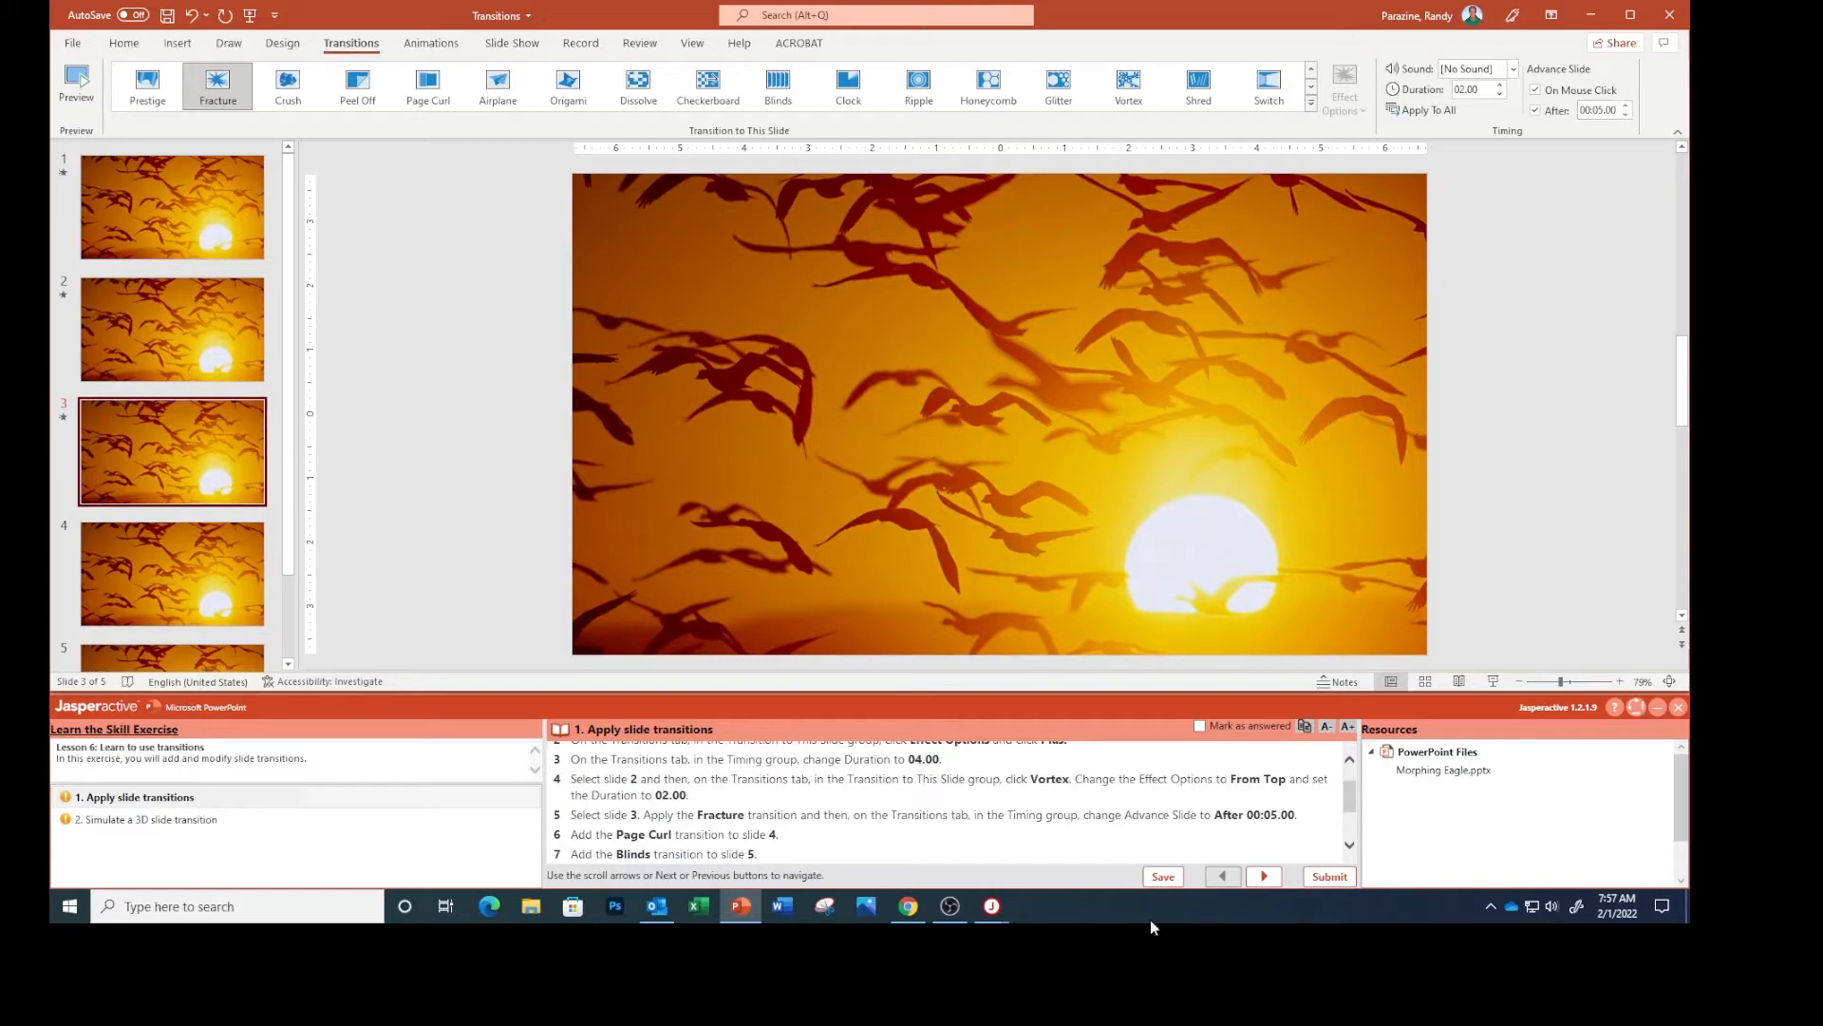
pyautogui.scroll(-3)
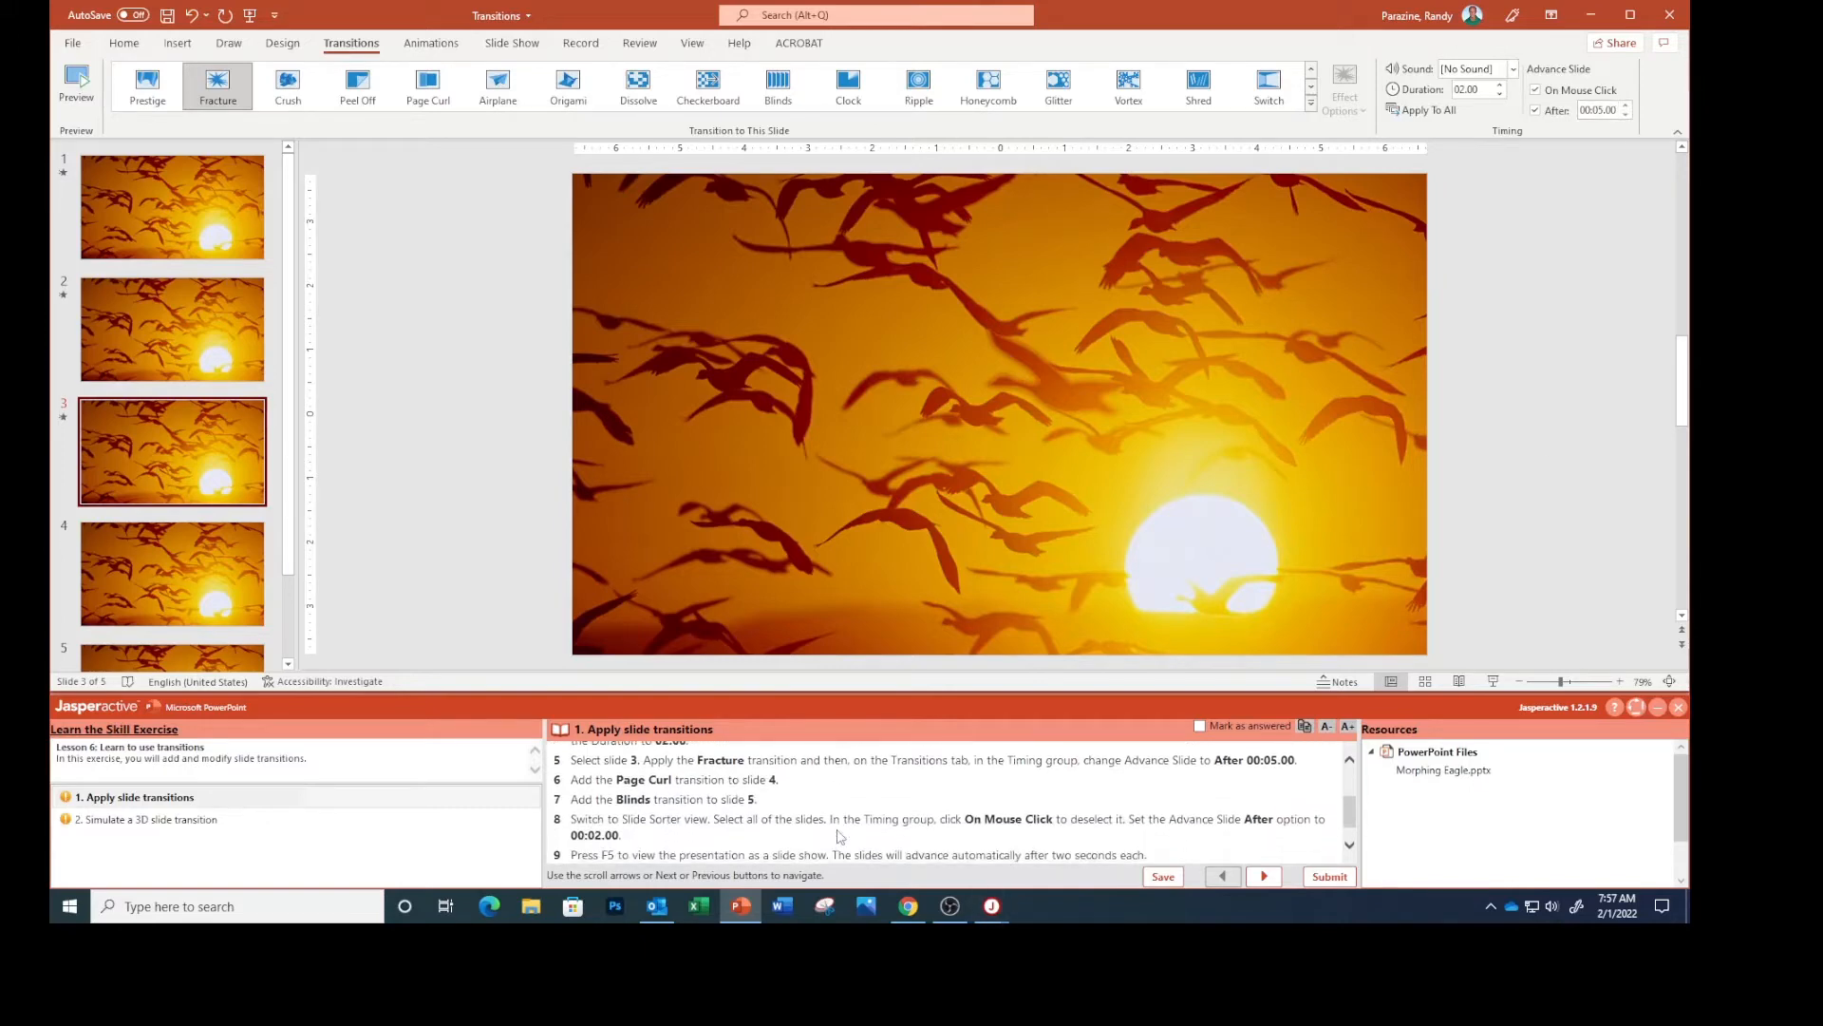
# Apply the Page Curl transition to slide 4, then move to slide 5.
pyautogui.click(173, 574)
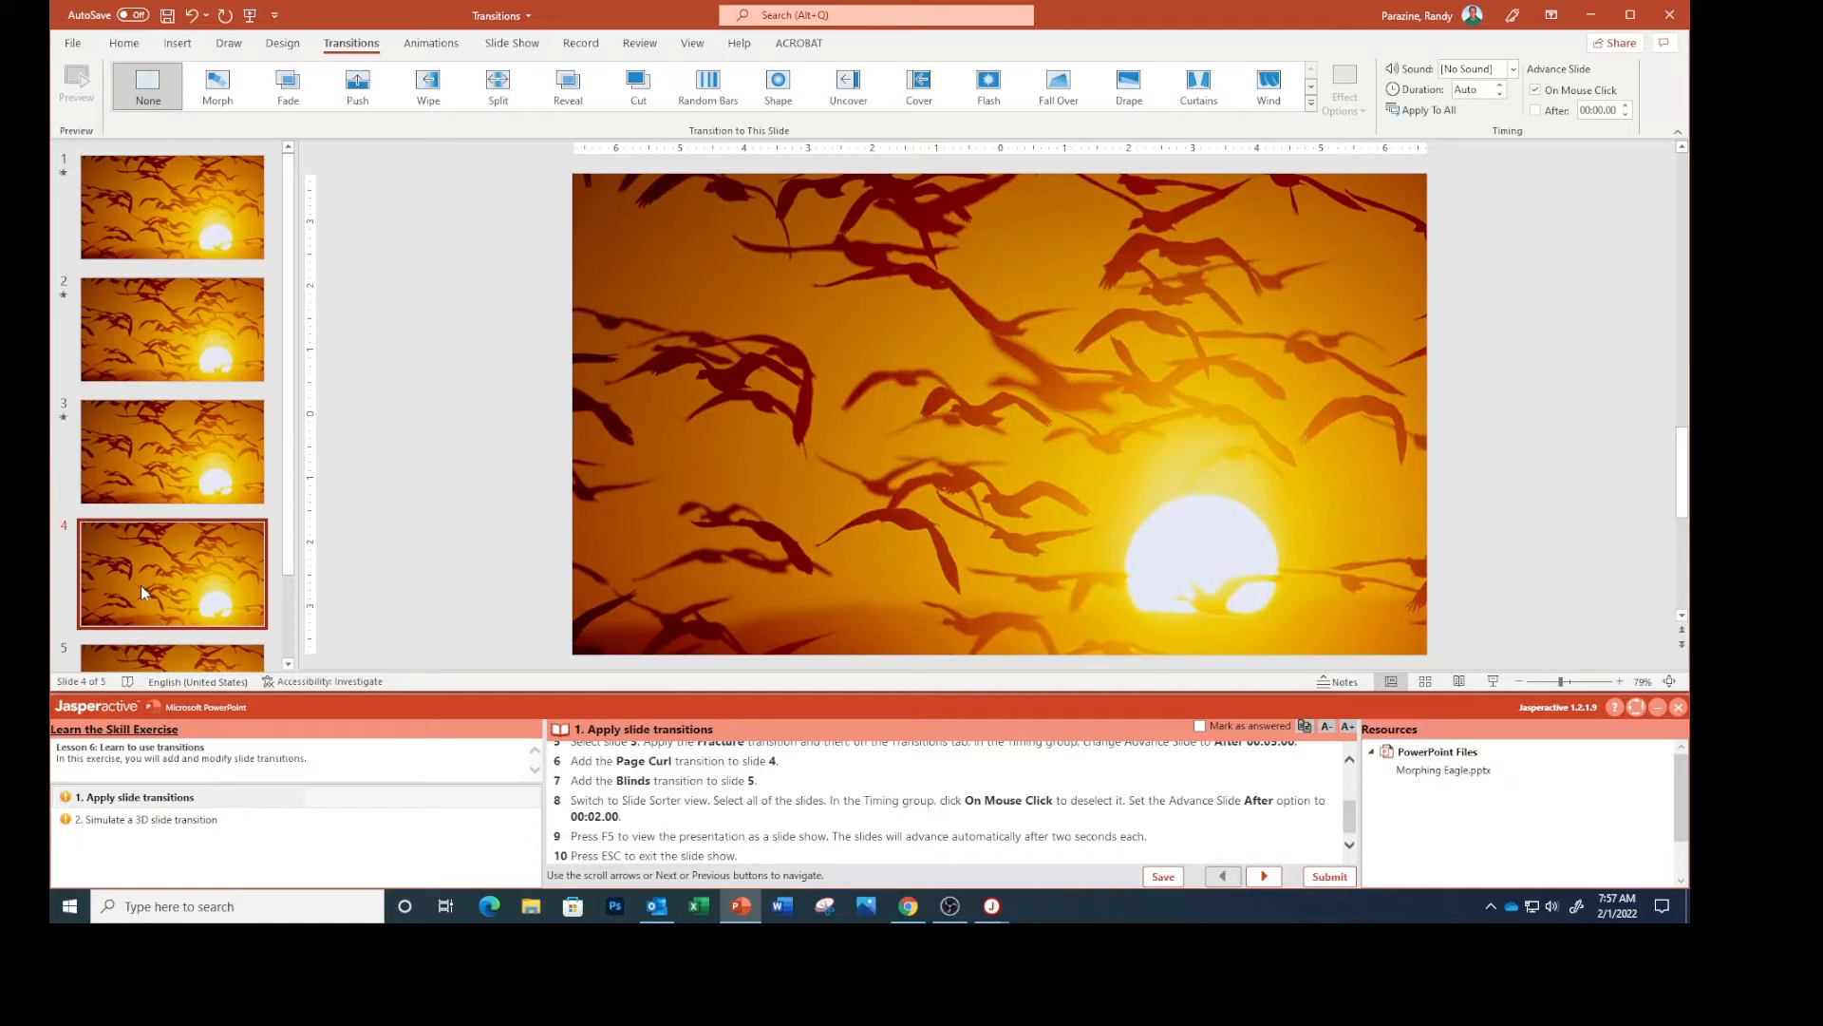
pyautogui.moveTo(1269, 85)
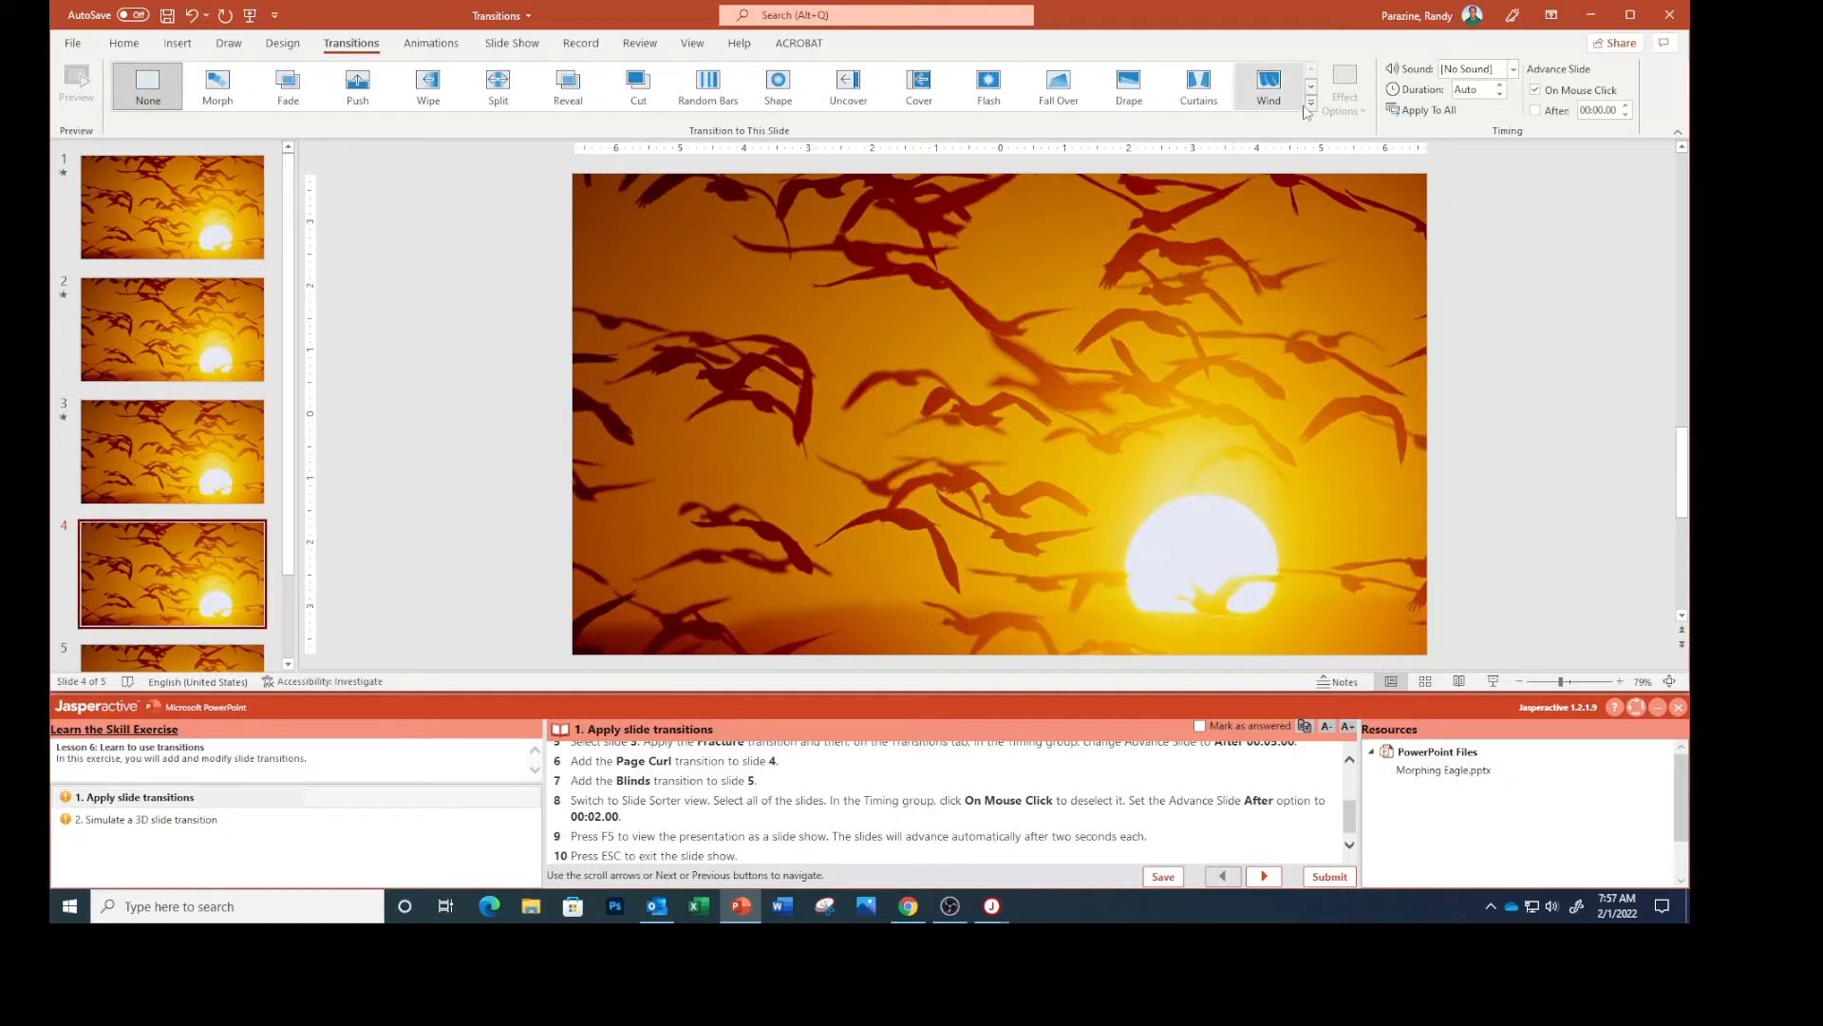
pyautogui.click(1313, 110)
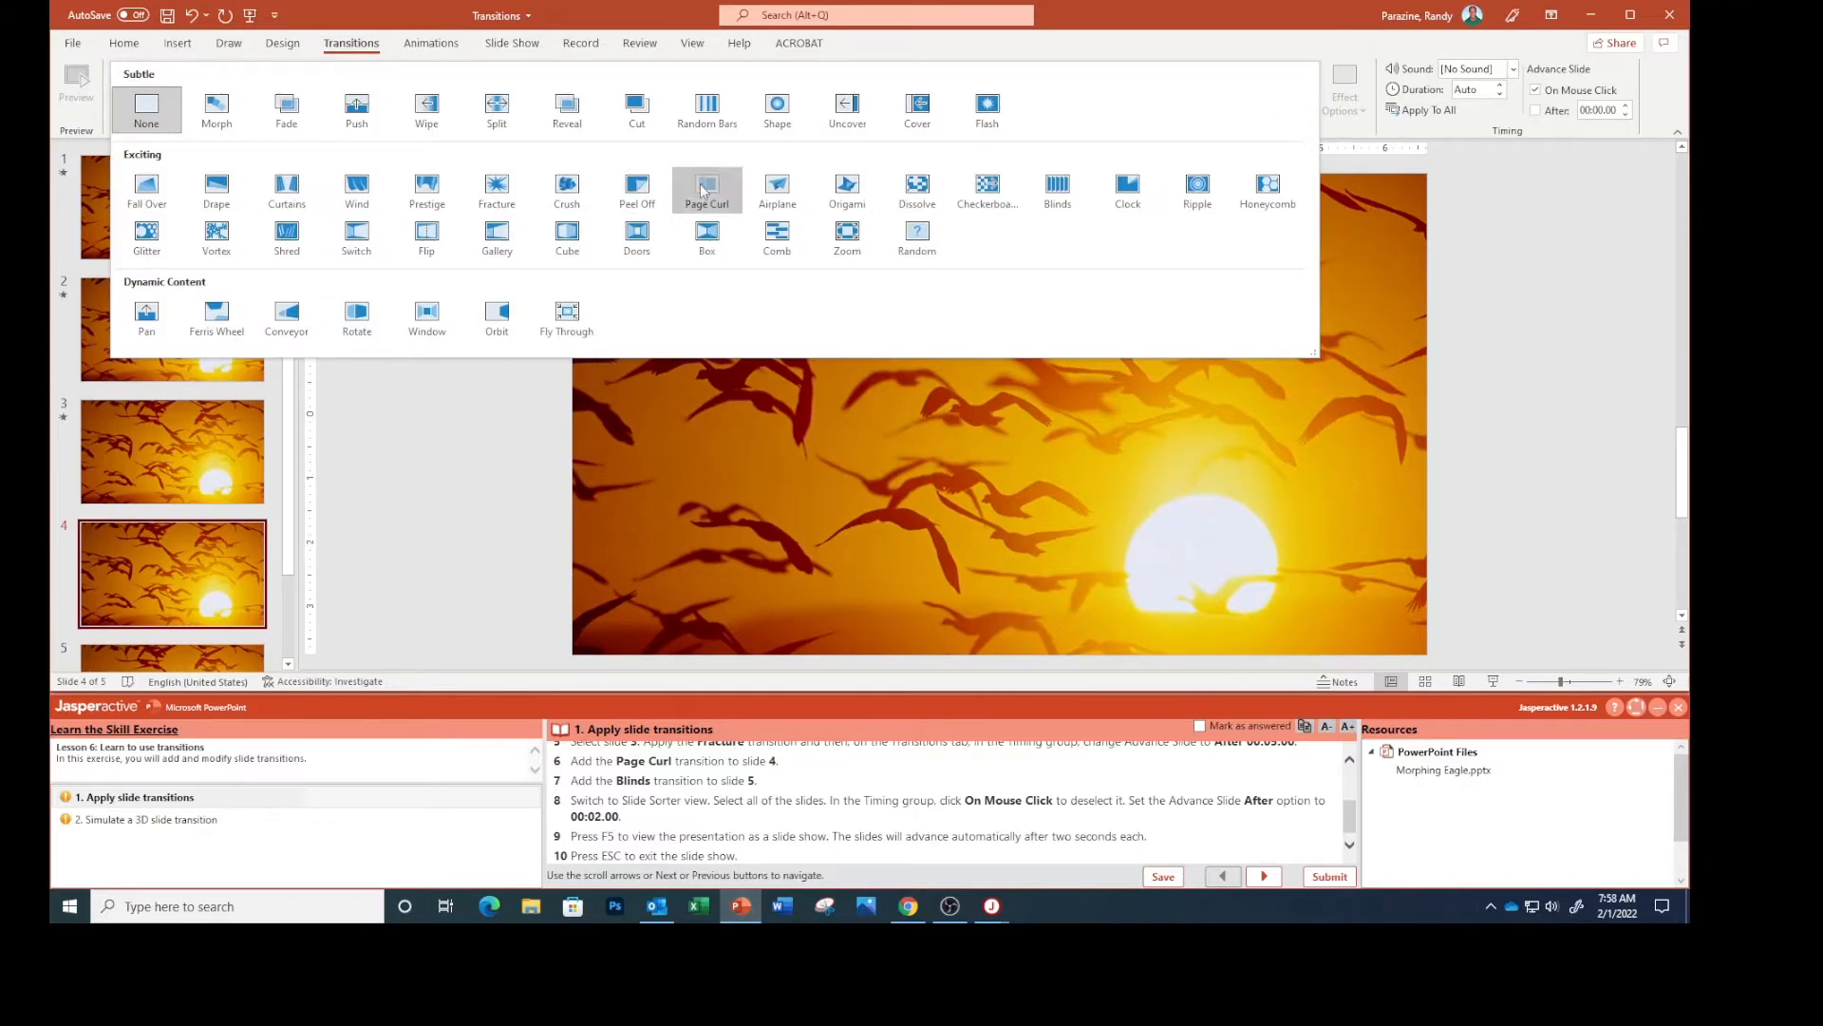
pyautogui.click(706, 186)
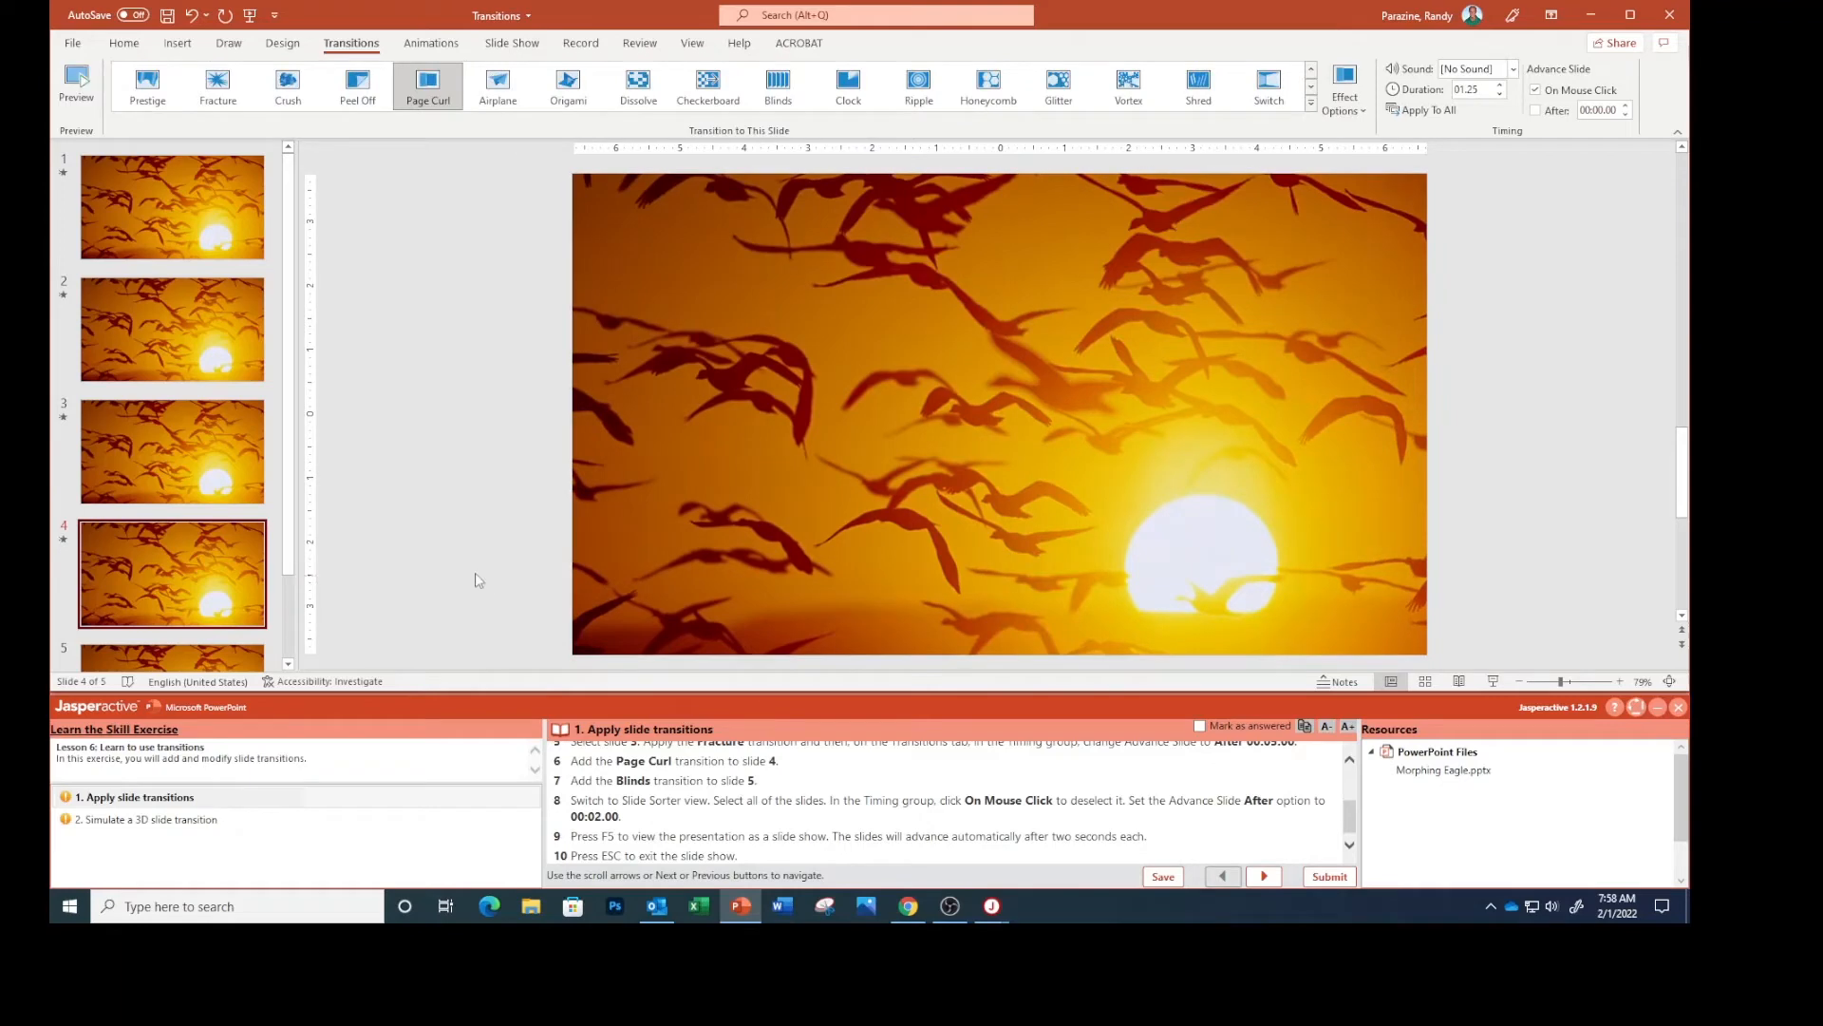
pyautogui.click(172, 593)
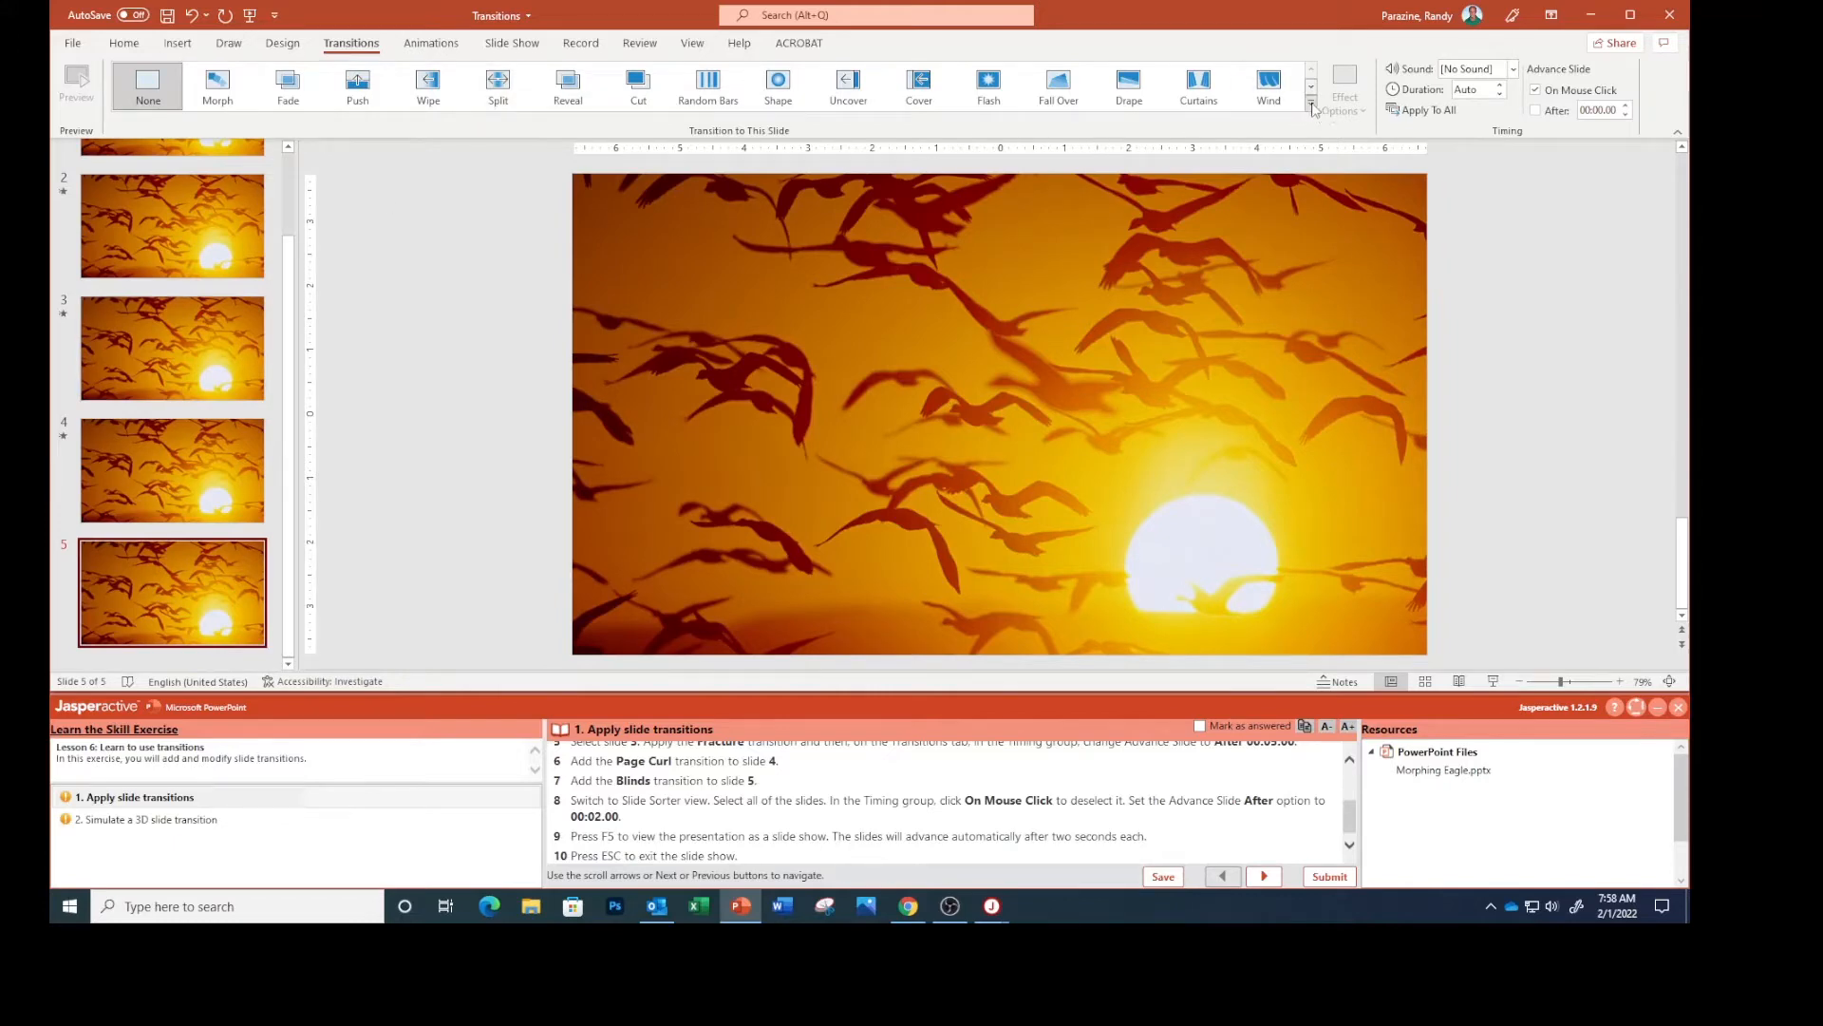
# Apply the Blinds transition to slide 5 and switch to the View ribbon.
pyautogui.click(1313, 107)
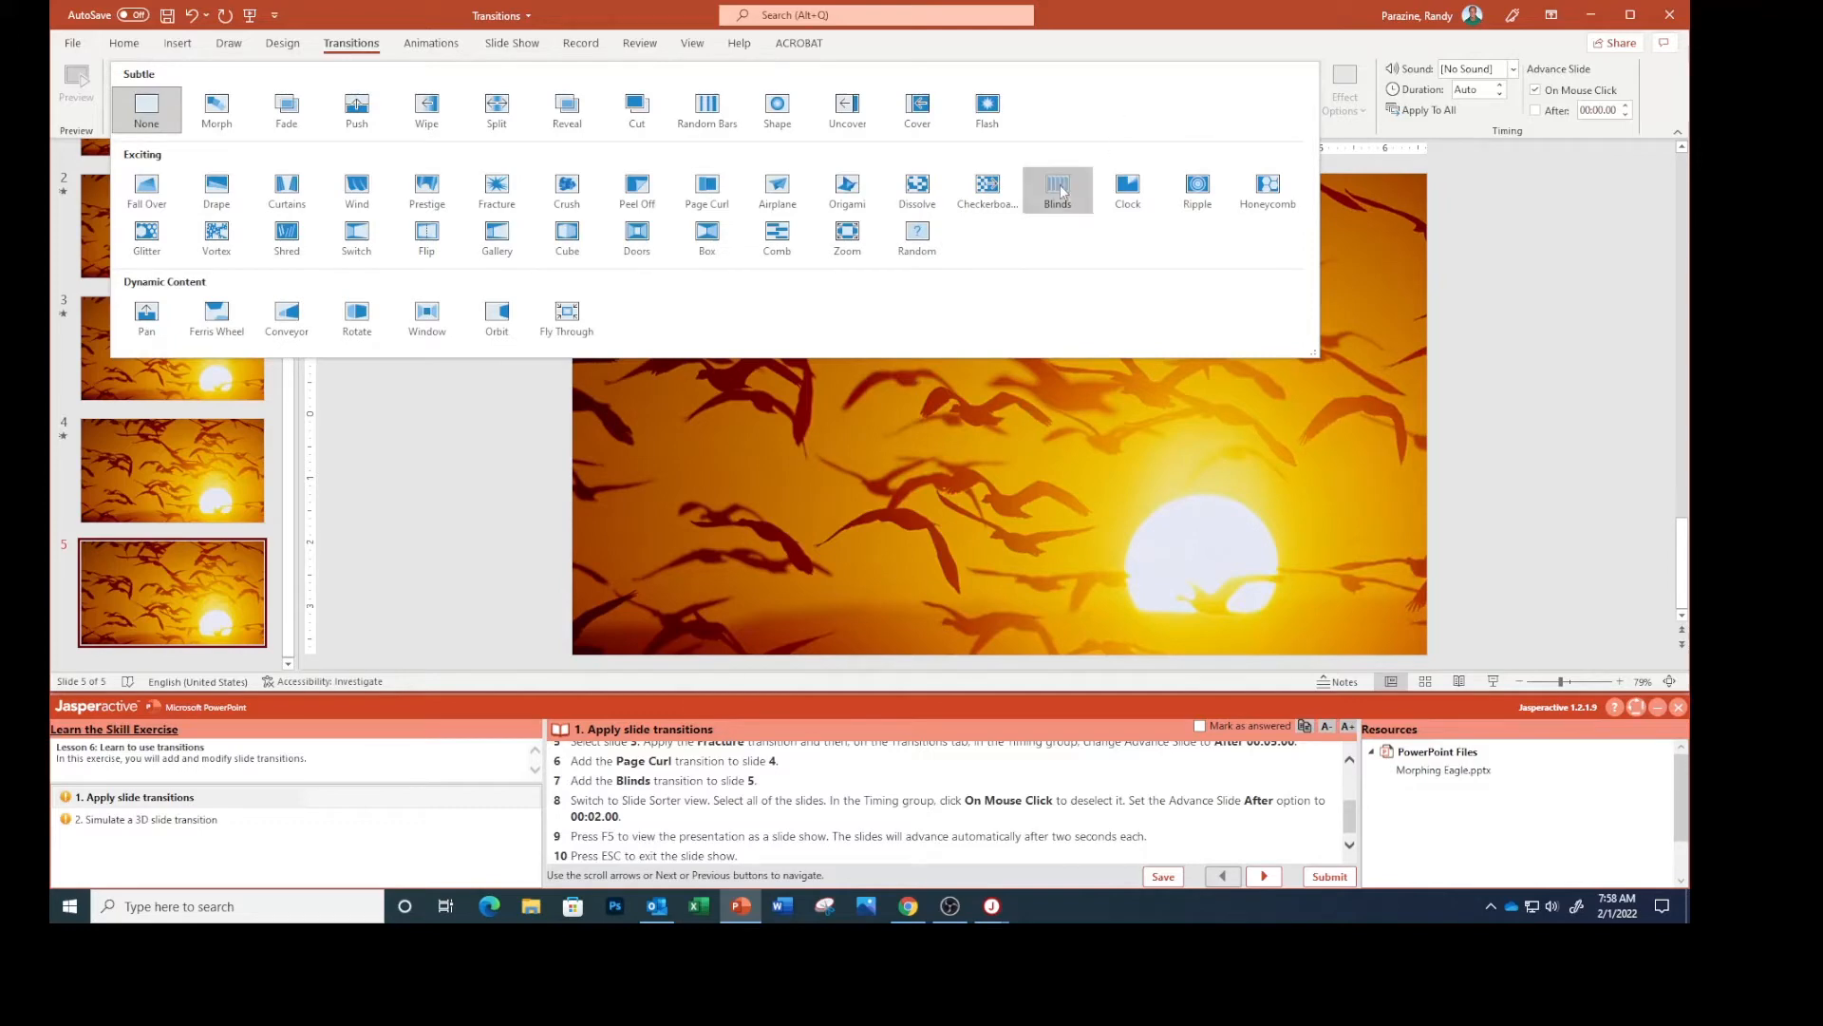
pyautogui.click(1058, 190)
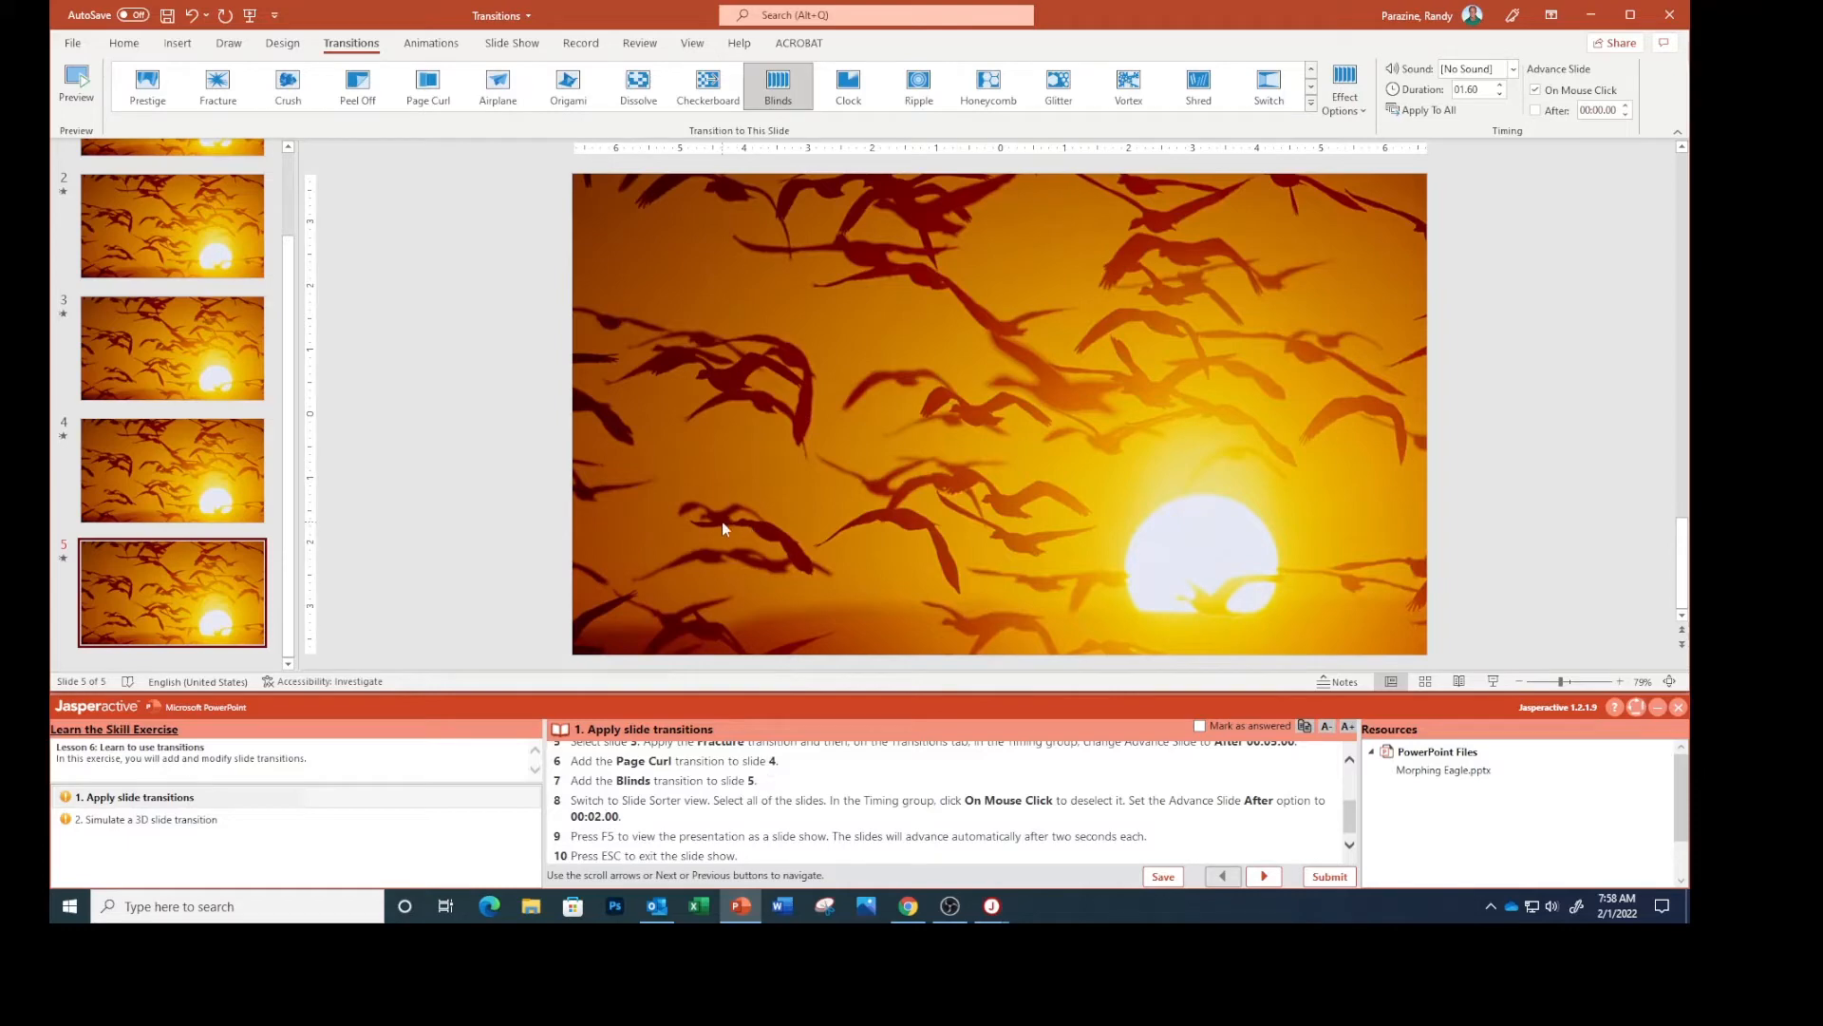
pyautogui.click(692, 43)
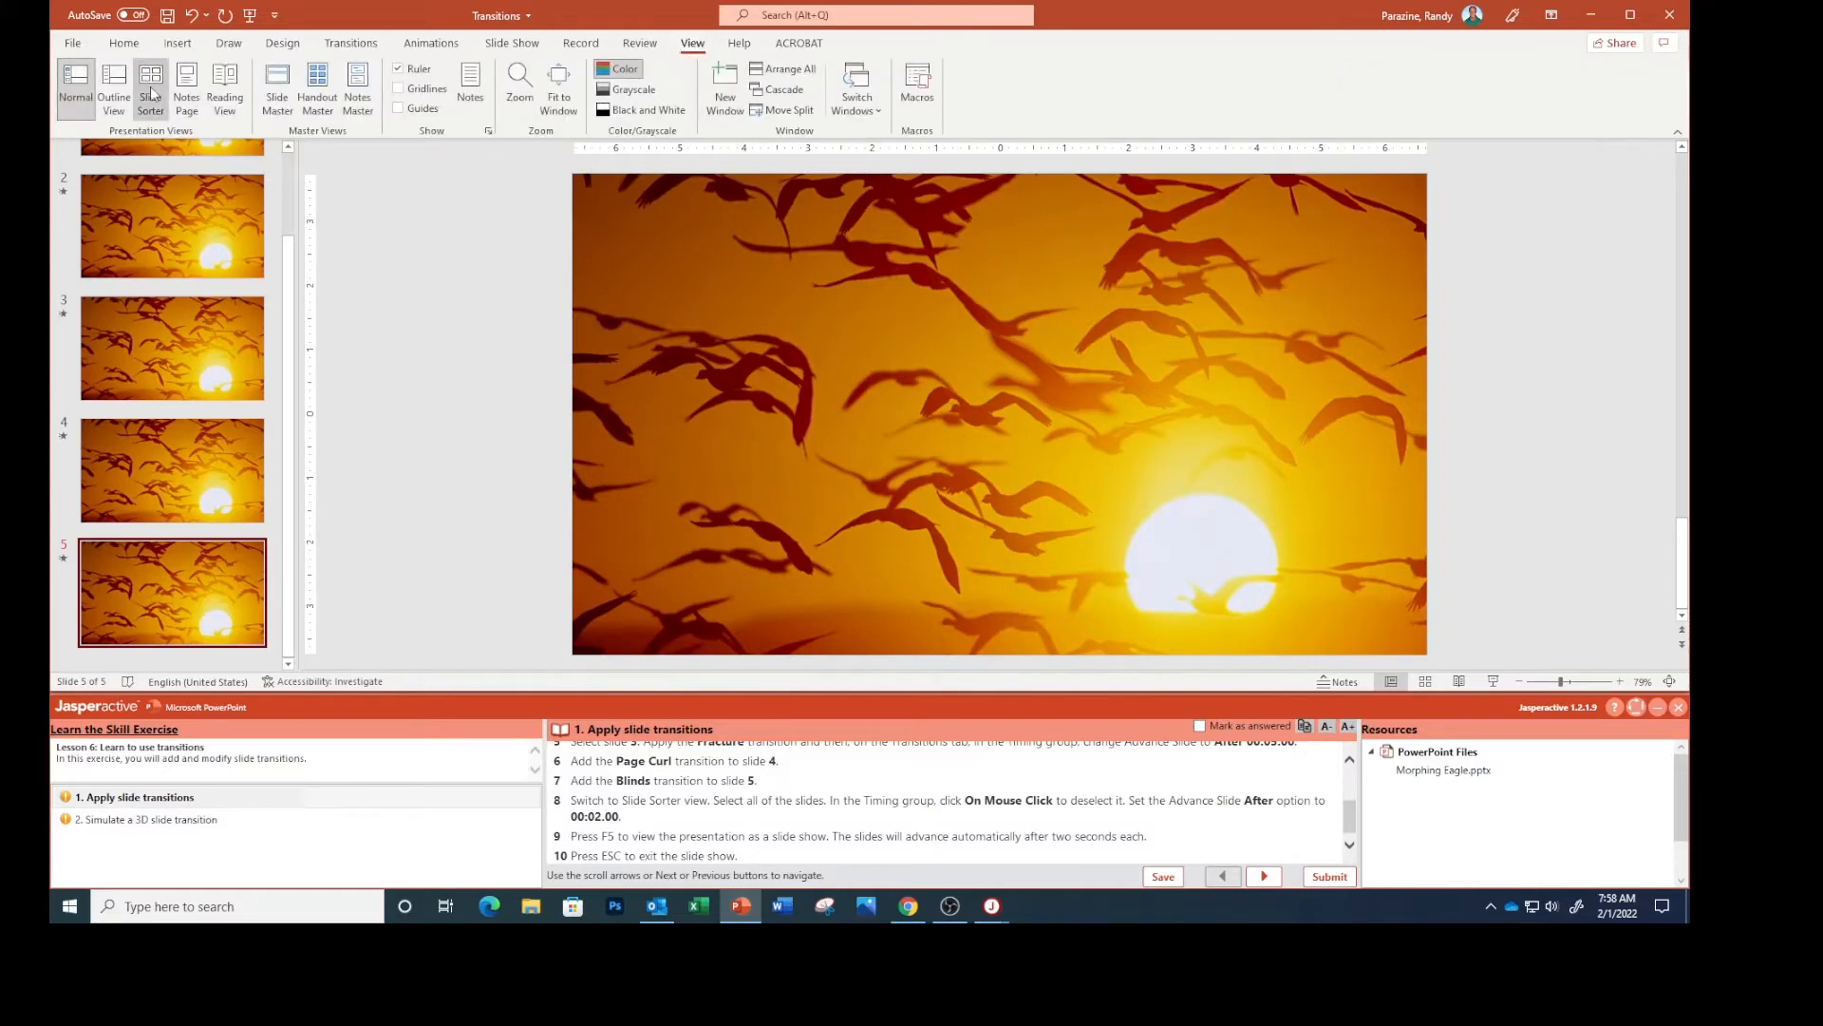
# Switch to Slide Sorter view and select slides 1 through 5.
pyautogui.click(150, 86)
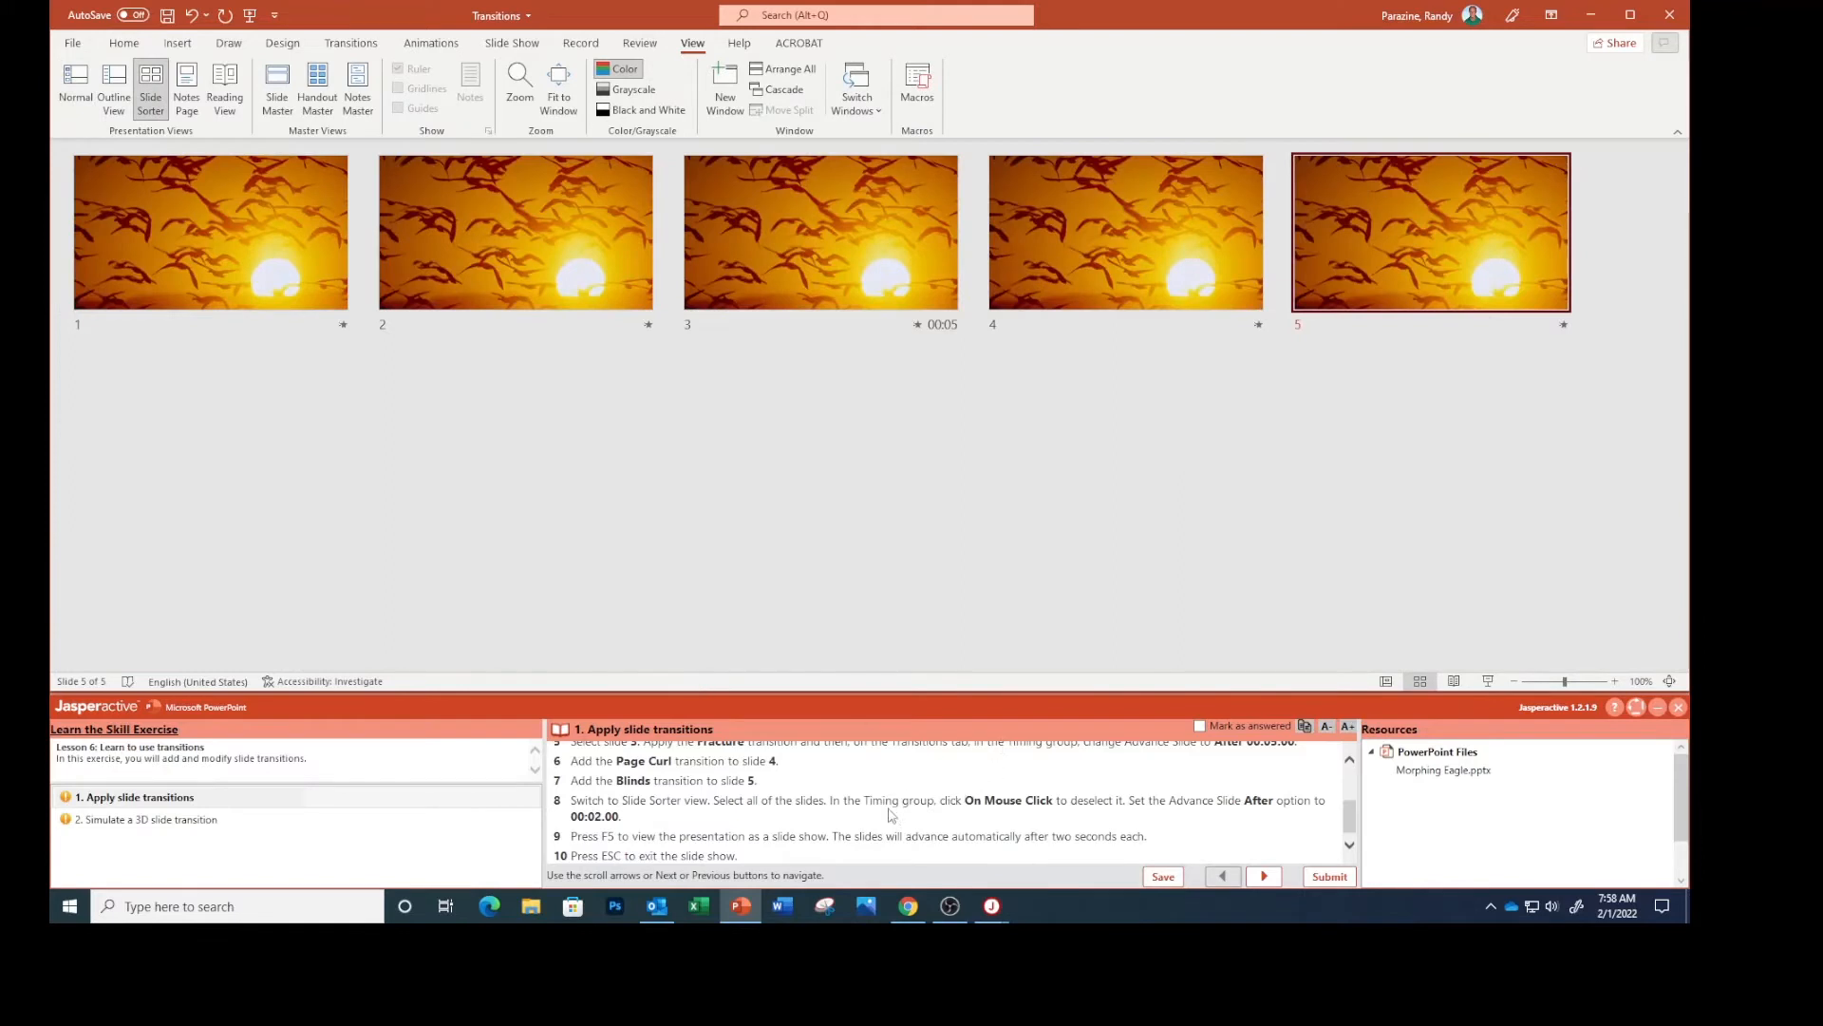
pyautogui.moveTo(775, 826)
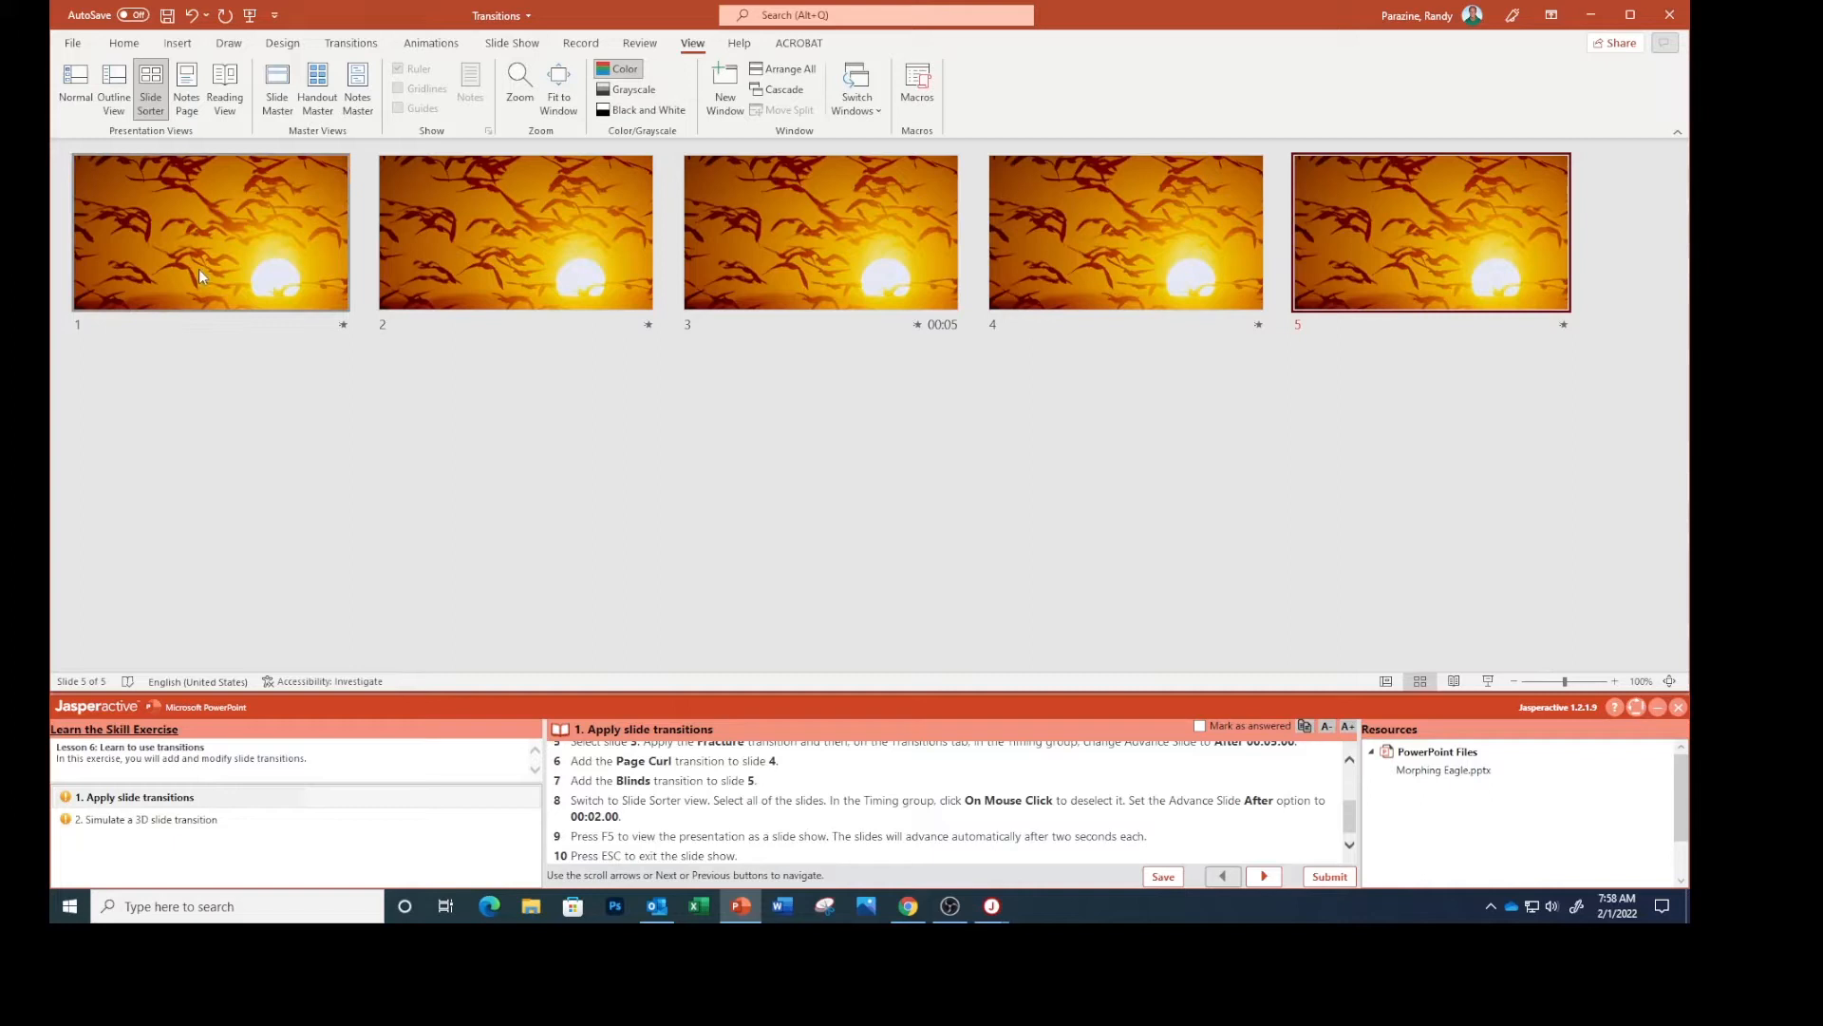
pyautogui.click(211, 232)
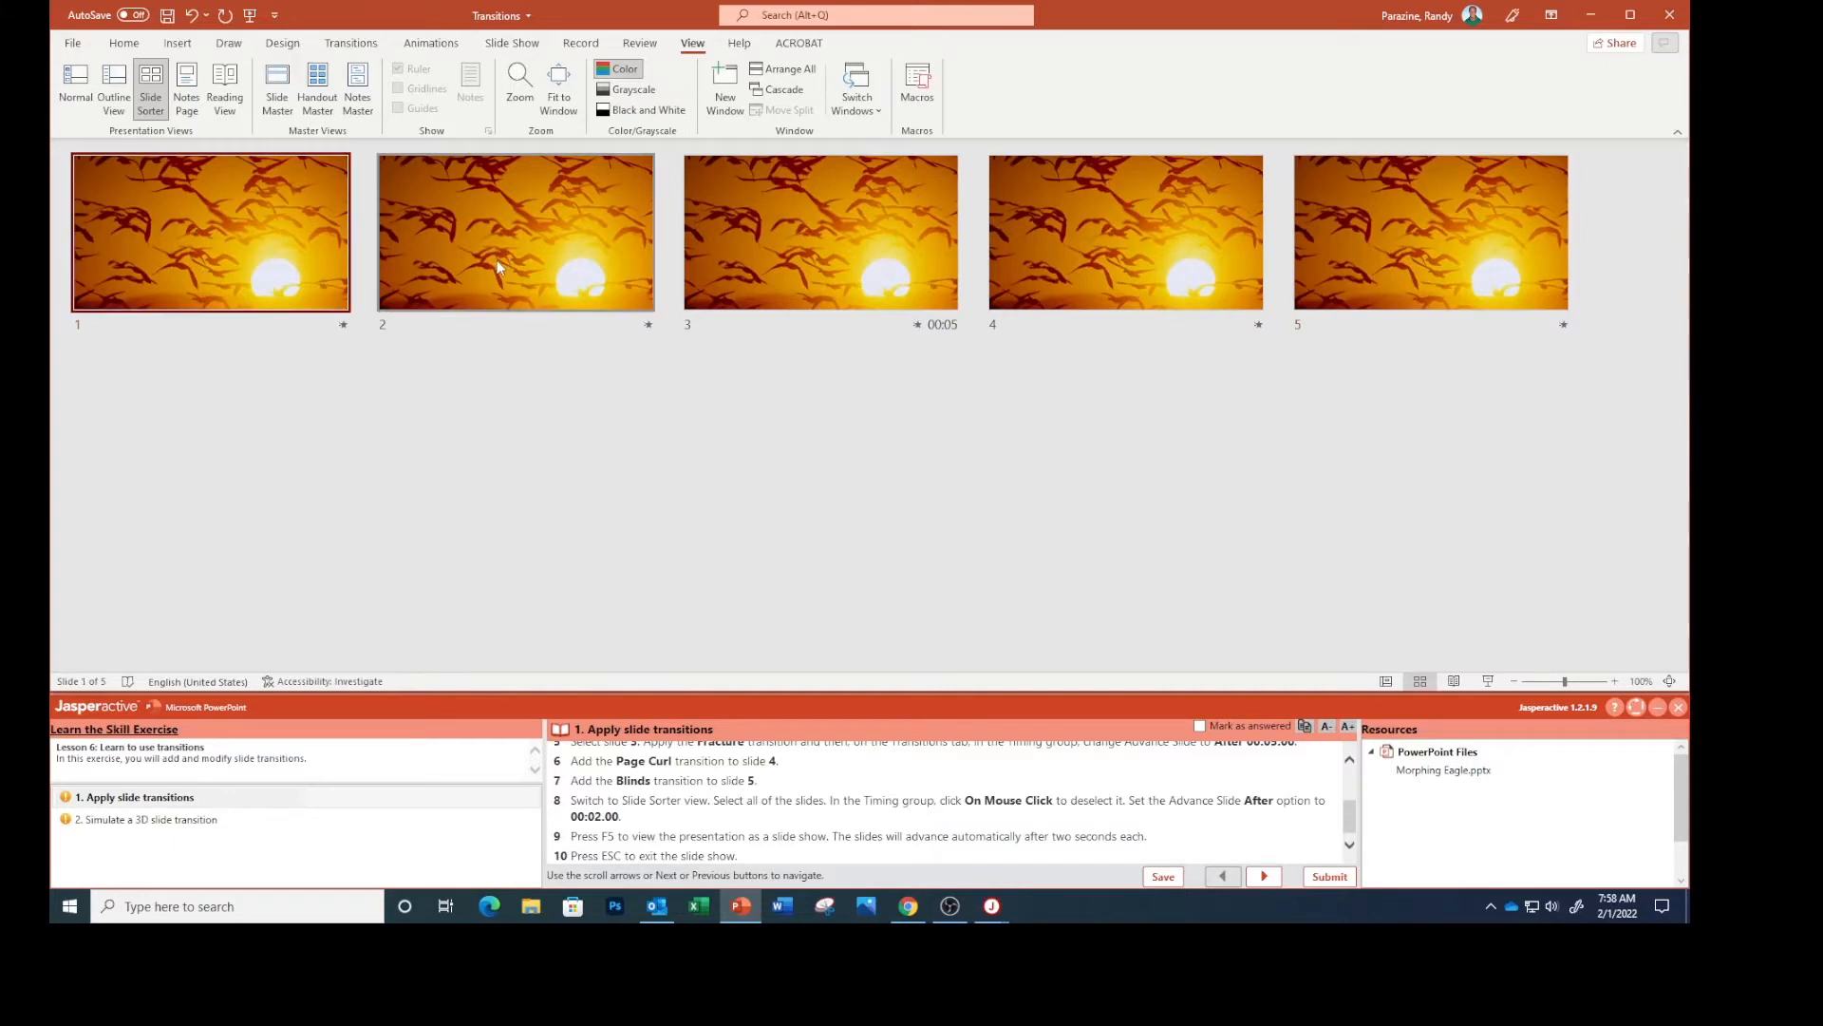
pyautogui.click(820, 232)
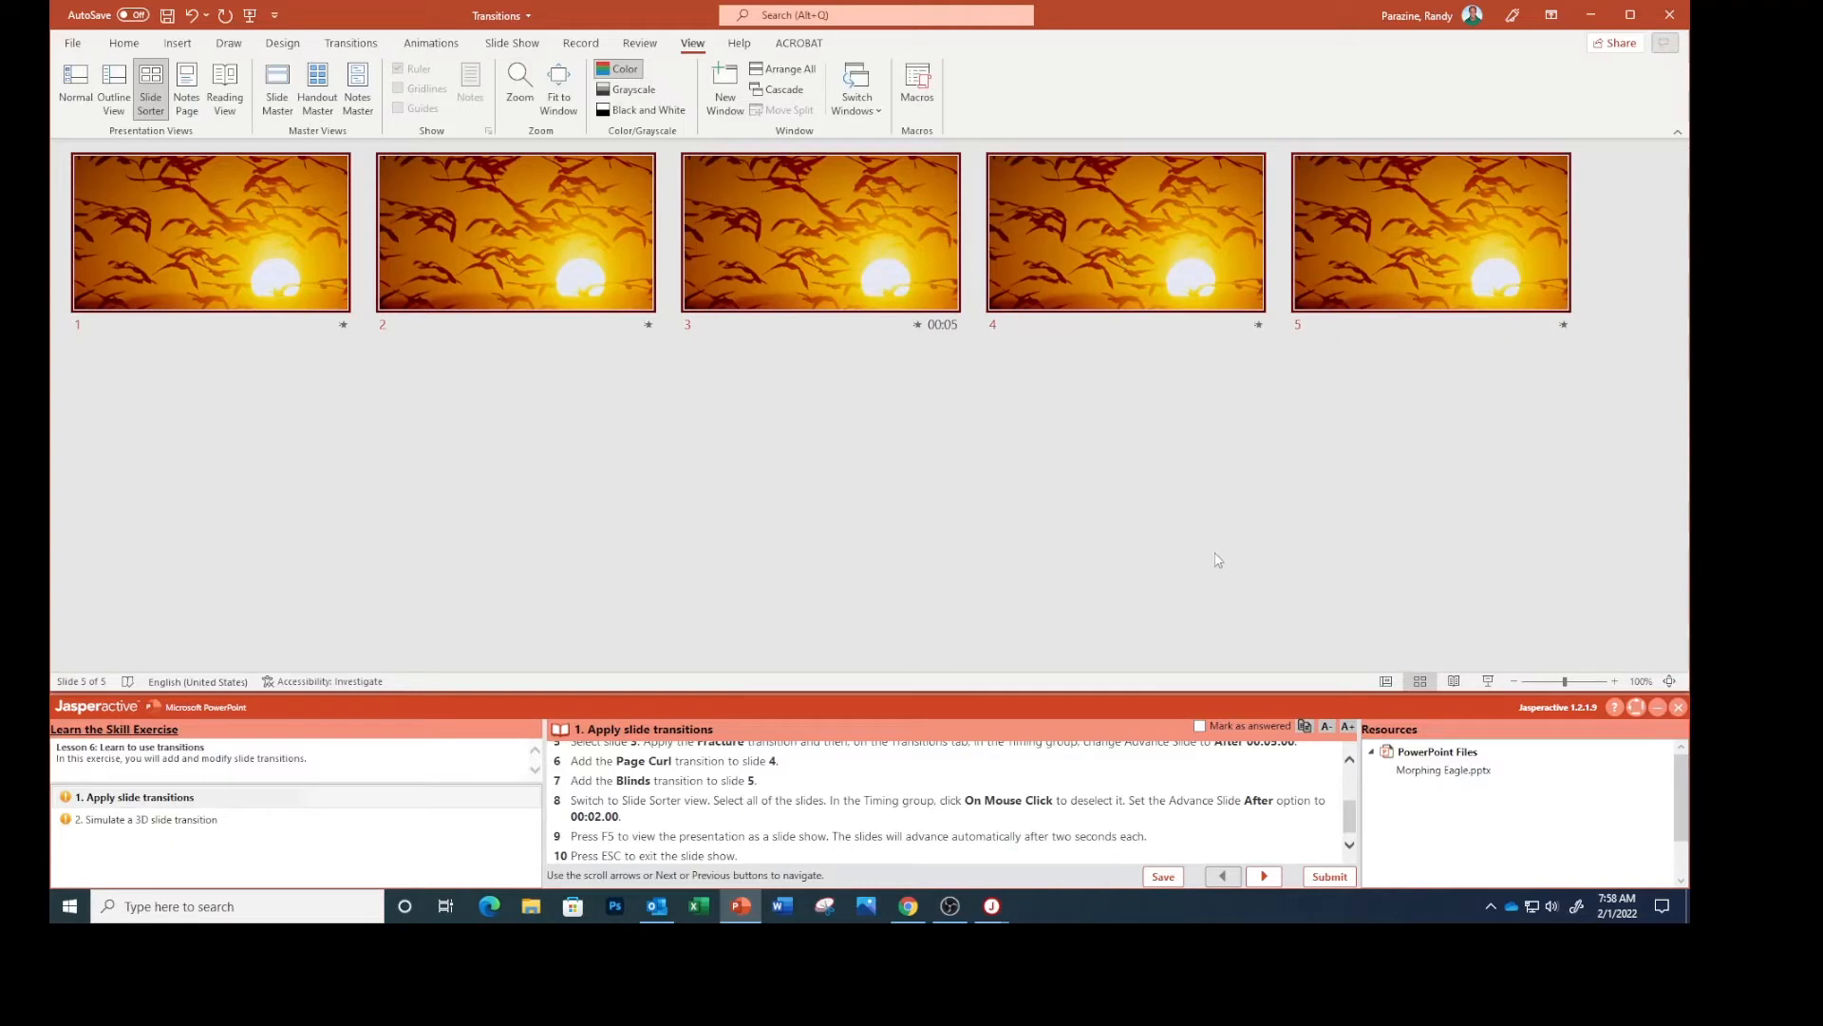
pyautogui.moveTo(661, 822)
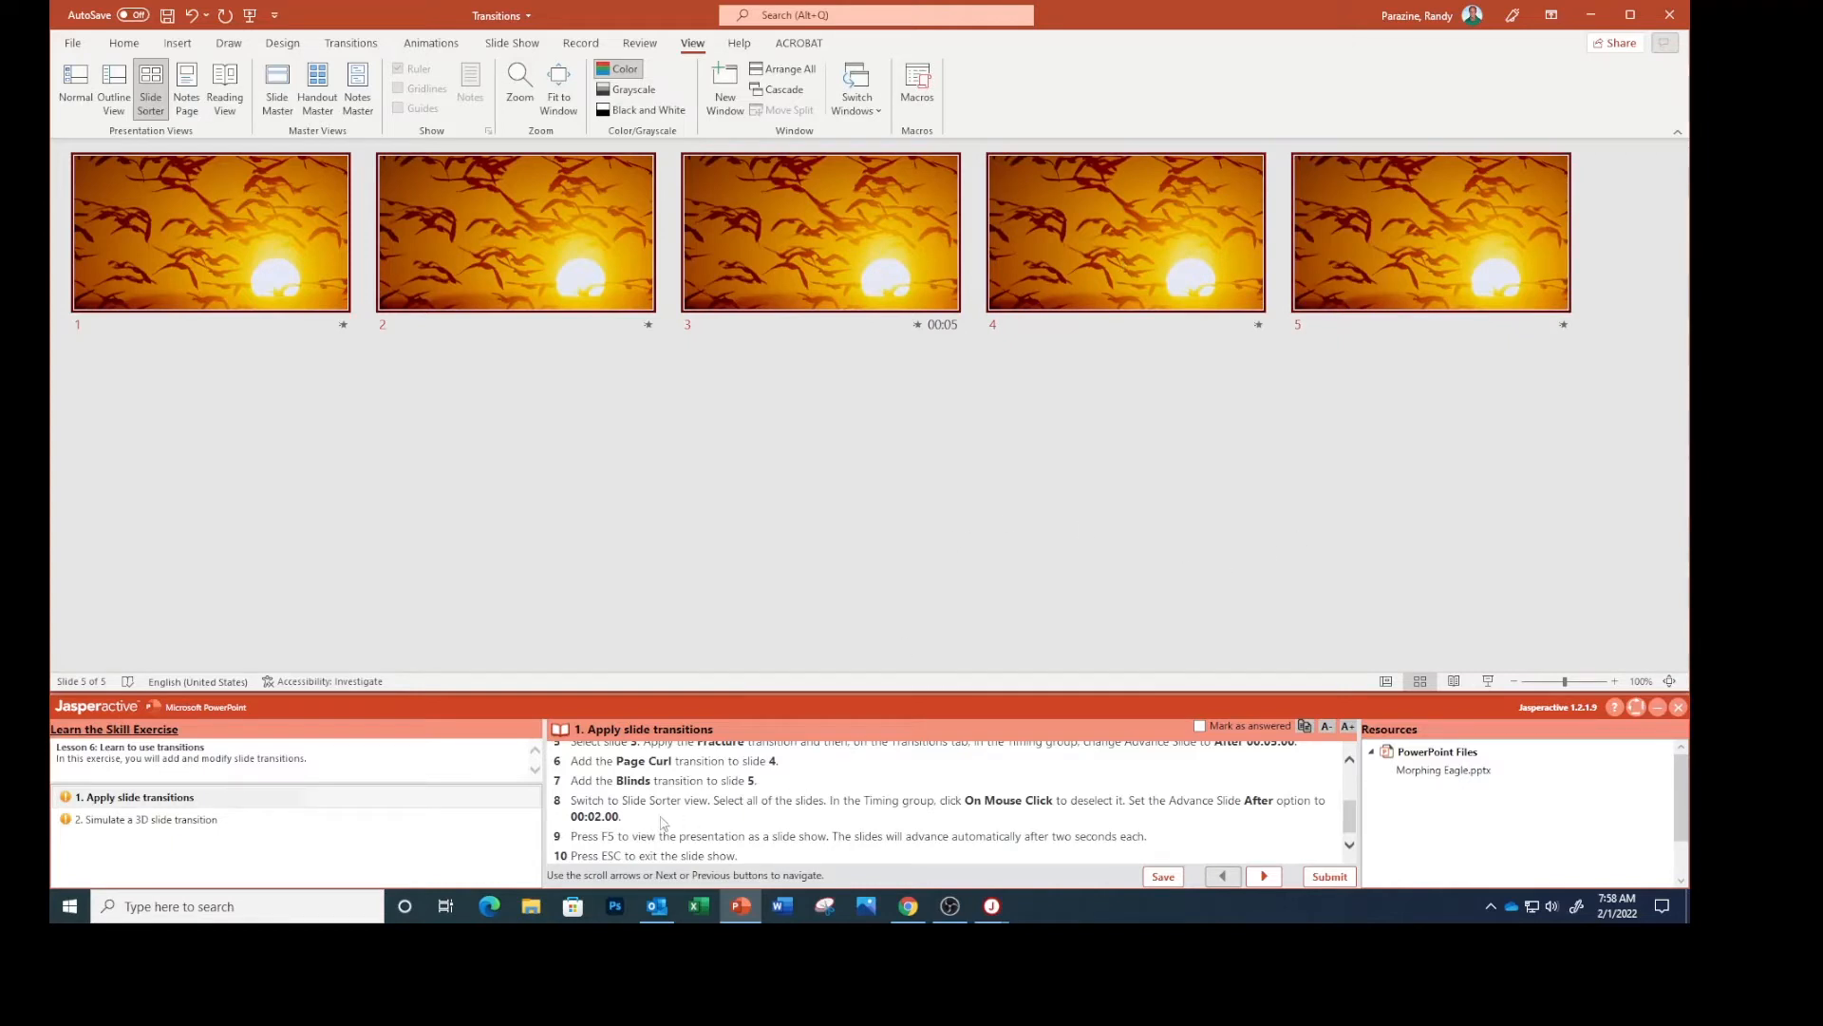
pyautogui.moveTo(997, 822)
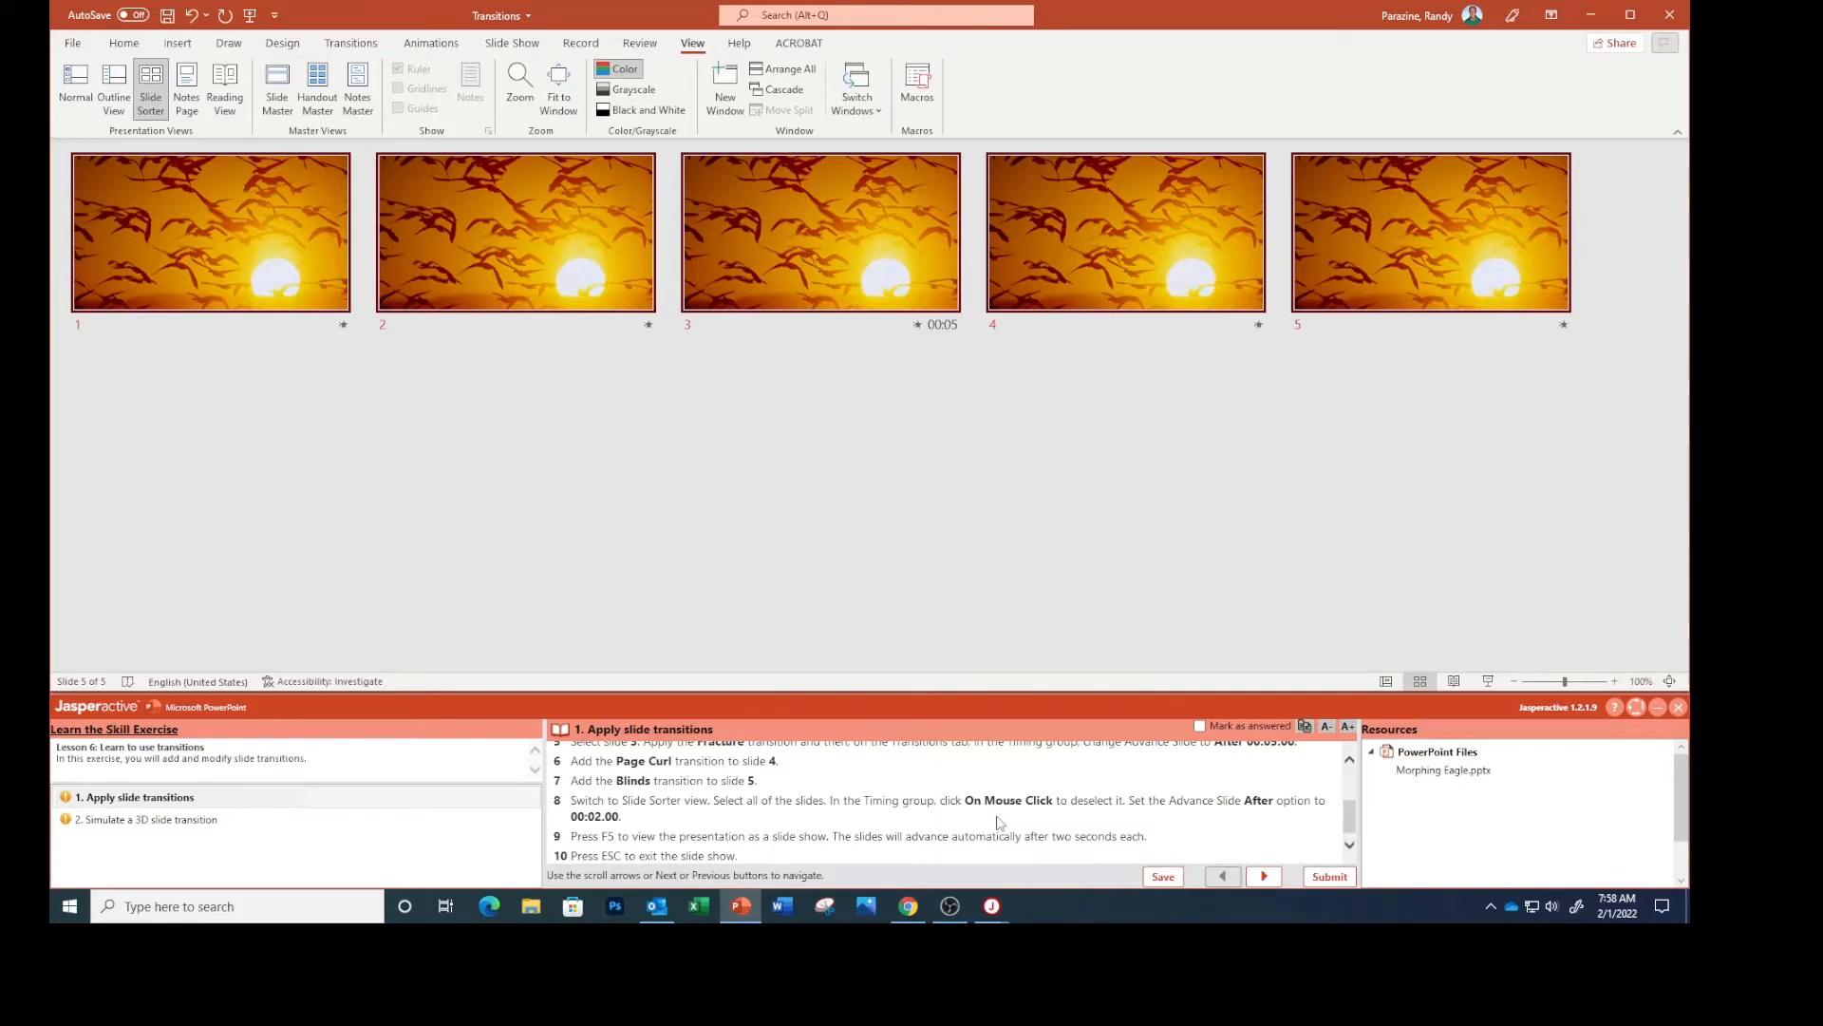
pyautogui.moveTo(674, 644)
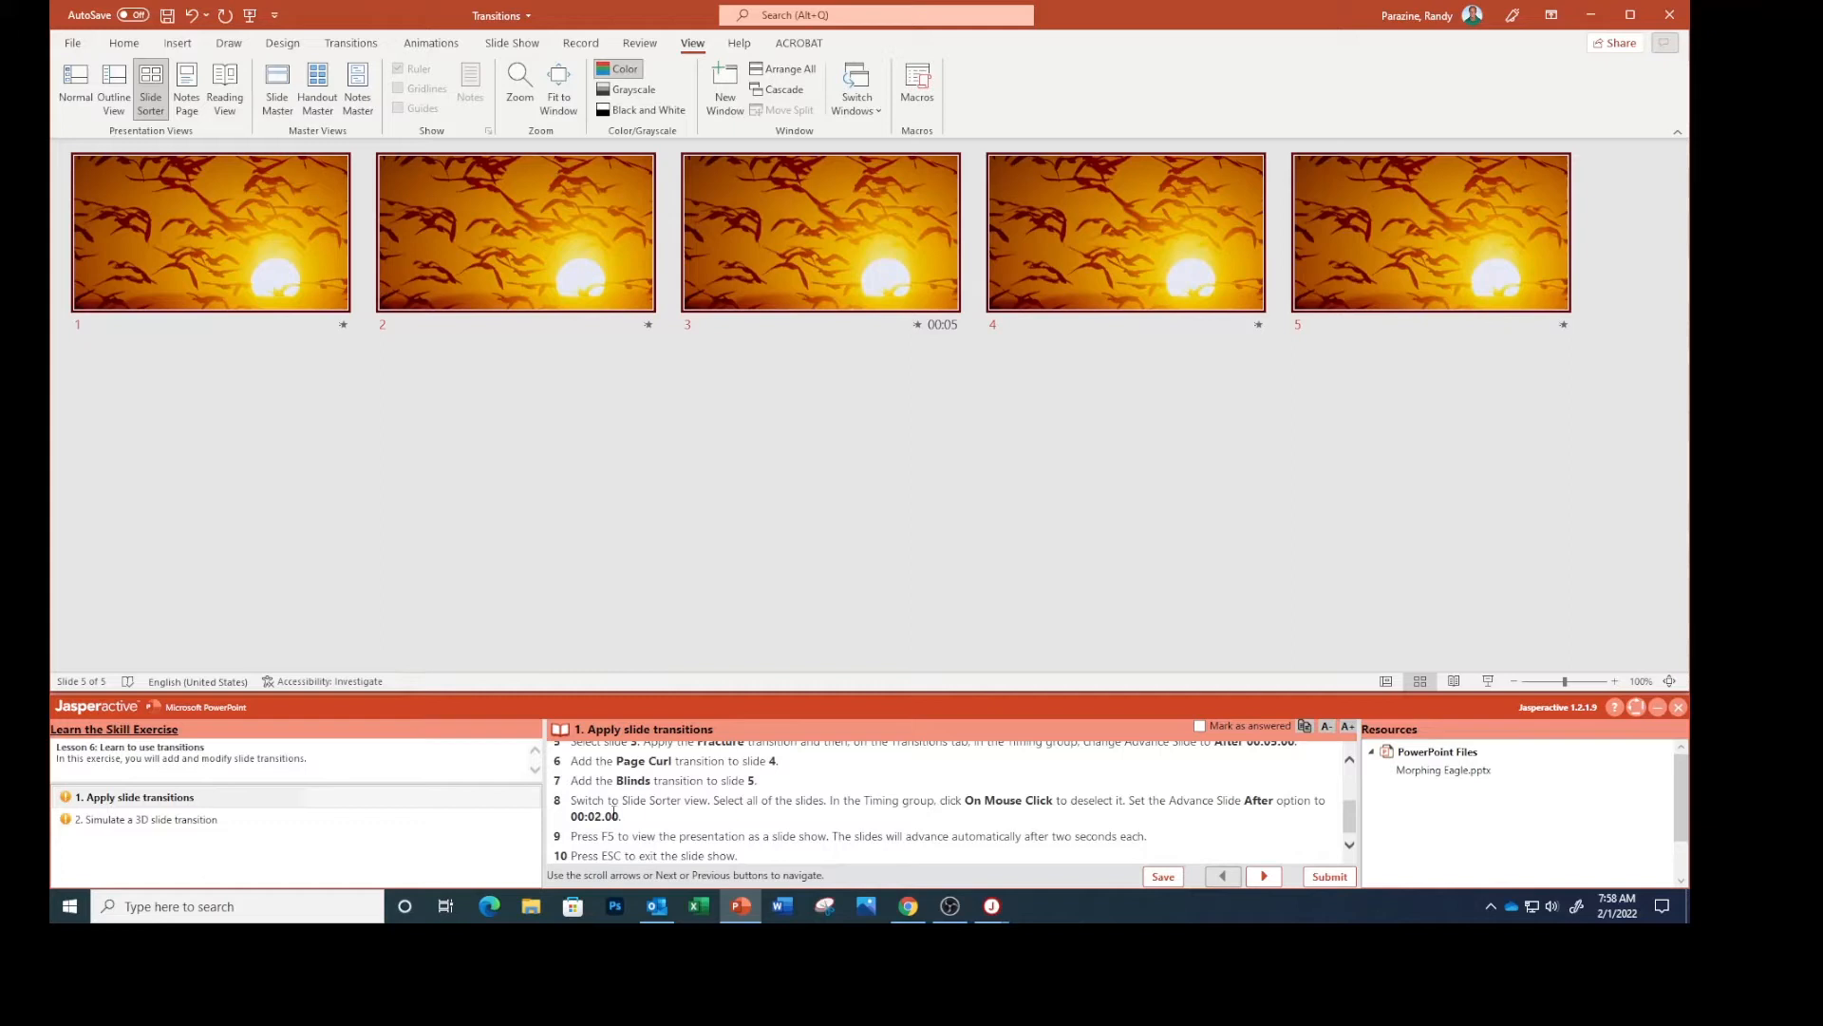
pyautogui.moveTo(1100, 817)
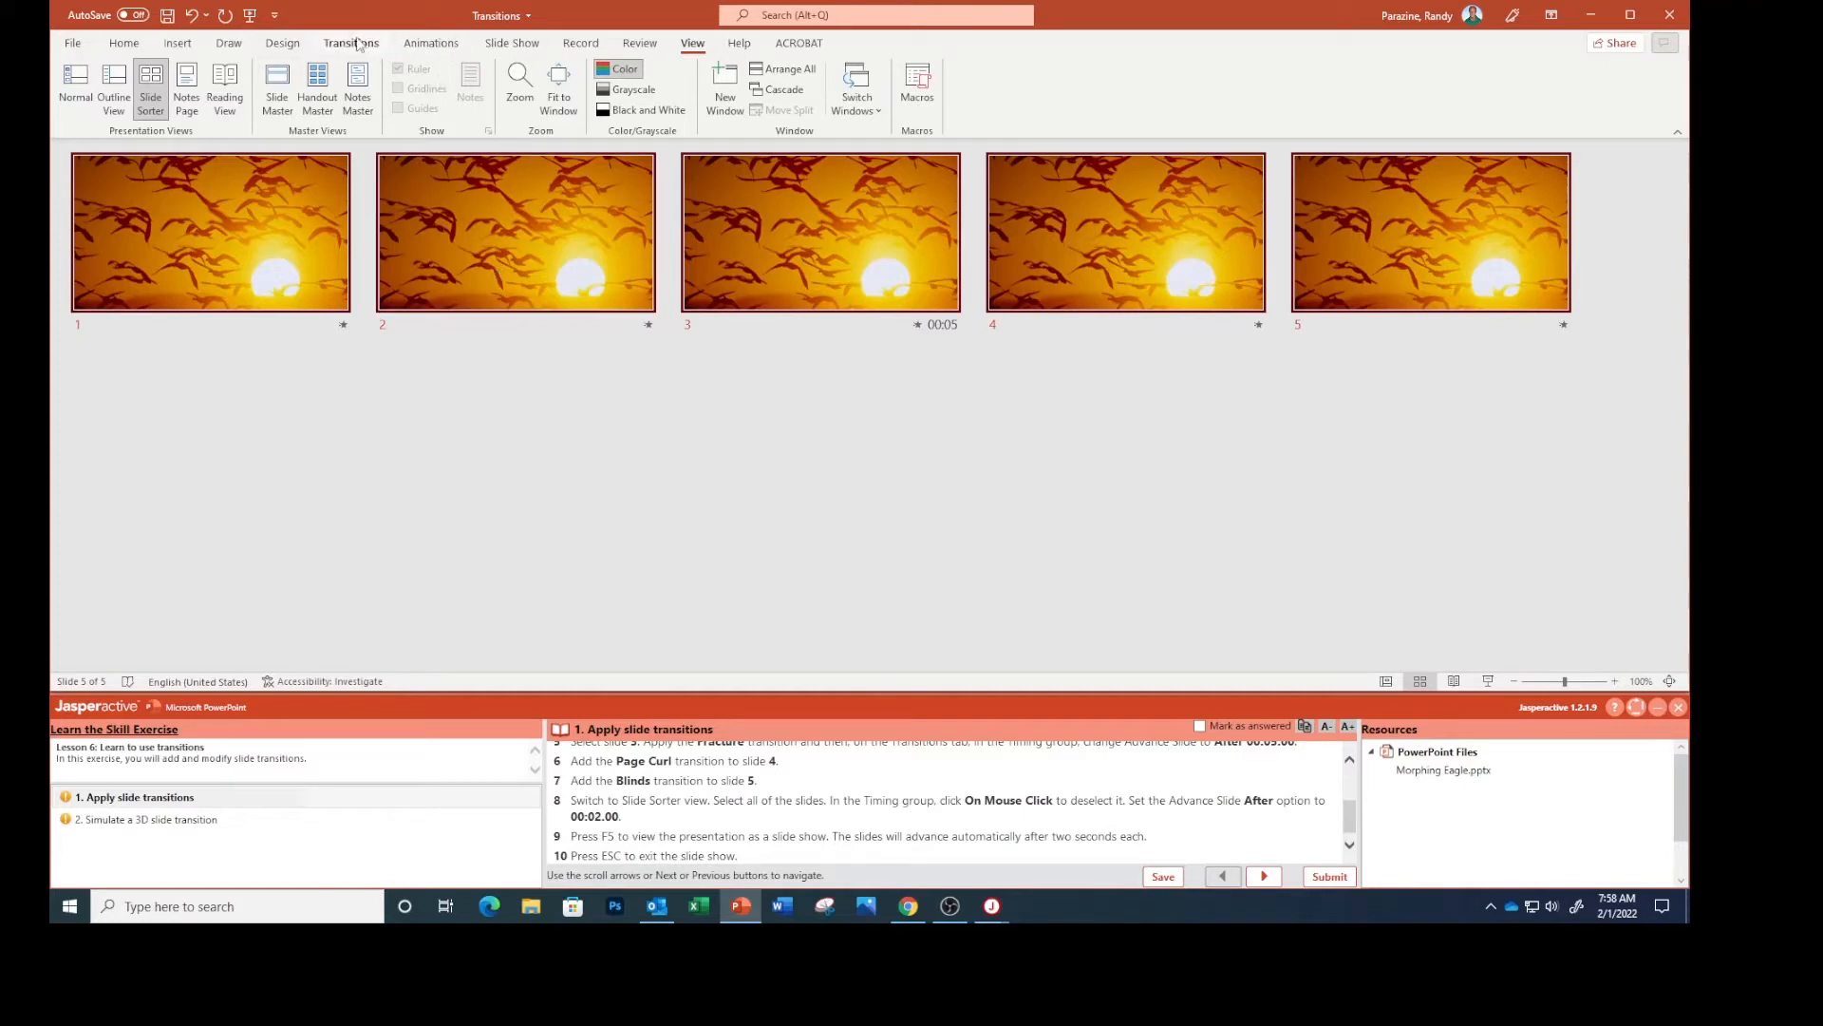
# Set all selected slides to advance automatically after 00:02.00 instead of on mouse click.
pyautogui.click(351, 44)
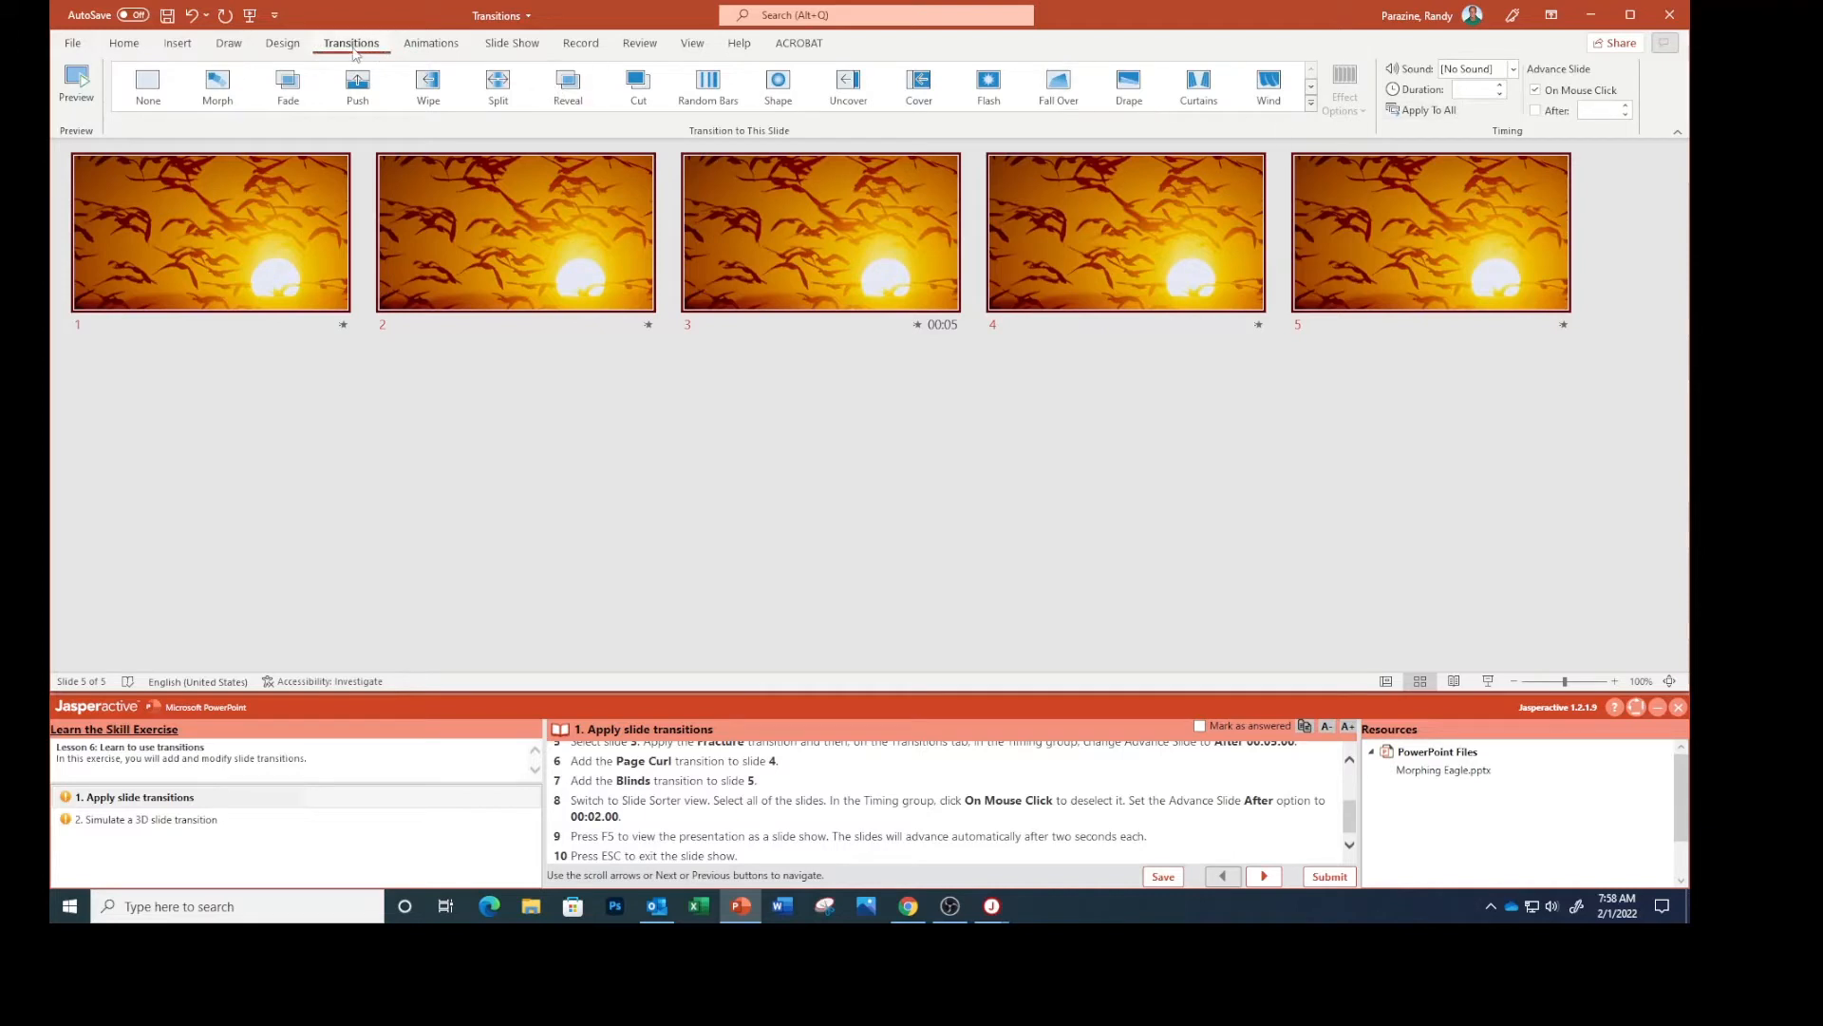
pyautogui.moveTo(1537, 89)
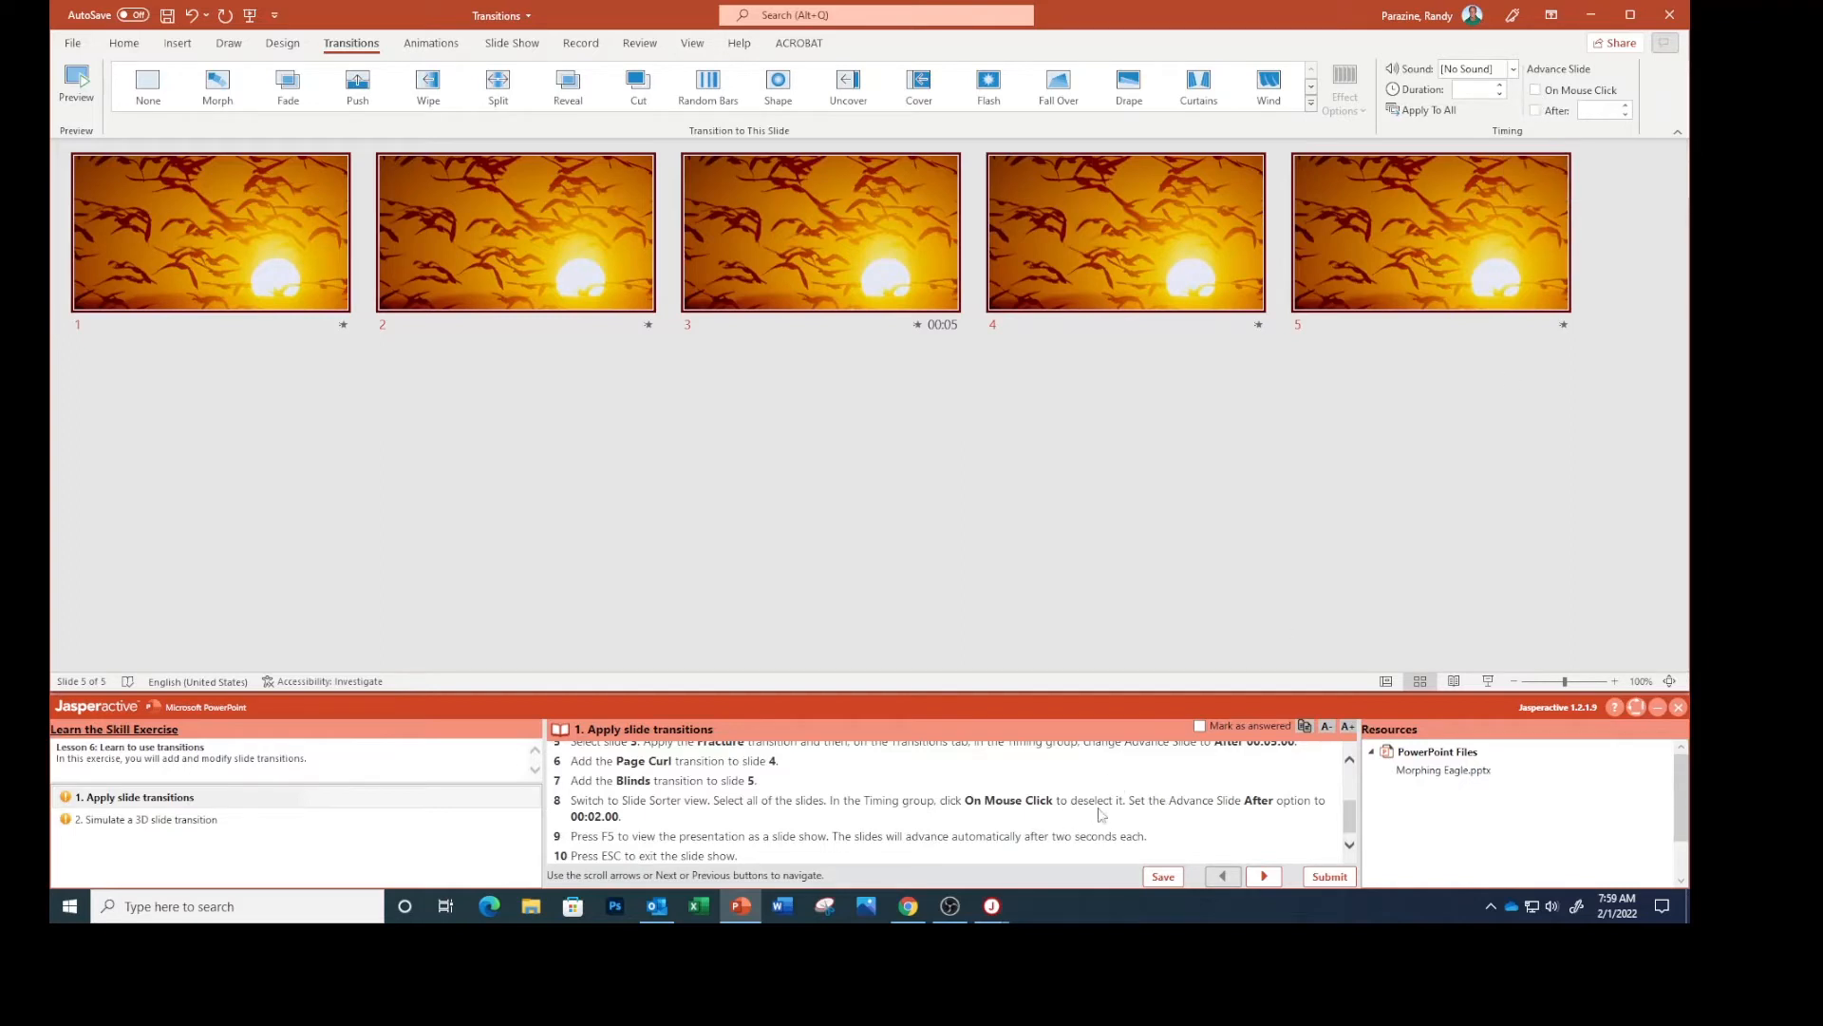
pyautogui.moveTo(1259, 821)
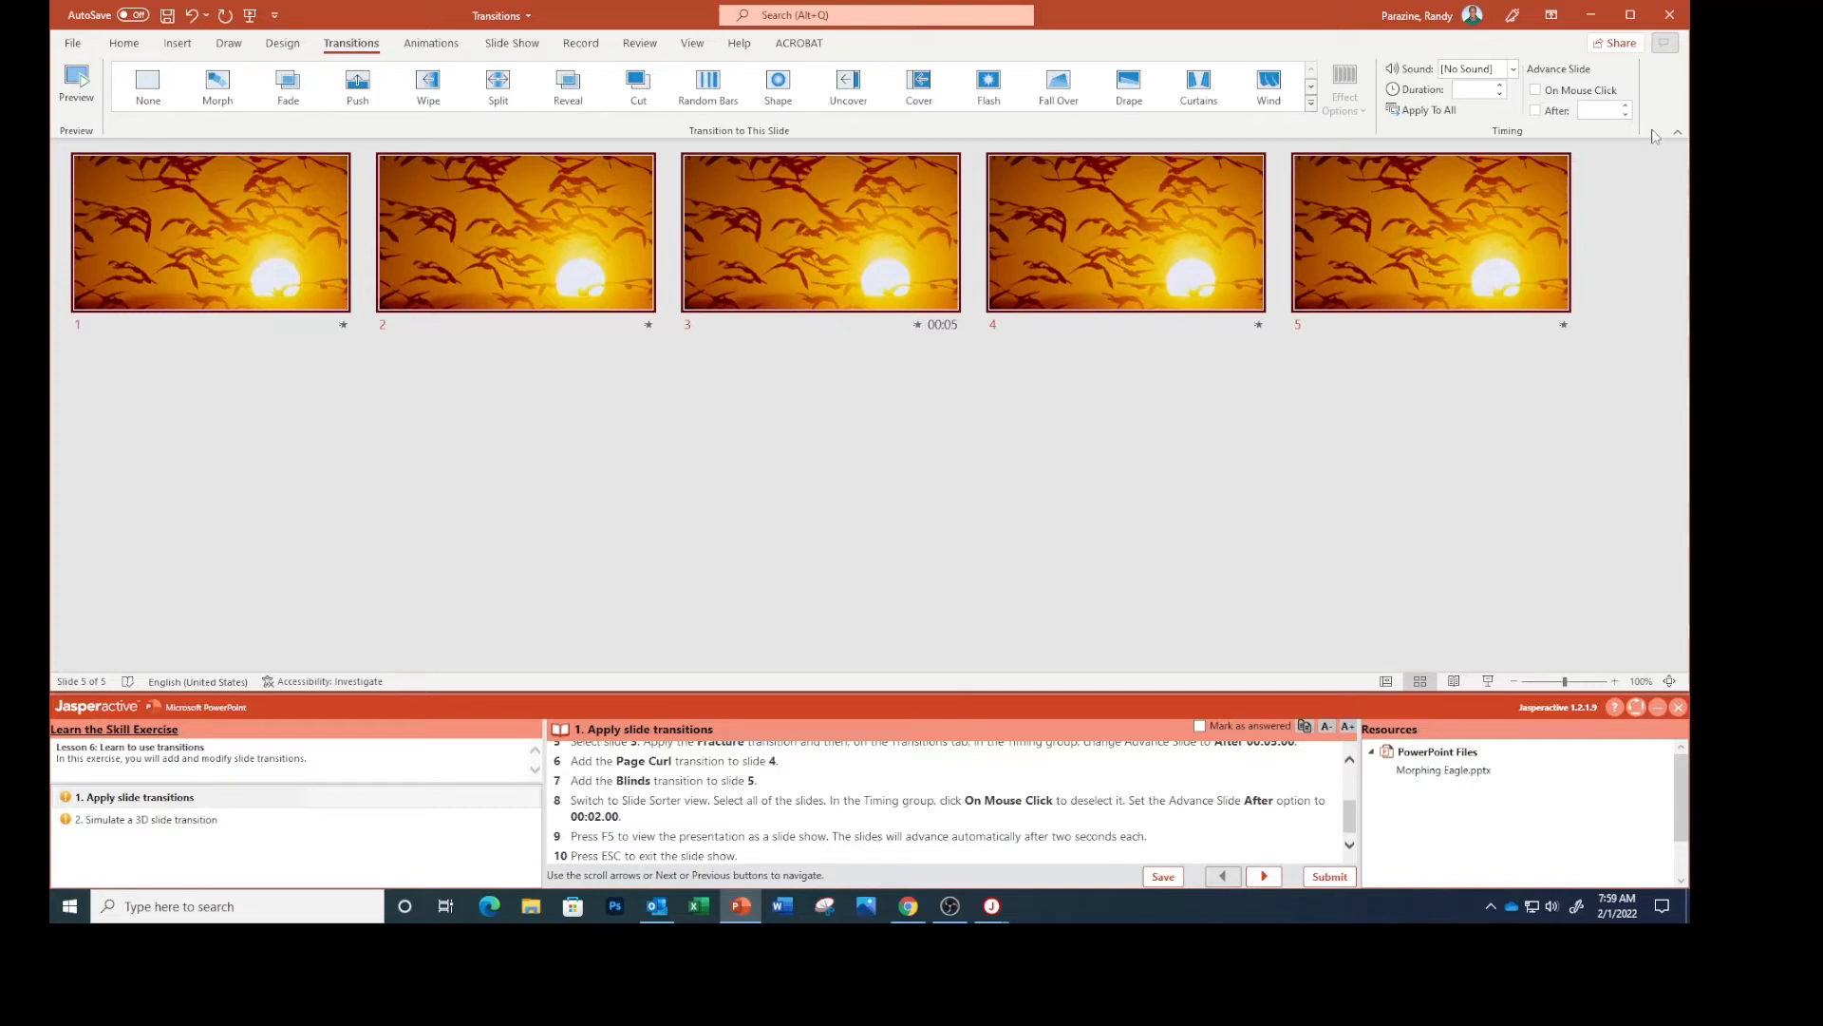
pyautogui.click(1536, 110)
pyautogui.write('00:02.00')
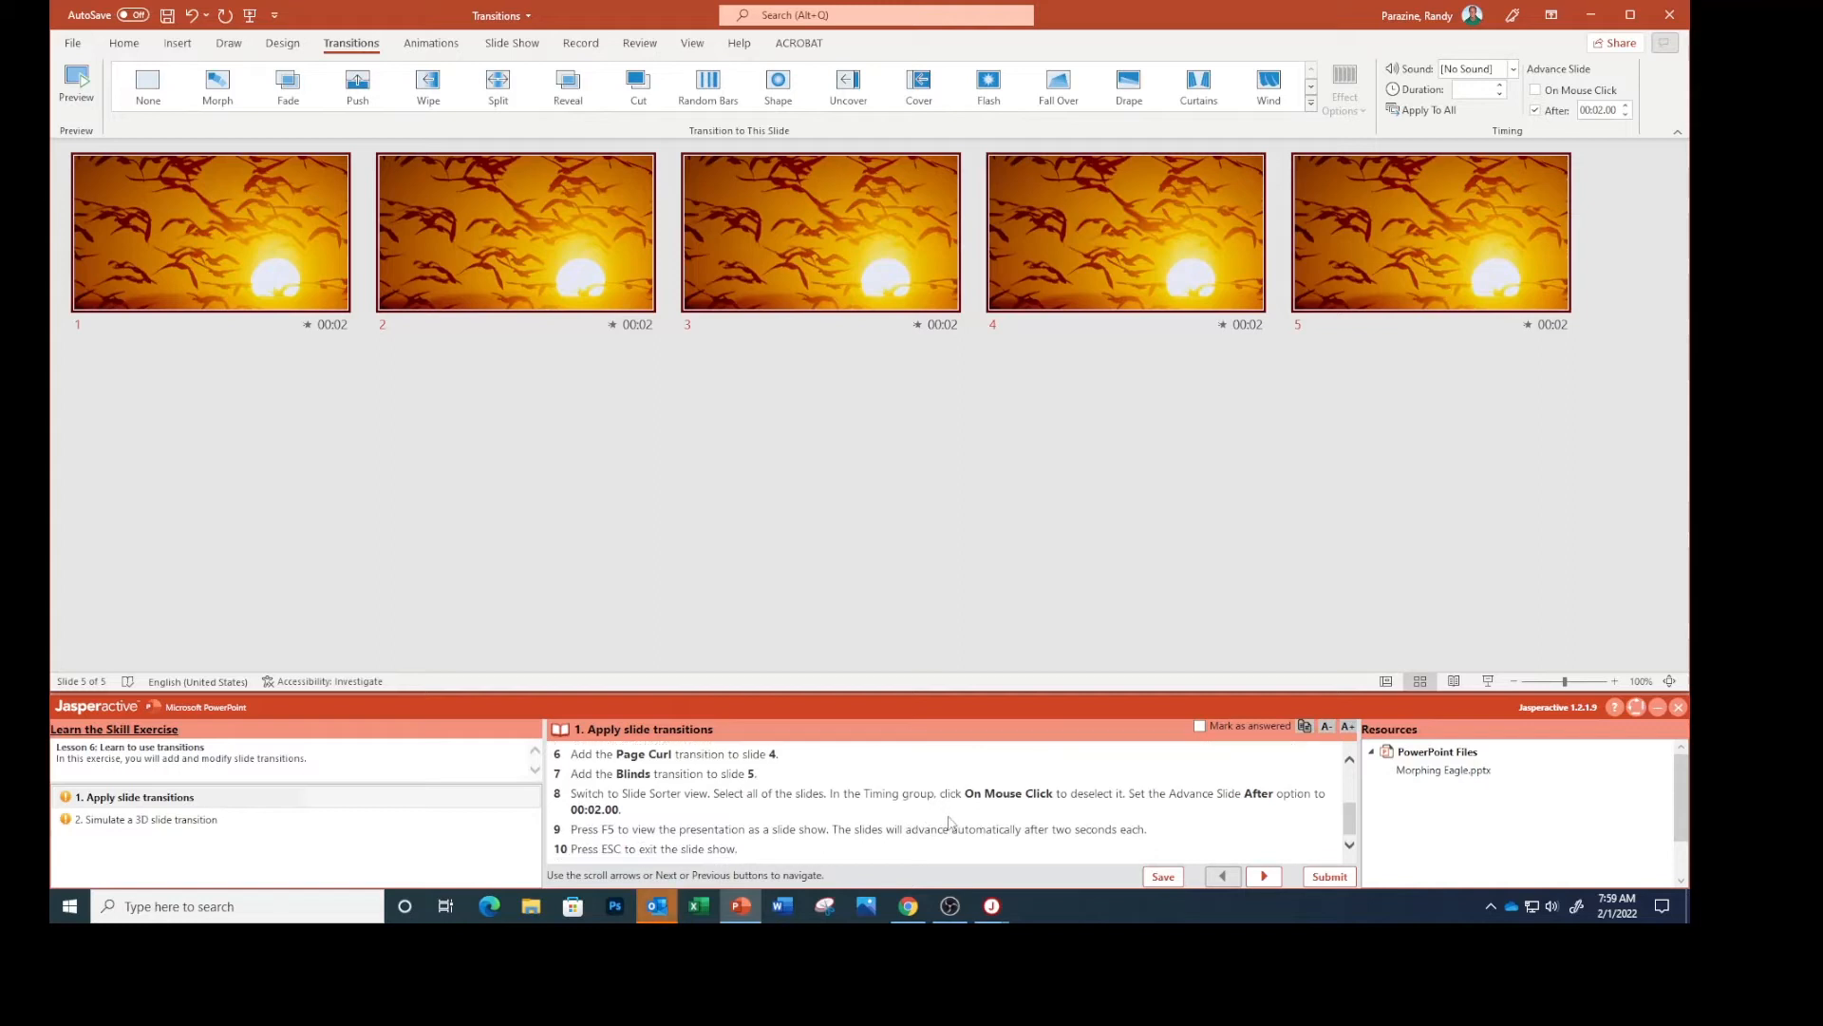
pyautogui.moveTo(1210, 814)
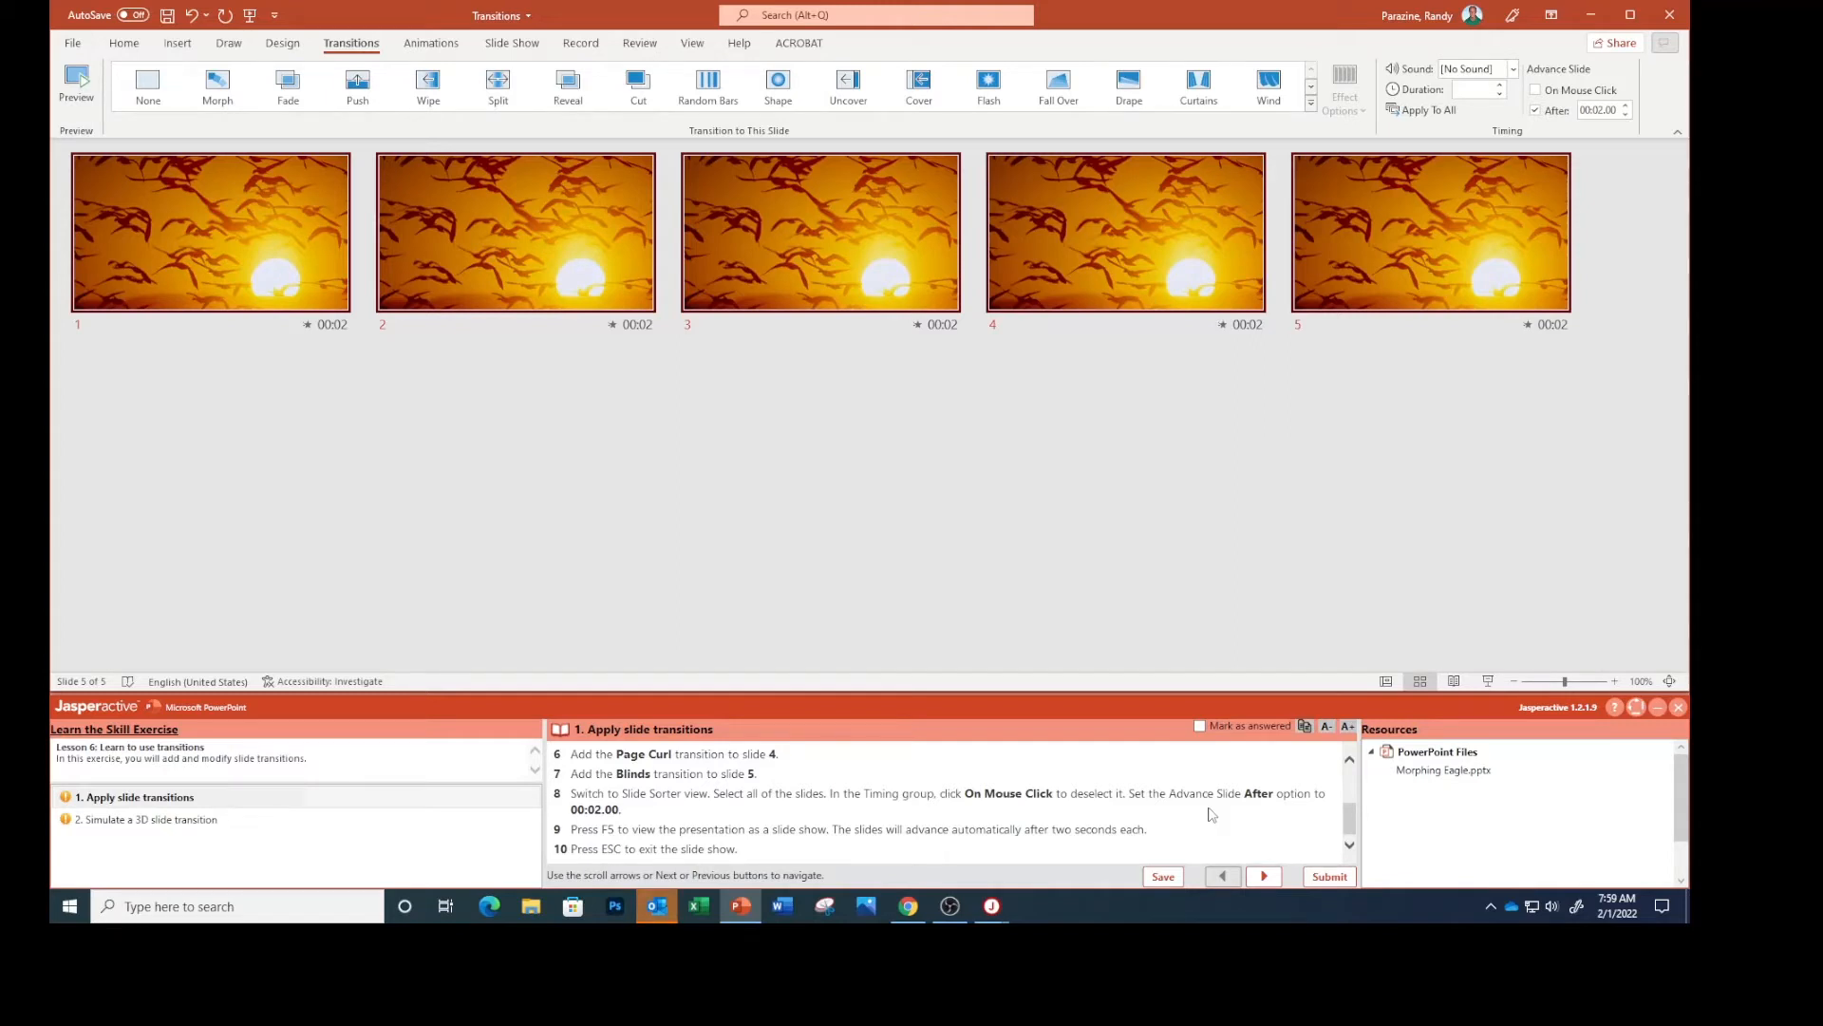
pyautogui.press('f5')
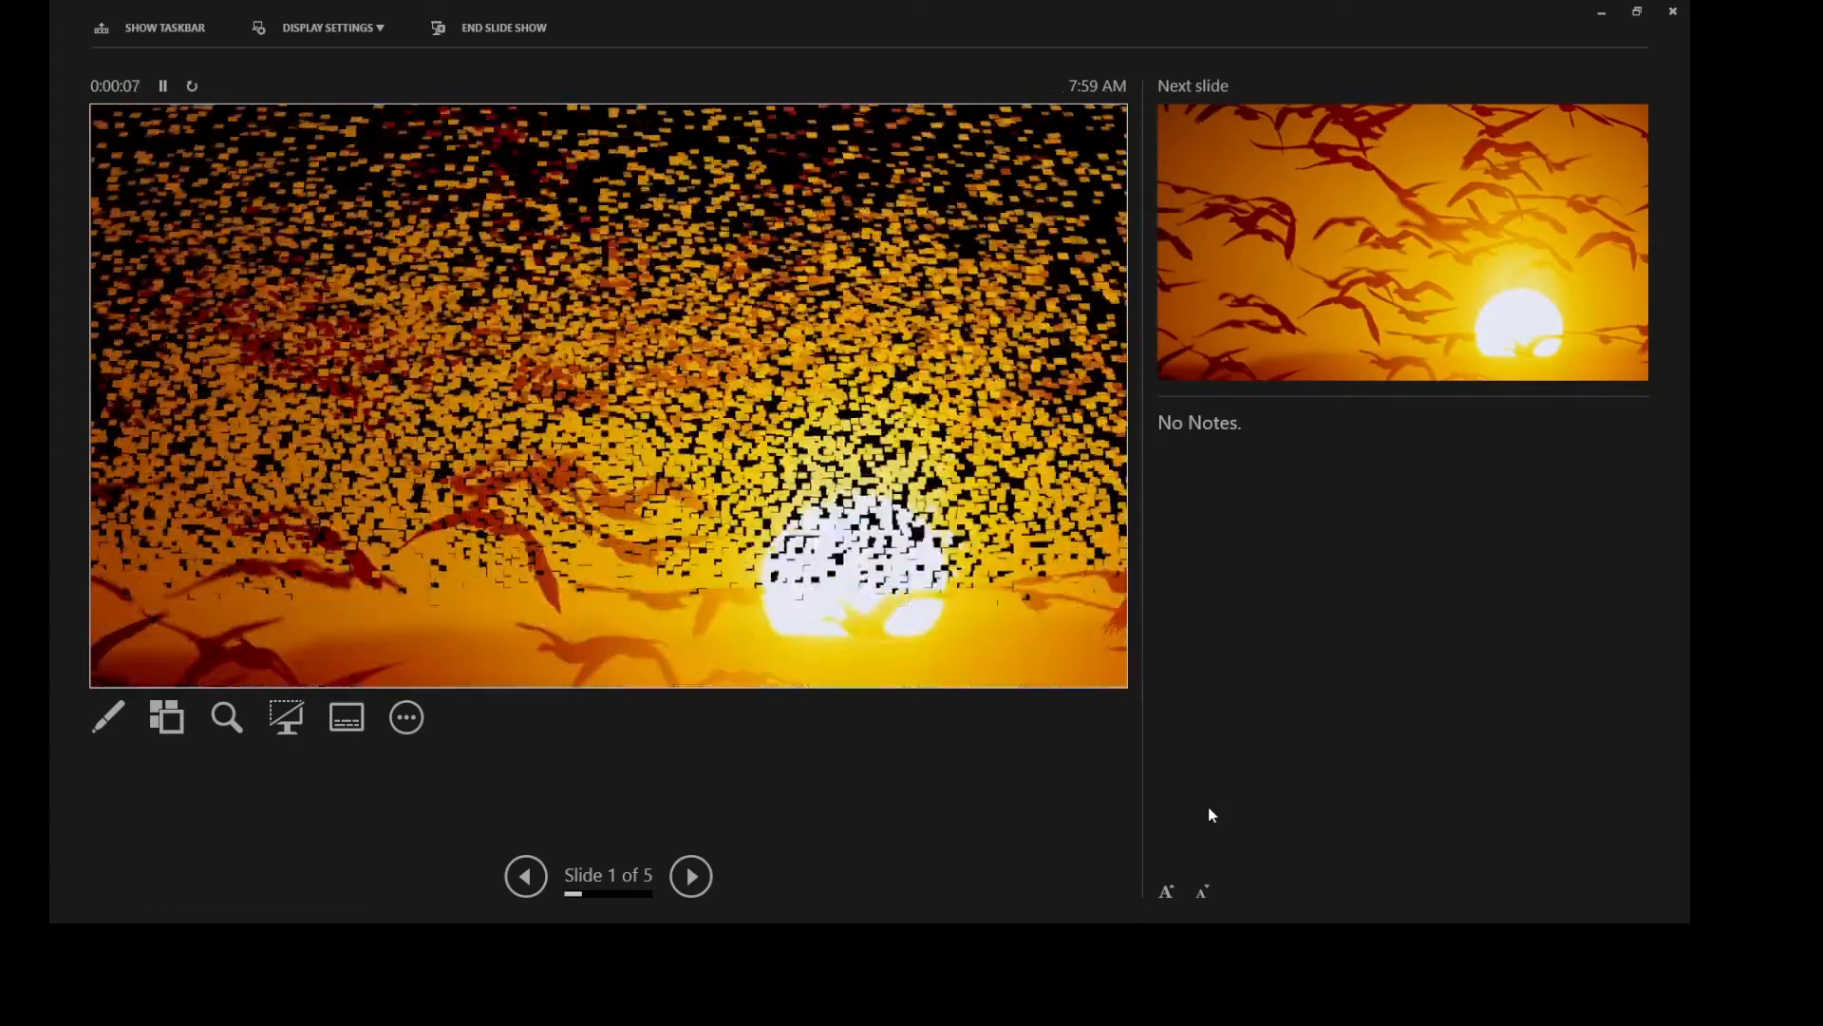
pyautogui.click(690, 876)
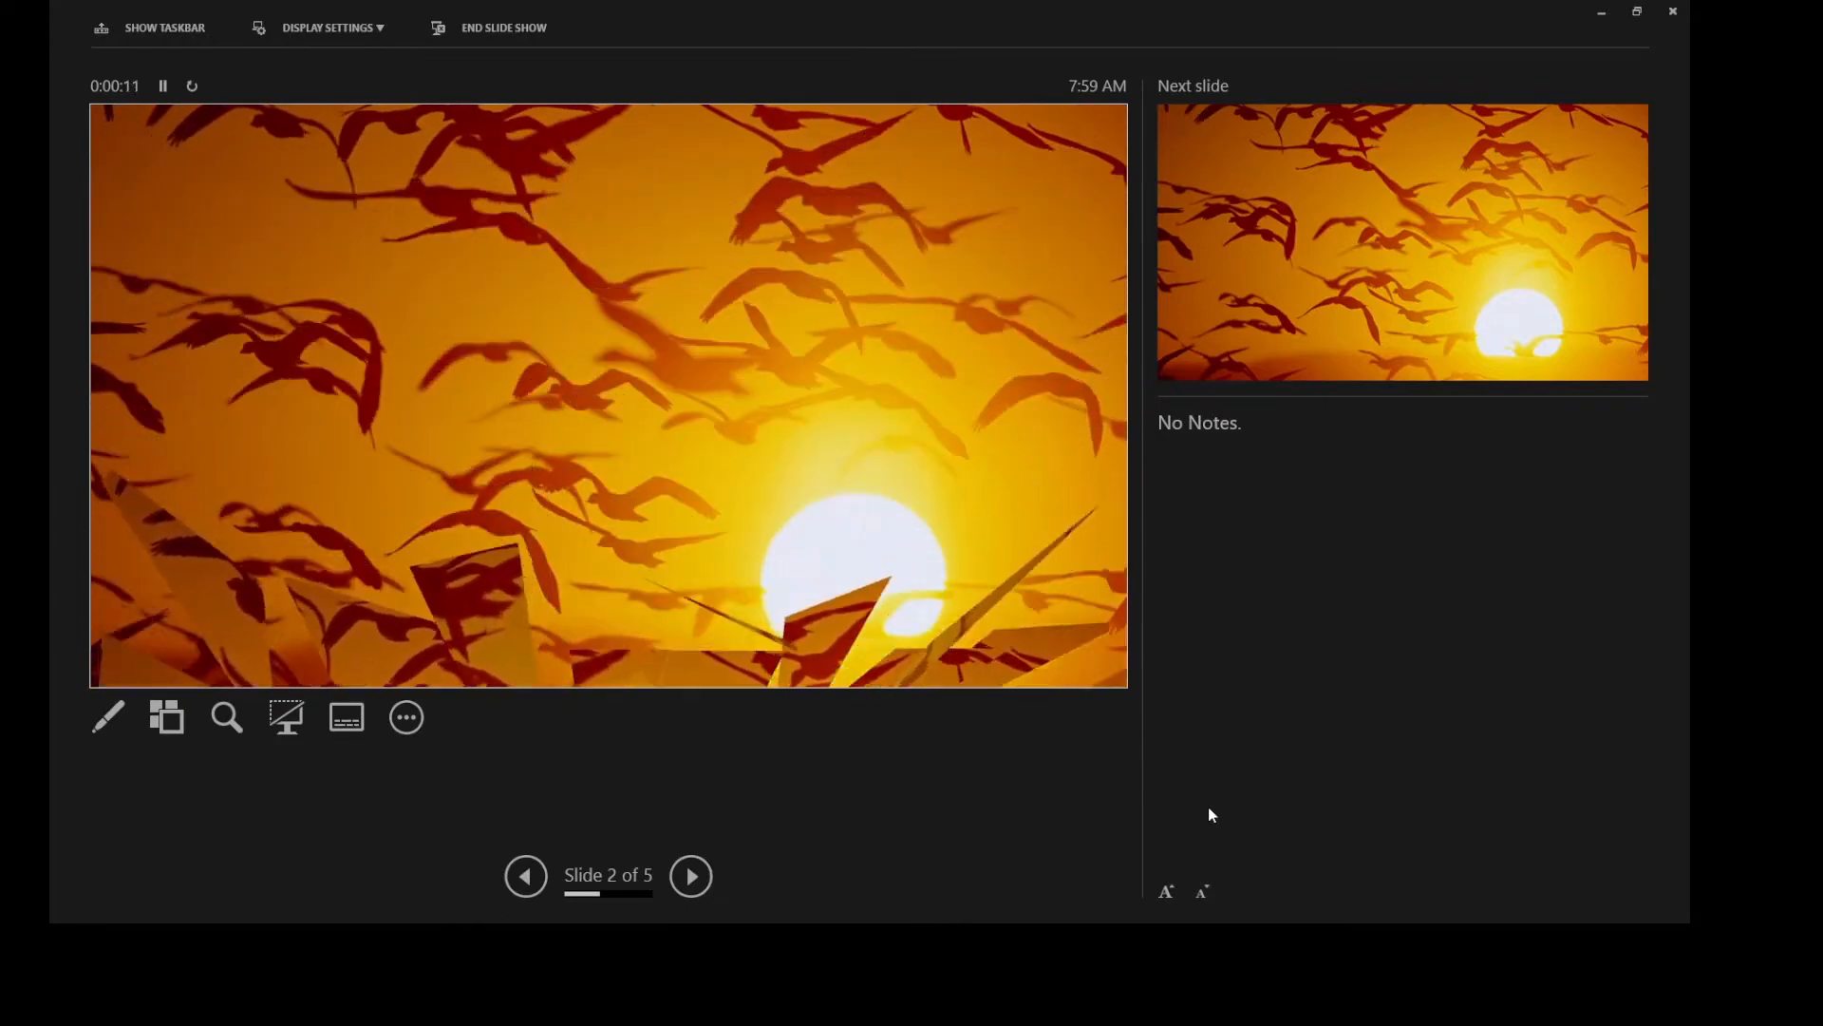
pyautogui.click(689, 875)
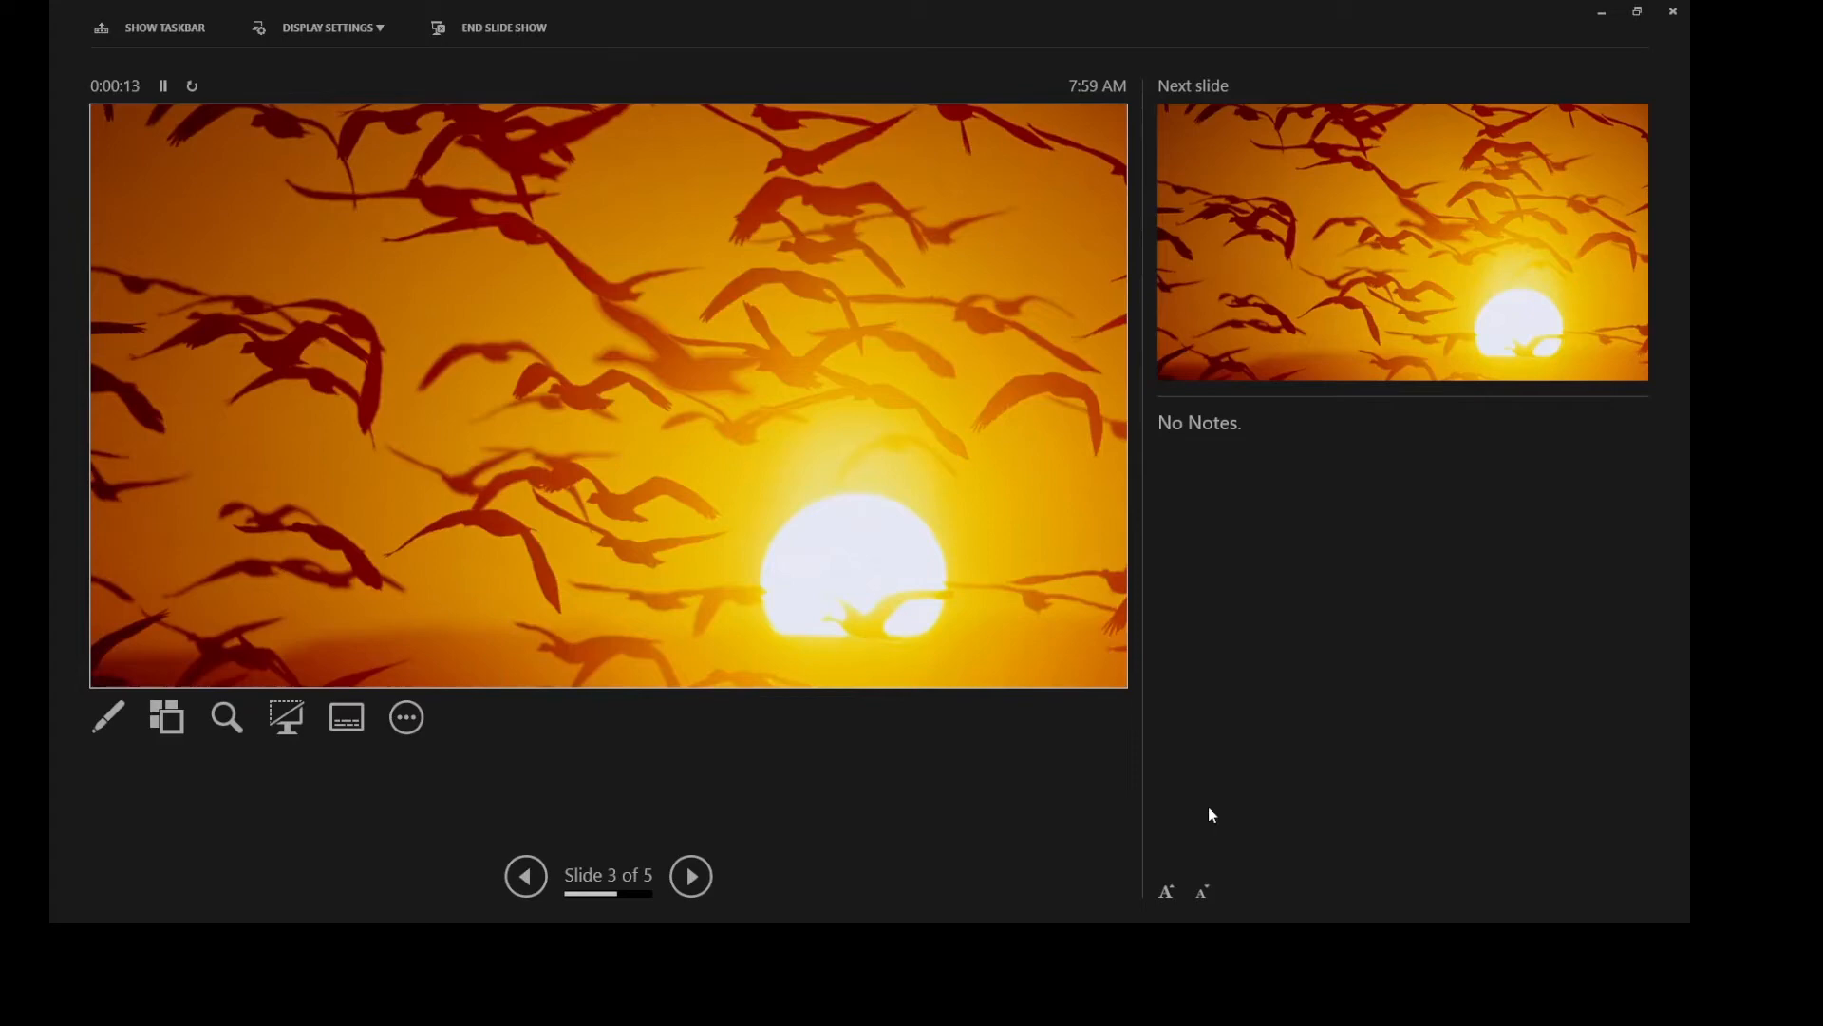
pyautogui.click(689, 875)
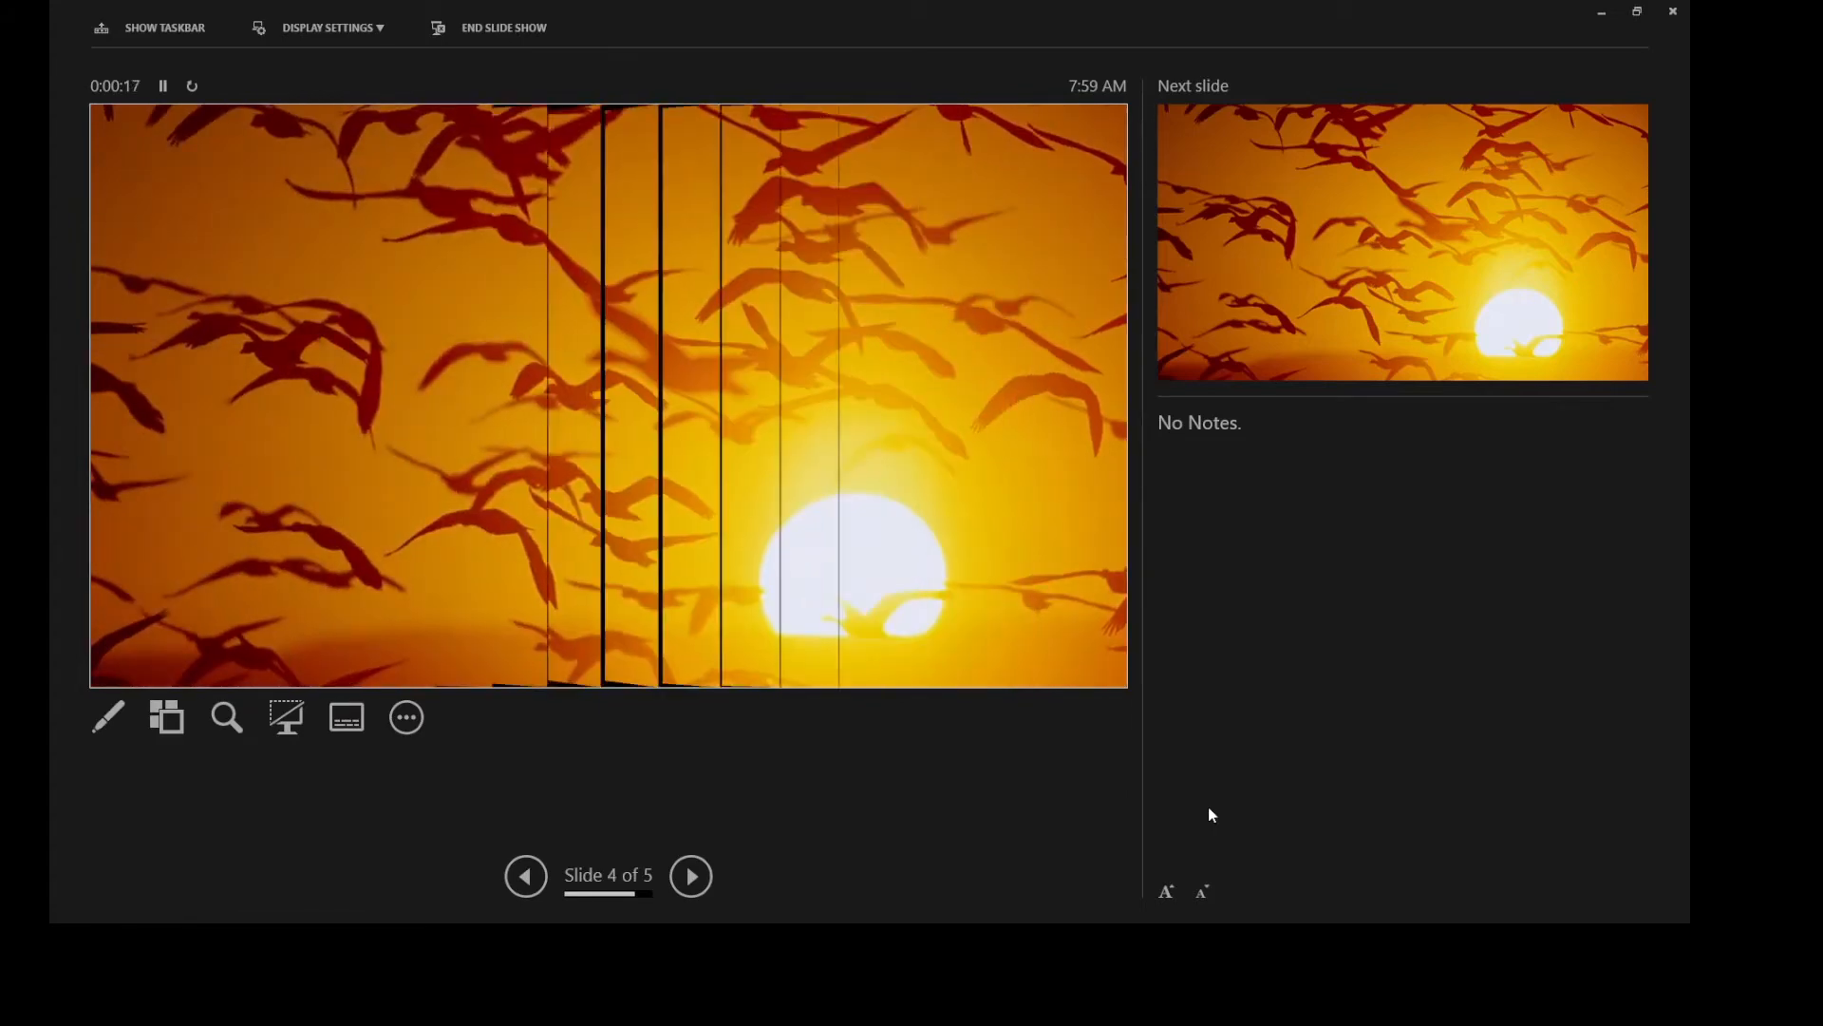
pyautogui.click(690, 876)
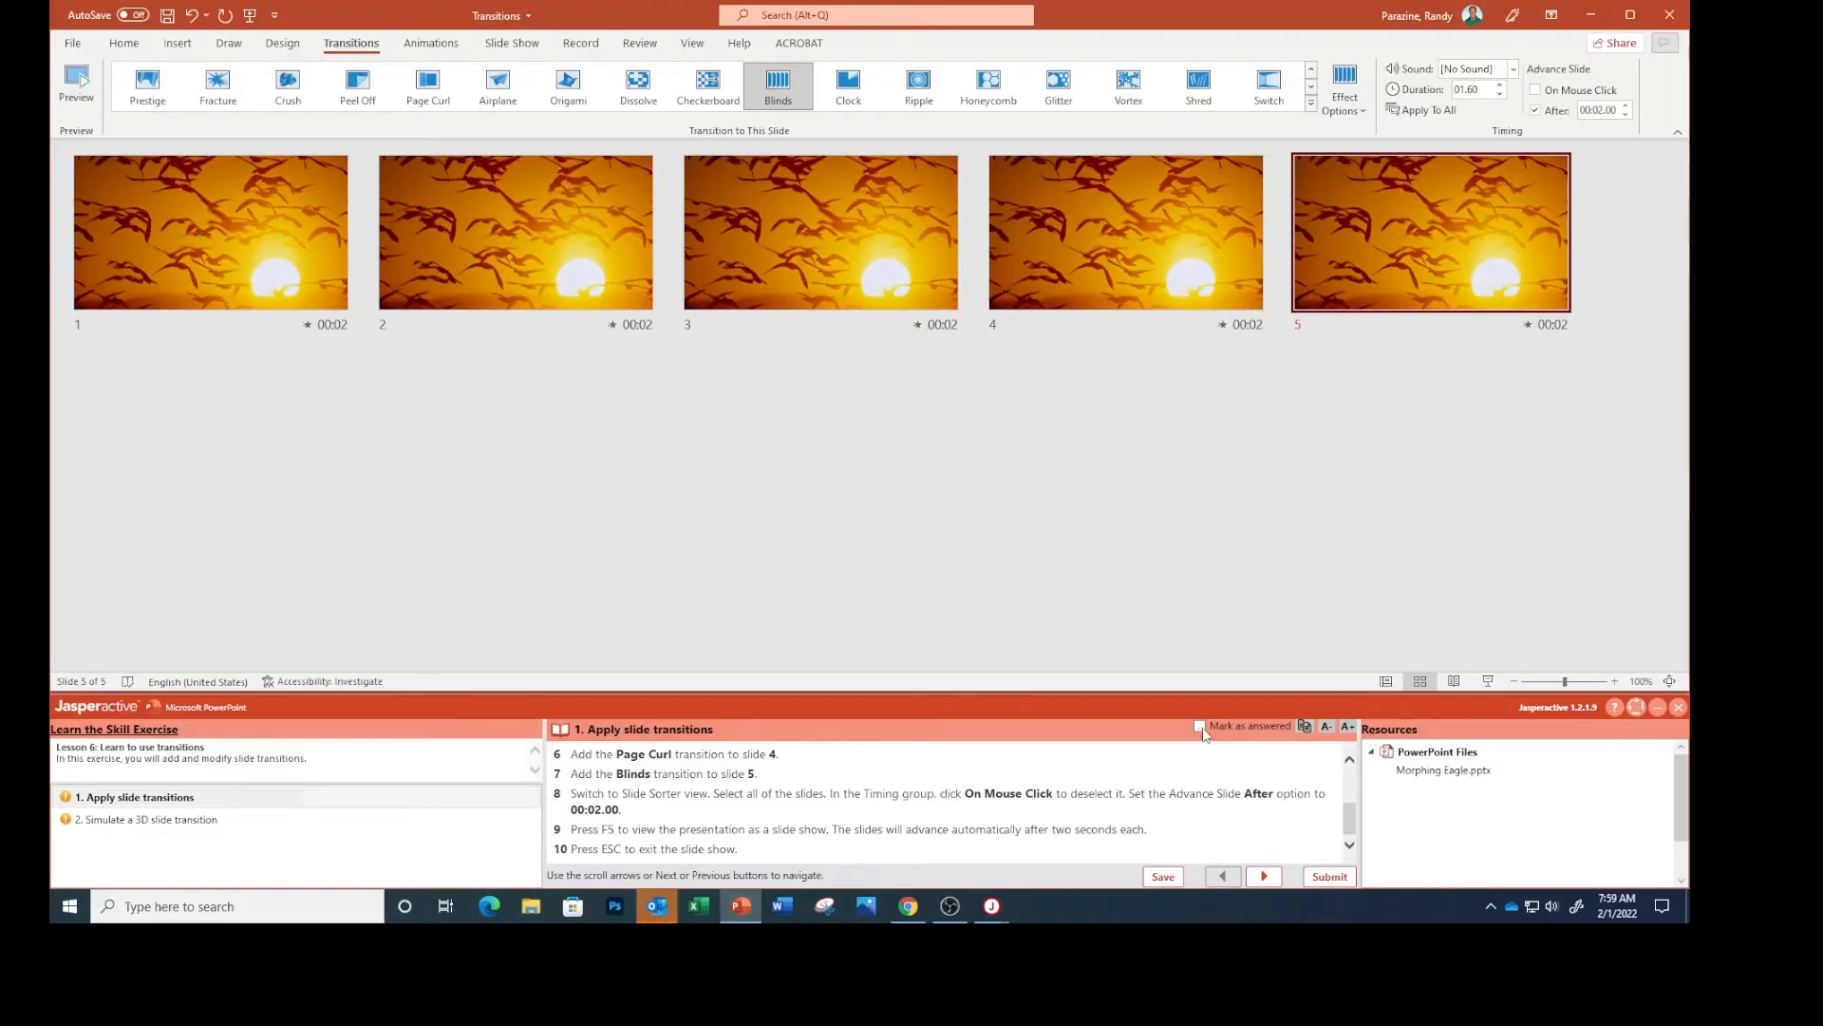
# Mark the transitions task answered, advance to the next task, and show the File start screen.
pyautogui.click(1200, 726)
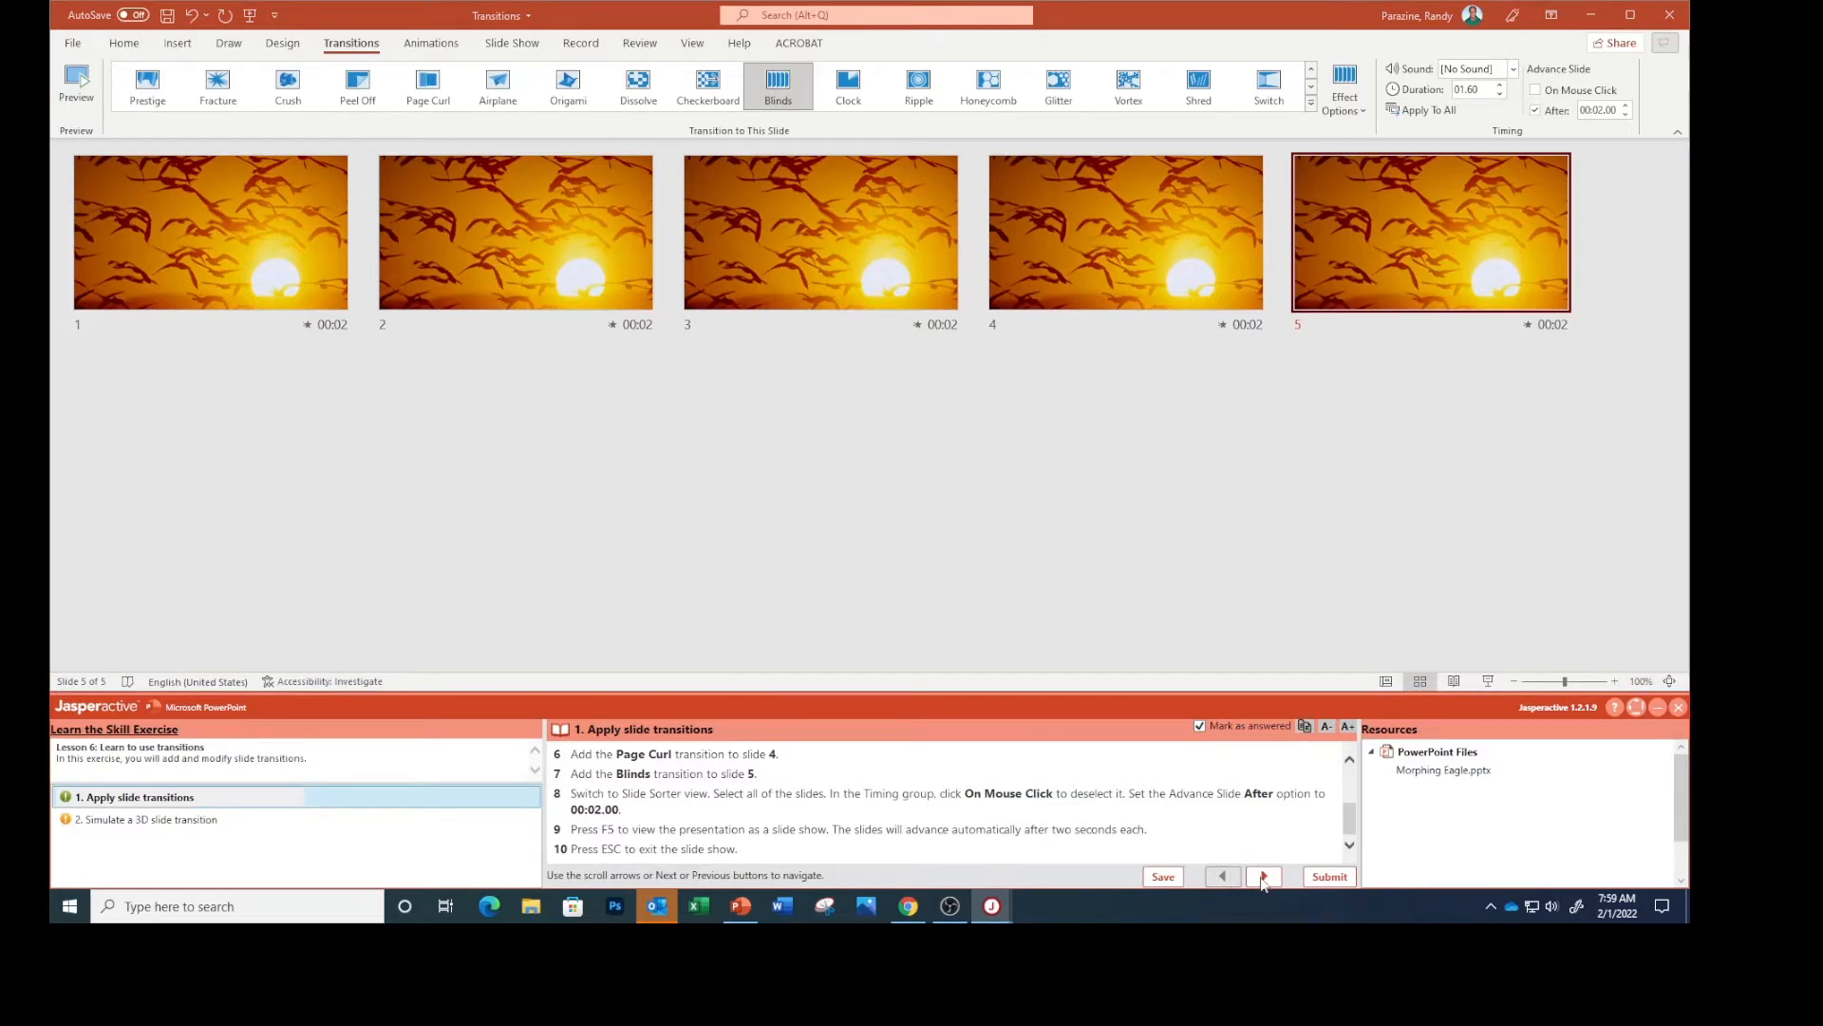
pyautogui.click(1264, 875)
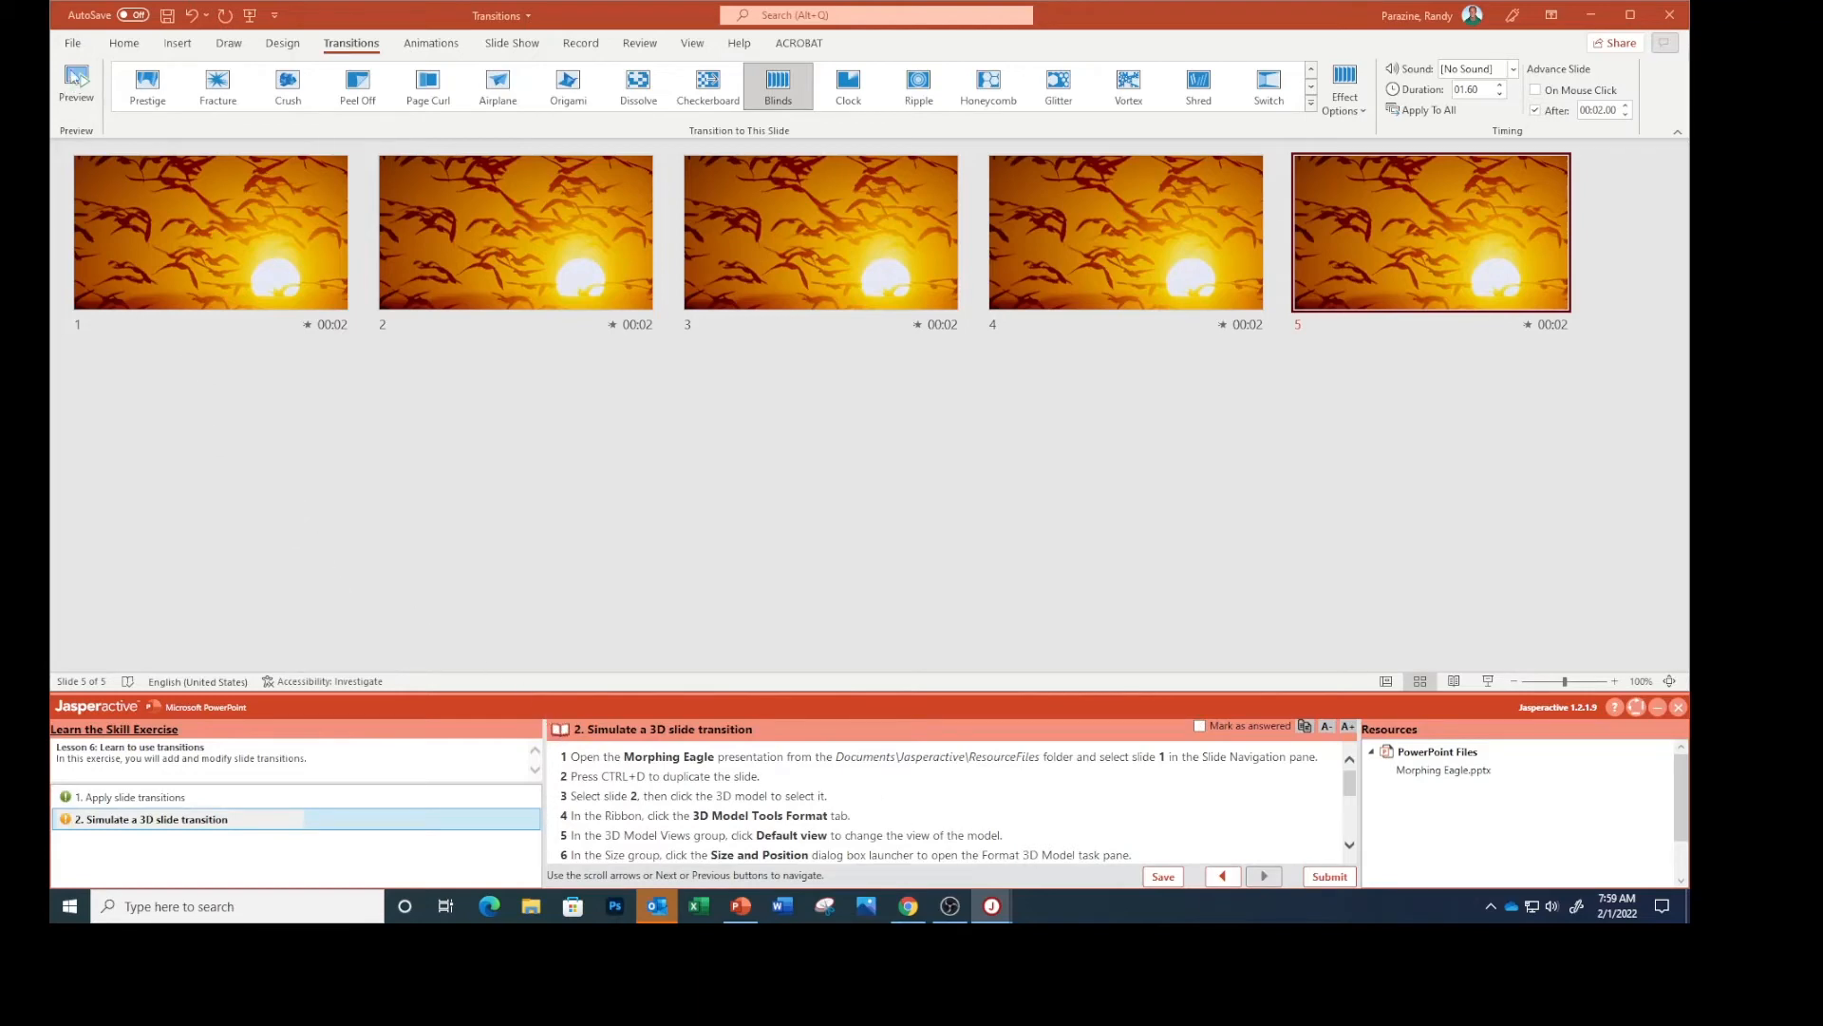
pyautogui.click(71, 43)
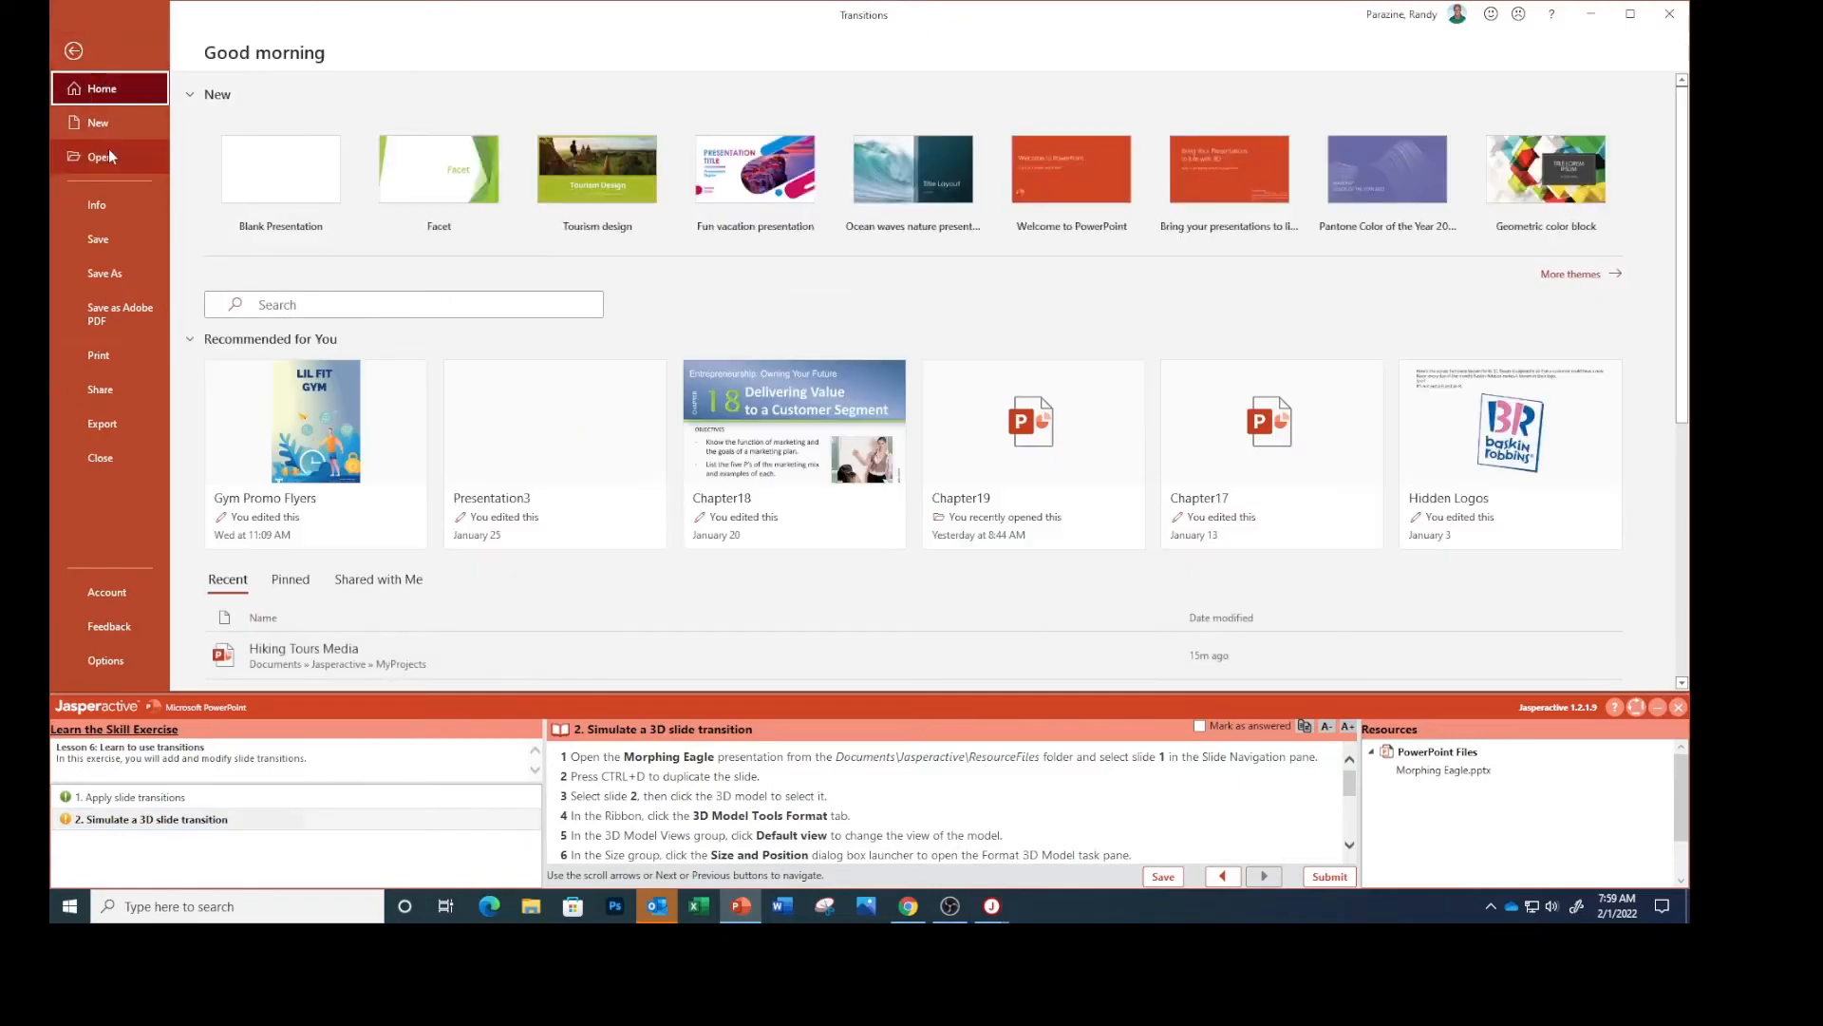
# Browse up to Jasperactive\ResourceFiles and open the Morphing Eagle presentation.
pyautogui.click(101, 158)
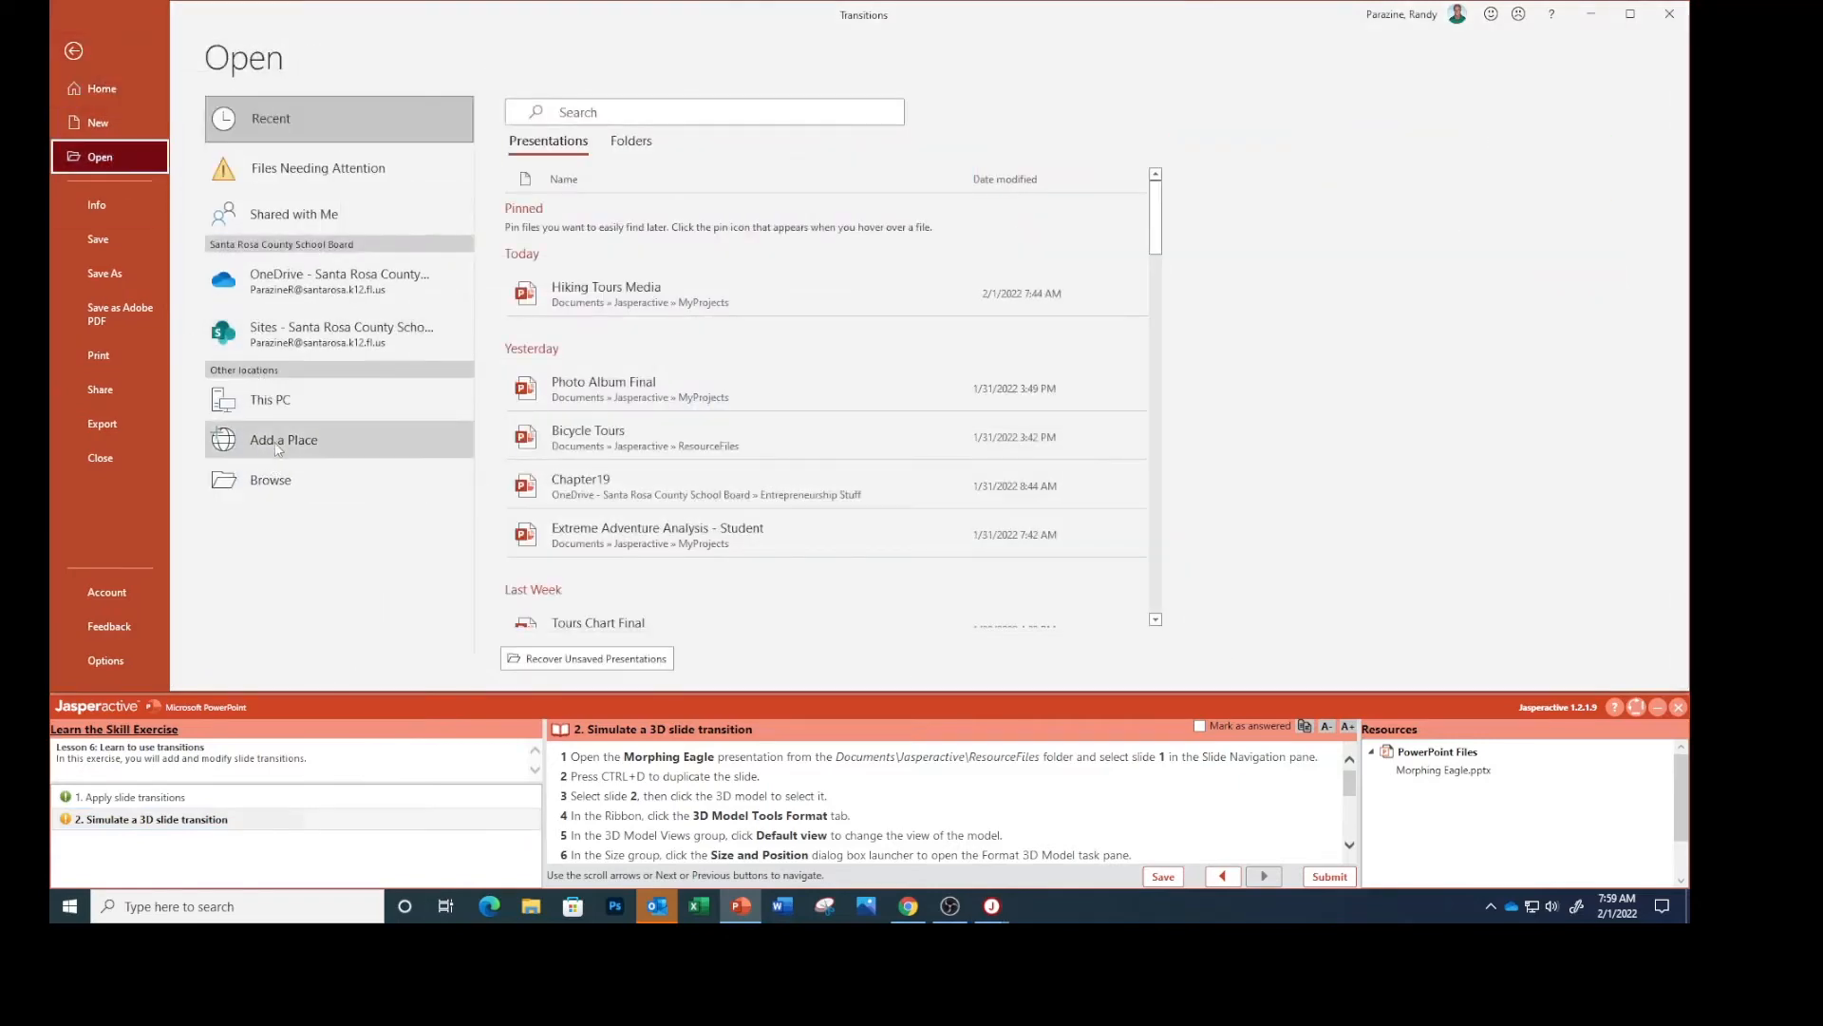
pyautogui.click(270, 479)
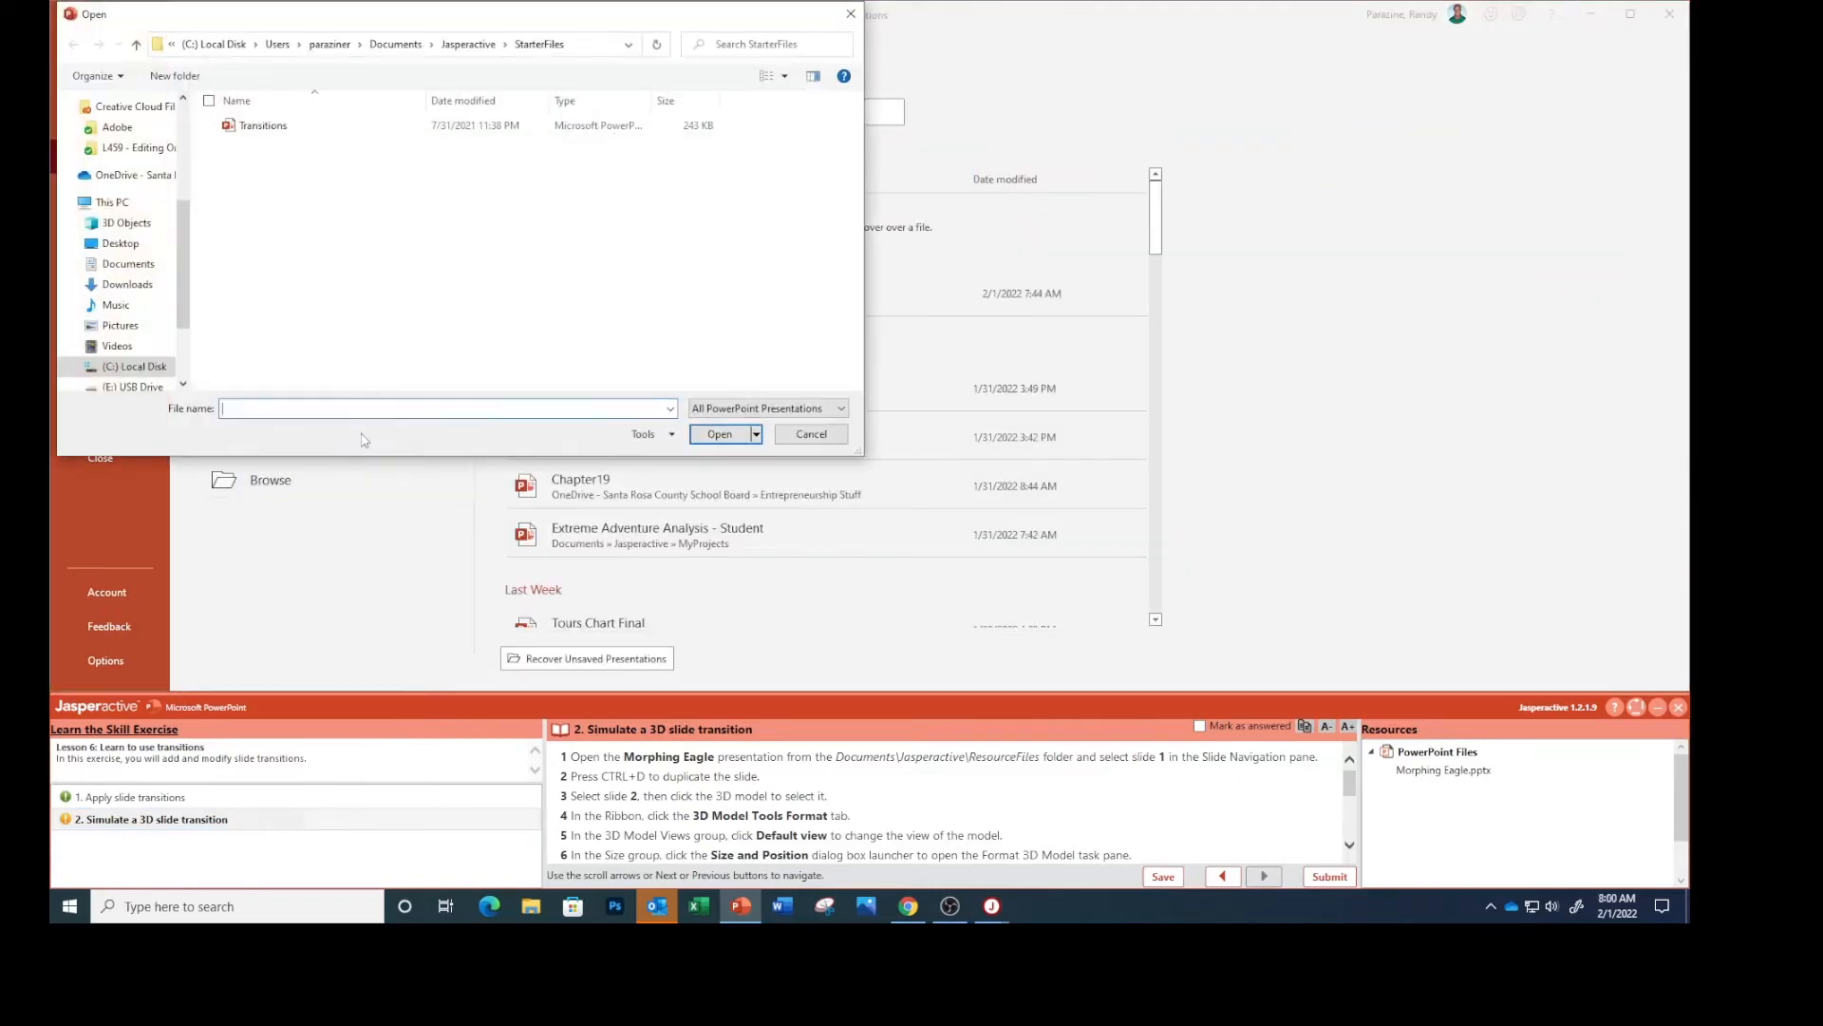
pyautogui.click(137, 44)
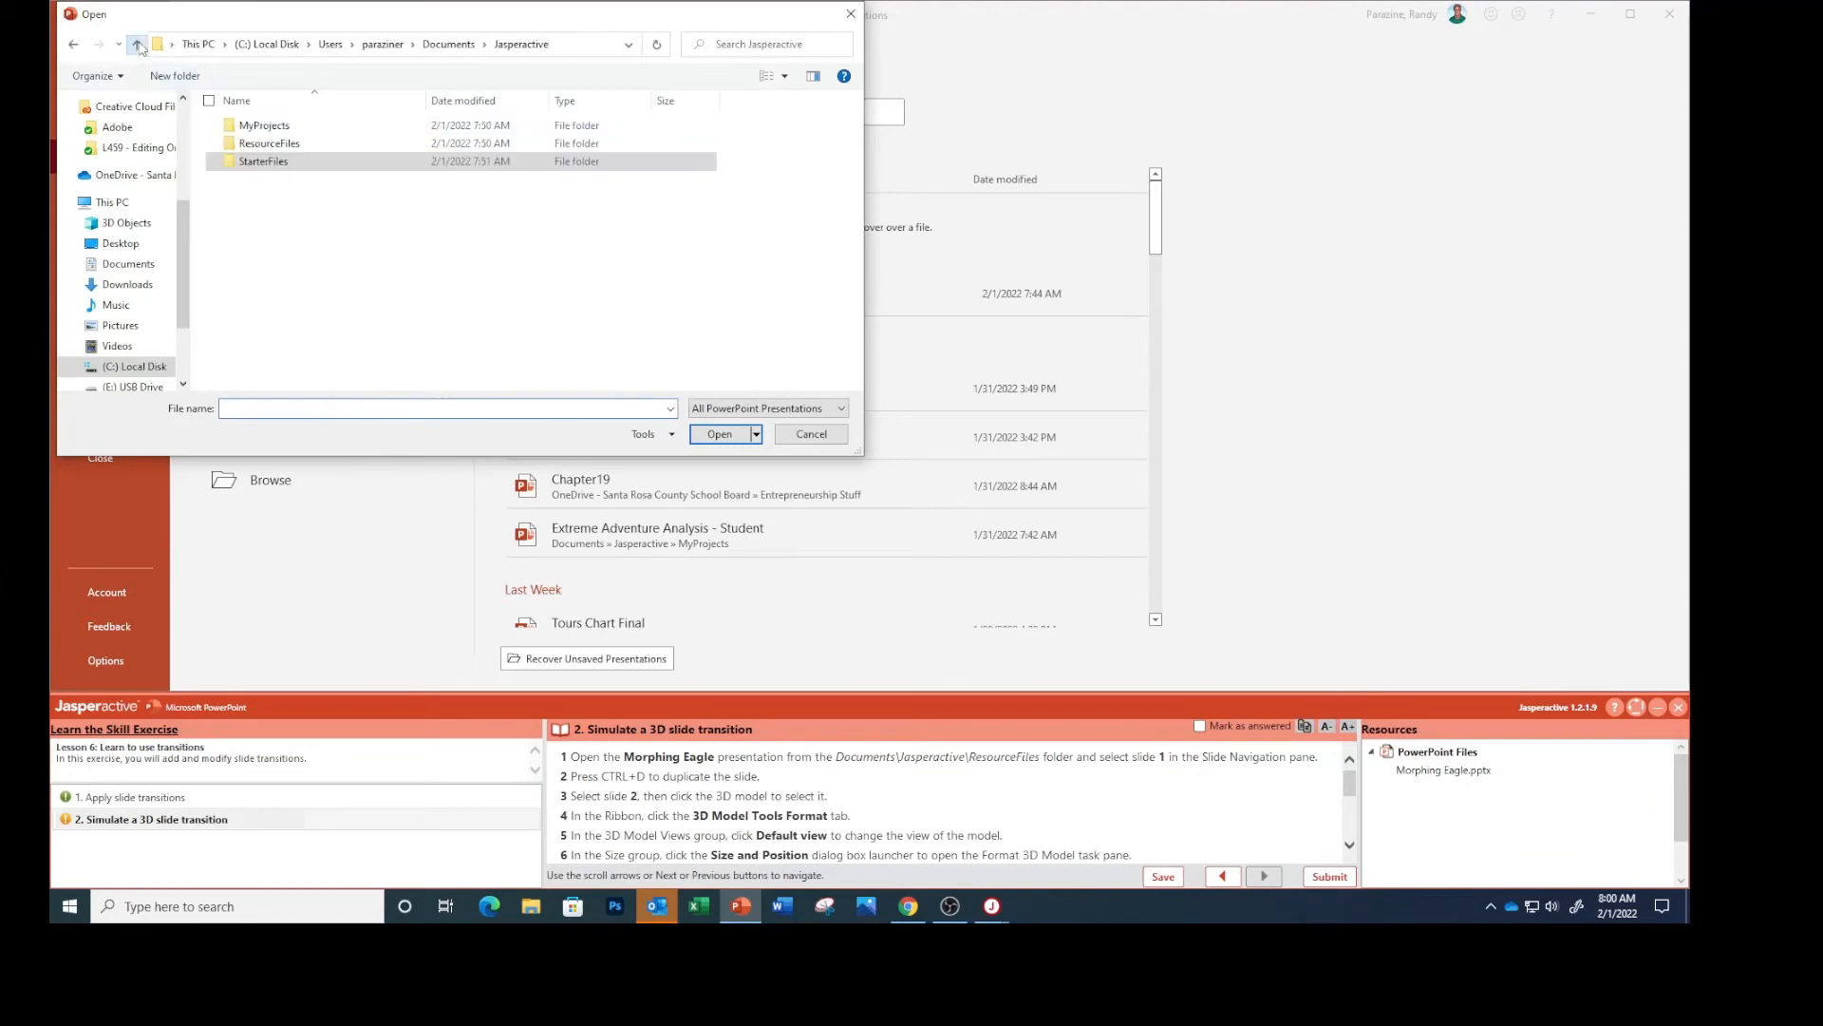
pyautogui.doubleClick(268, 142)
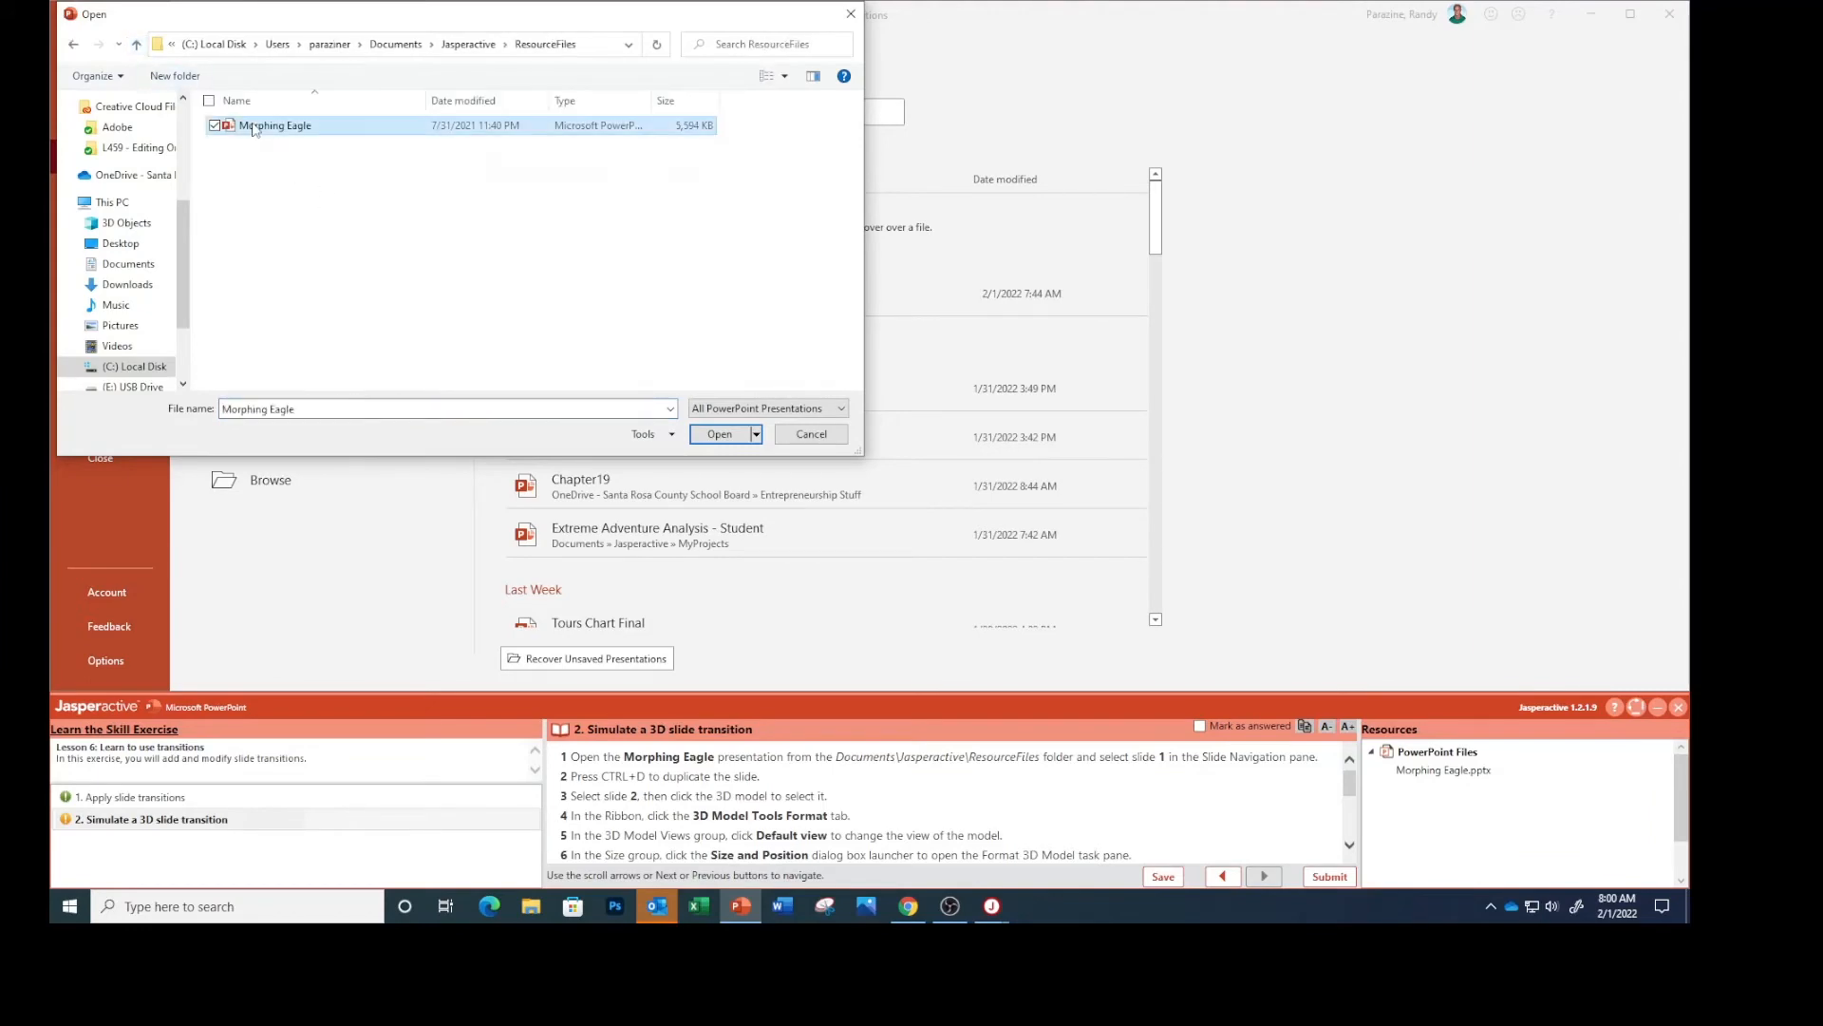
pyautogui.click(718, 433)
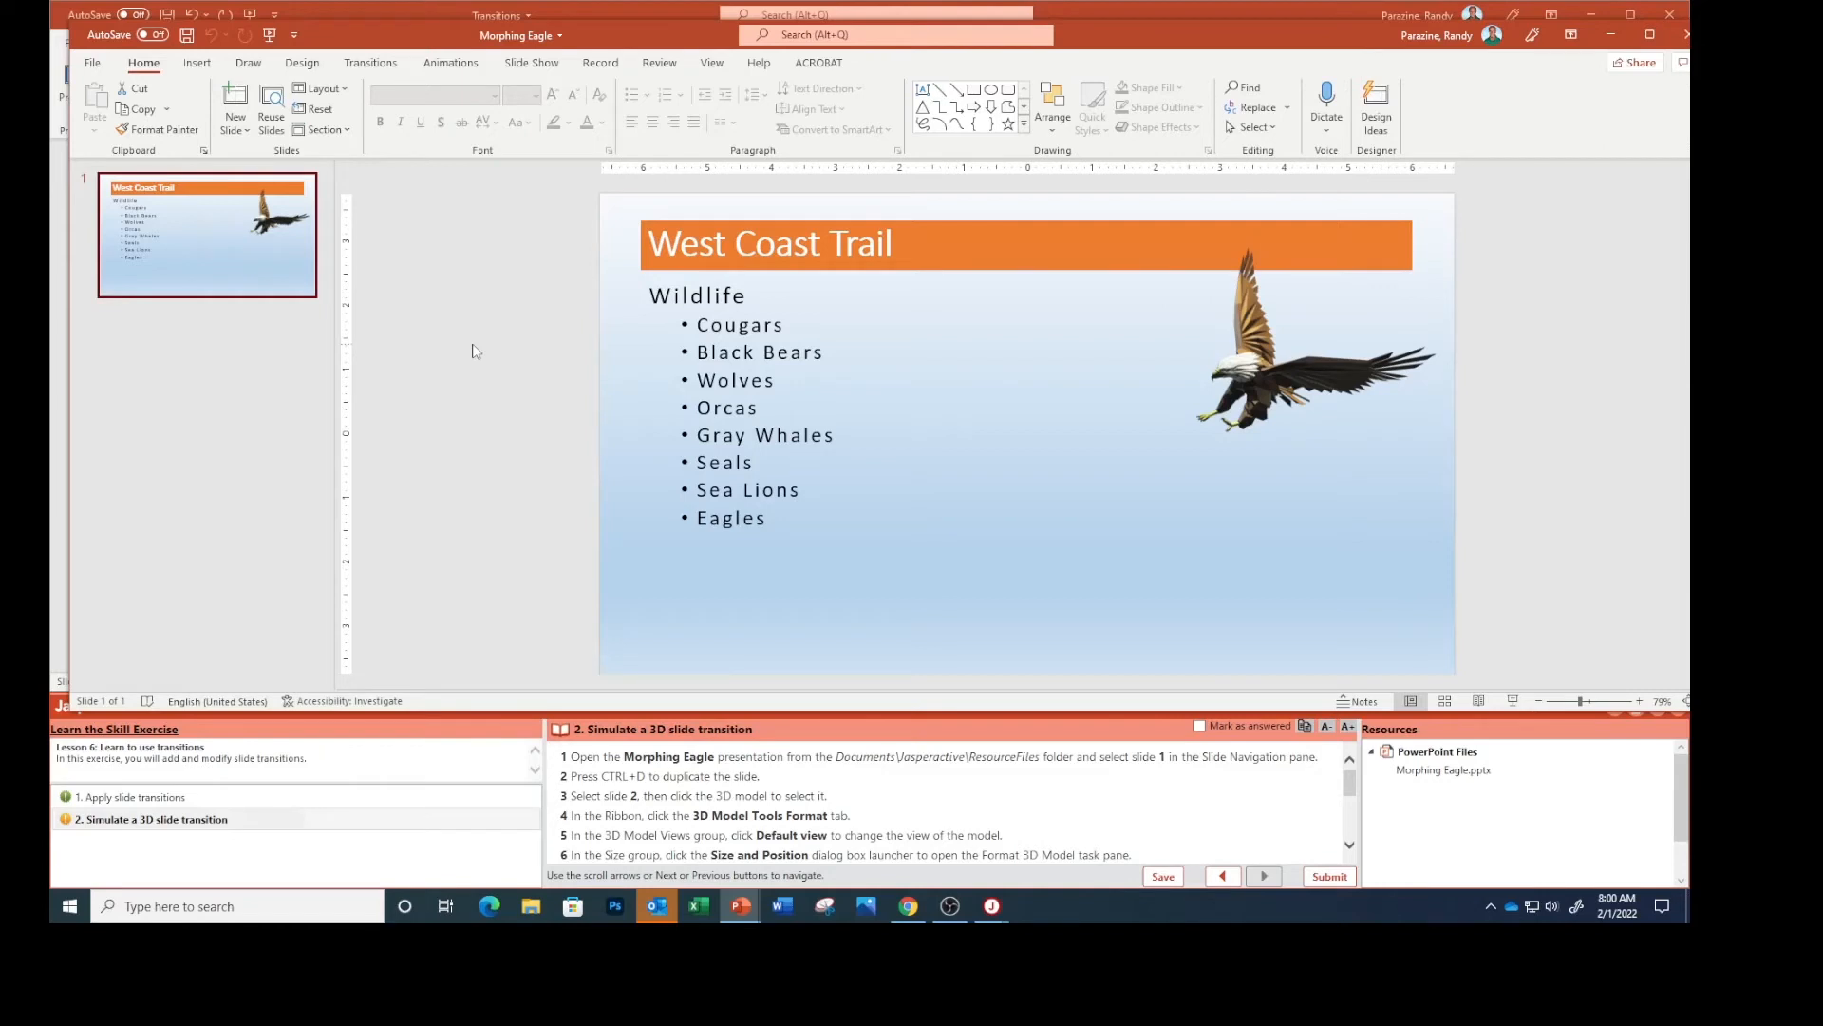
# Duplicate slide 1 with Ctrl+D and select the eagle model on slide 2.
pyautogui.press('ctrl+d')
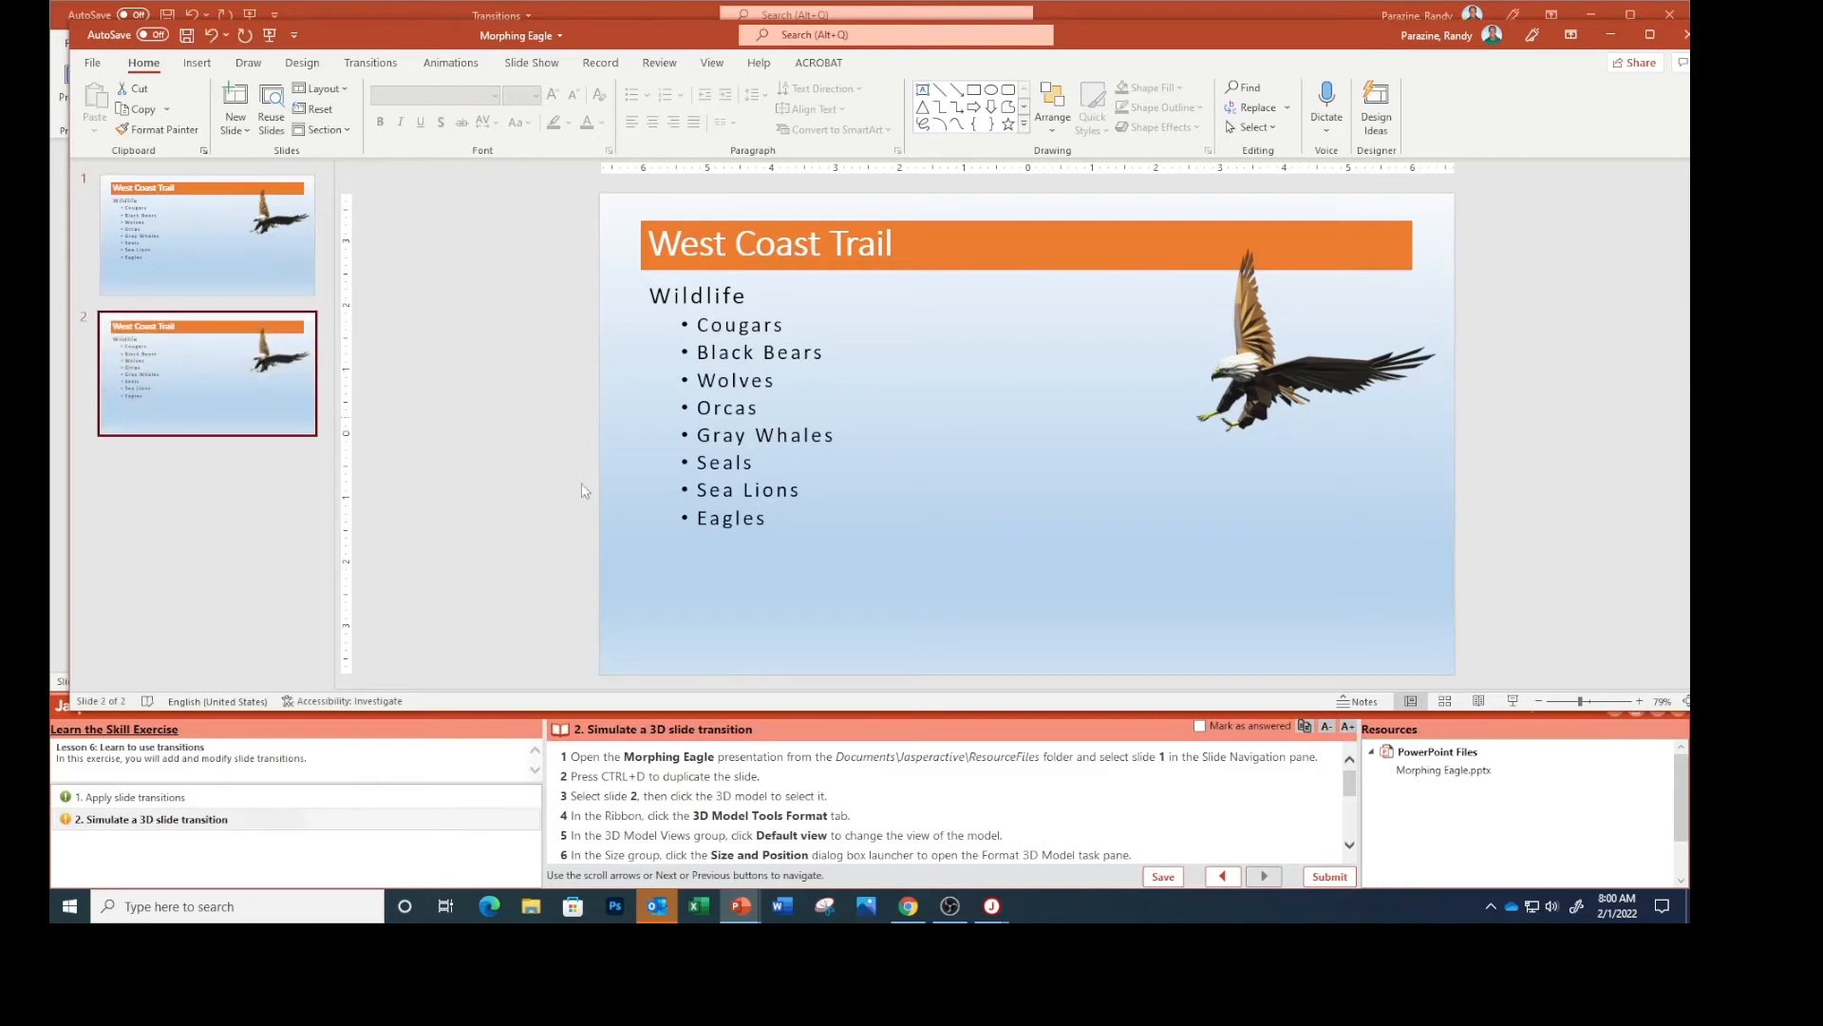
pyautogui.moveTo(235, 392)
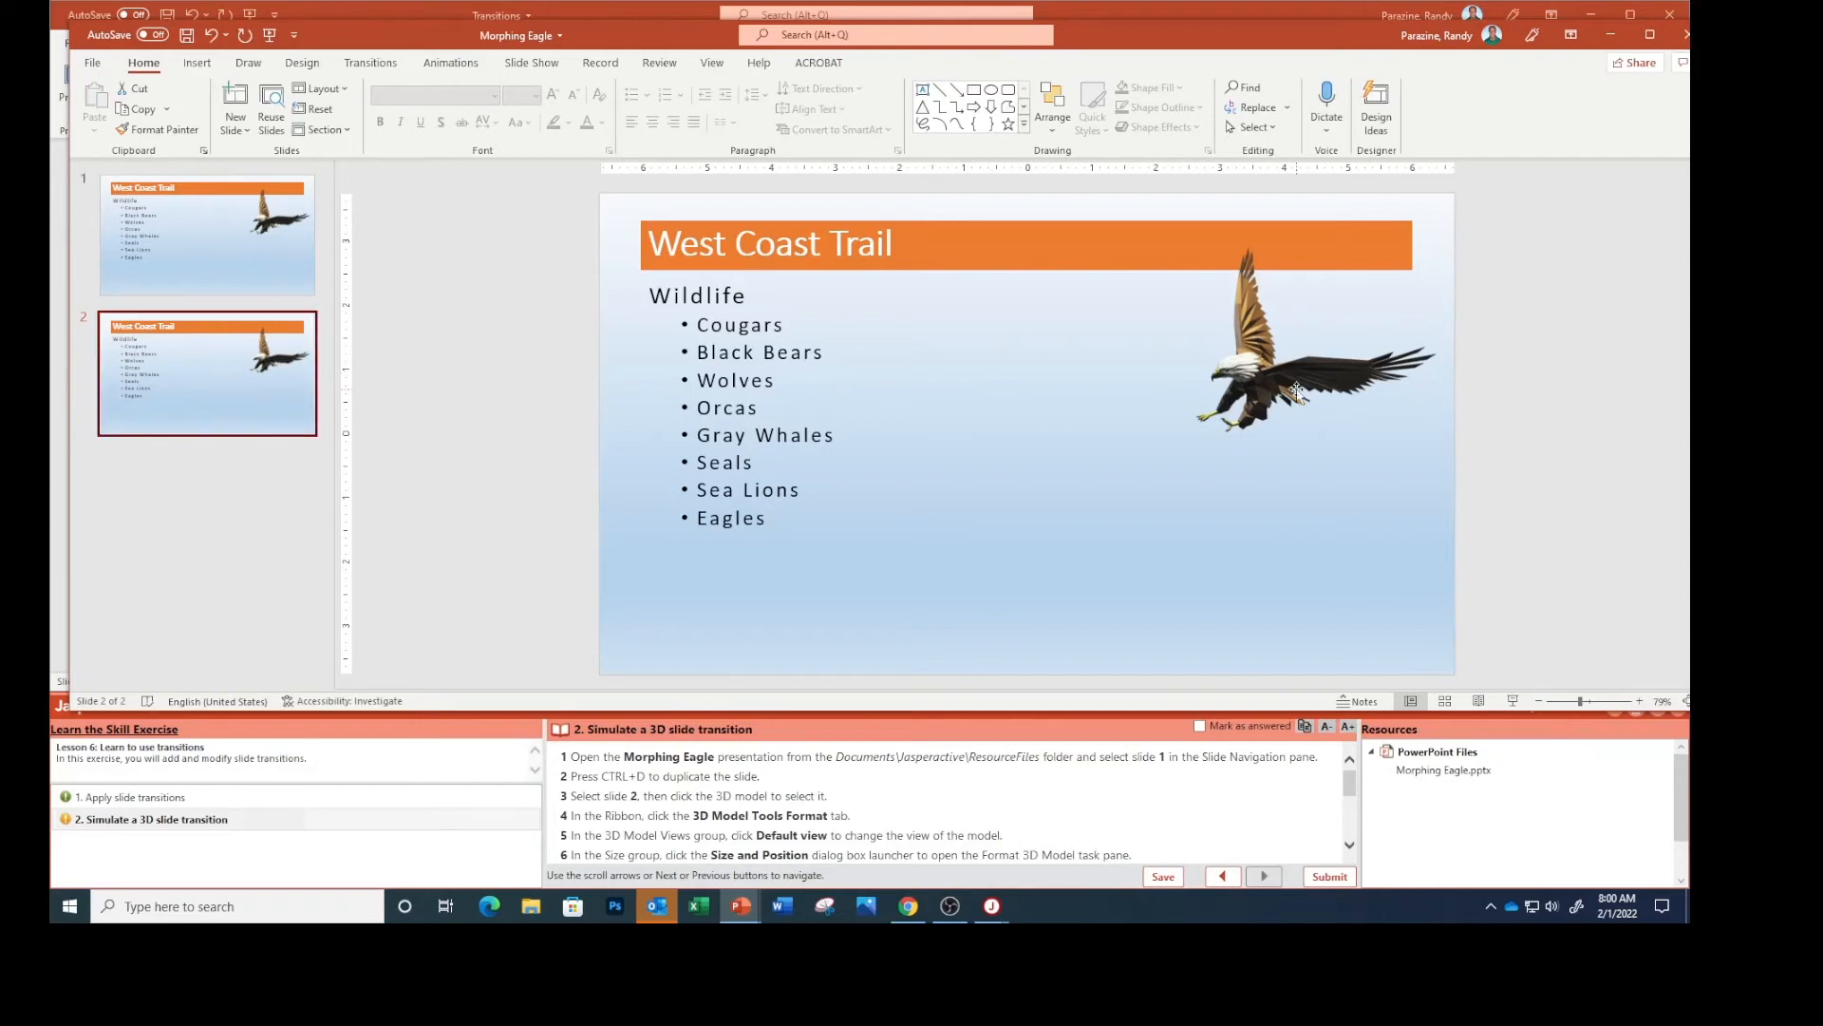
pyautogui.click(1298, 390)
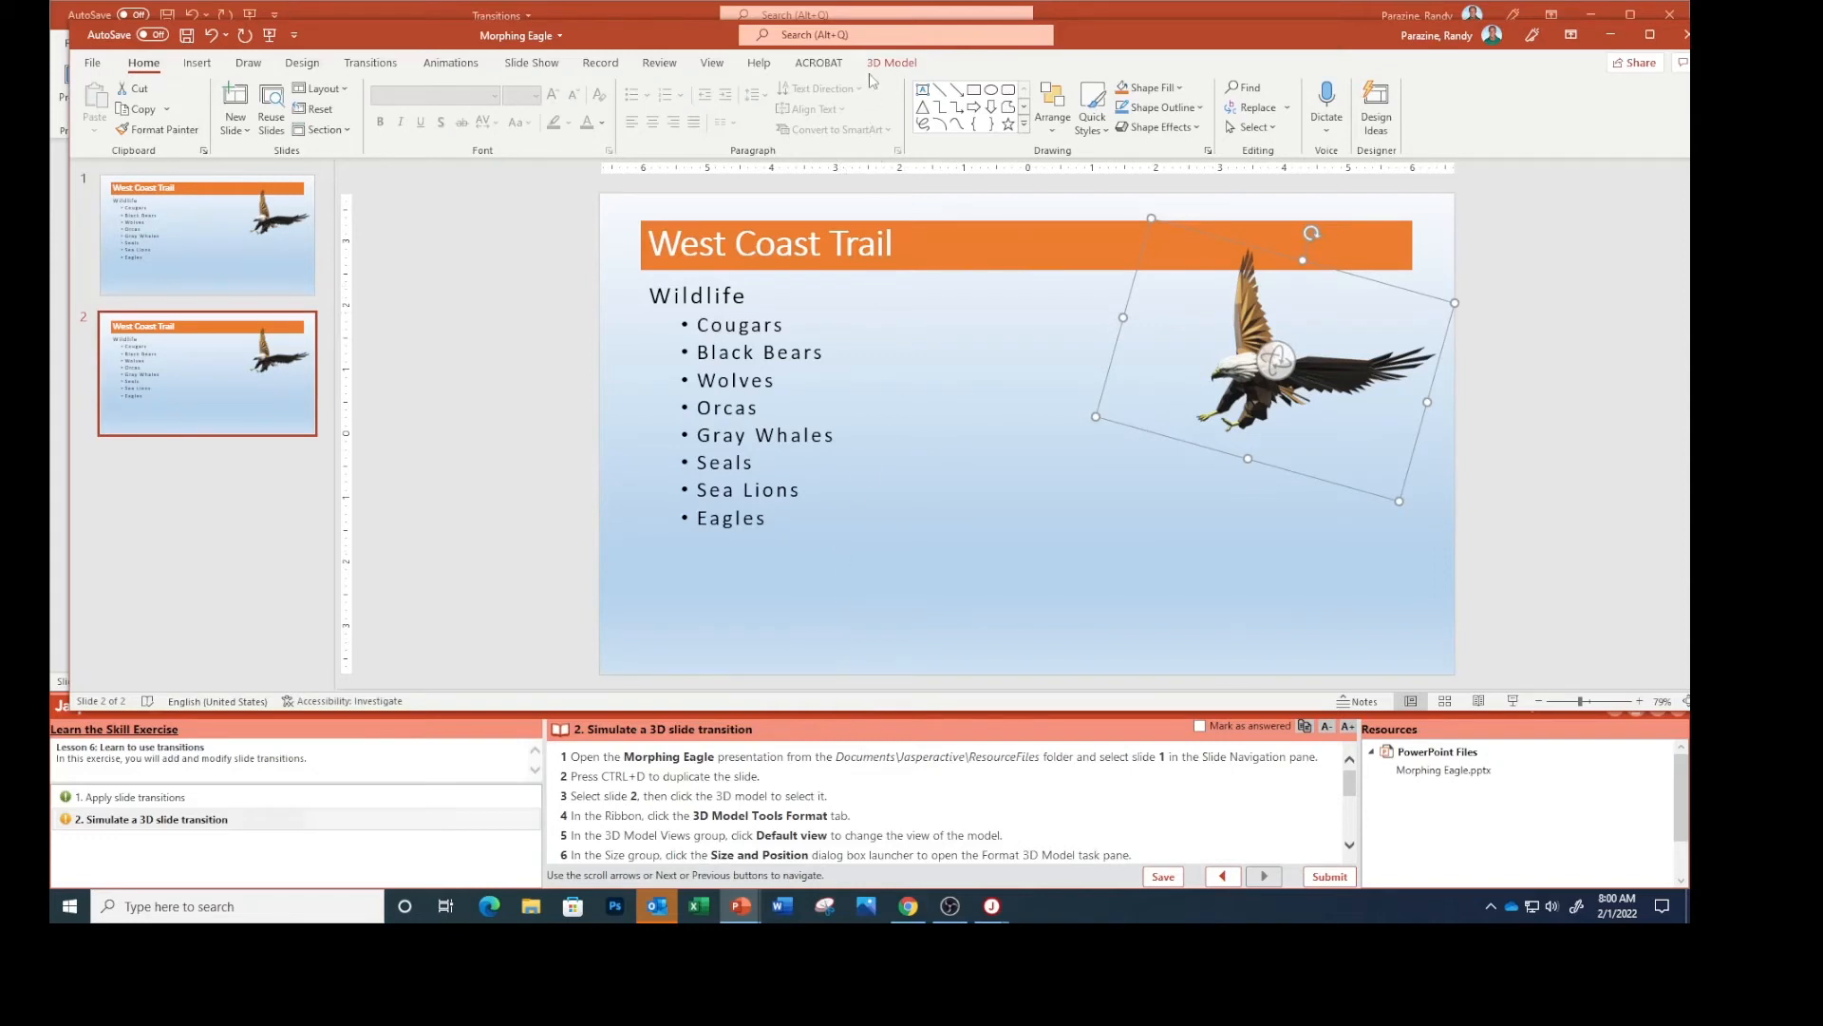
# Reset slide 2's eagle to Default View from the 3D Model Views gallery.
pyautogui.click(891, 60)
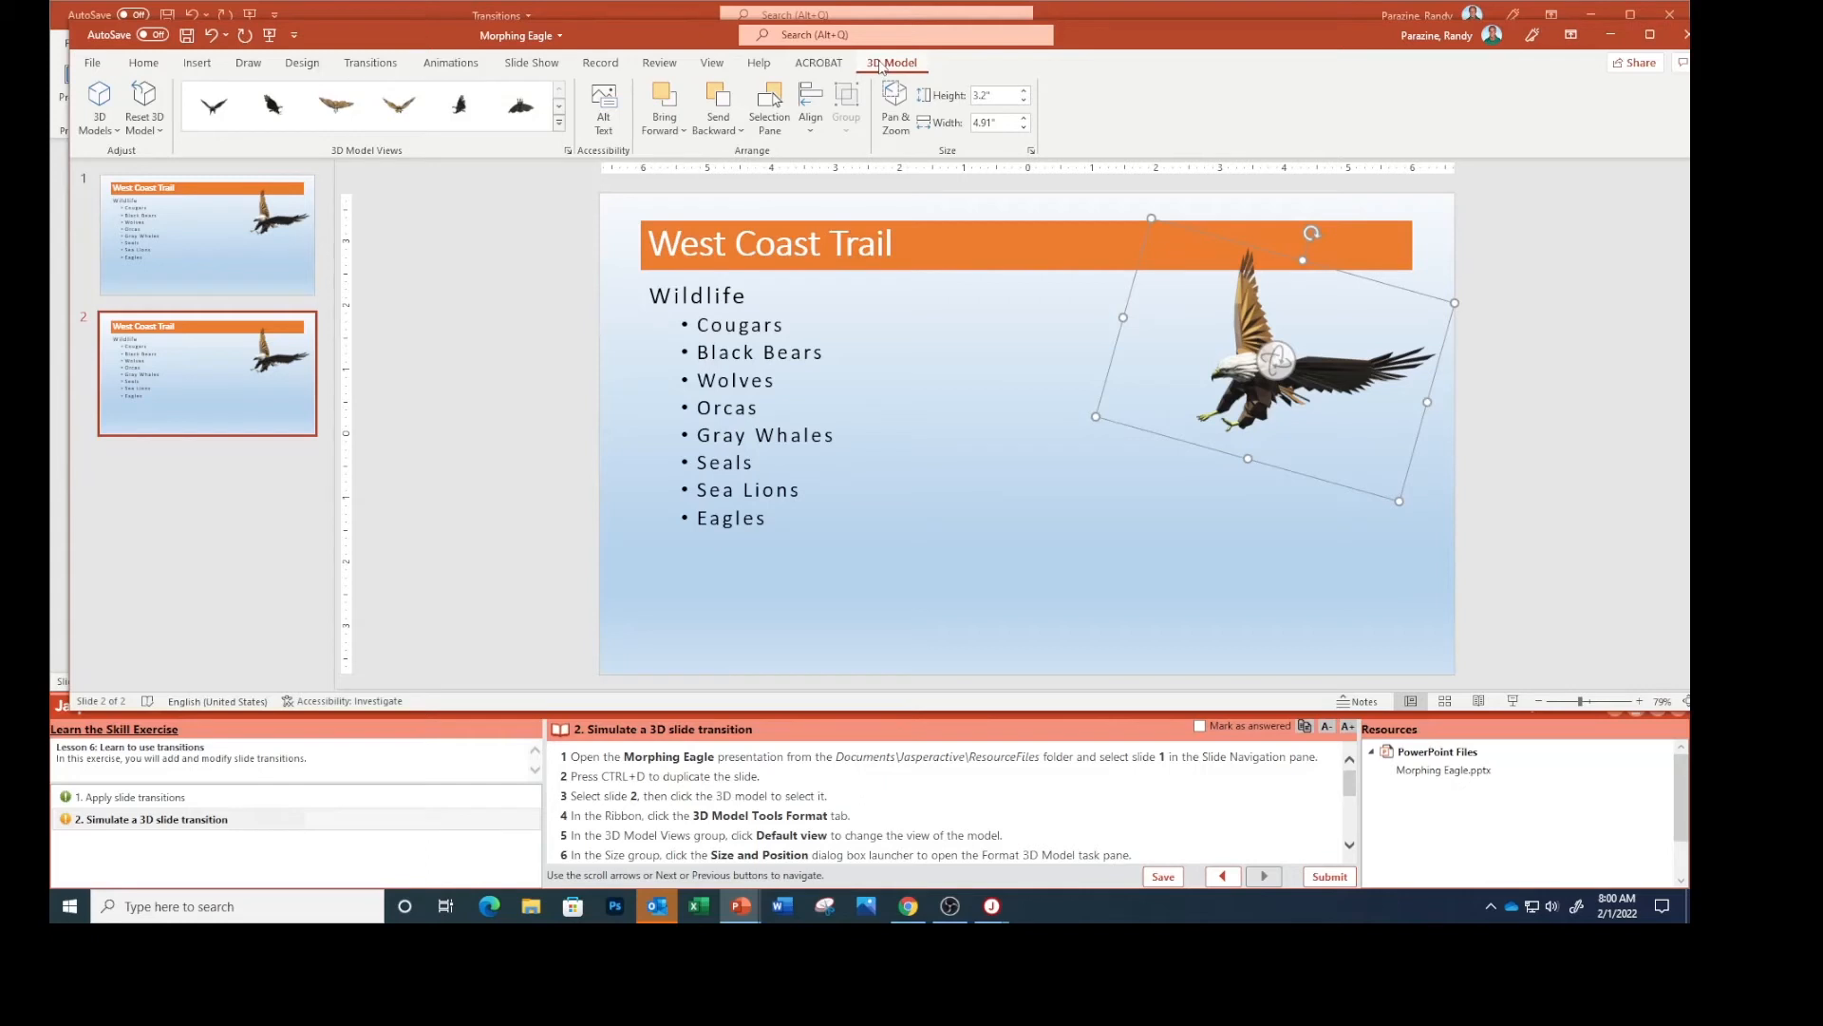
pyautogui.moveTo(908, 442)
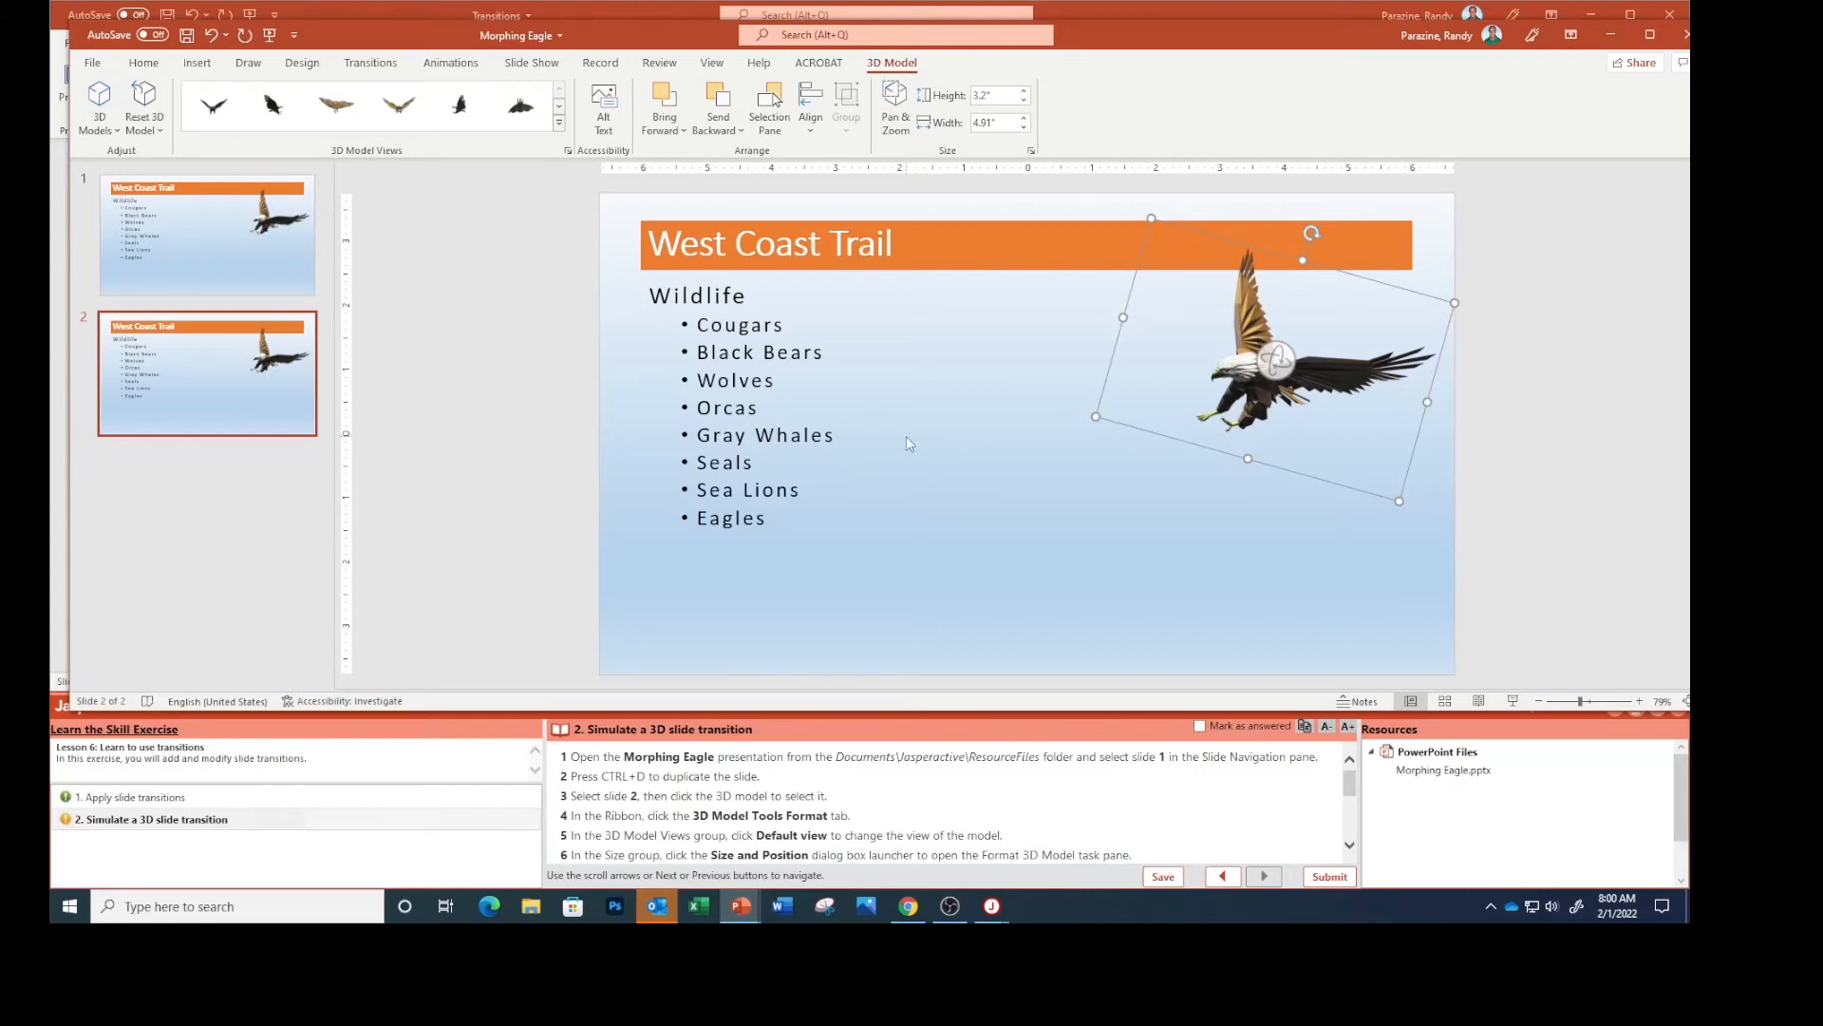
pyautogui.moveTo(416, 317)
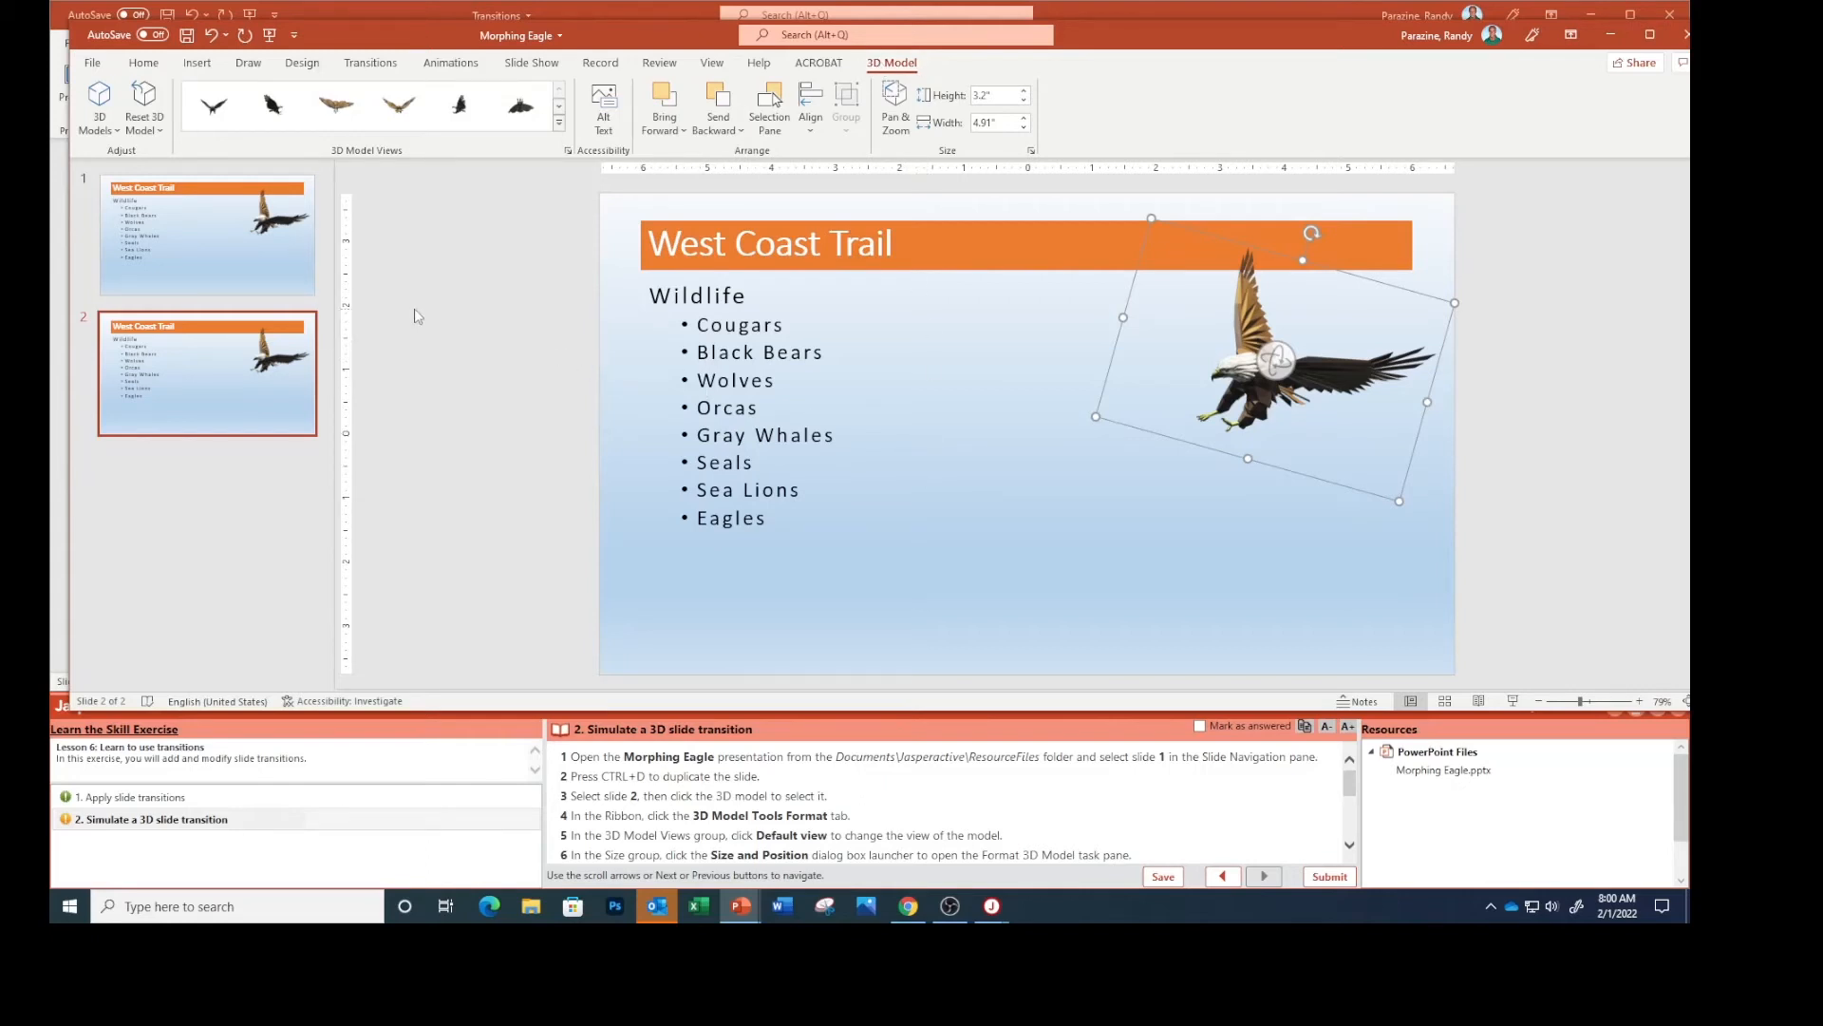
pyautogui.click(212, 105)
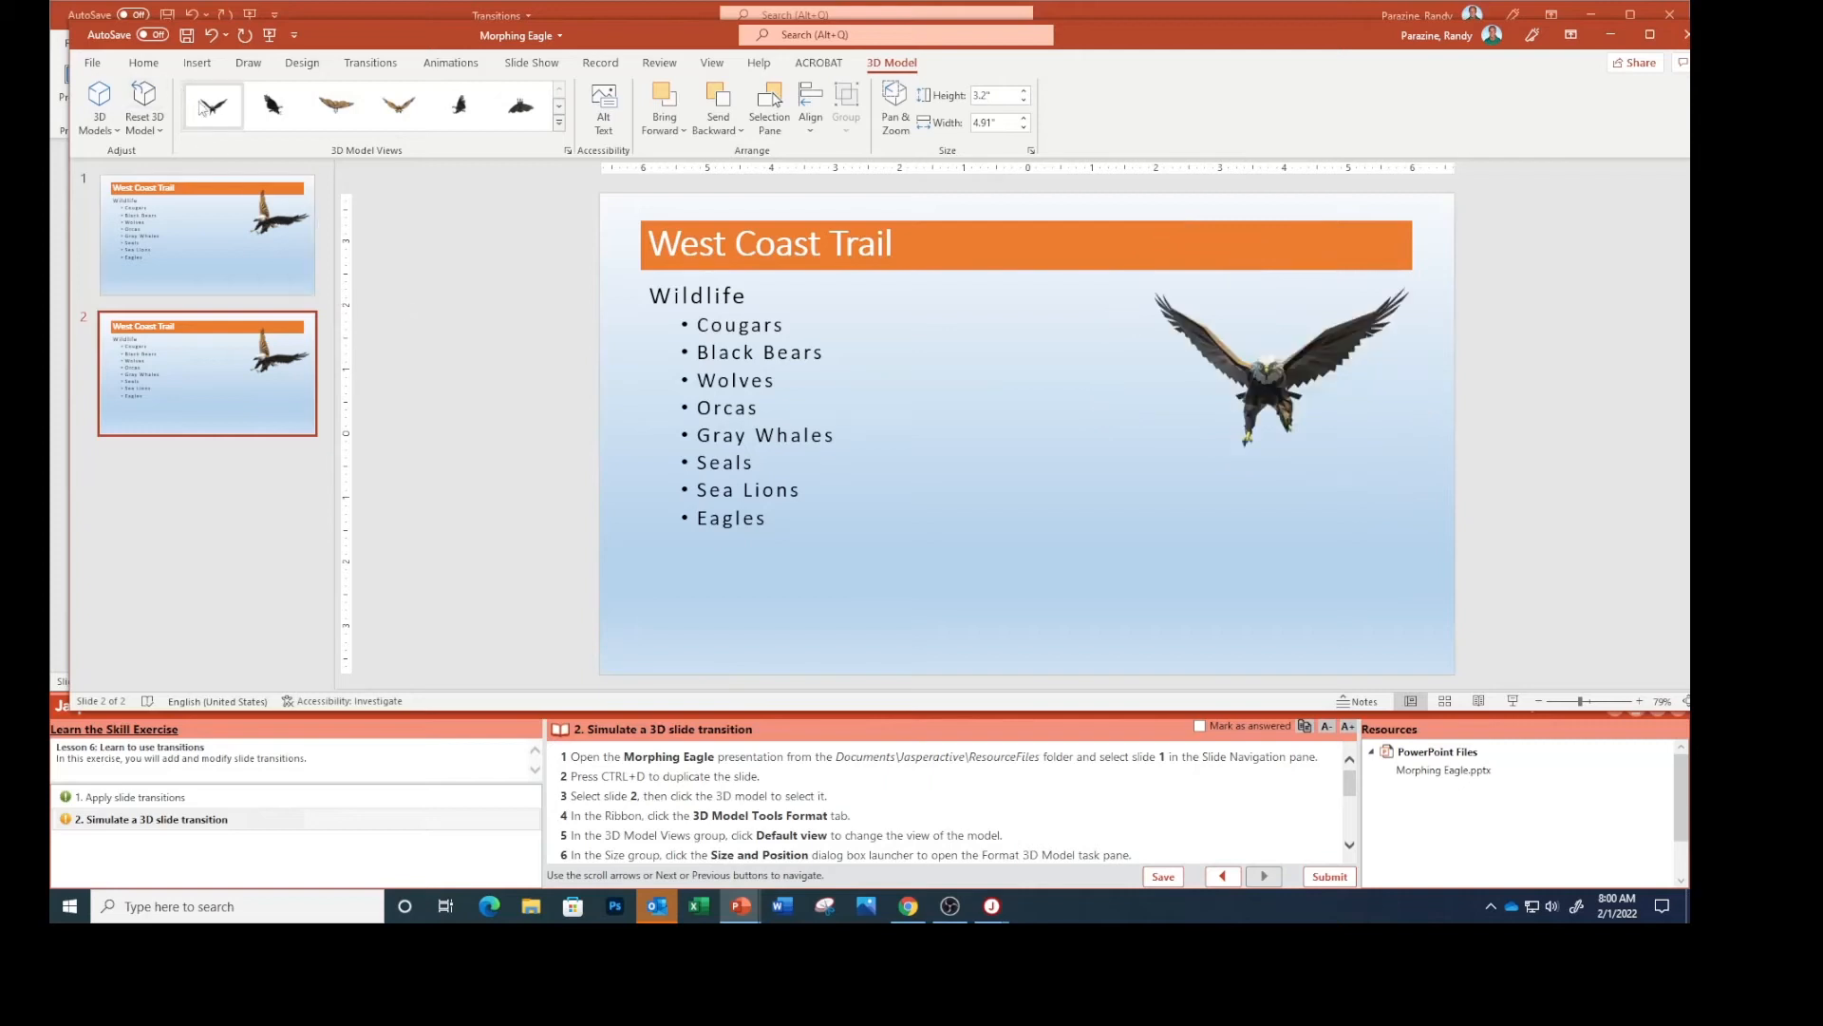
pyautogui.moveTo(213, 106)
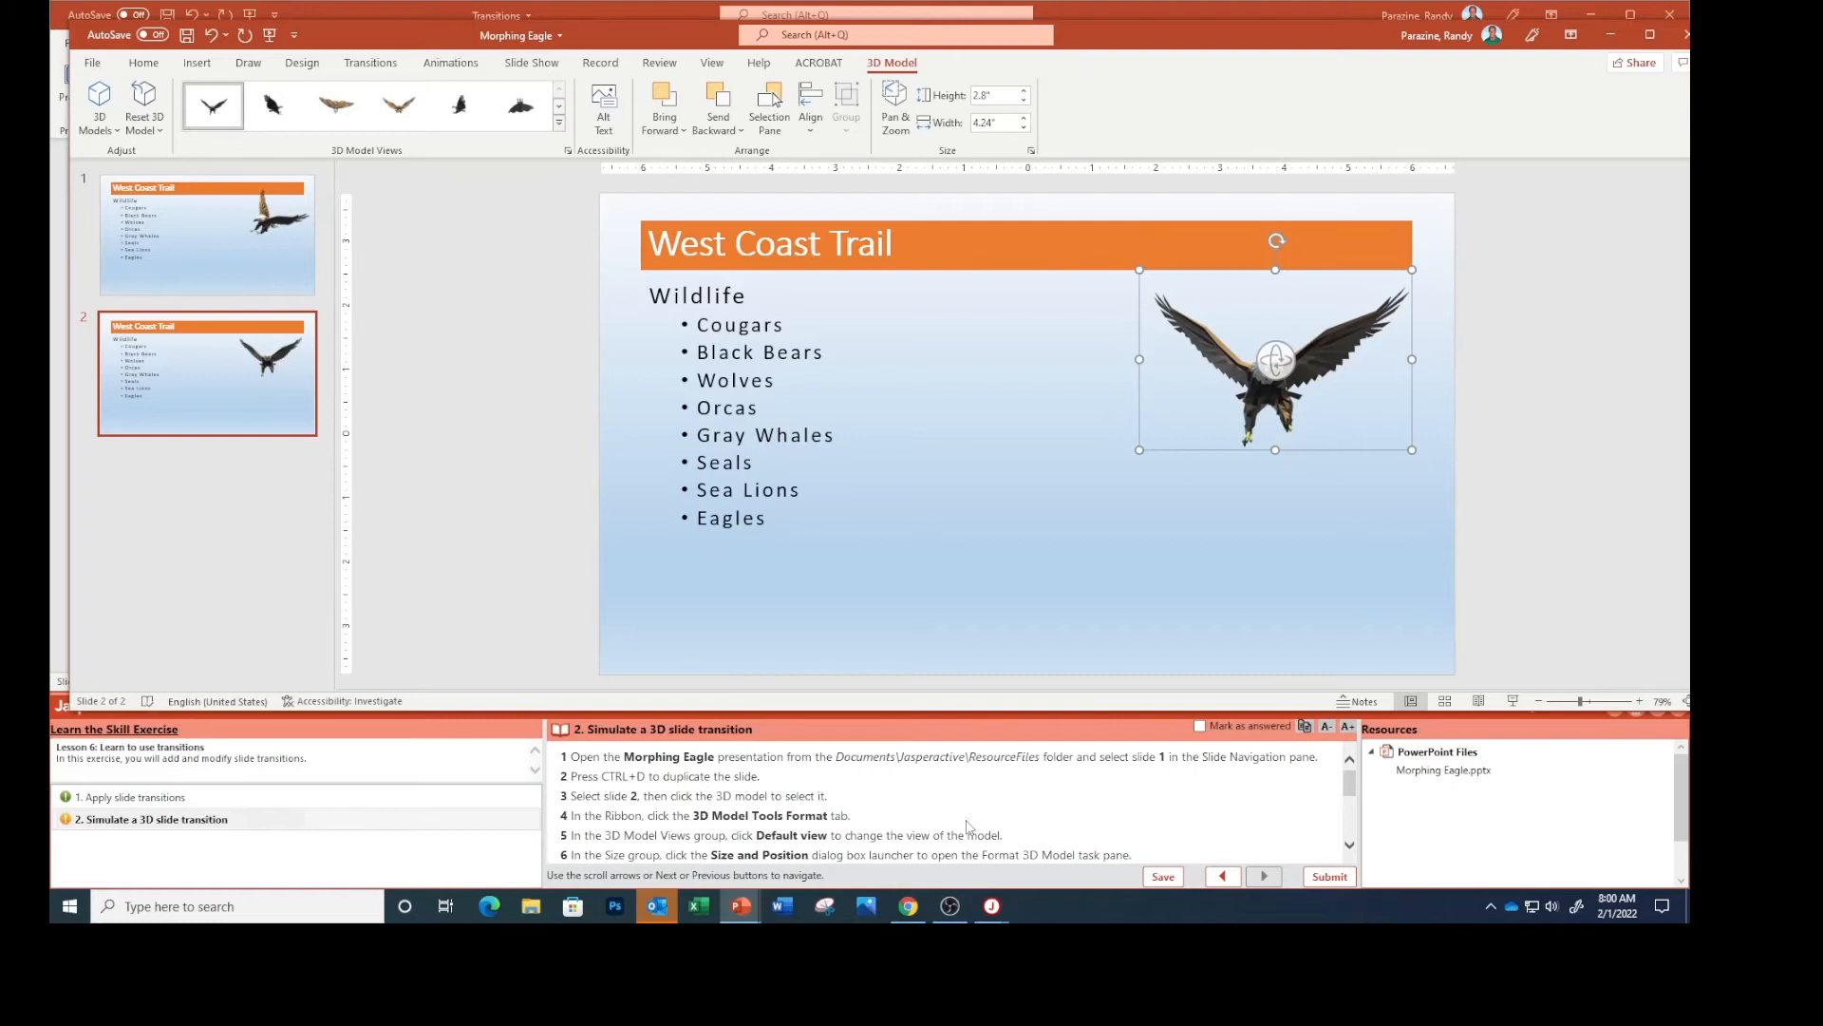
pyautogui.scroll(-3)
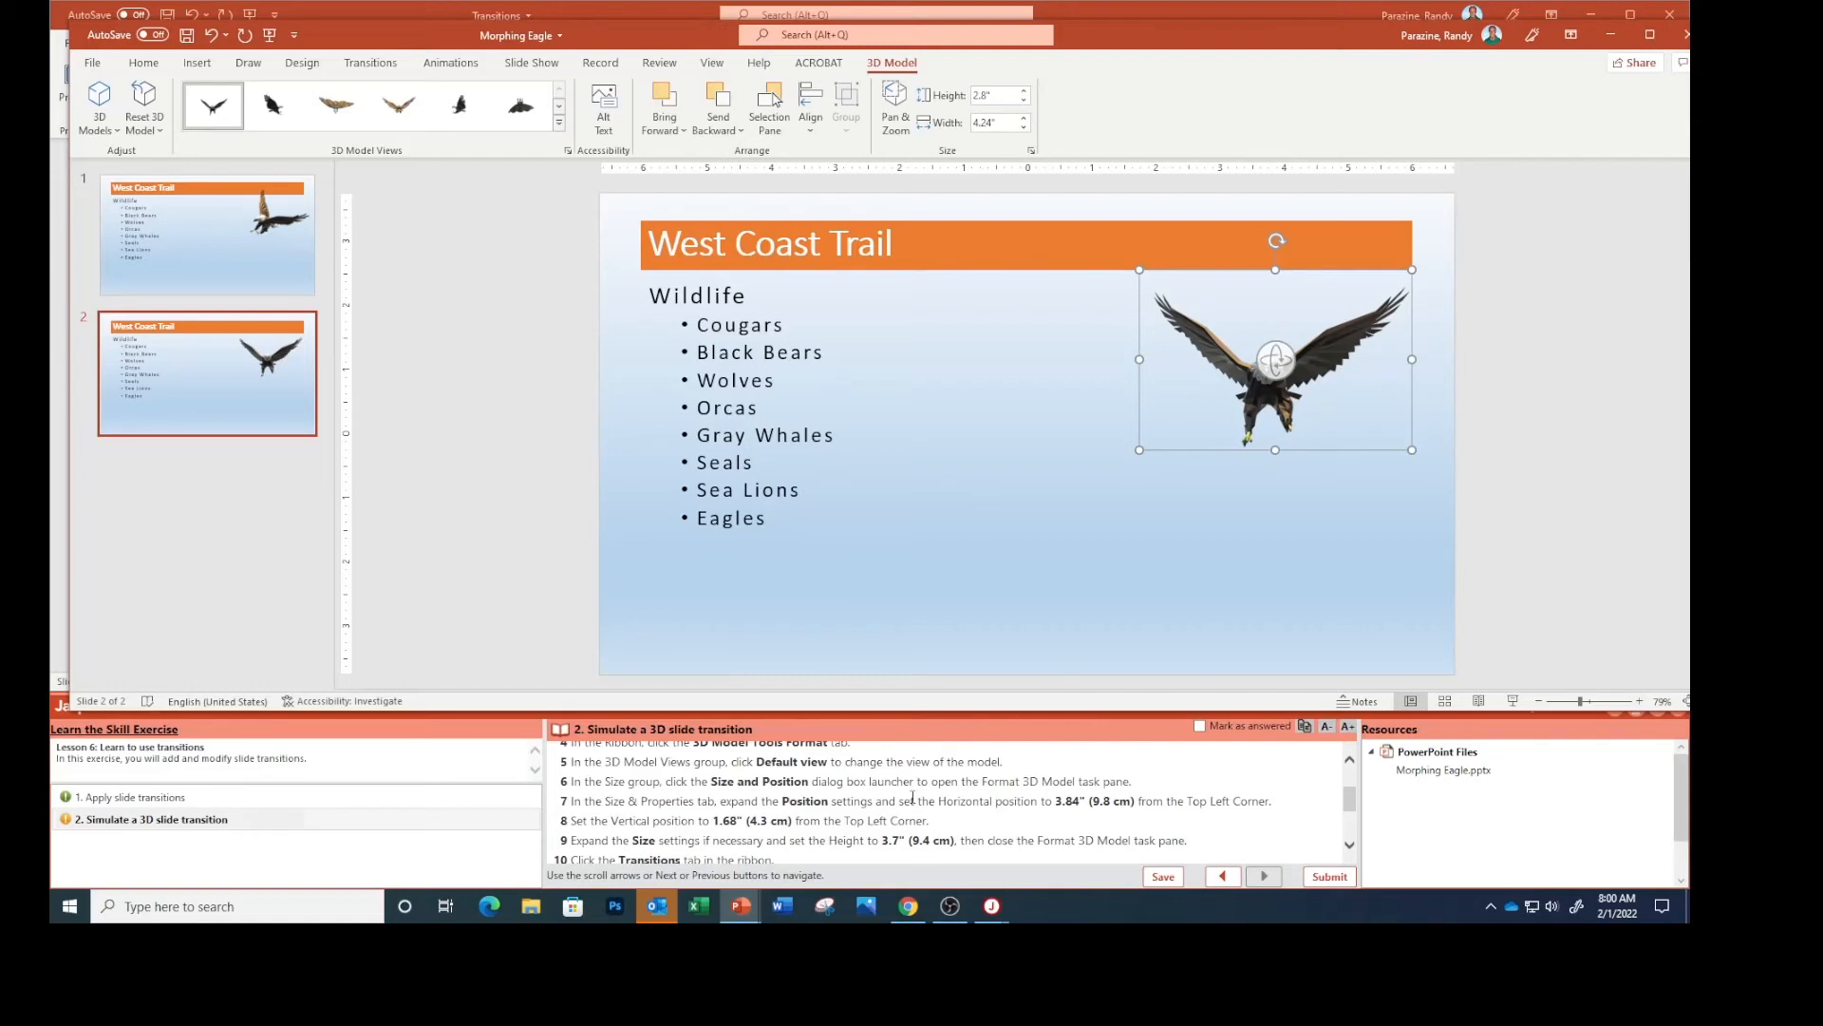
pyautogui.moveTo(1028, 152)
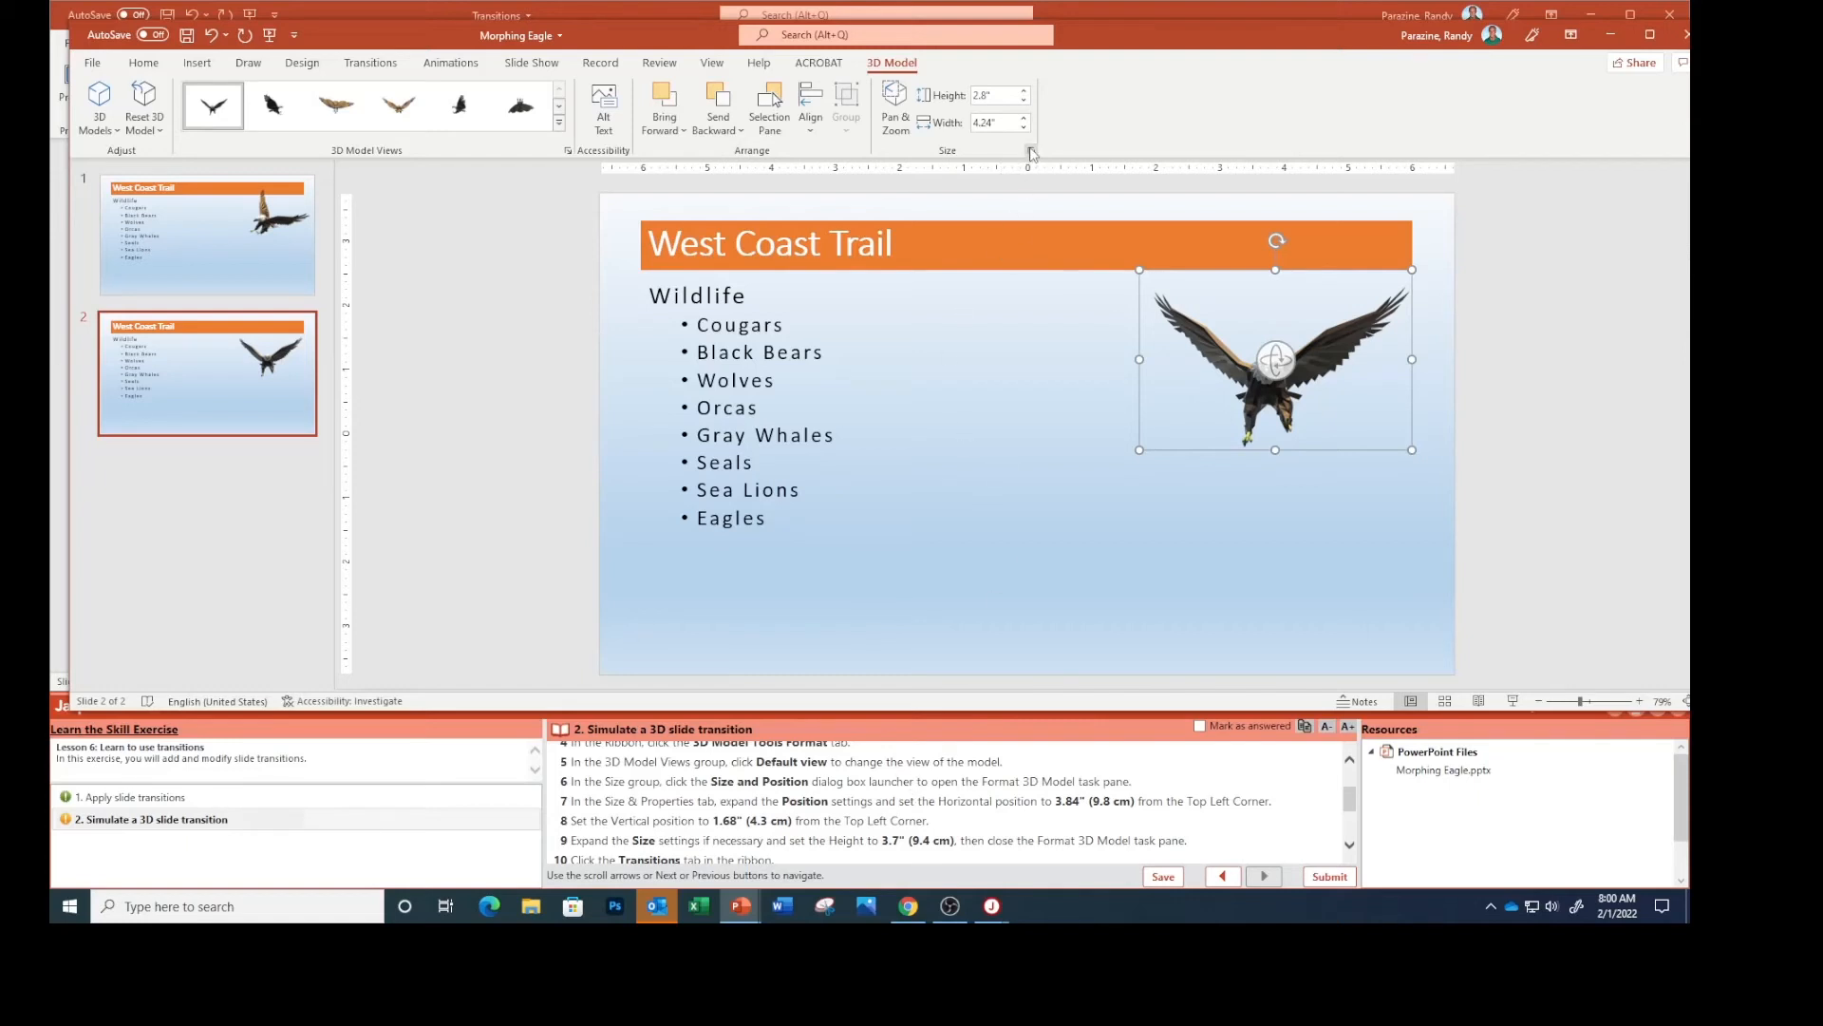
# In Format 3D Model, position the eagle 3.84" horizontal and 1.68" vertical from the top left corner.
pyautogui.click(1028, 152)
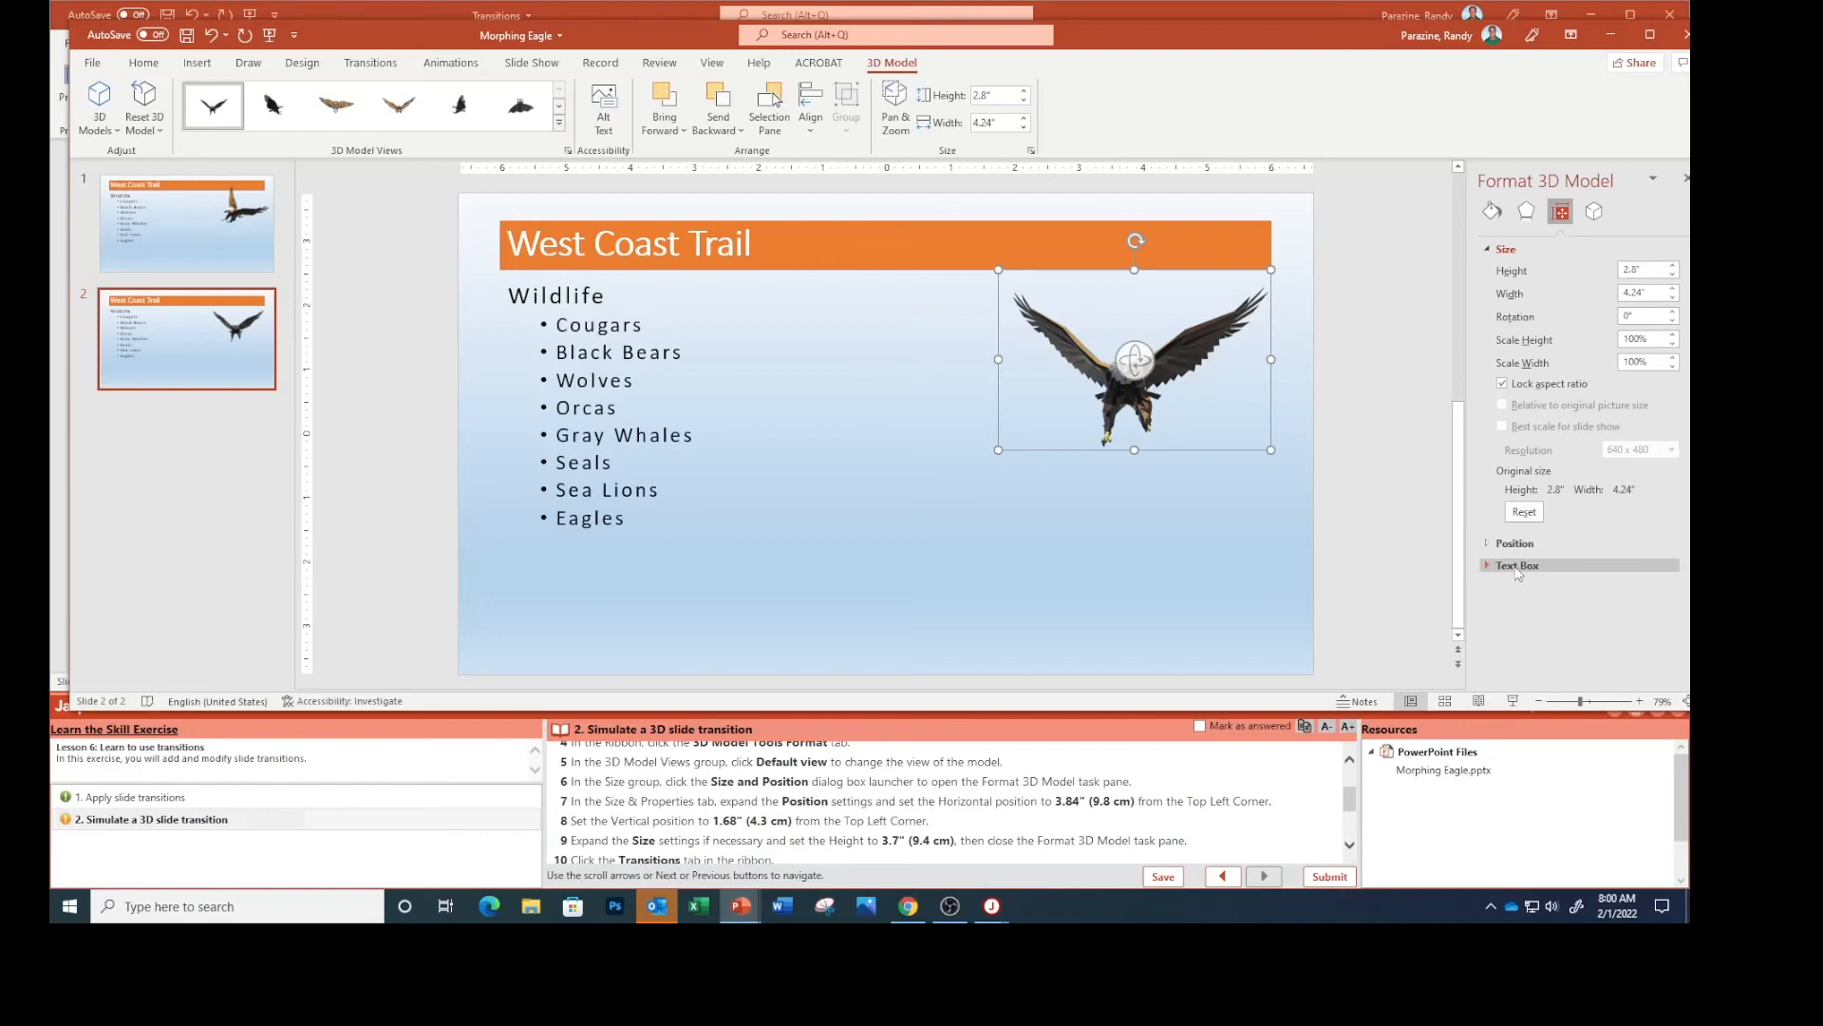
pyautogui.click(1514, 543)
pyautogui.write('3.84"')
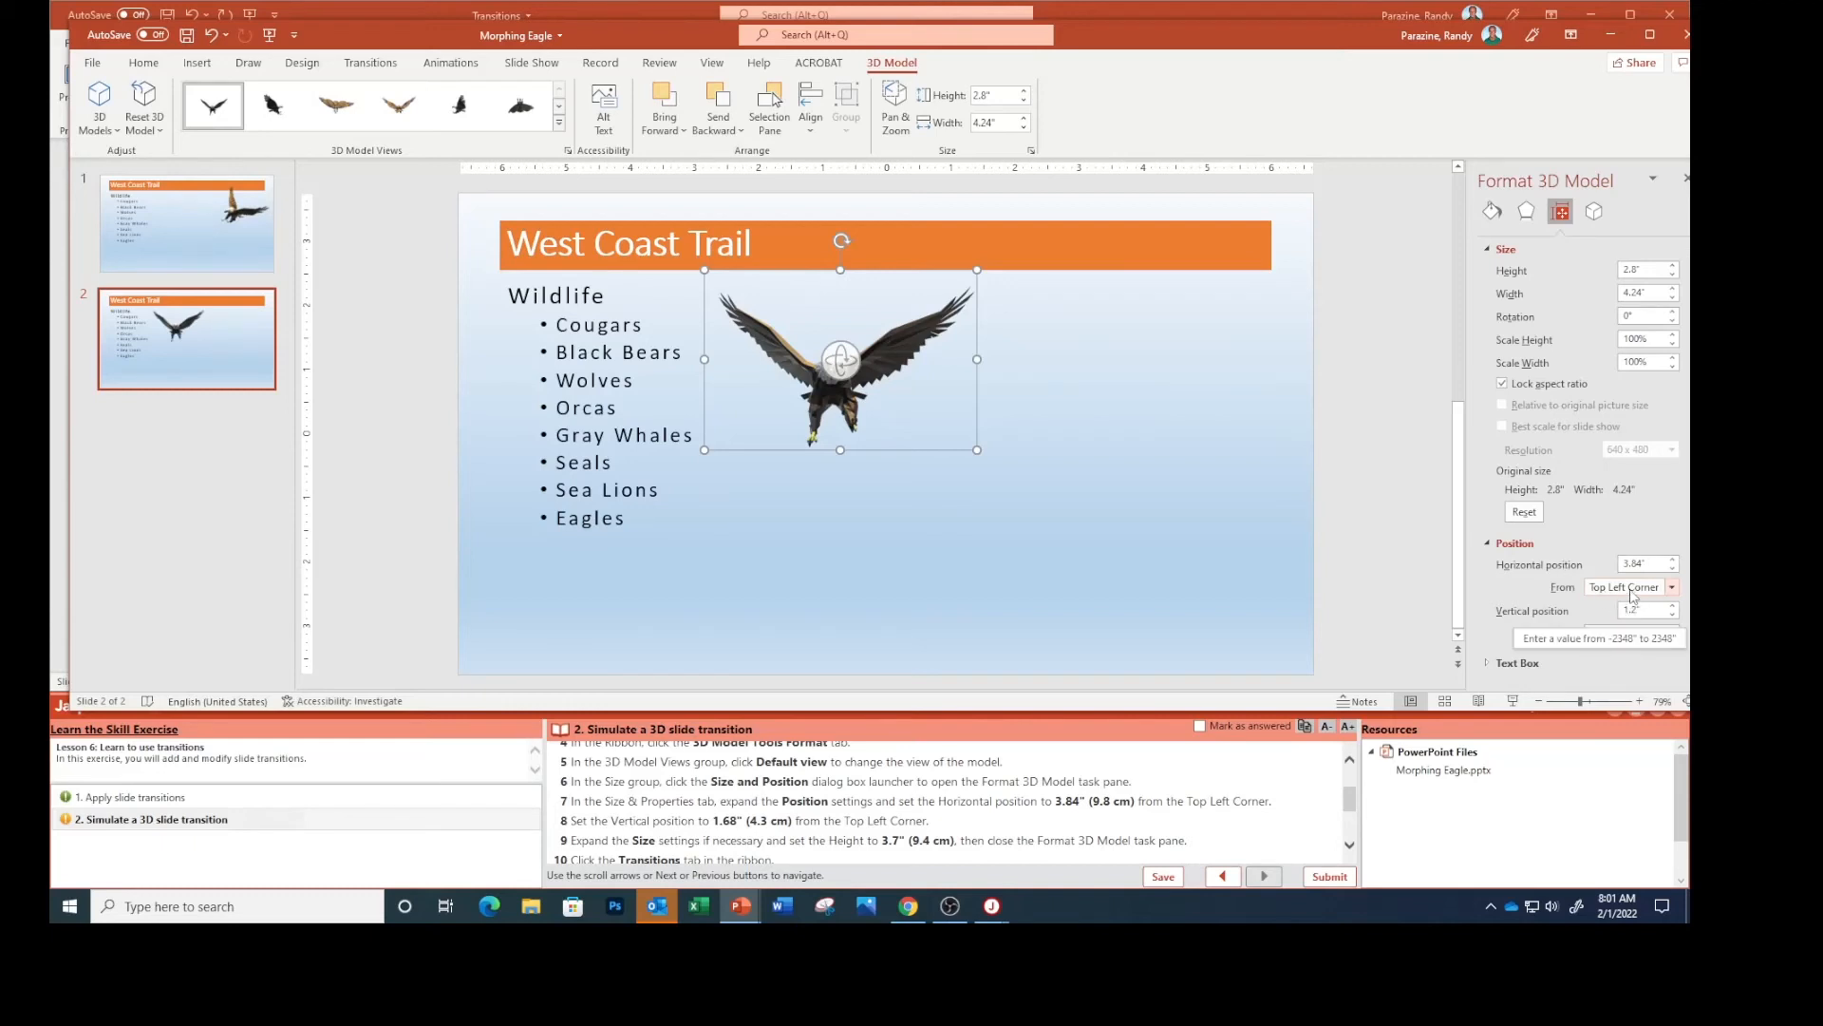
pyautogui.moveTo(1618, 652)
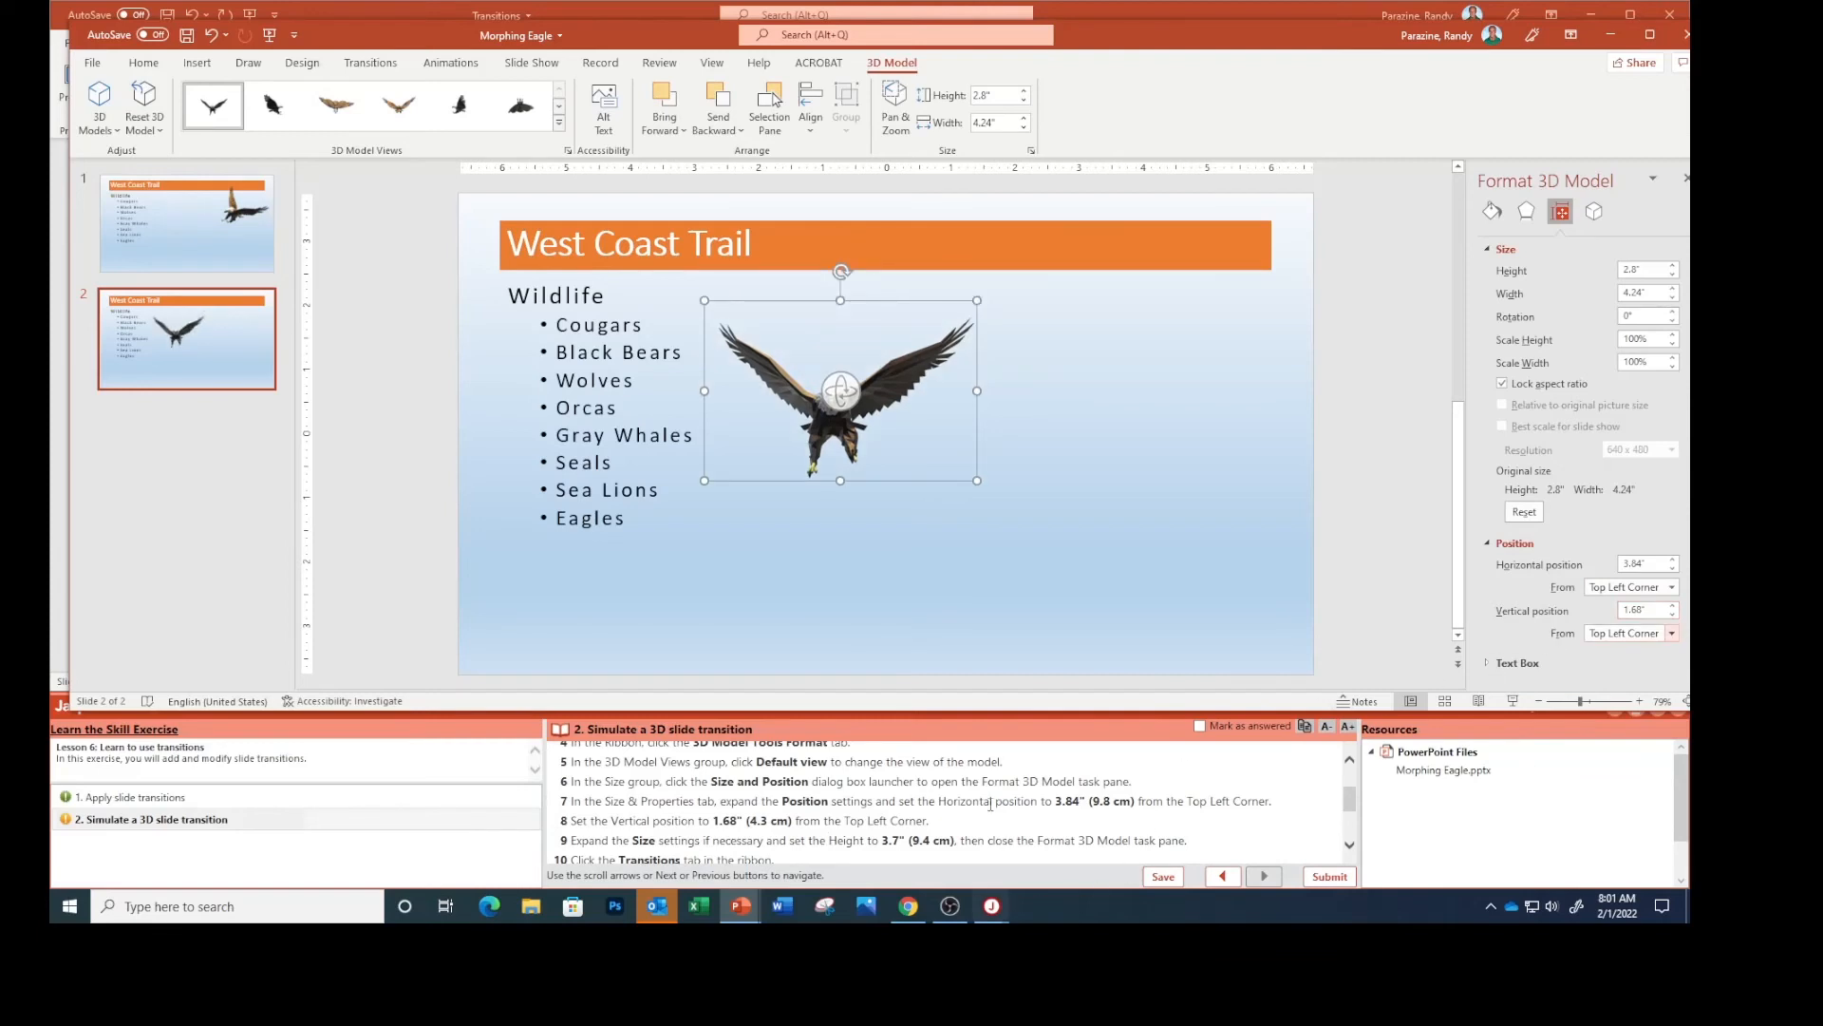
pyautogui.scroll(-3)
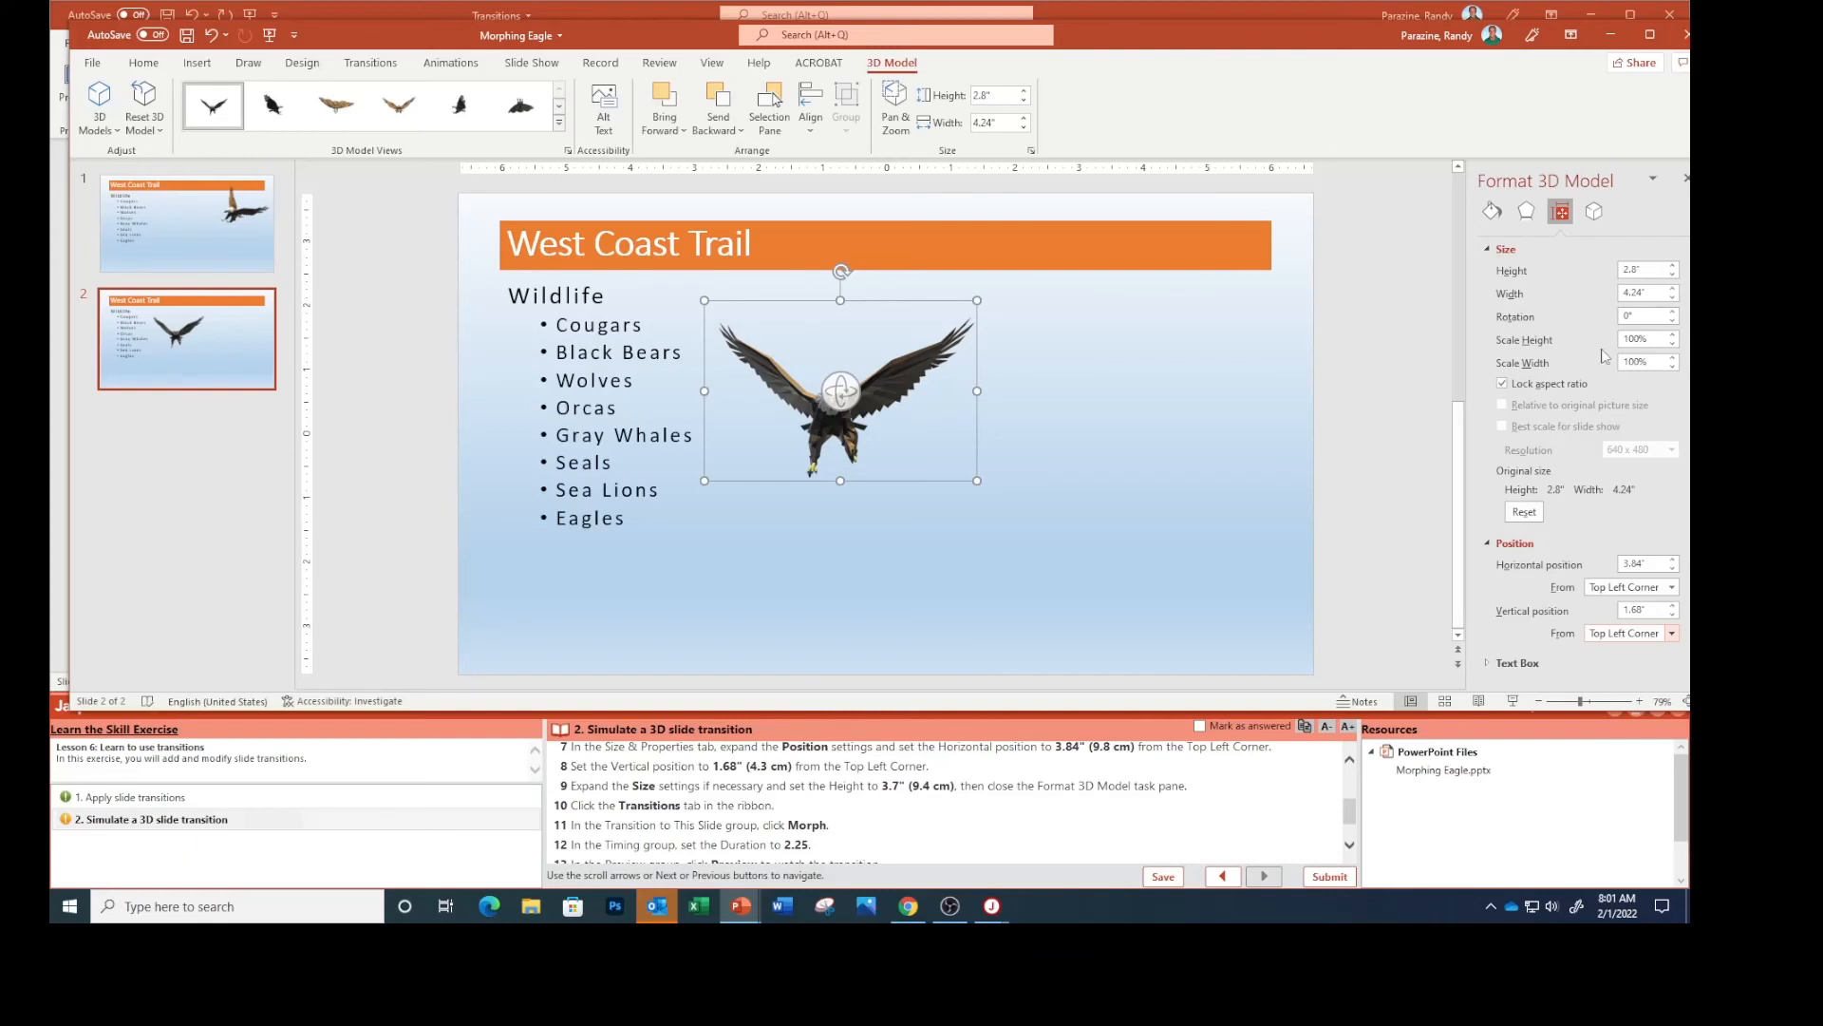
# Raise the eagle's height to 3.7" and close the Format 3D Model pane.
pyautogui.click(1671, 266)
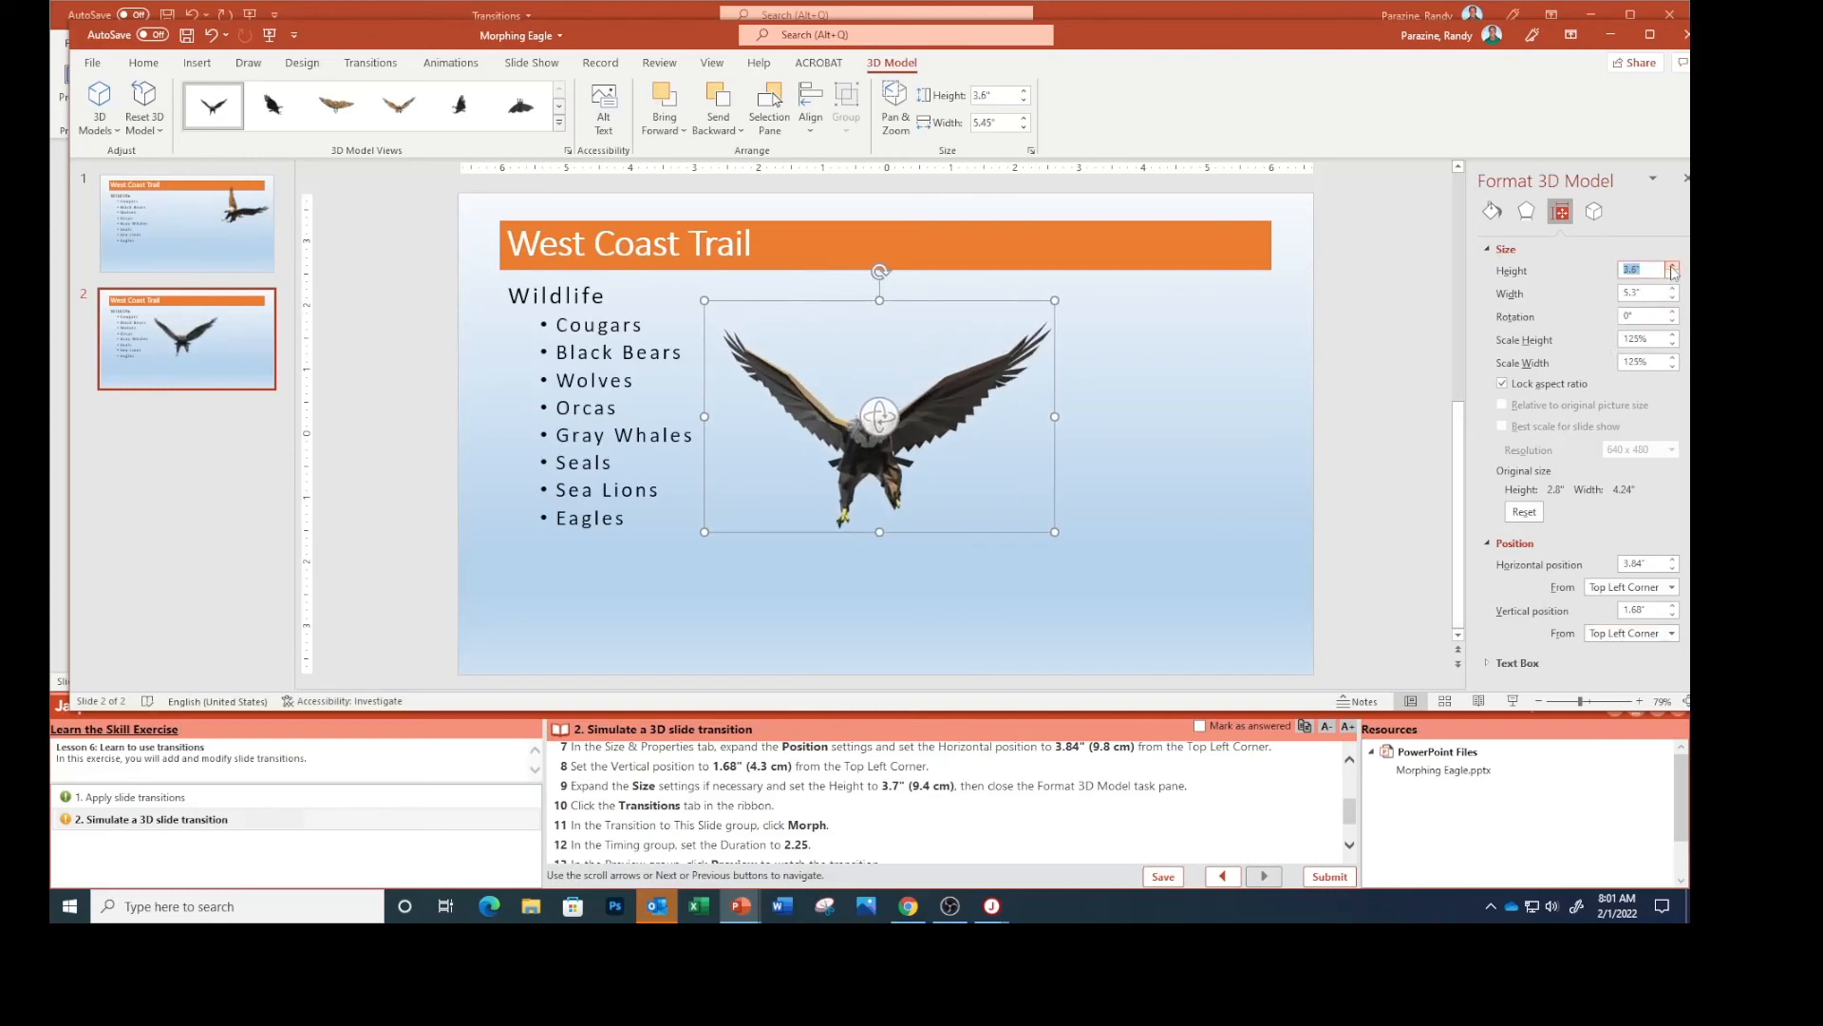
pyautogui.click(1671, 266)
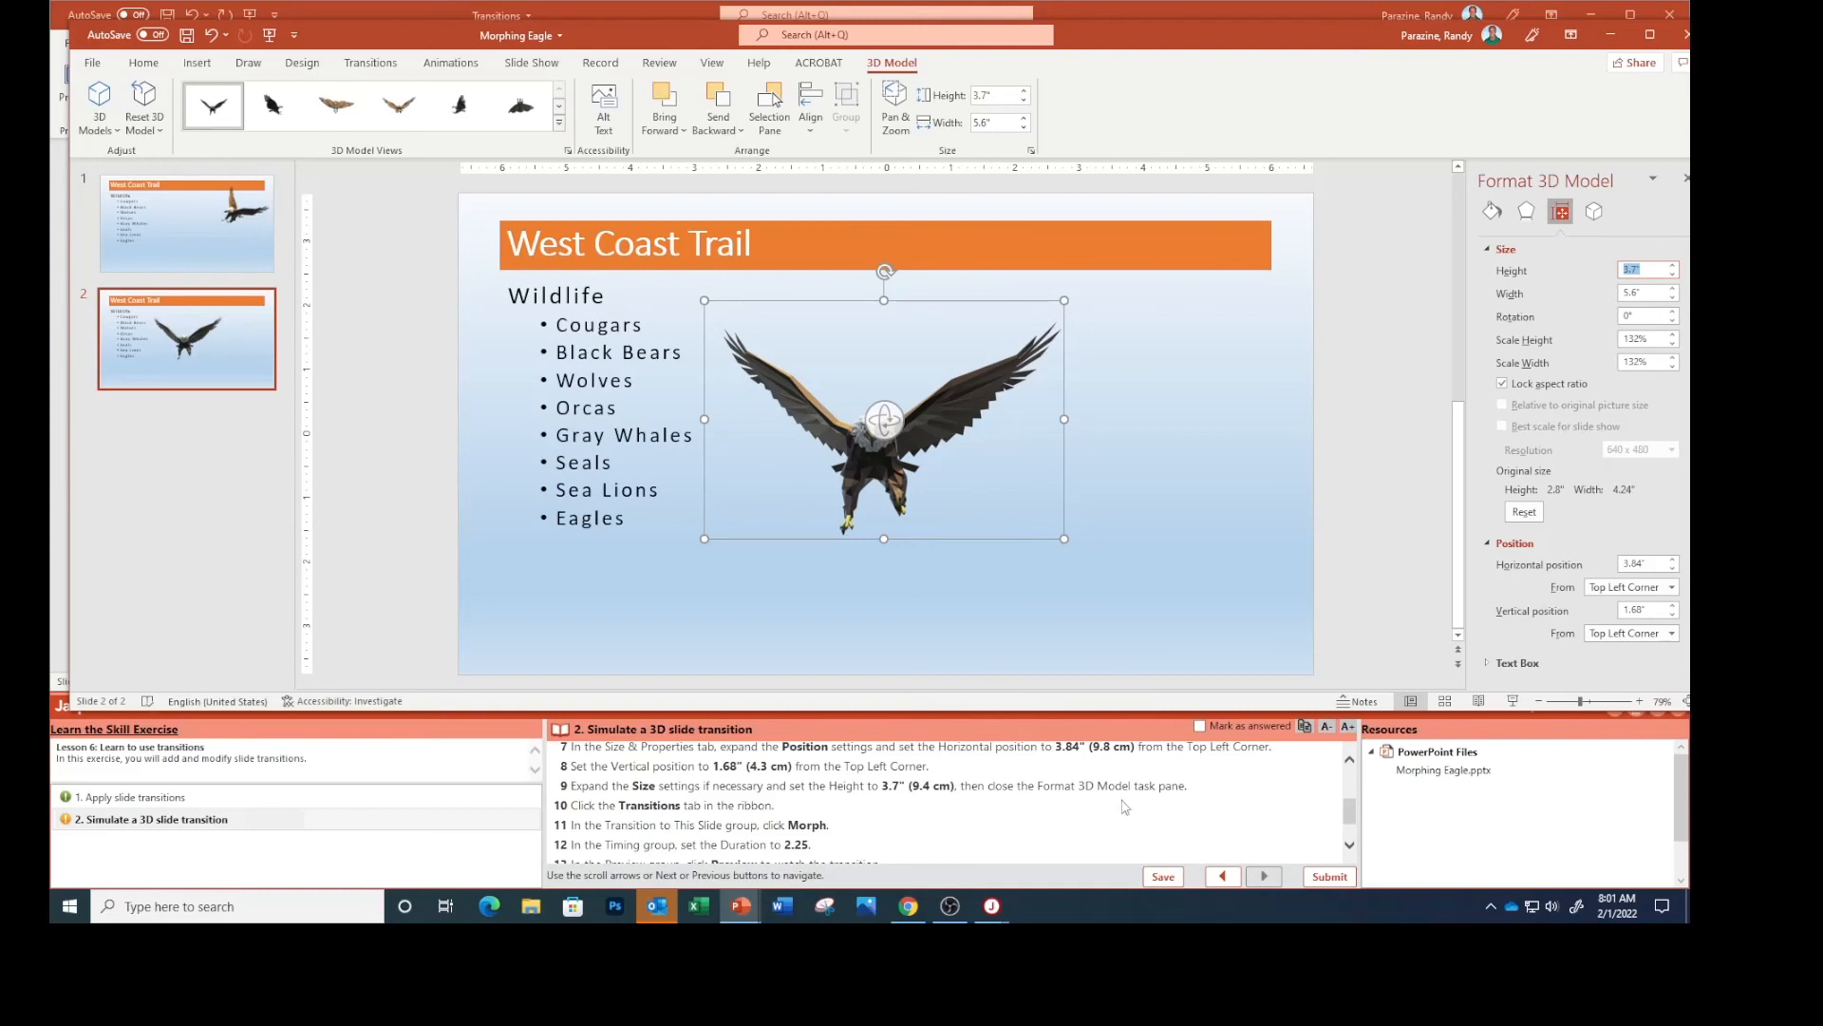
pyautogui.moveTo(1329, 575)
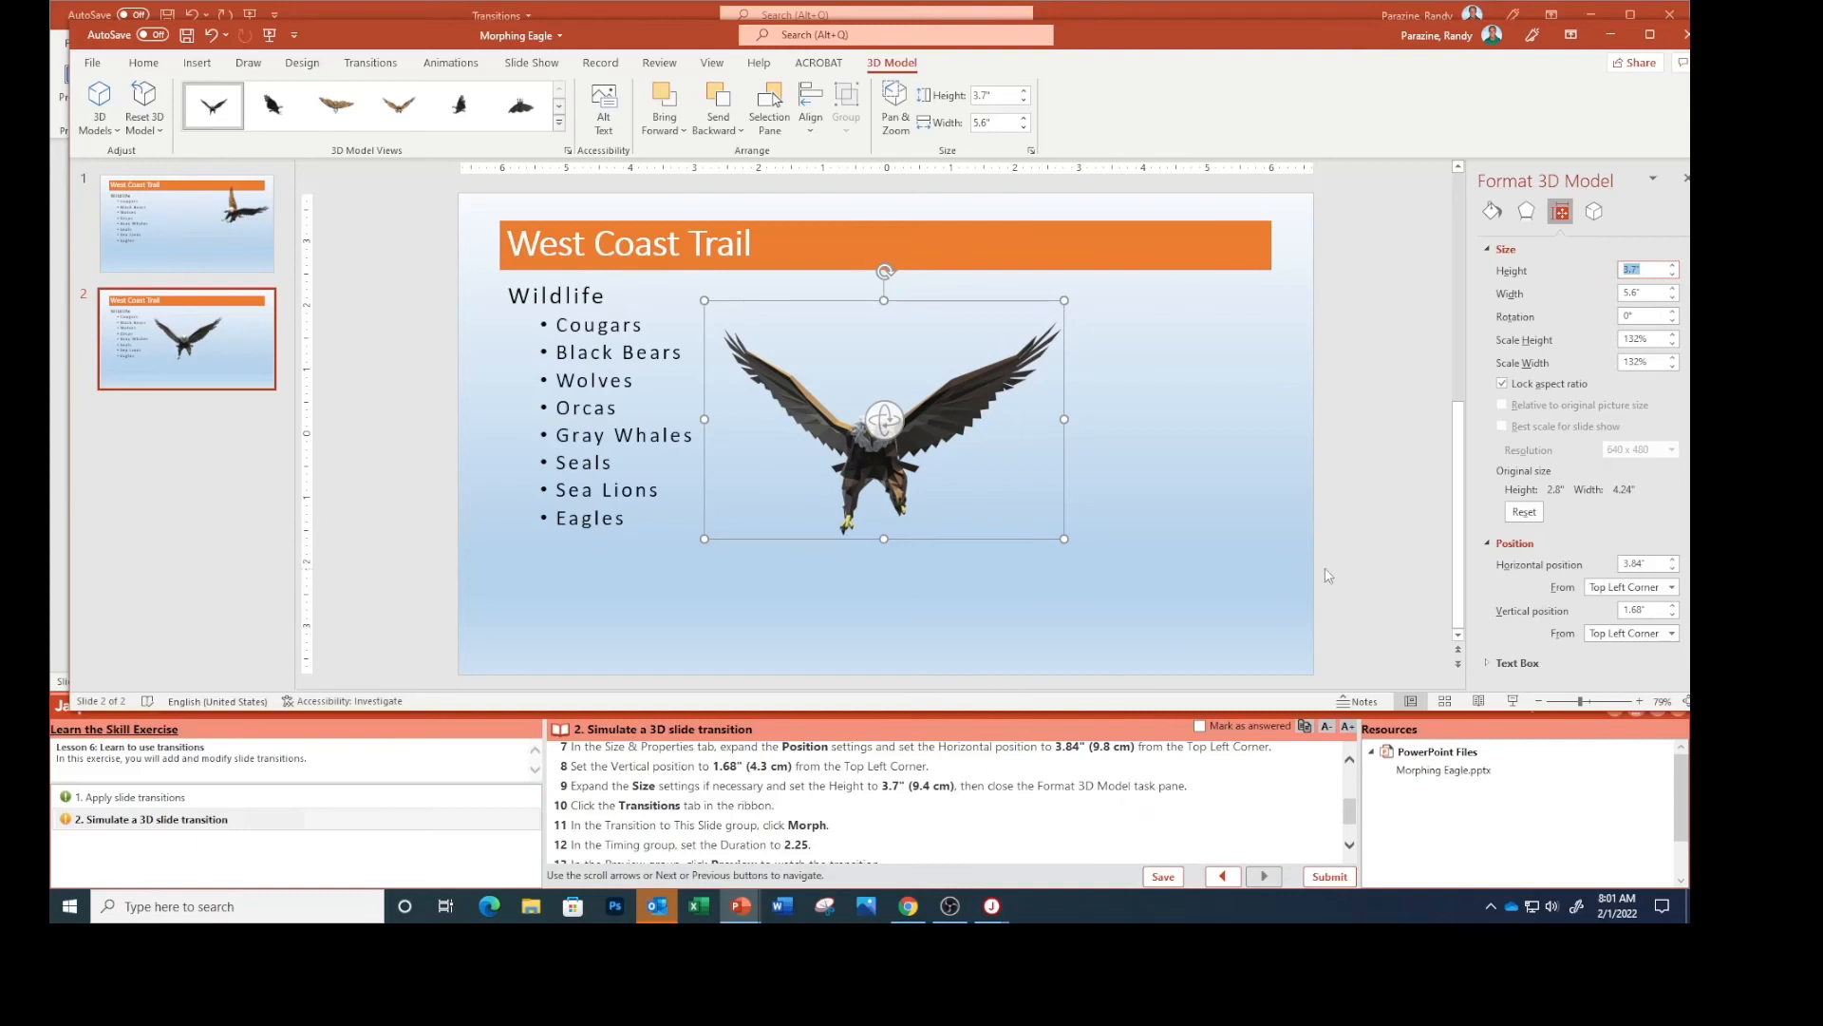
pyautogui.moveTo(1688, 184)
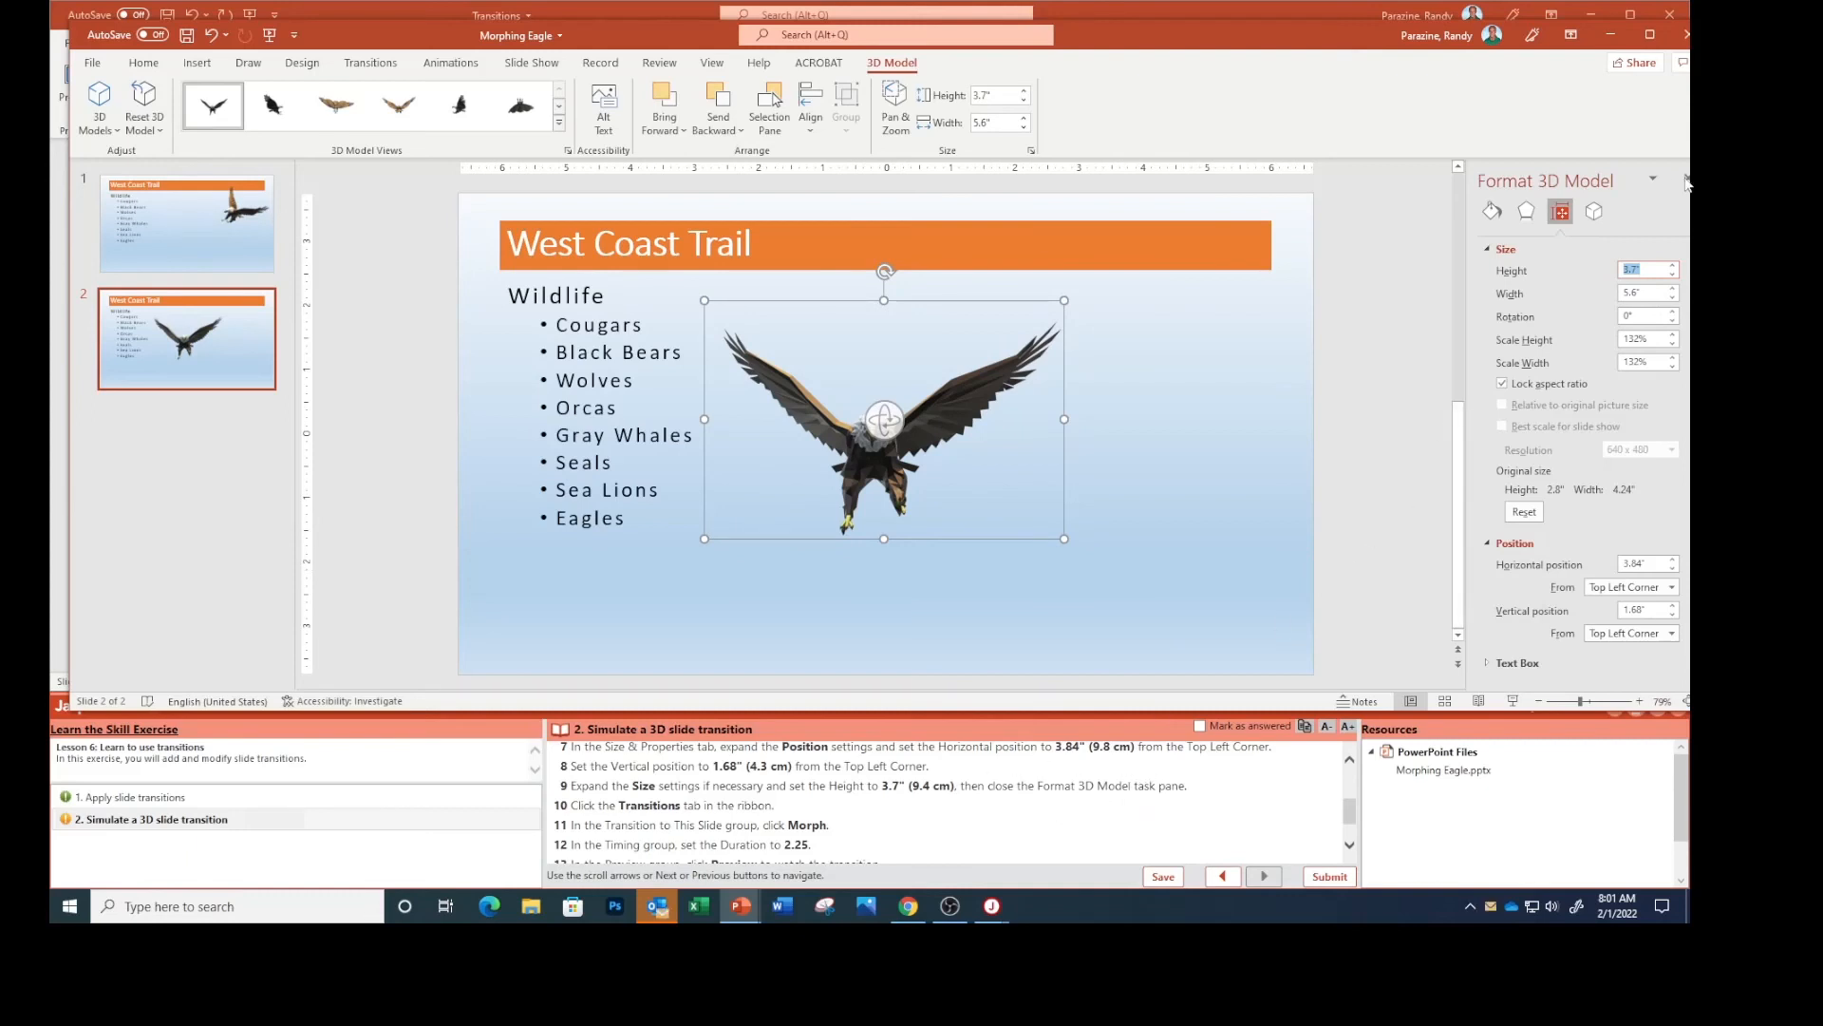
pyautogui.click(1684, 181)
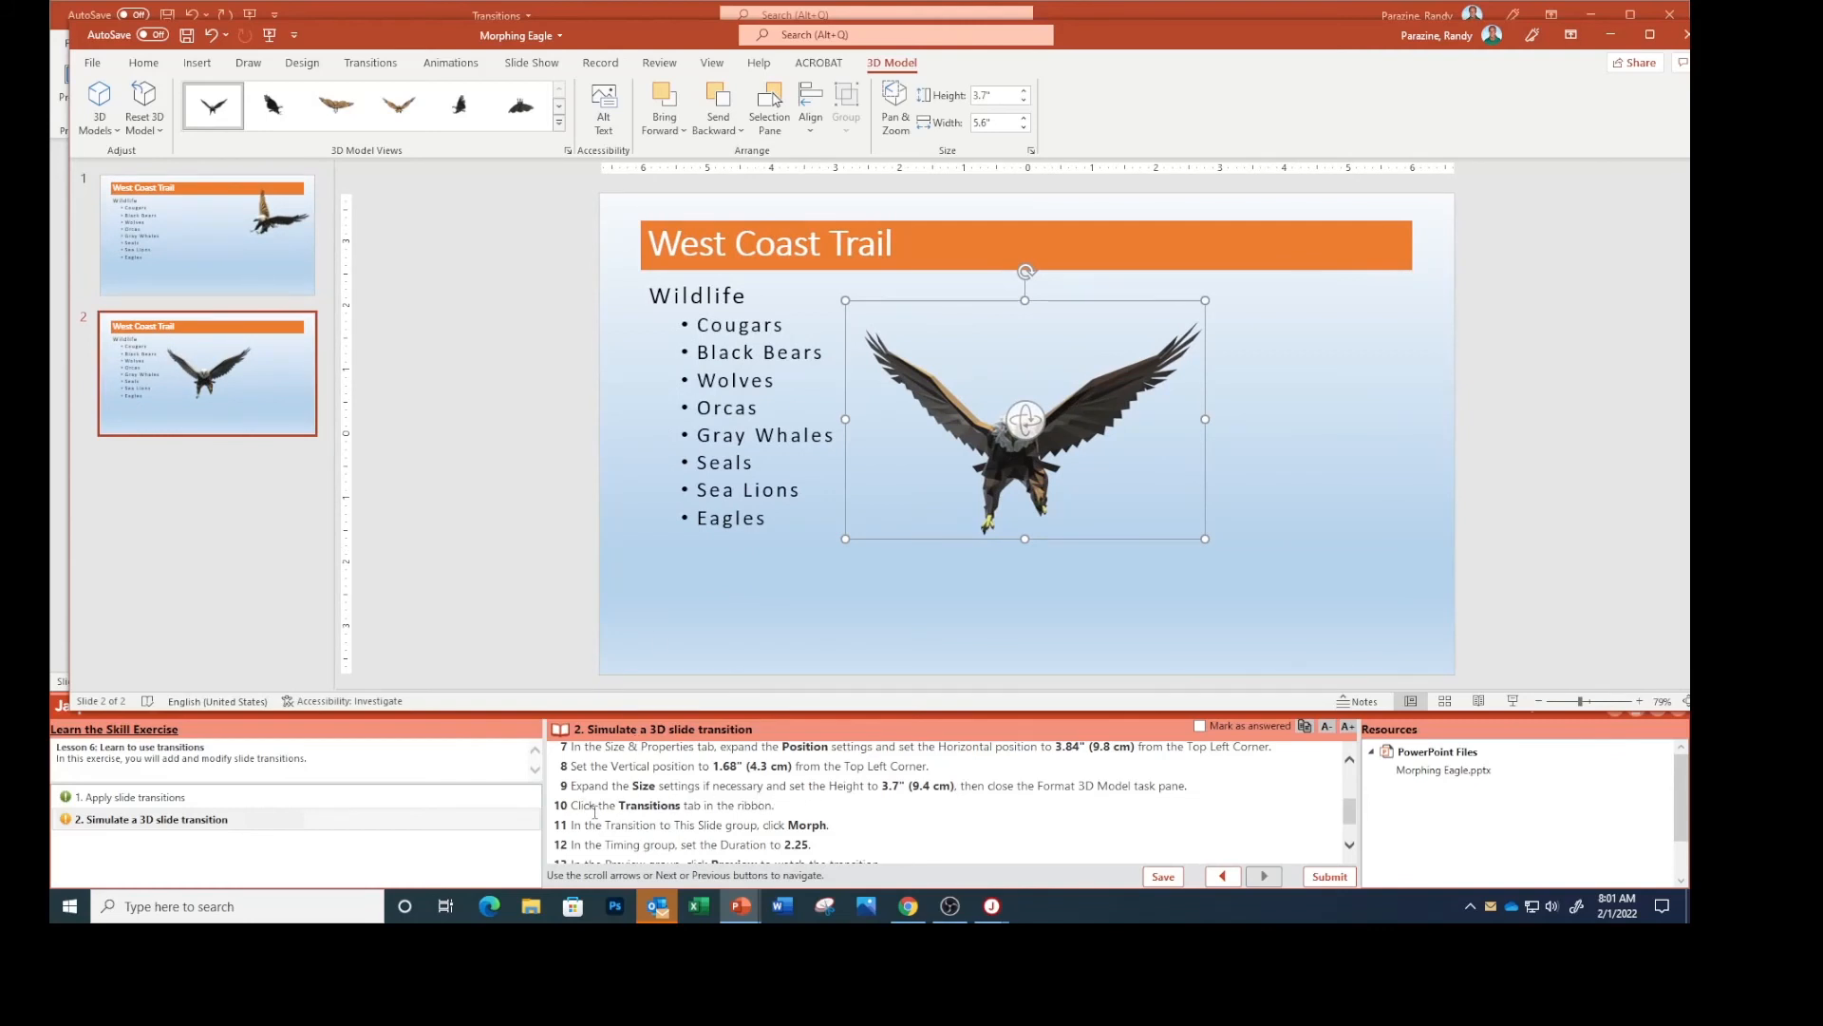
pyautogui.moveTo(429, 184)
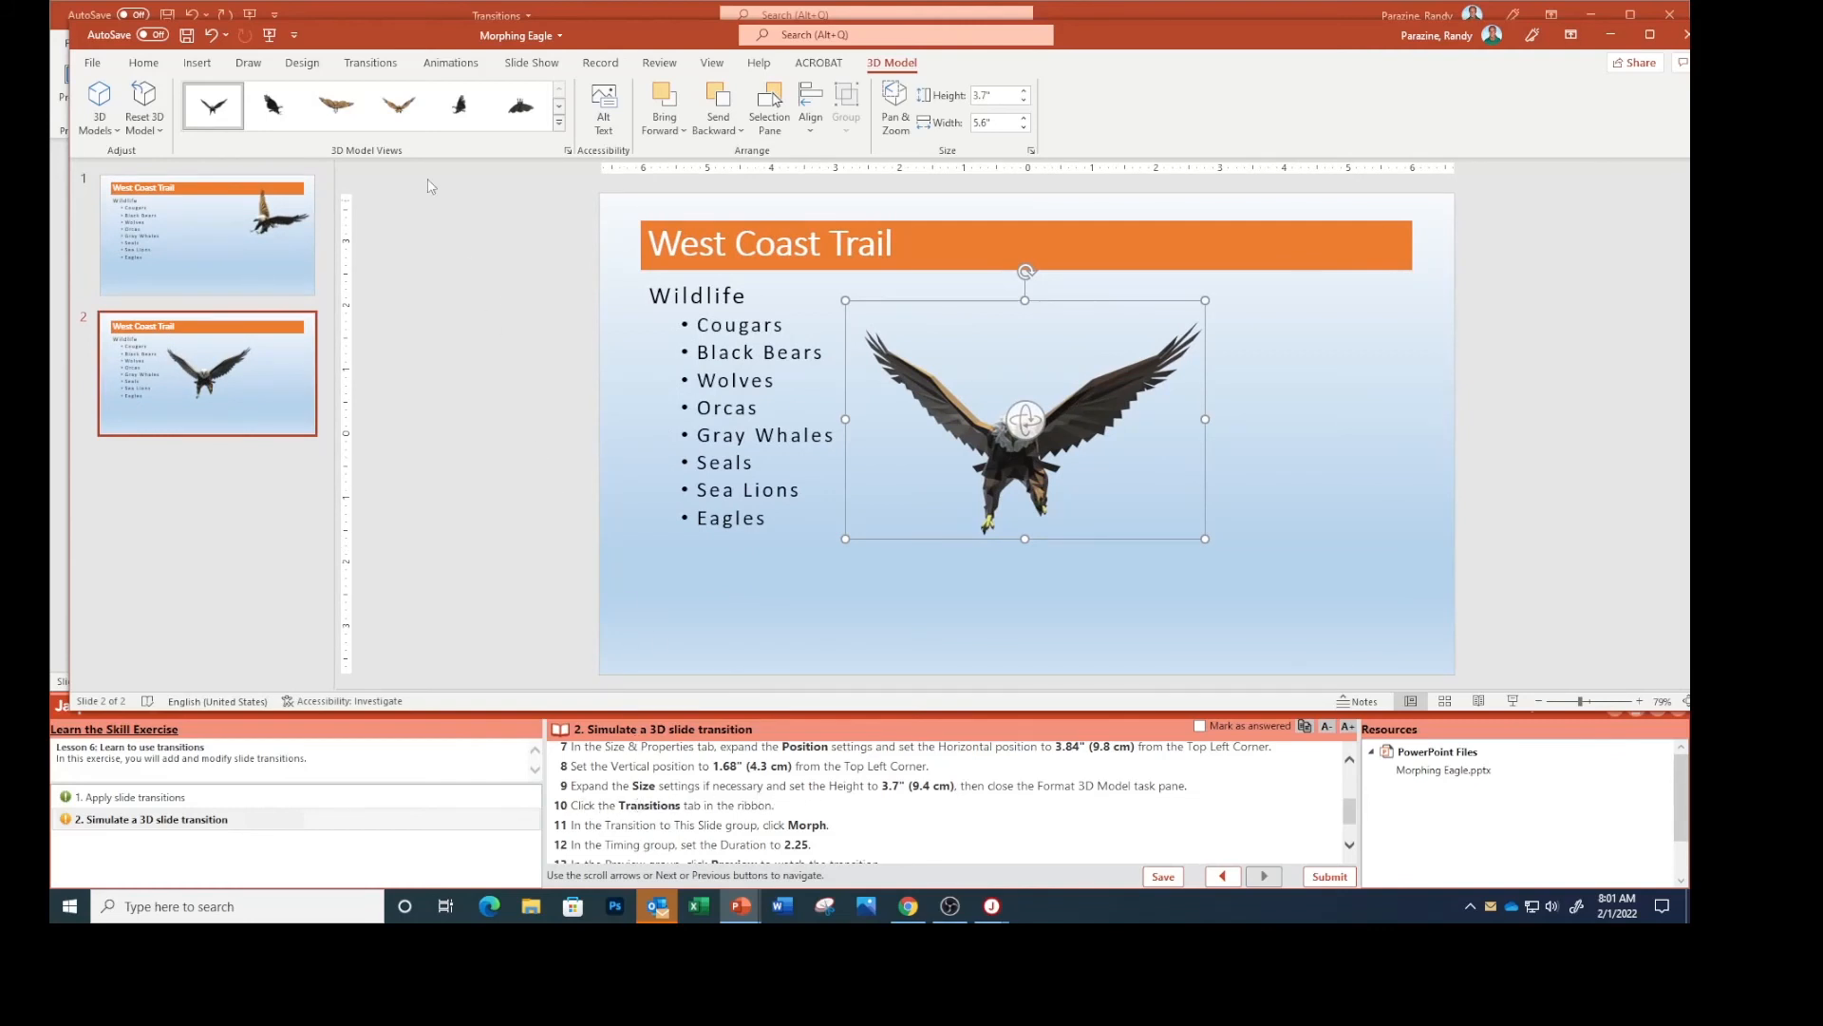
# Apply a Morph transition to slide 2 with 2.25-second duration and preview it.
pyautogui.click(371, 63)
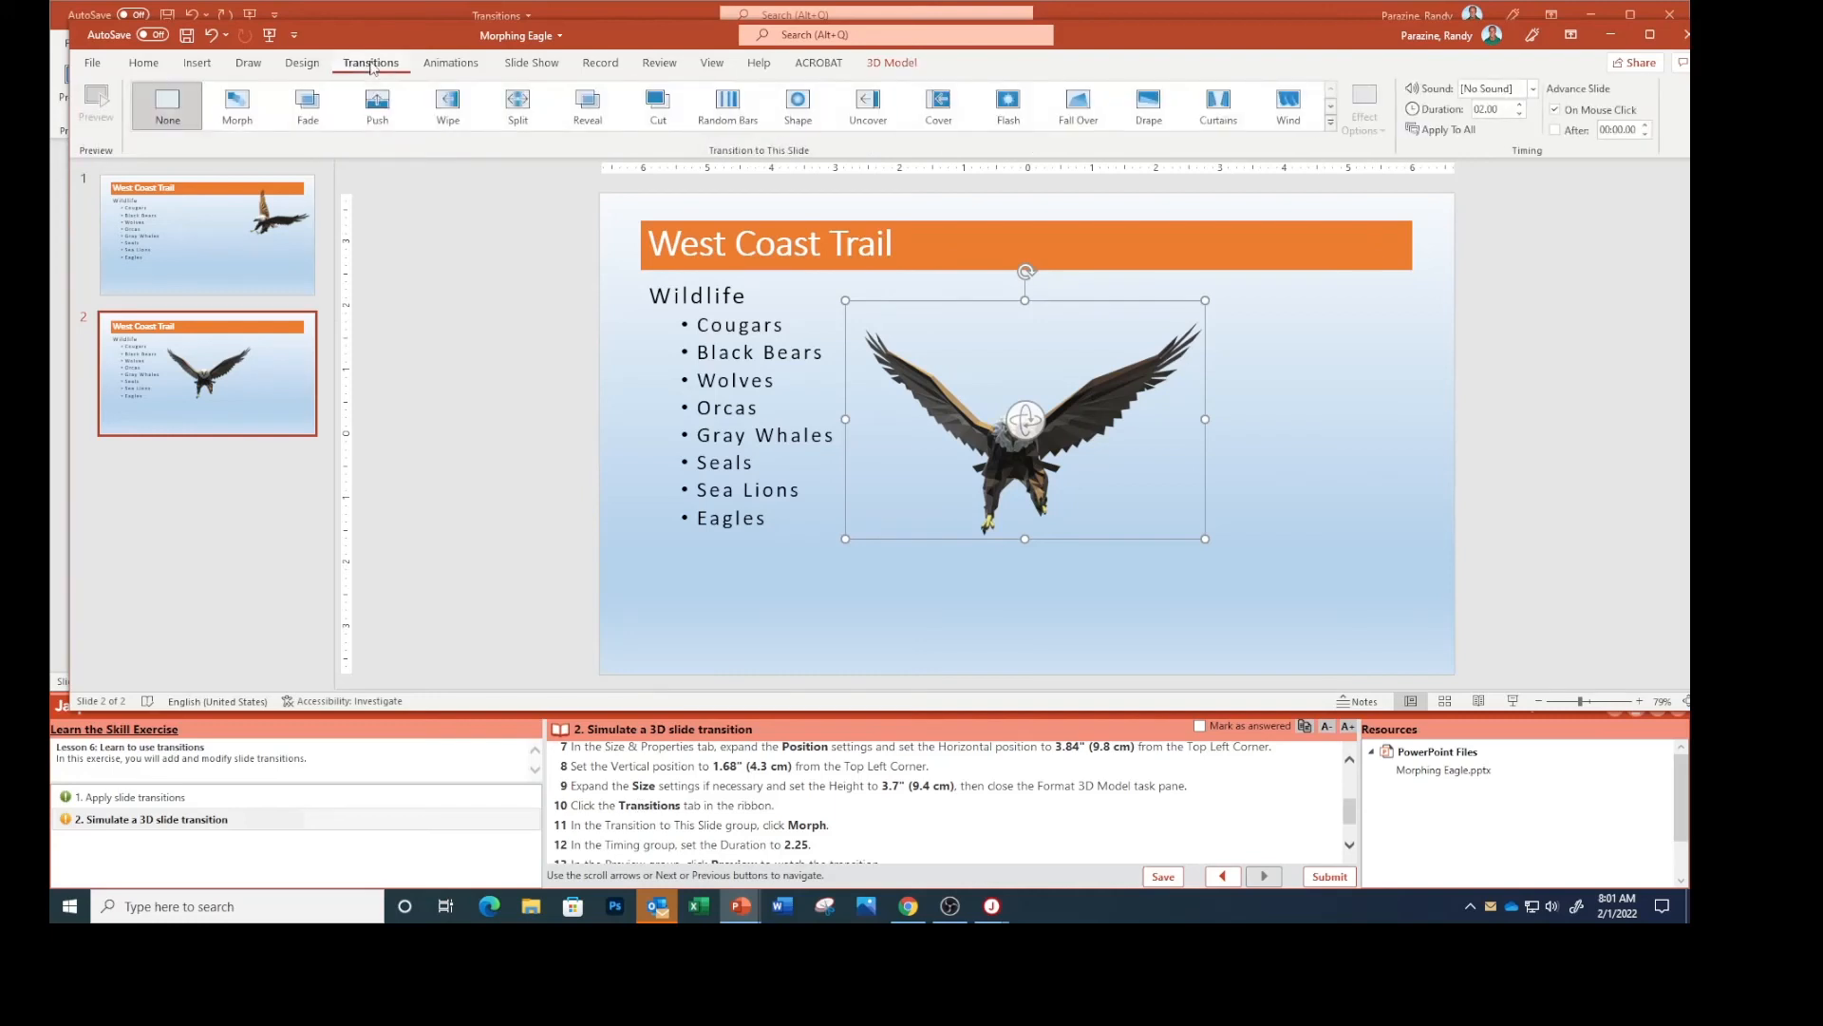
pyautogui.moveTo(691, 503)
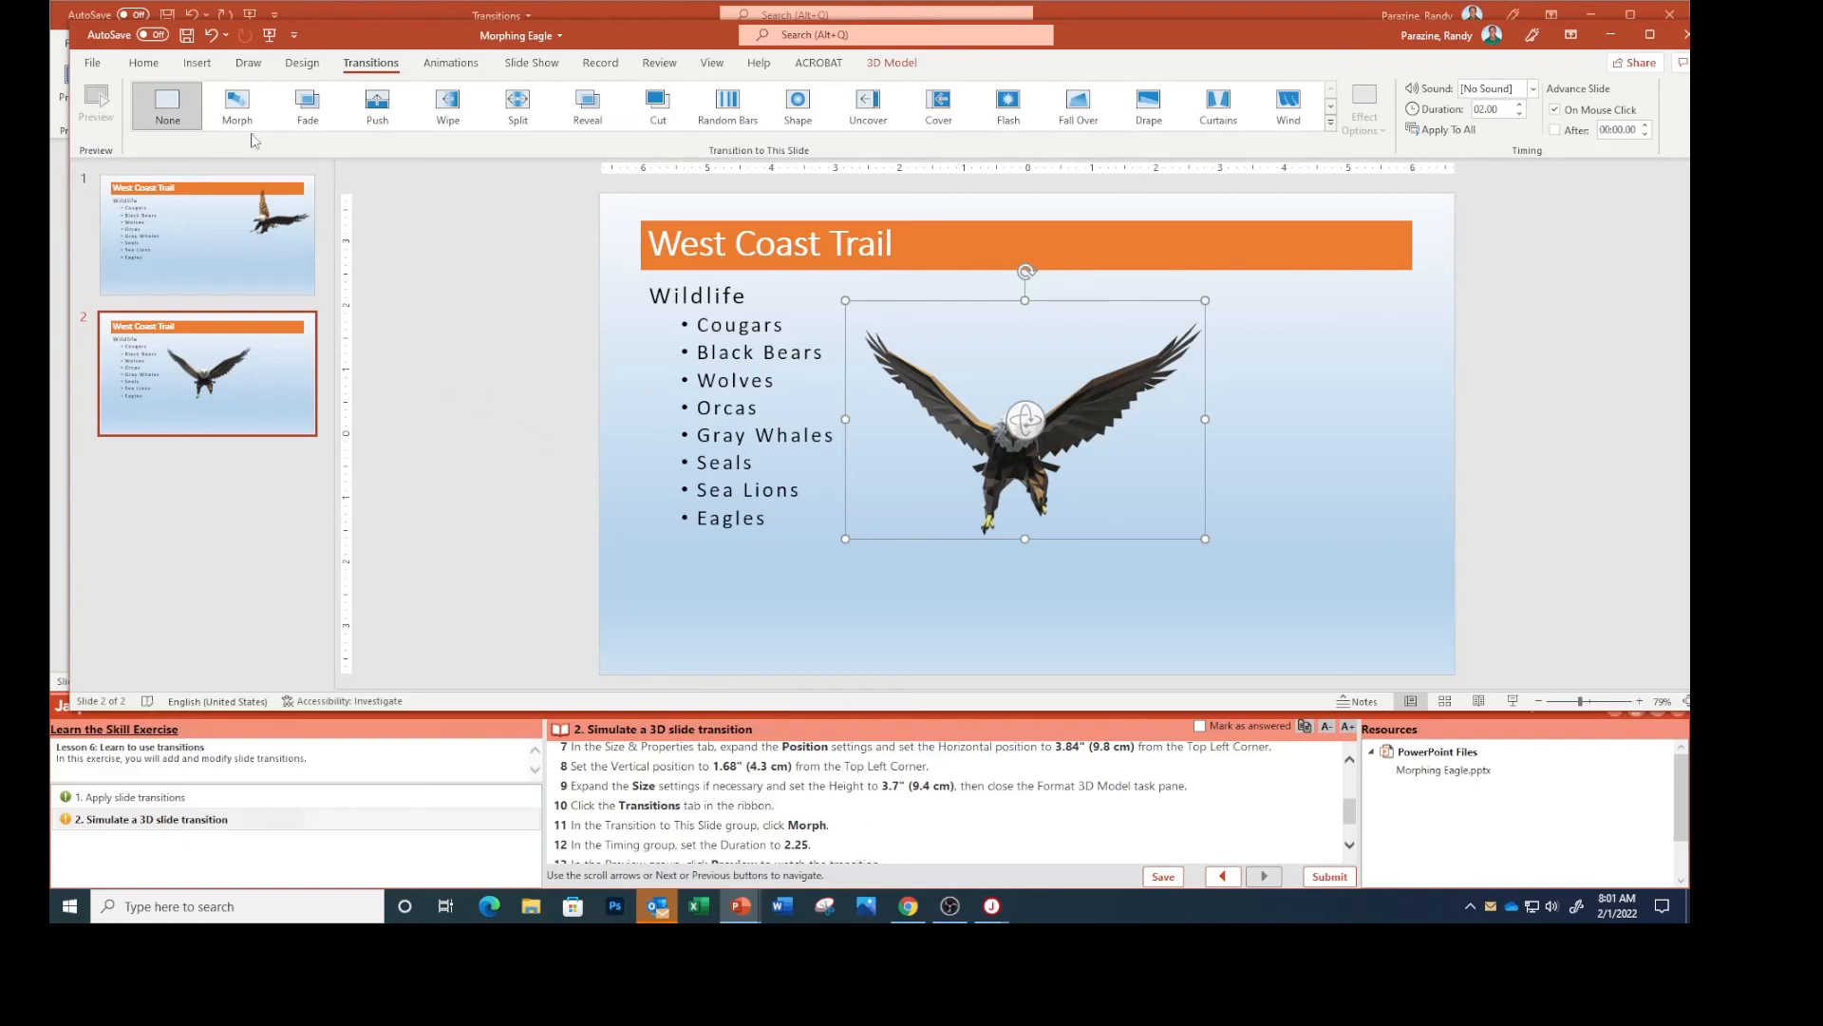
pyautogui.click(235, 104)
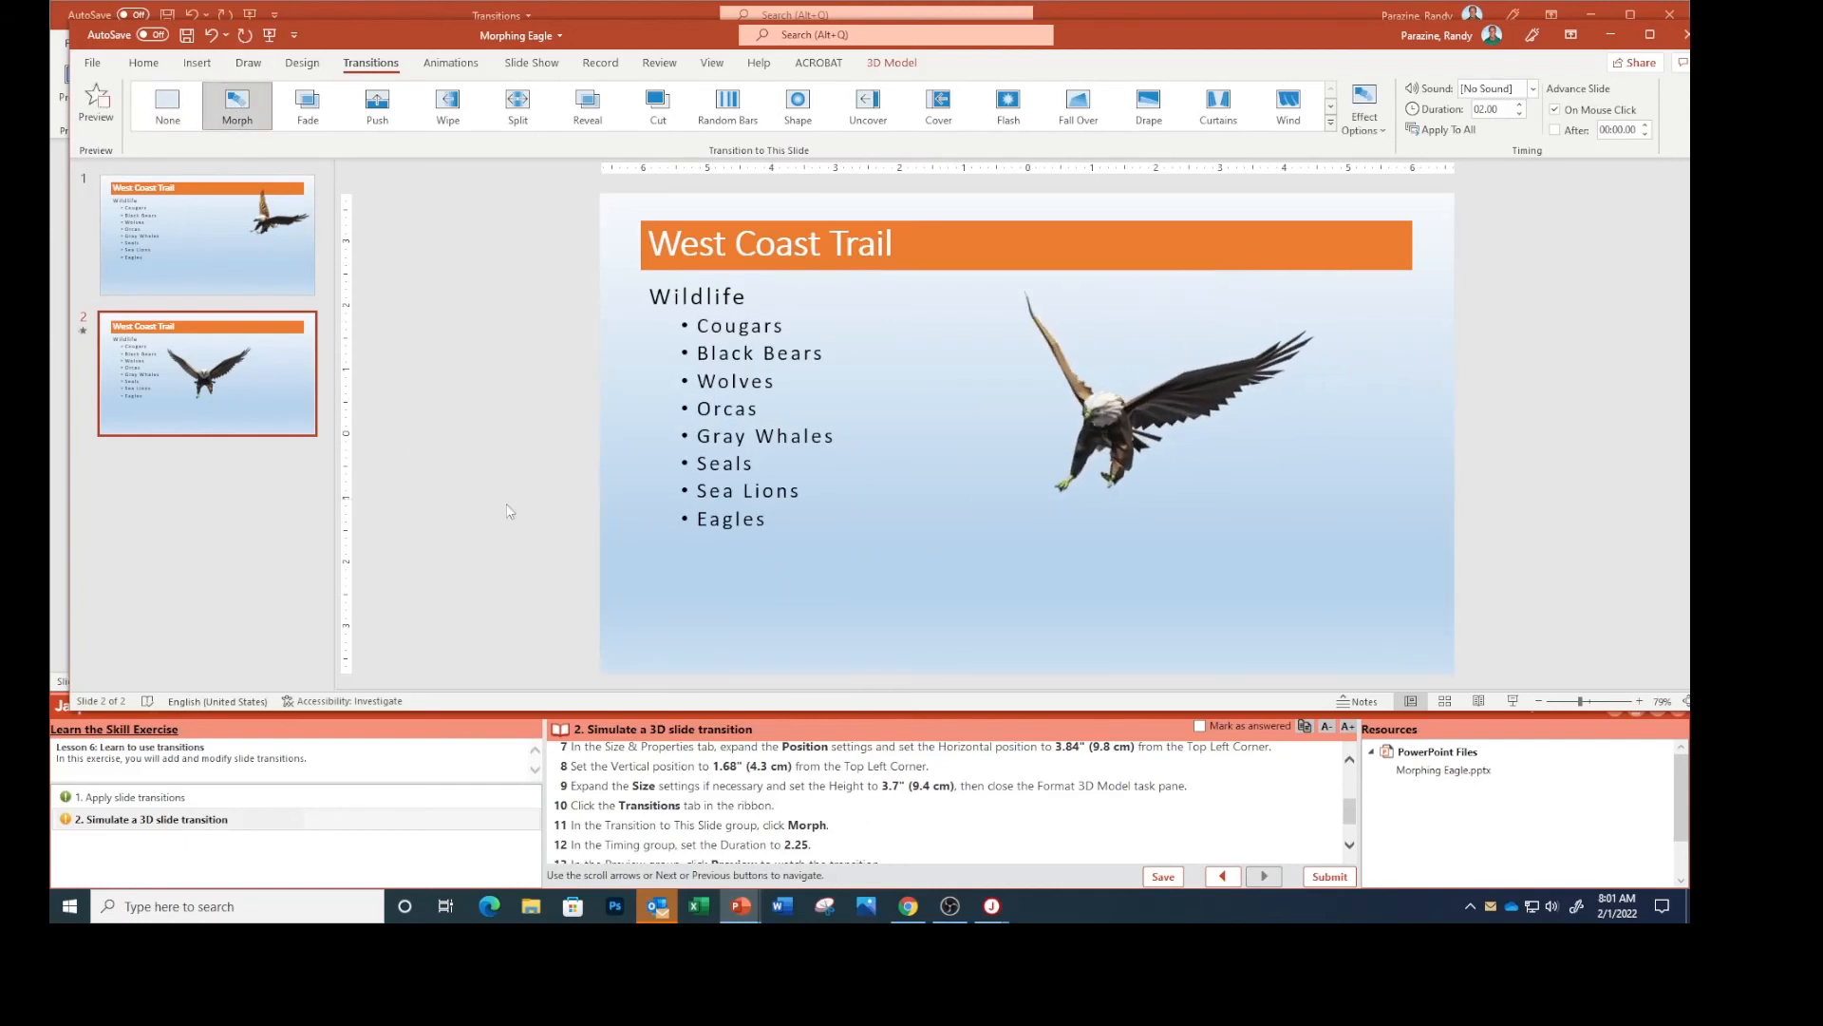
pyautogui.click(1140, 395)
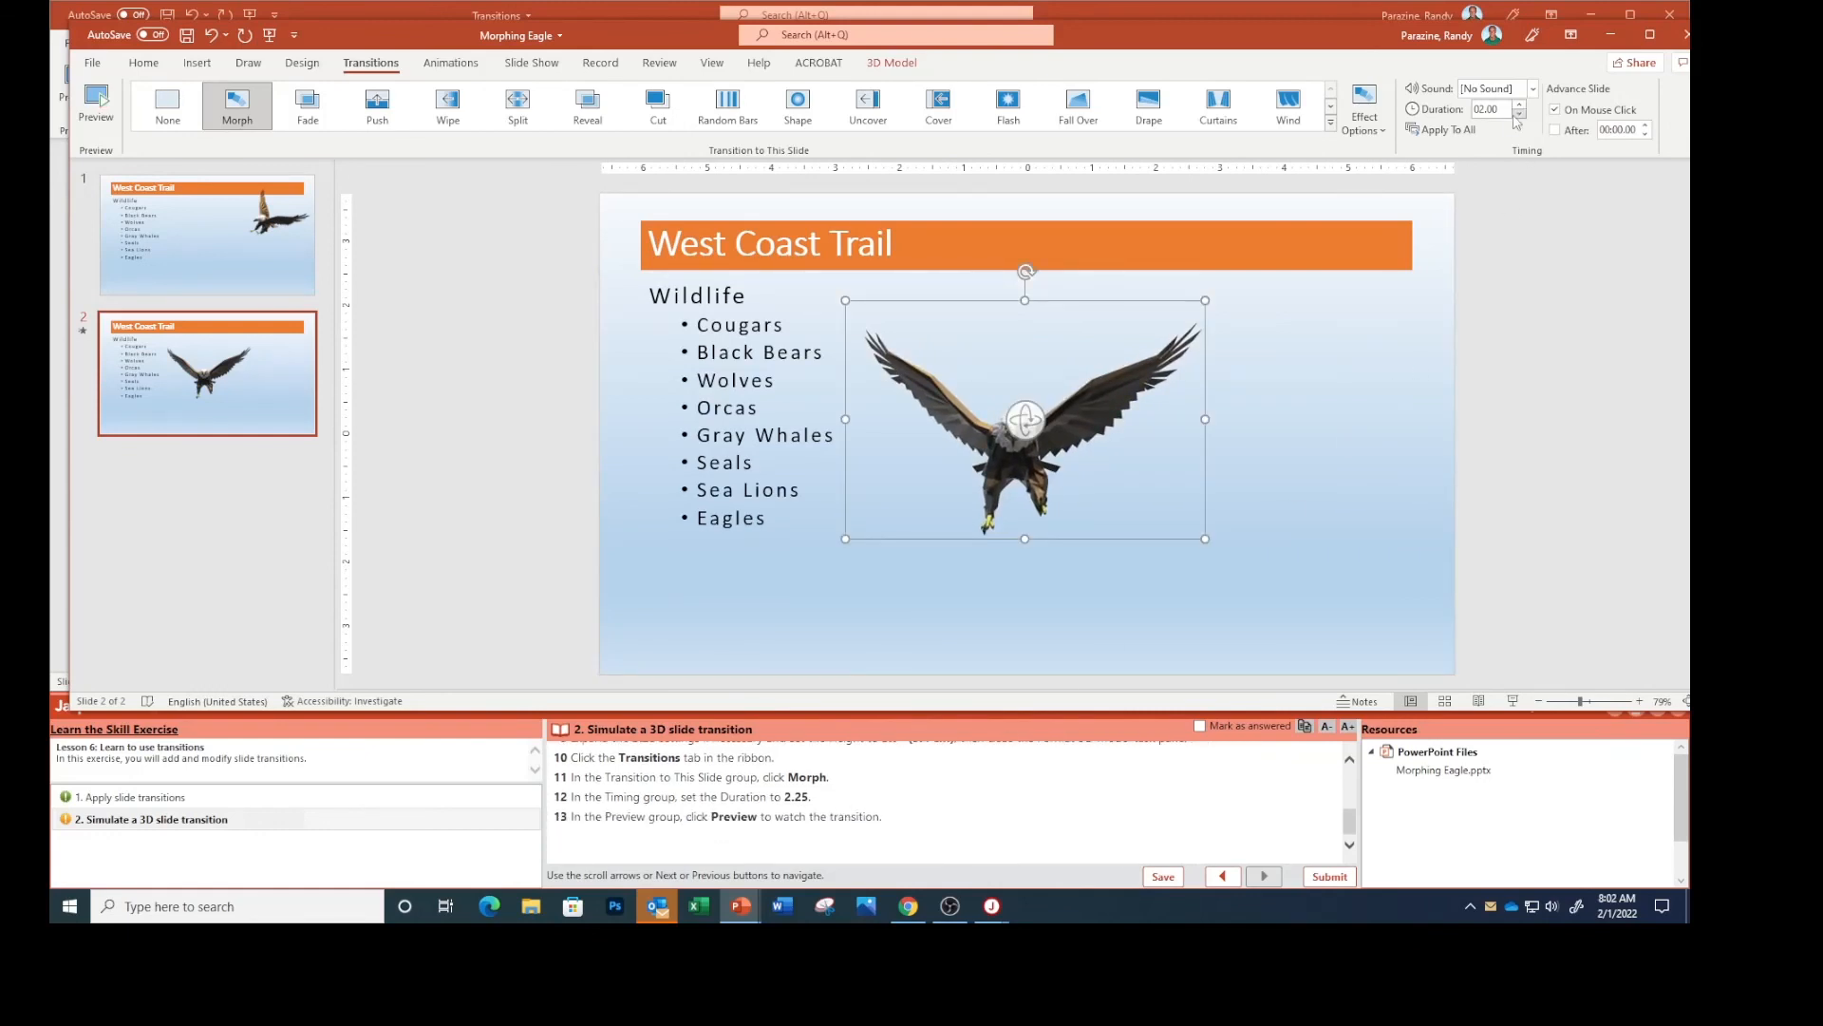
pyautogui.click(1520, 103)
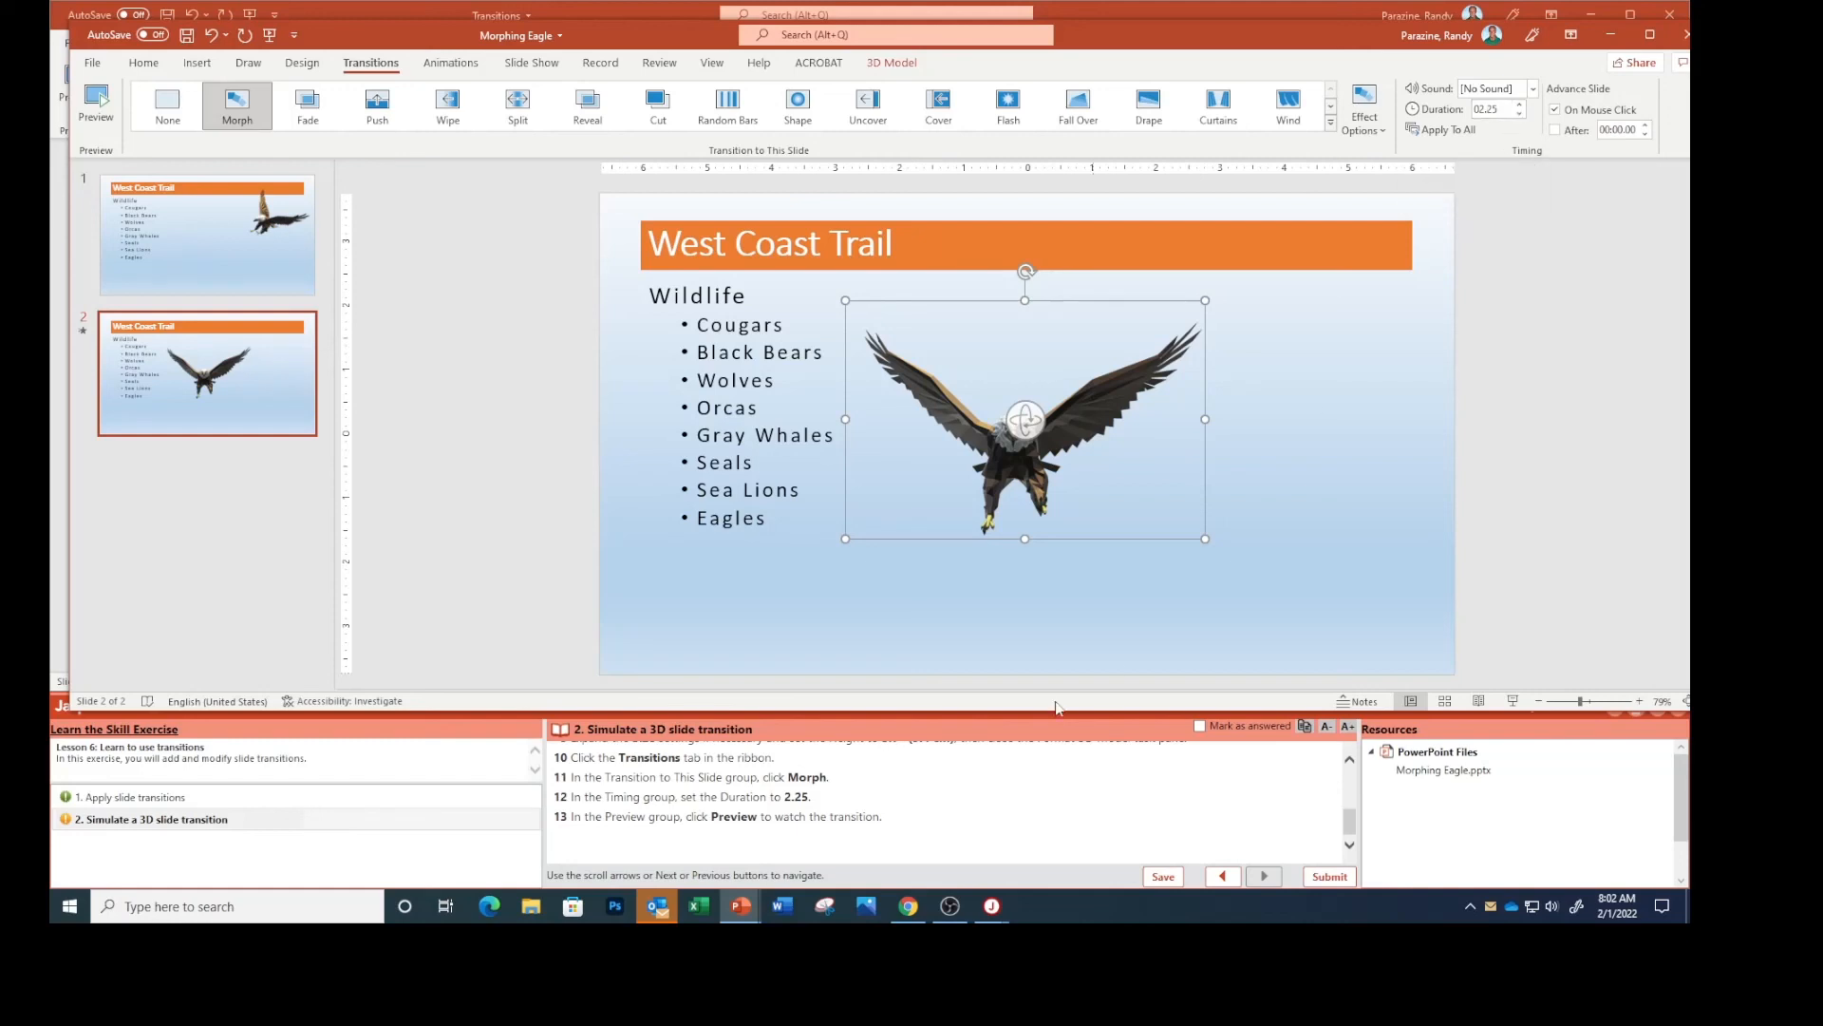
pyautogui.moveTo(670, 845)
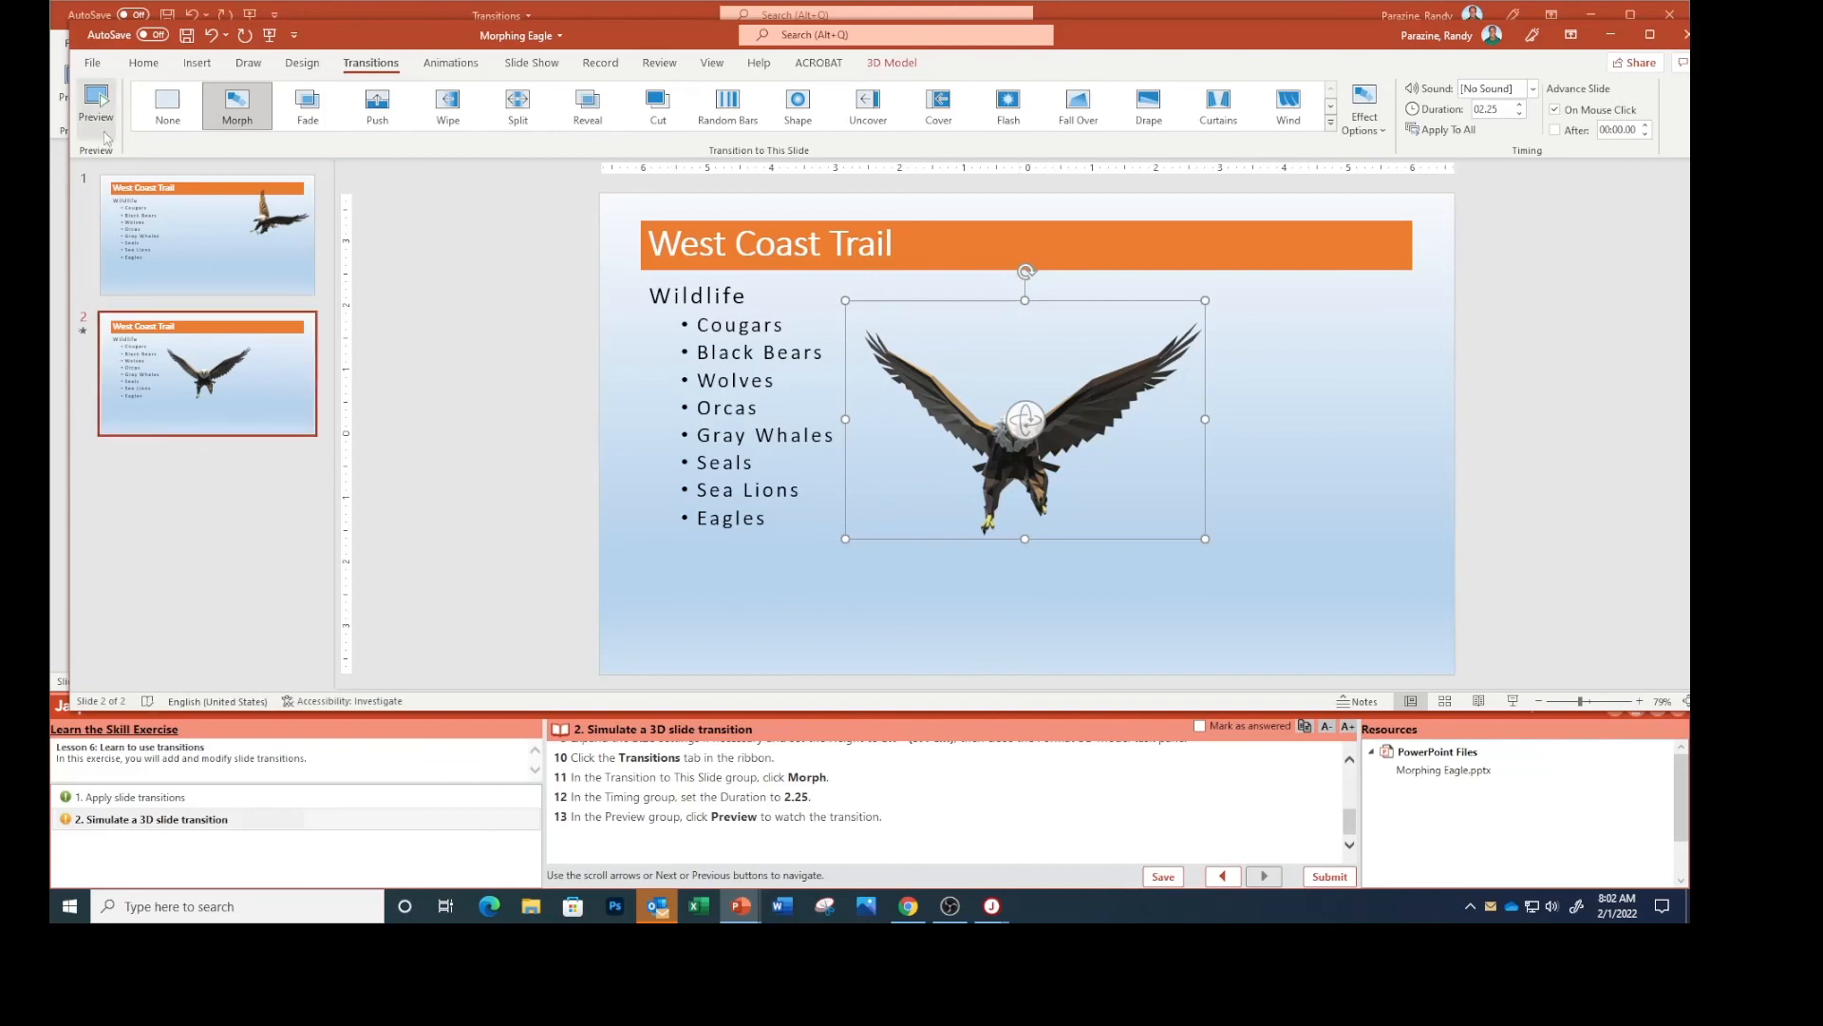
pyautogui.click(95, 104)
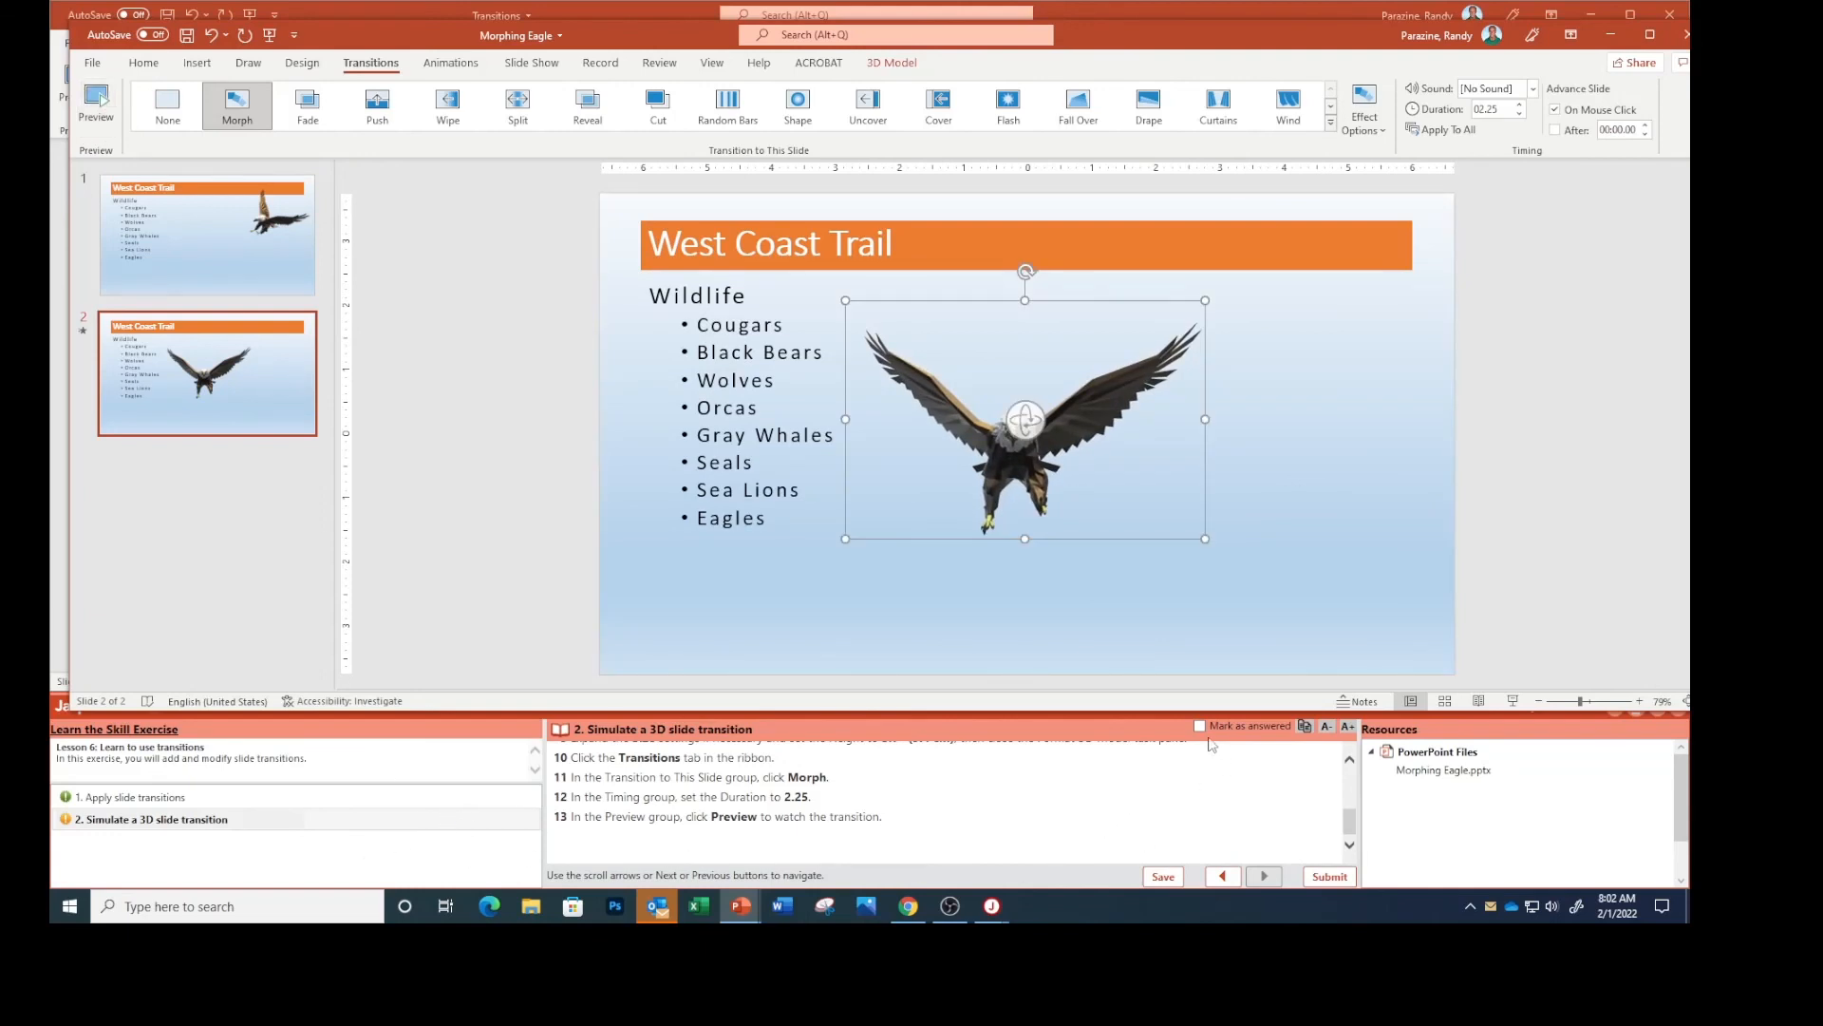
# Submit the exercise and confirm sending results for scoring.
pyautogui.click(1327, 875)
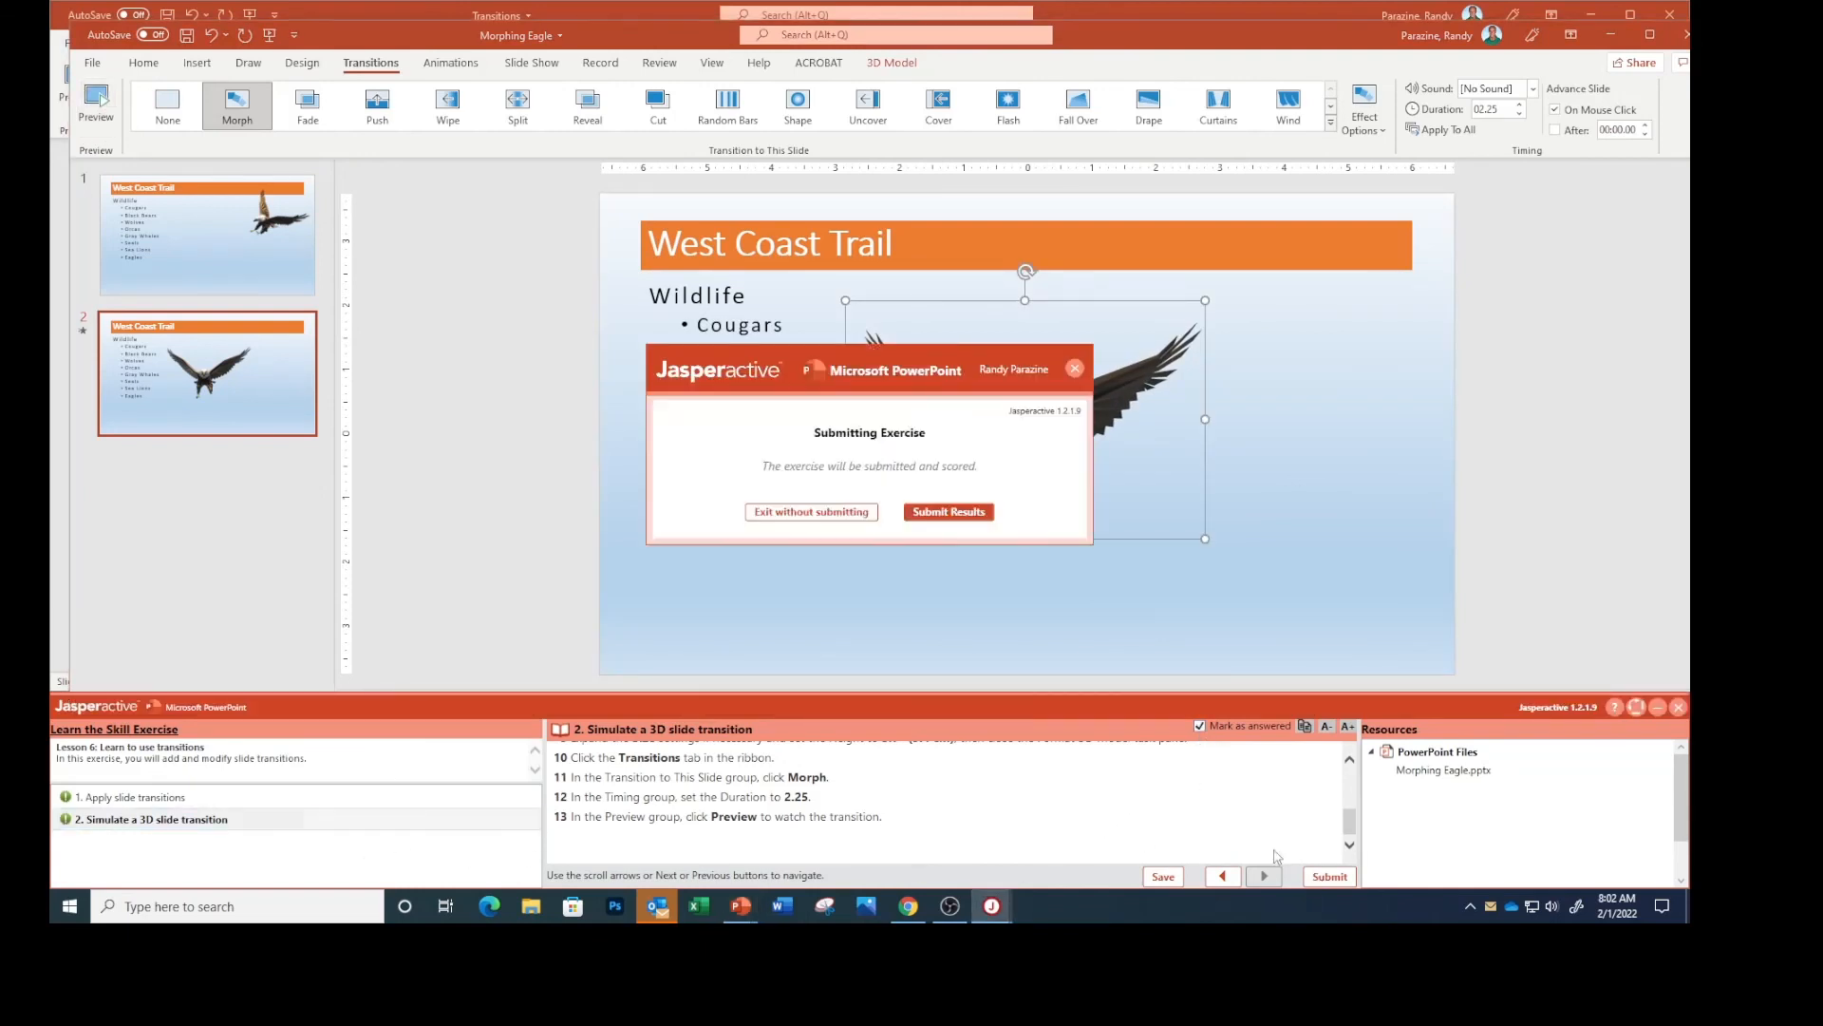
pyautogui.click(948, 511)
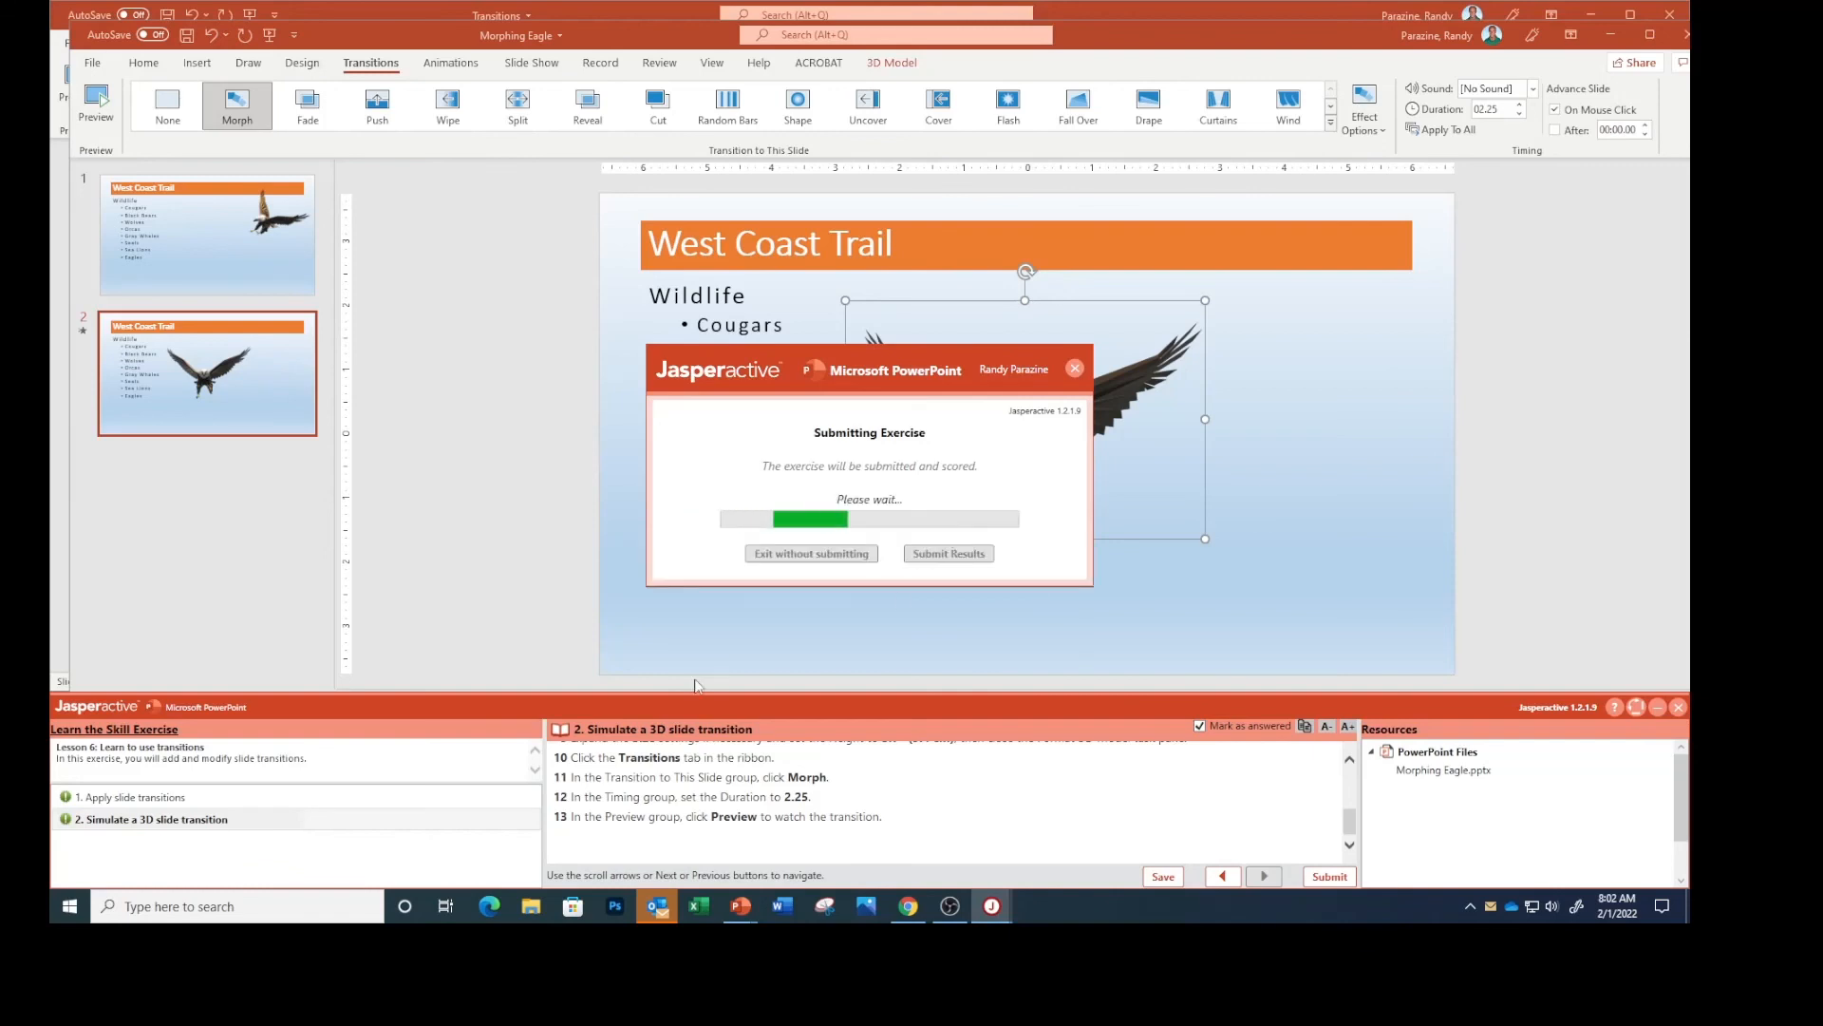
pyautogui.click(947, 553)
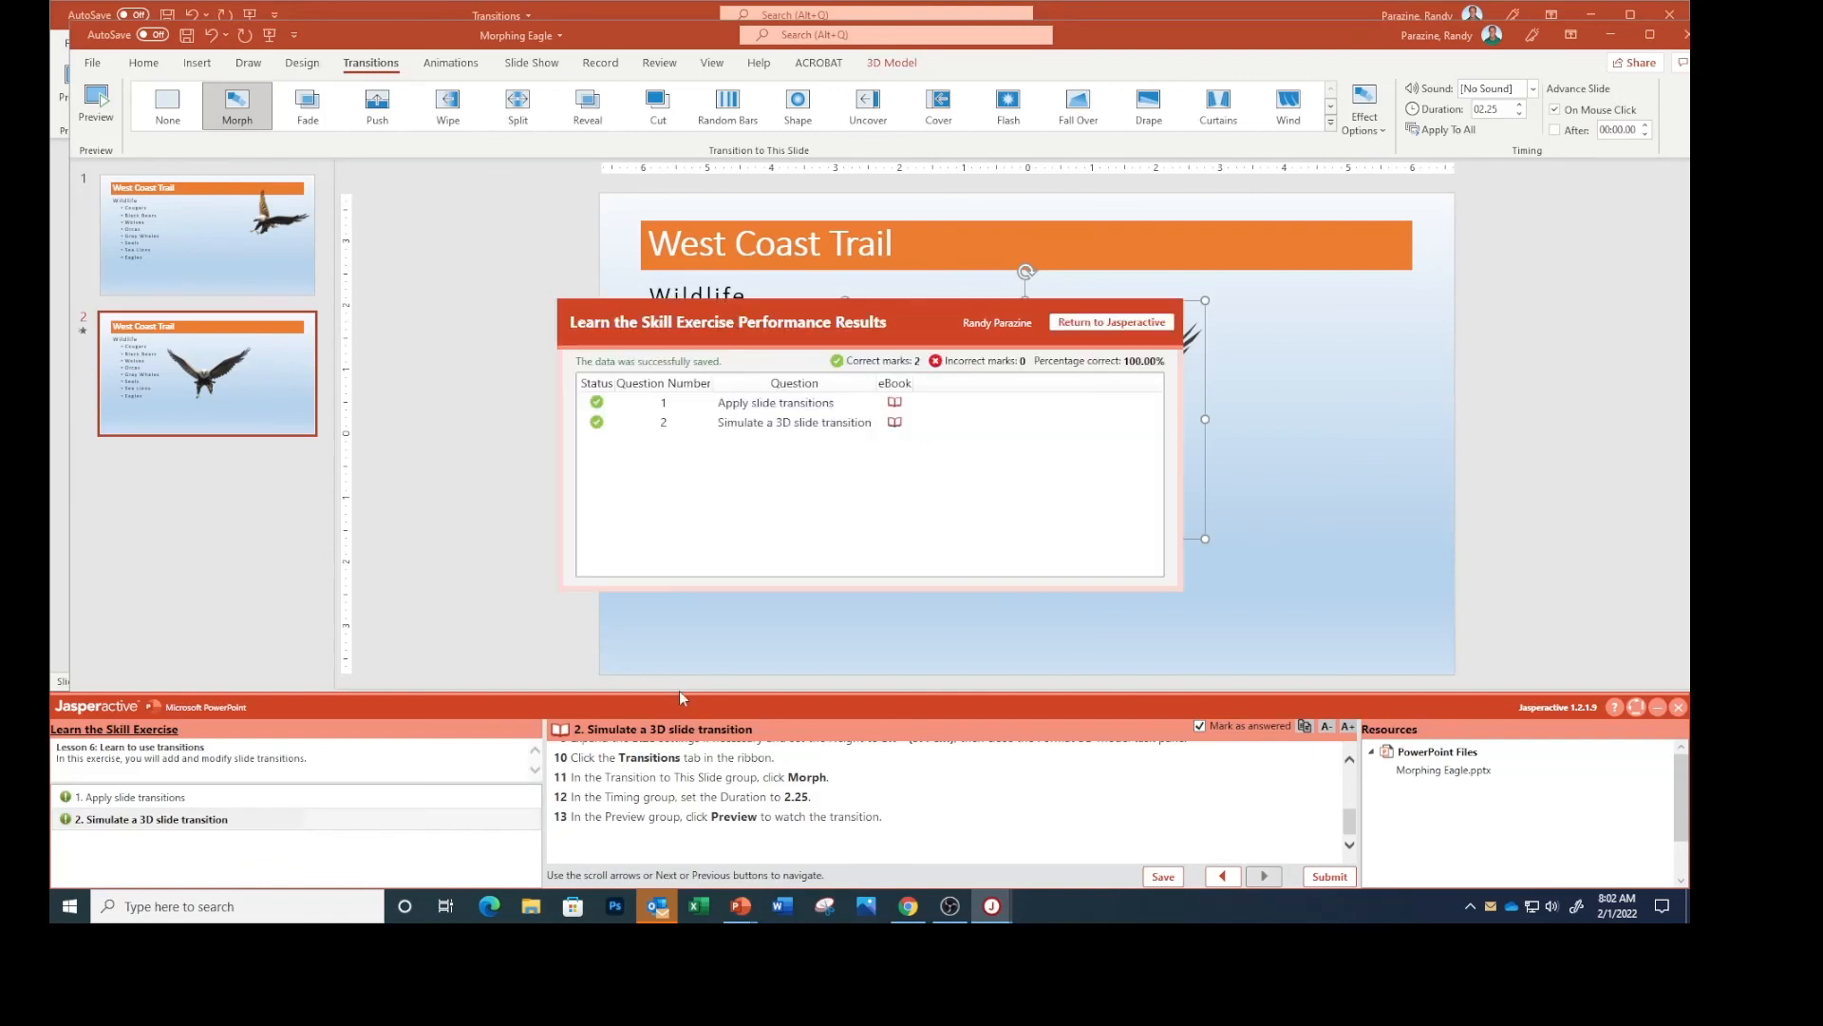